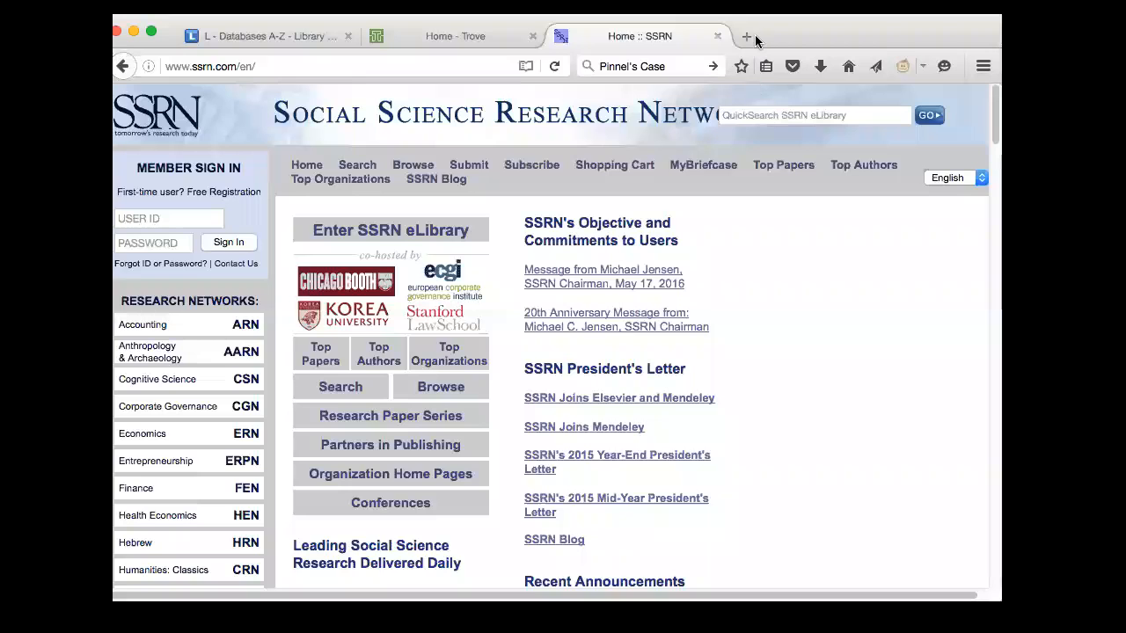
Open a new browser tab and return to the library's Databases A–Z LibGuide.
click(746, 36)
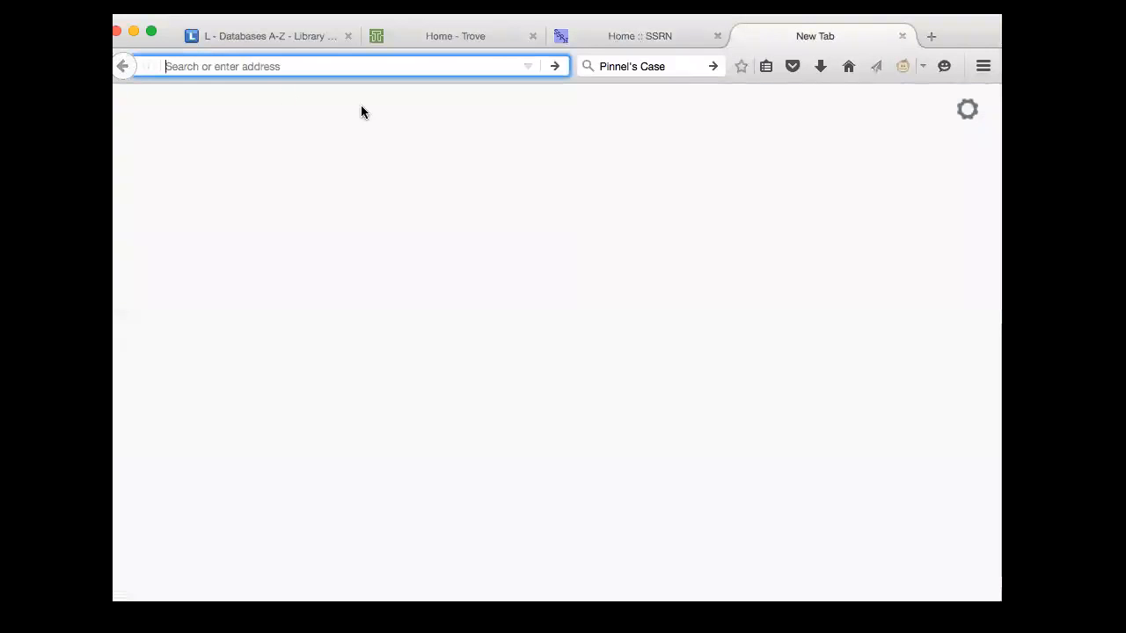
click(269, 37)
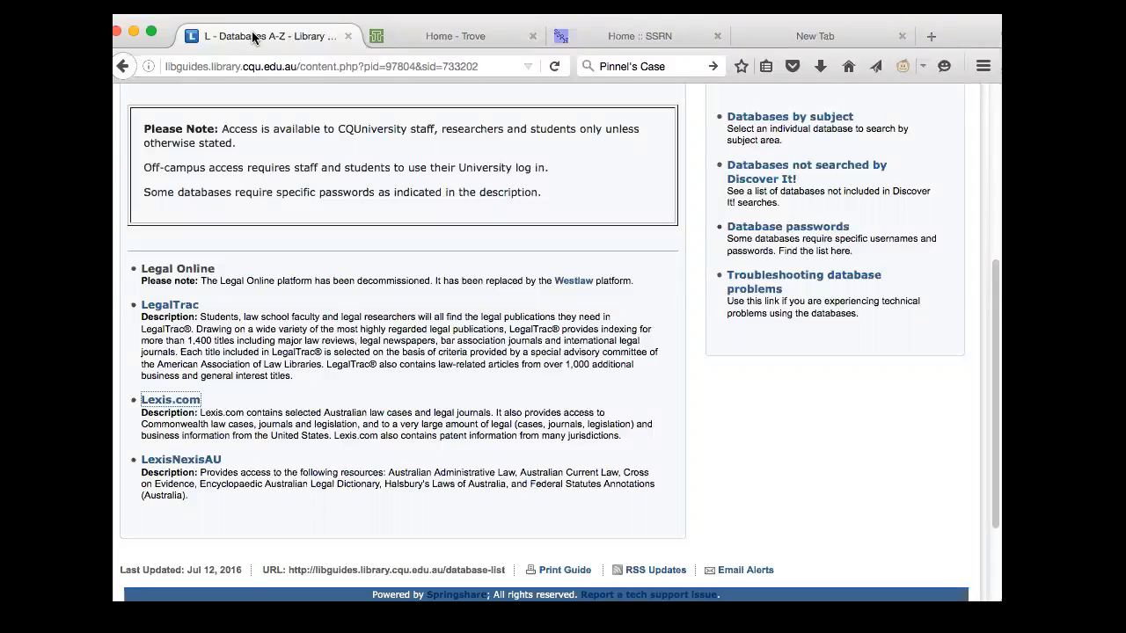
mouse_move(127, 292)
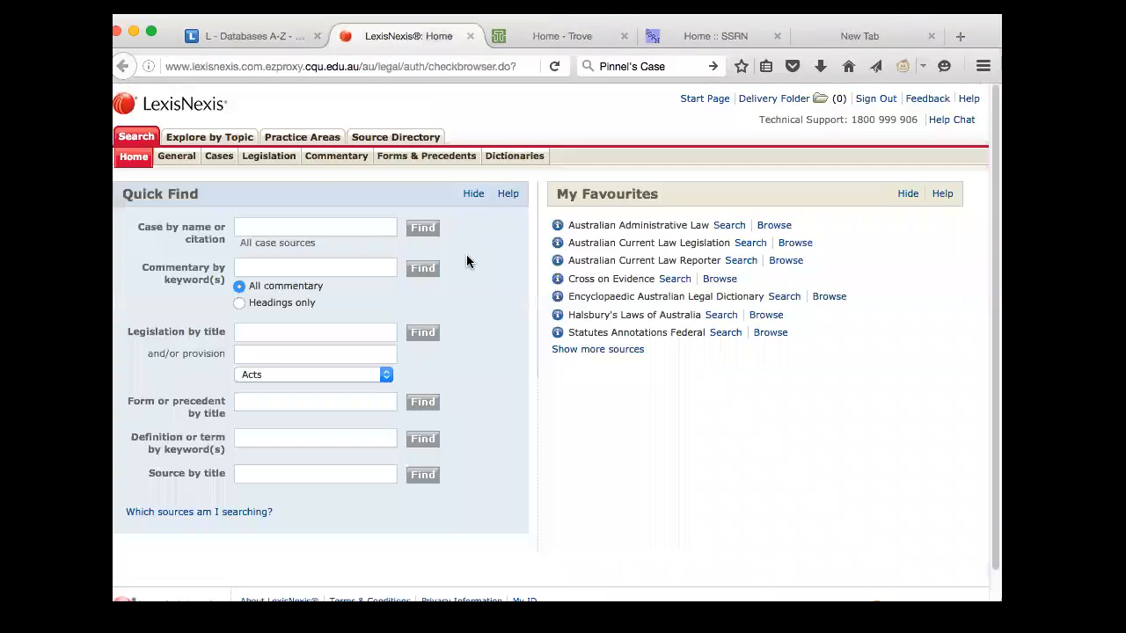
Bring up the Halsbury's Laws of Australia table of contents from My Favourites.
click(314, 227)
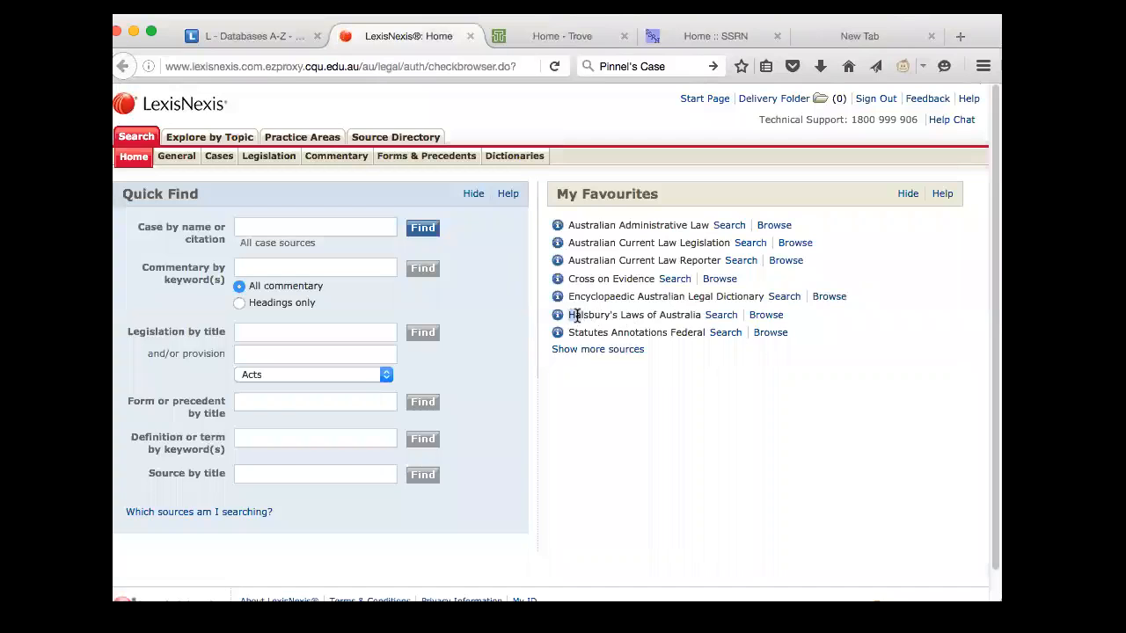
double_click(633, 315)
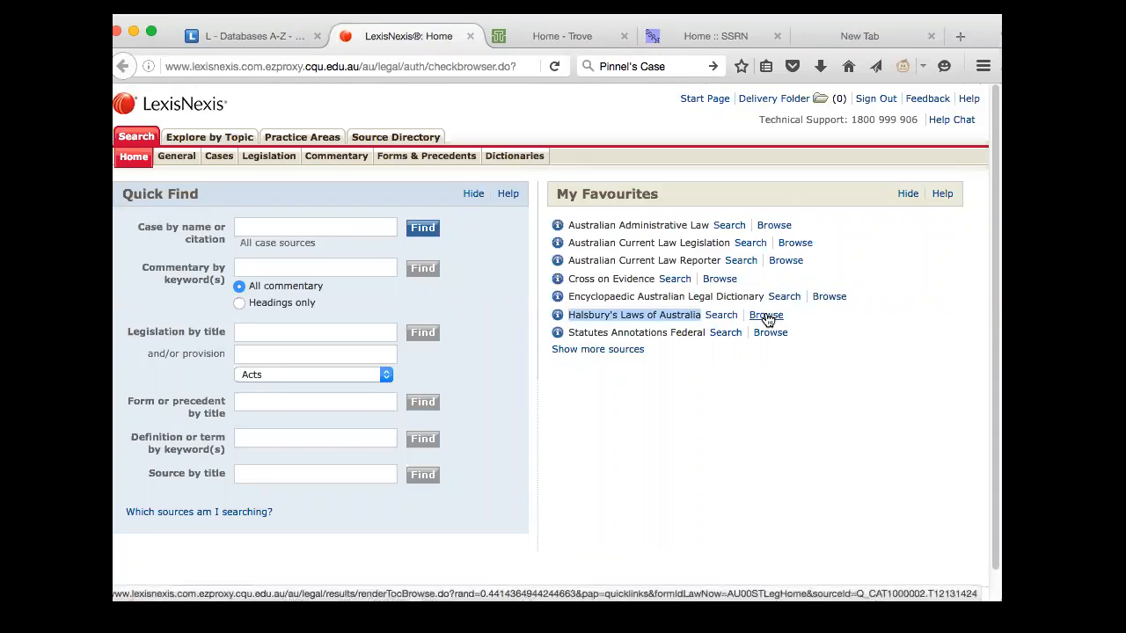
click(765, 314)
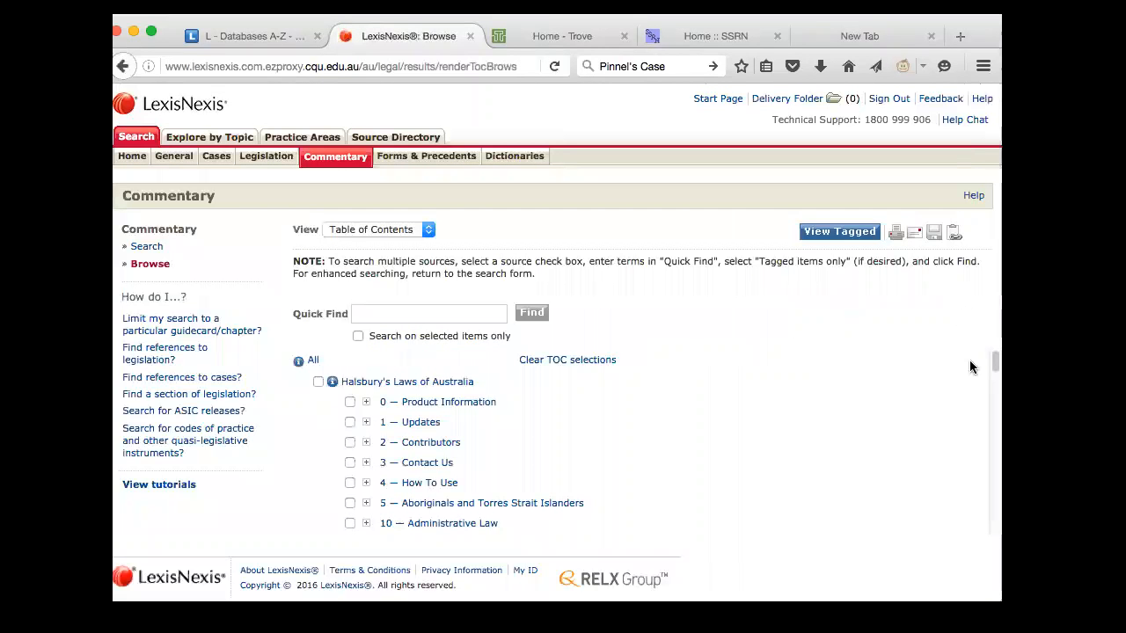
Scroll the Halsbury's contents list down toward 300 — Negligence.
scroll(down, 3)
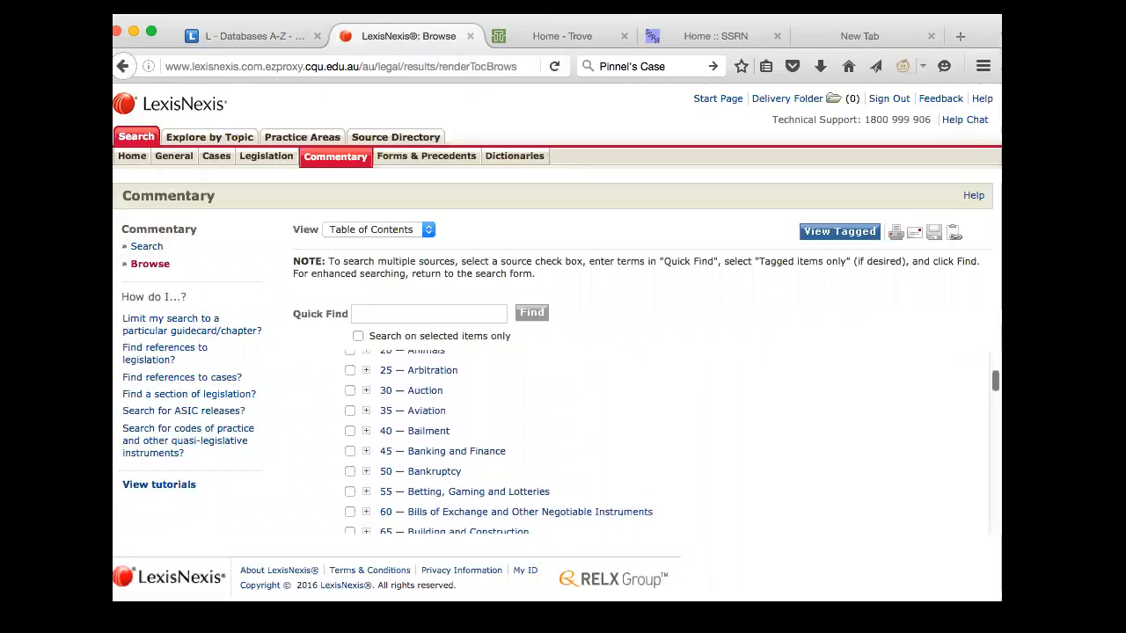
scroll(down, 3)
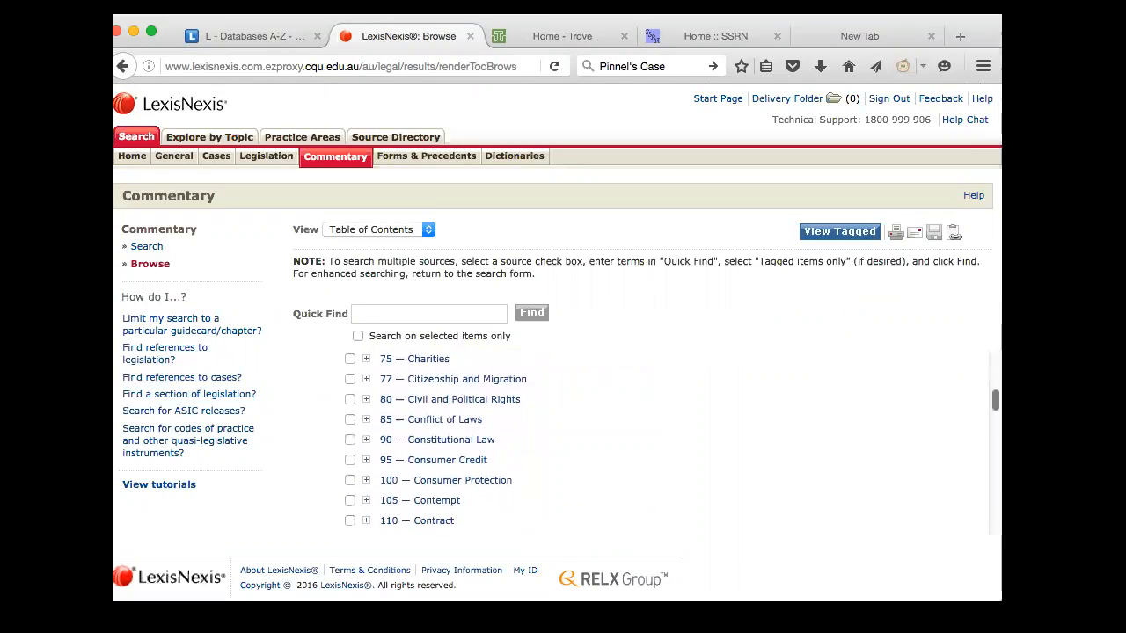
scroll(down, 3)
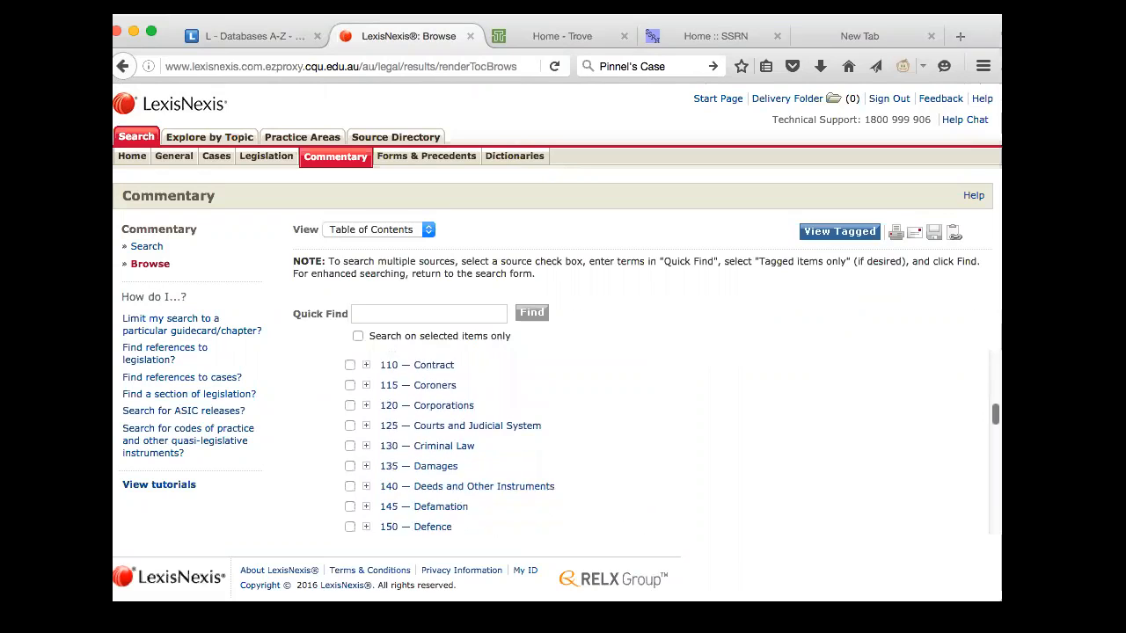
scroll(down, 3)
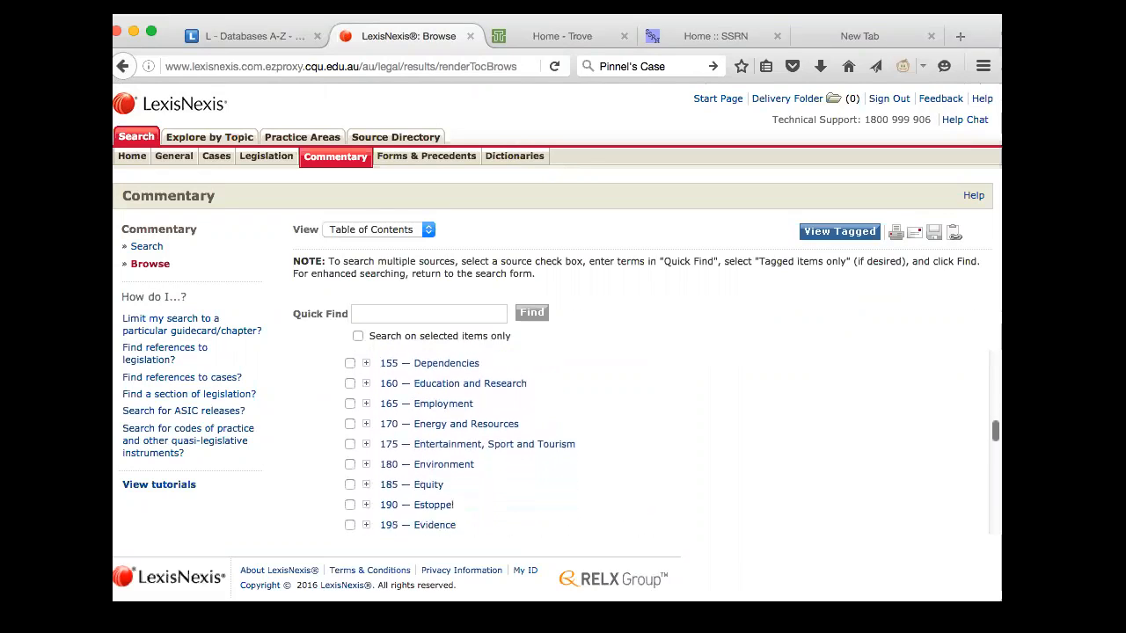
scroll(down, 3)
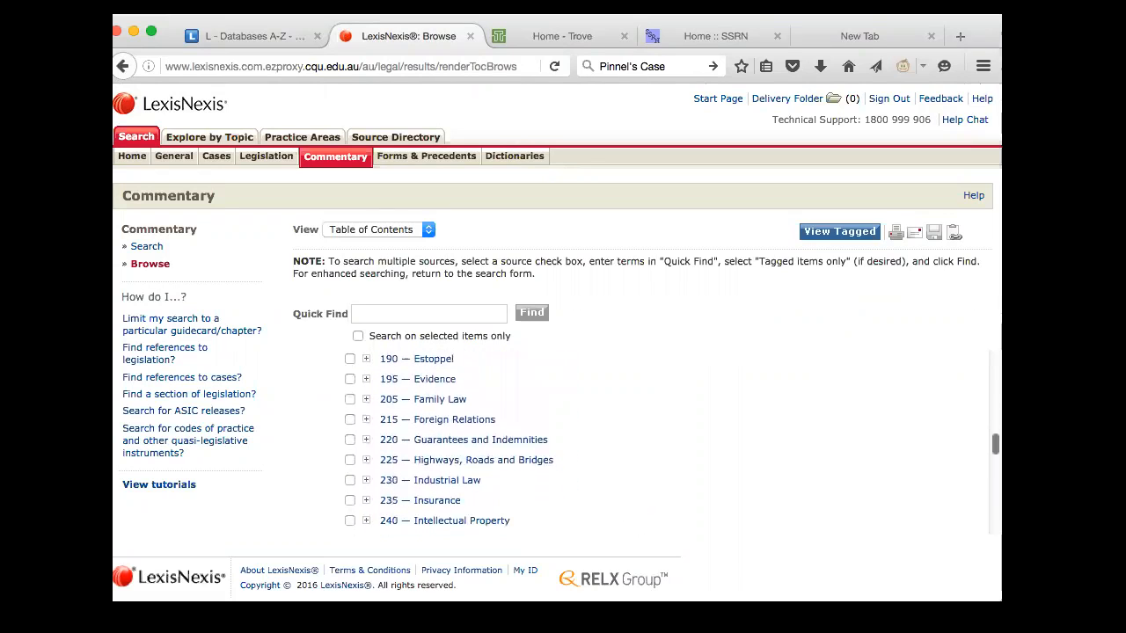
scroll(down, 3)
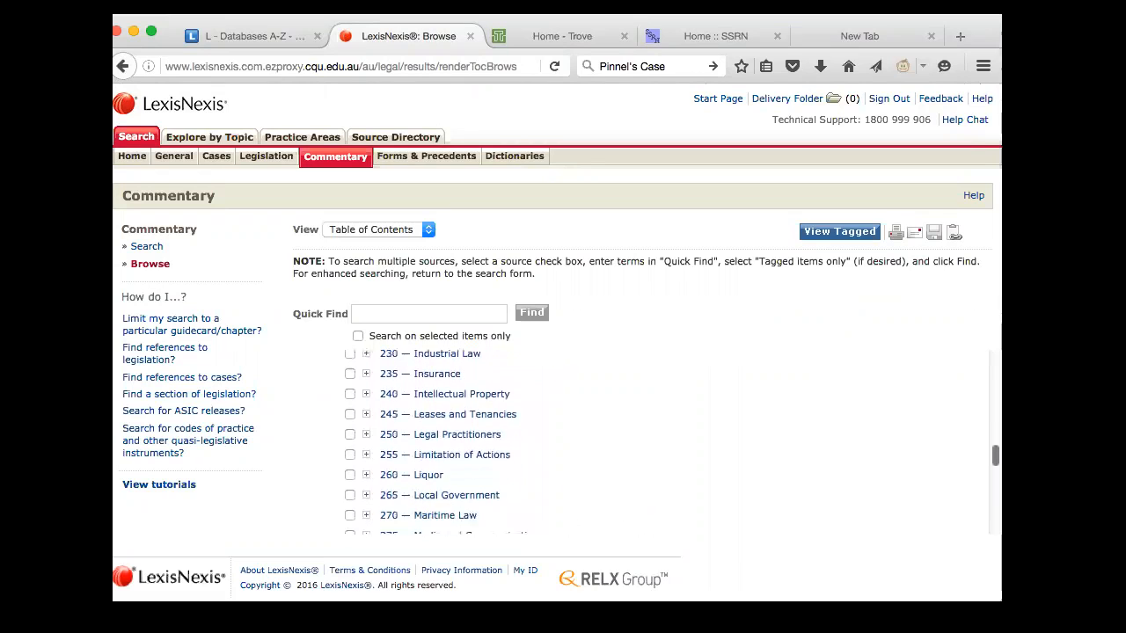
scroll(down, 3)
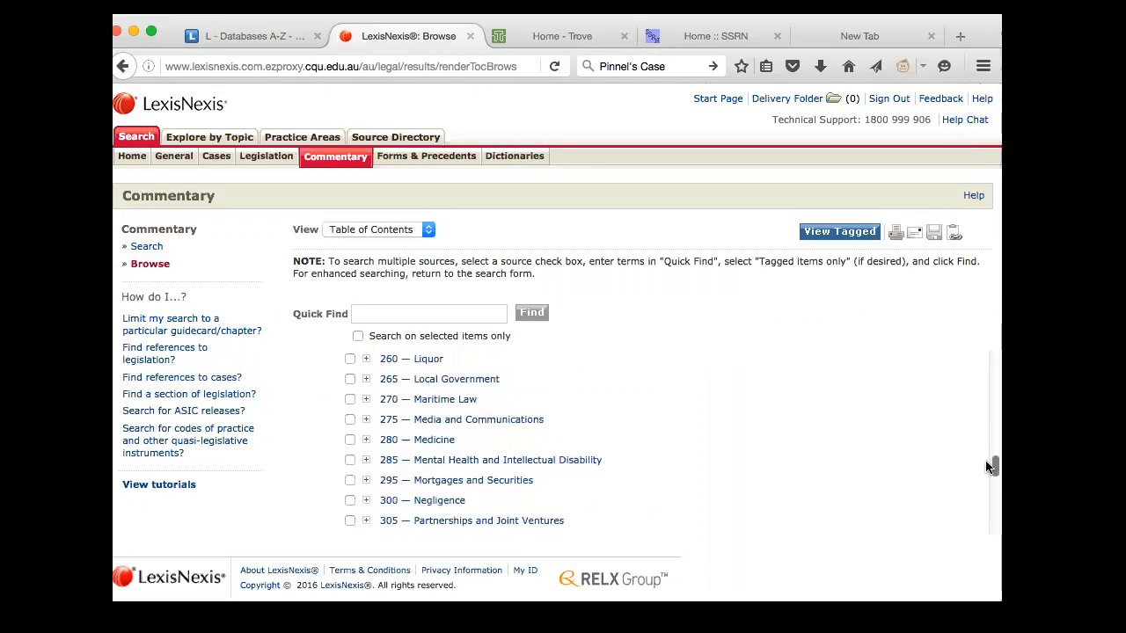
scroll(down, 3)
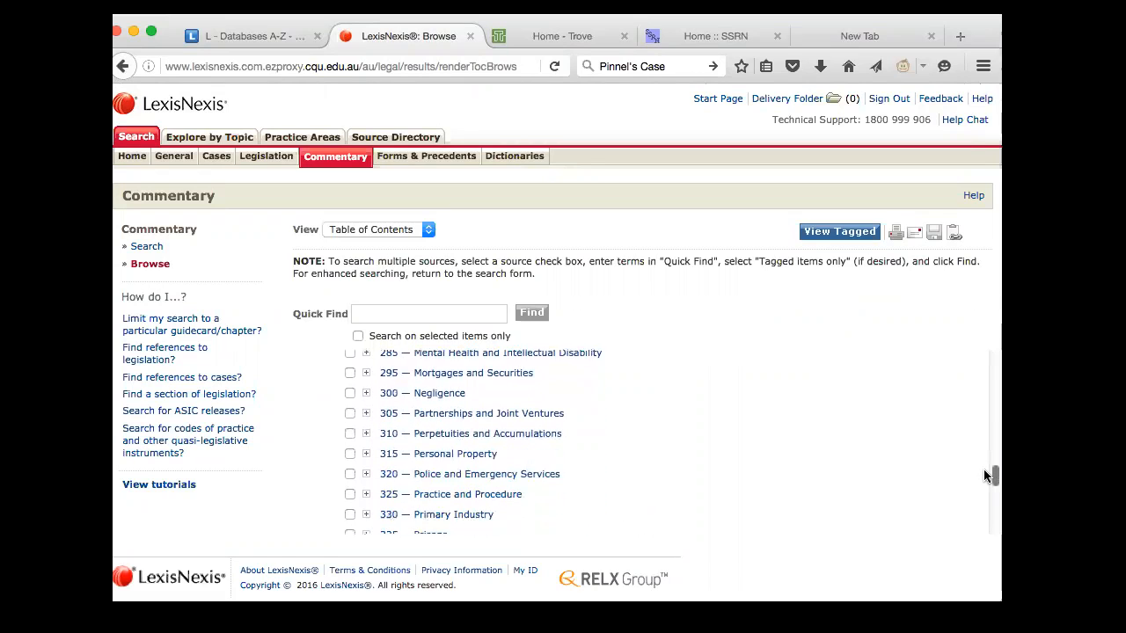
mouse_move(341, 400)
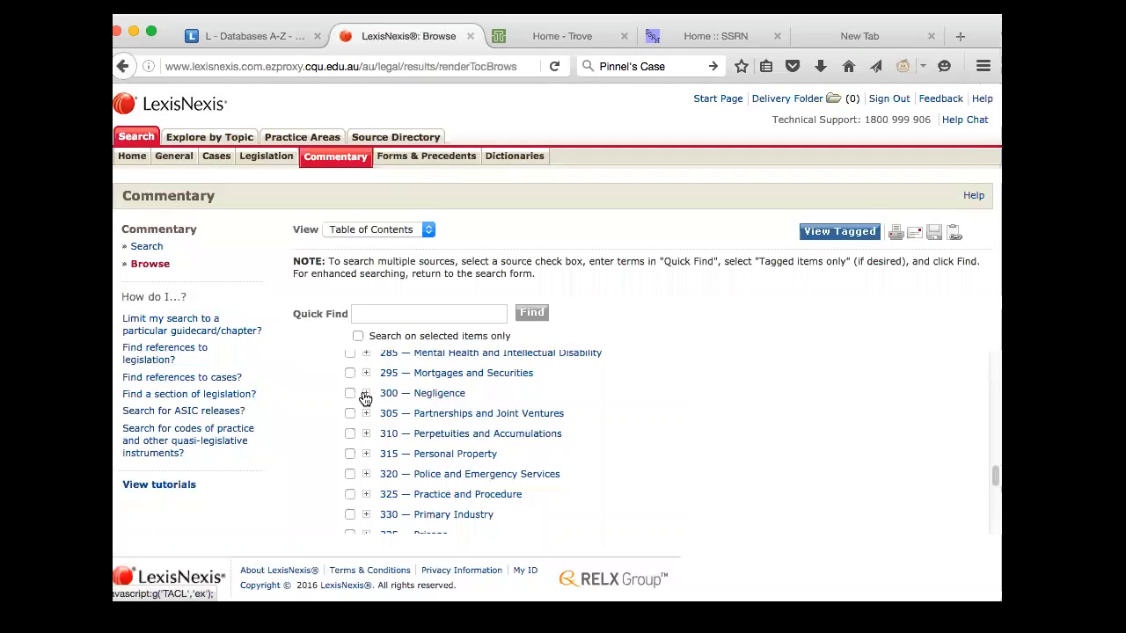
Expand Negligence, Duty of Care and General Principles, then open paragraph [300-5] General common law position.
click(366, 393)
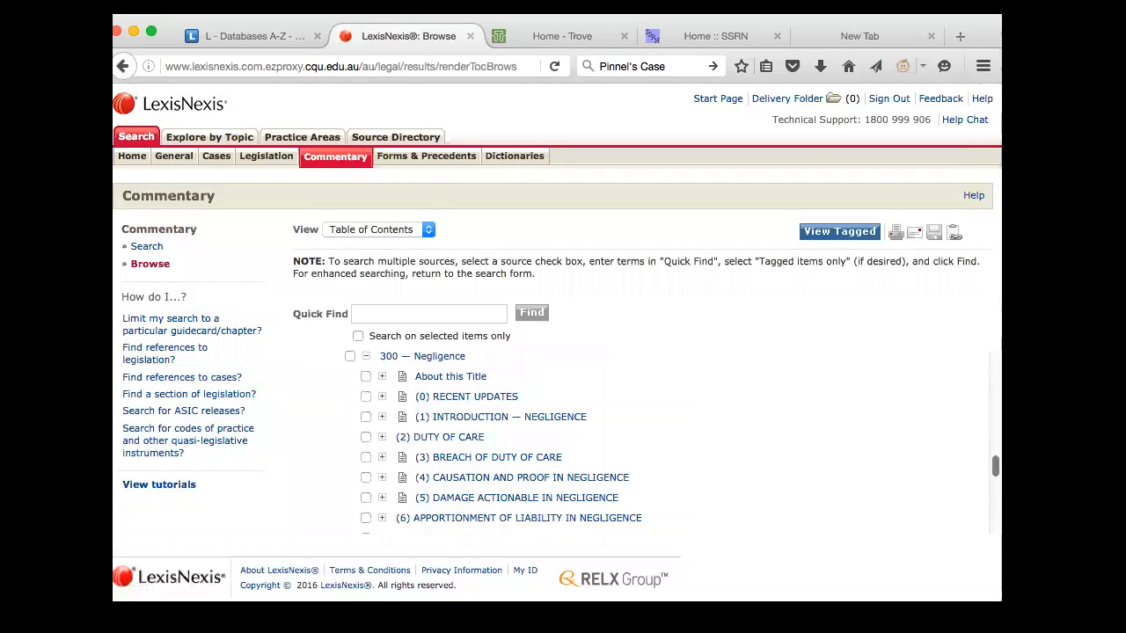
scroll(down, 3)
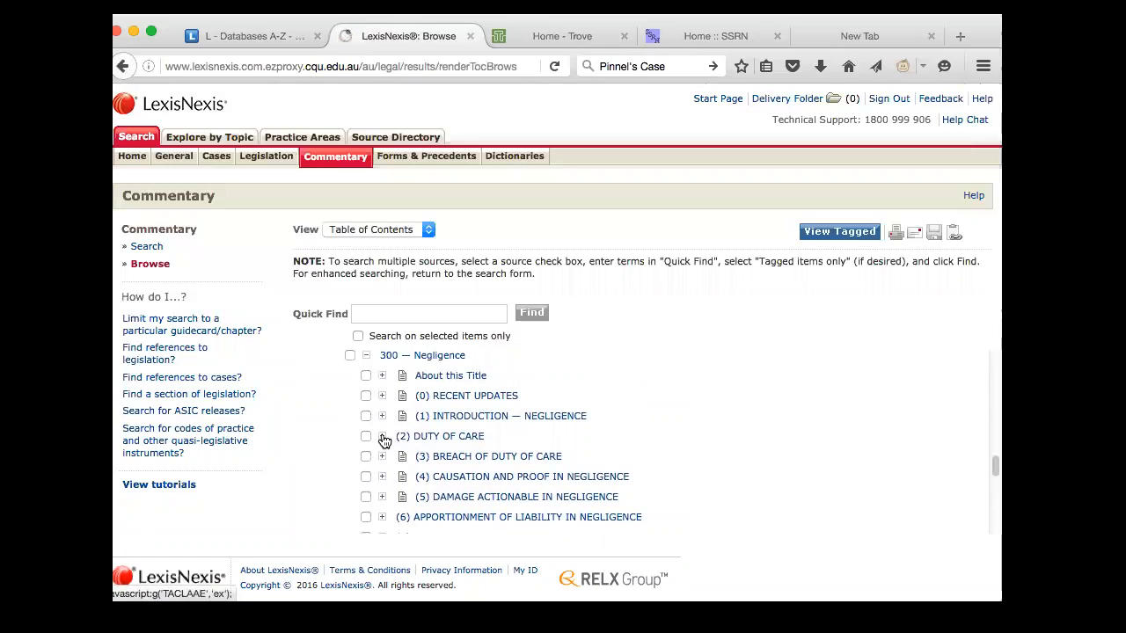
click(382, 436)
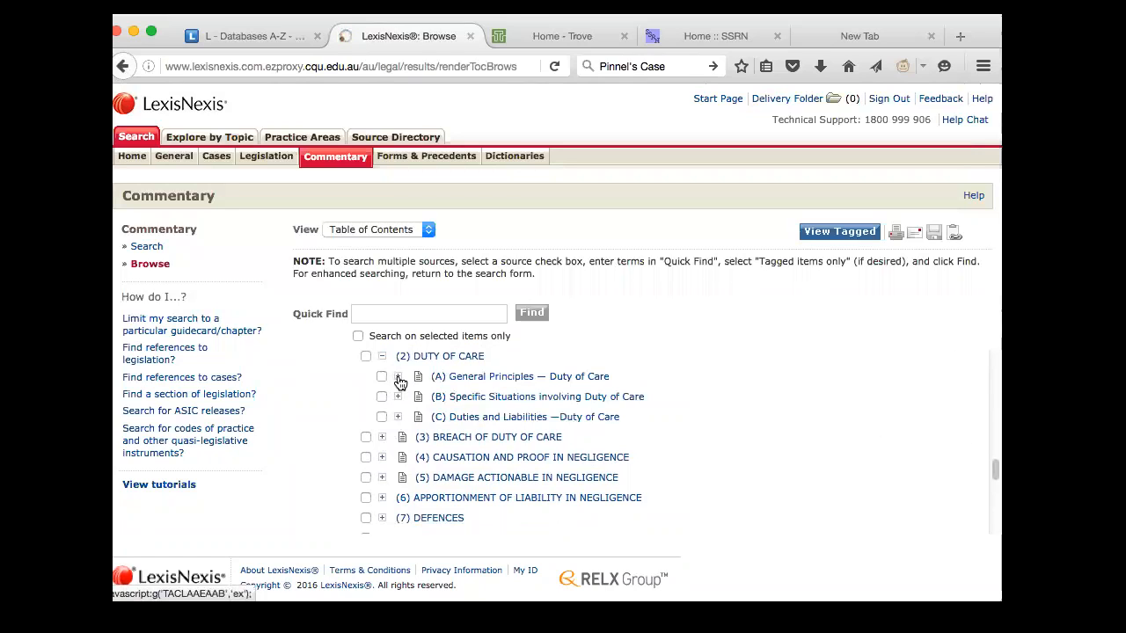
click(397, 377)
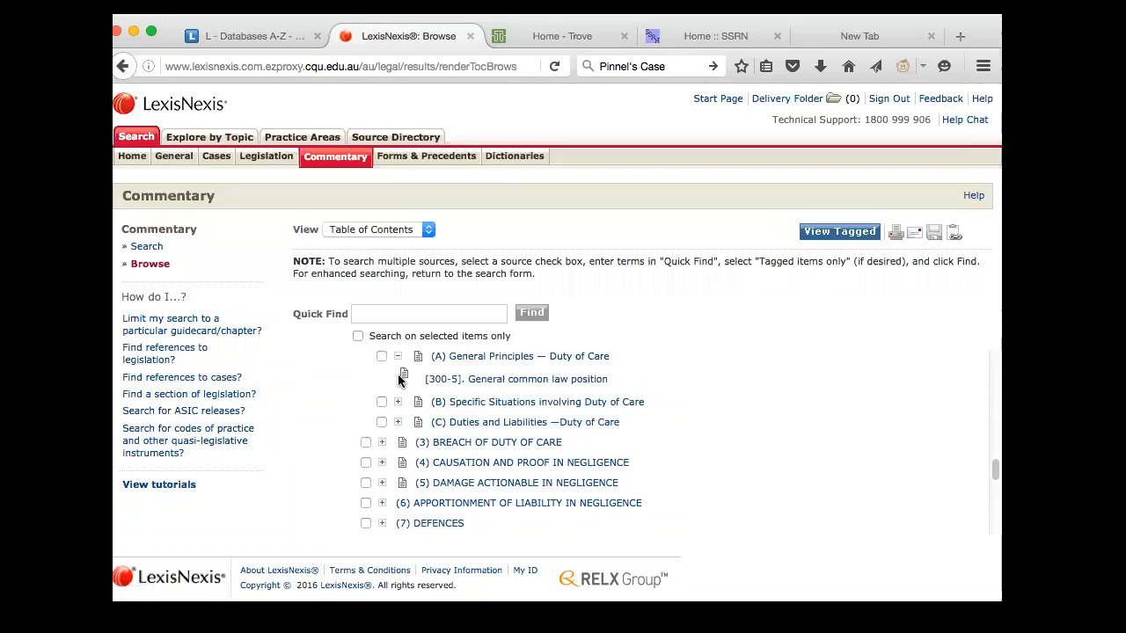
click(516, 379)
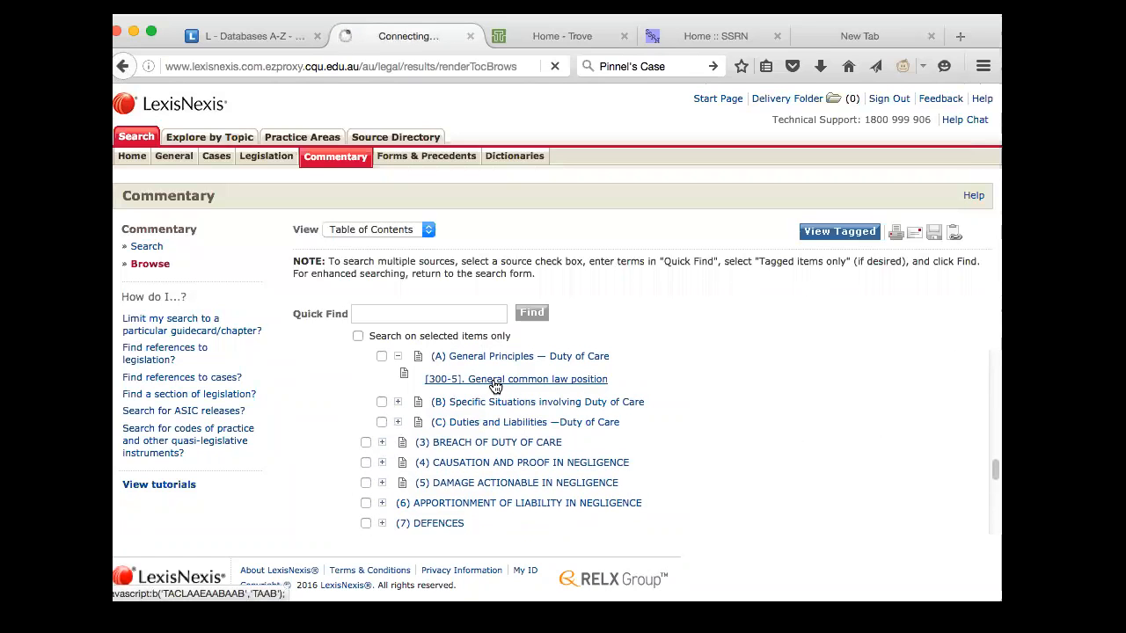
click(516, 379)
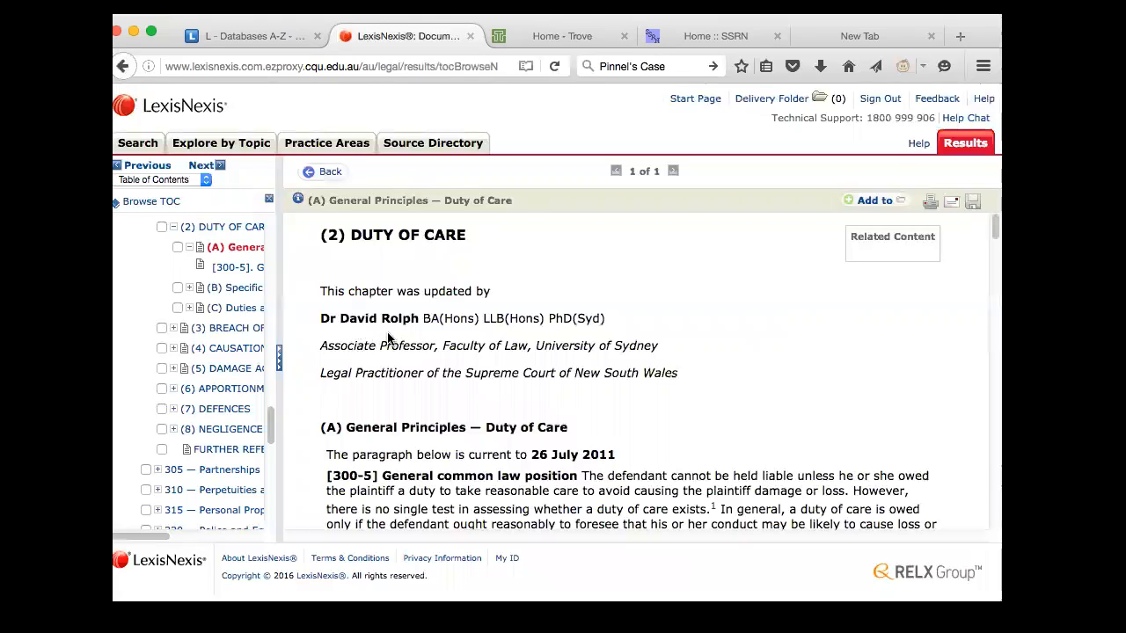
mouse_move(431, 332)
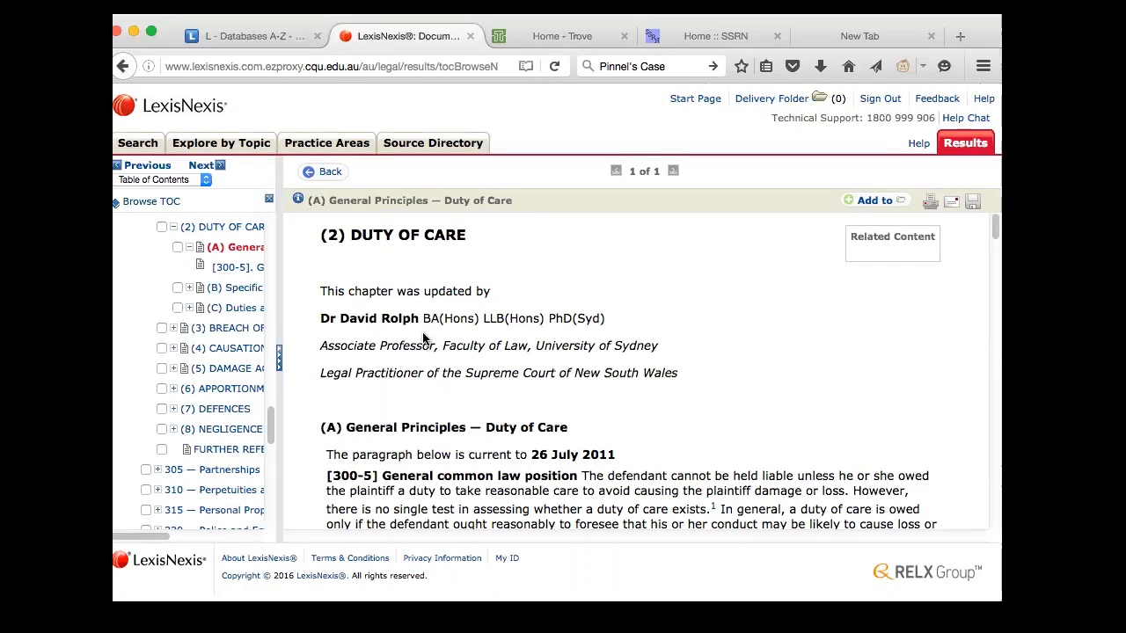
mouse_move(527, 378)
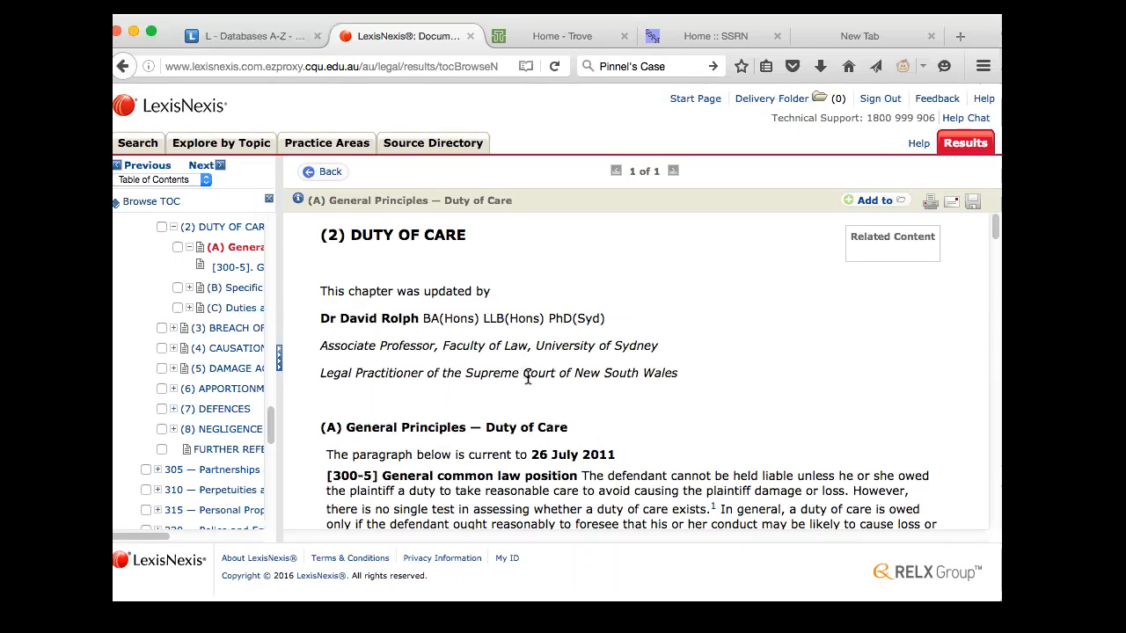
Read down the Duty of Care commentary to the [300-5] footnotes citing Grant and Donoghue.
scroll(down, 3)
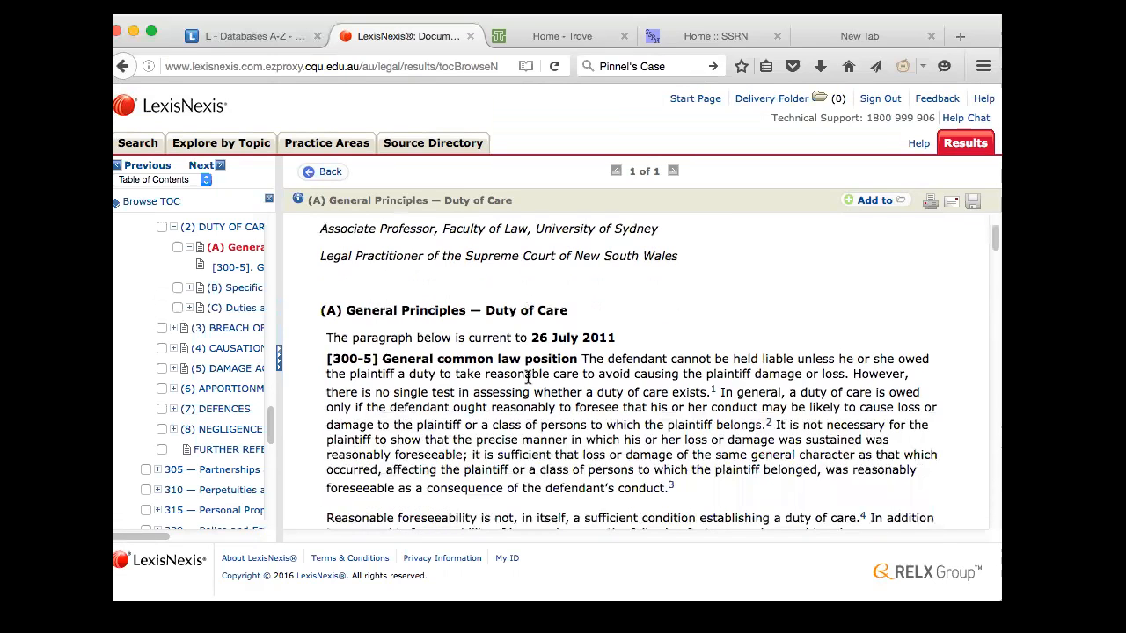
scroll(down, 3)
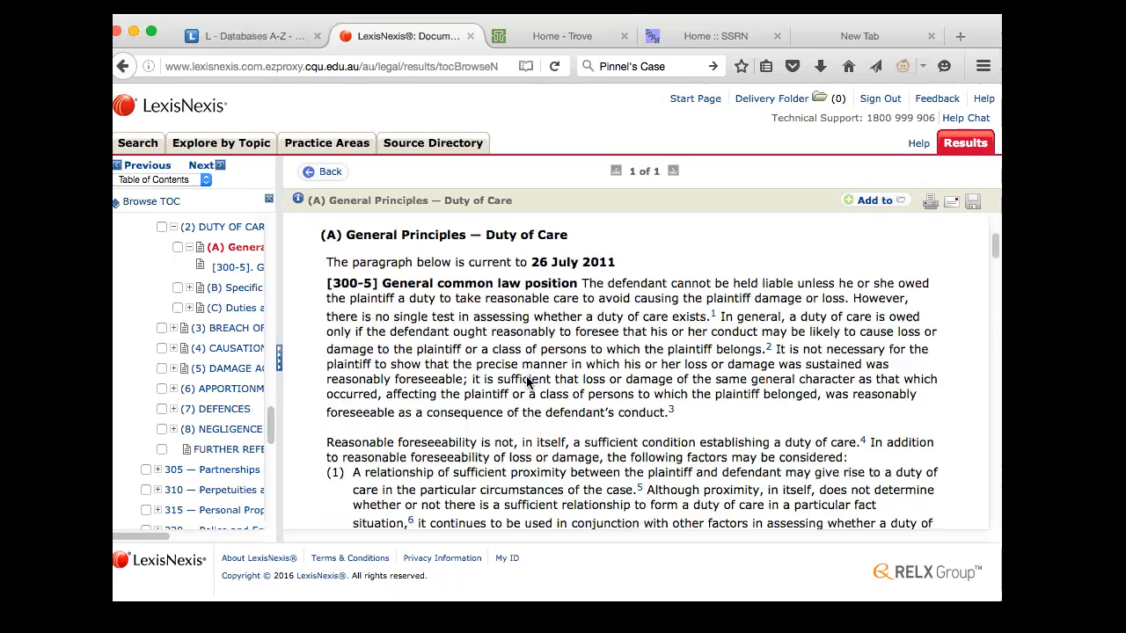
scroll(down, 3)
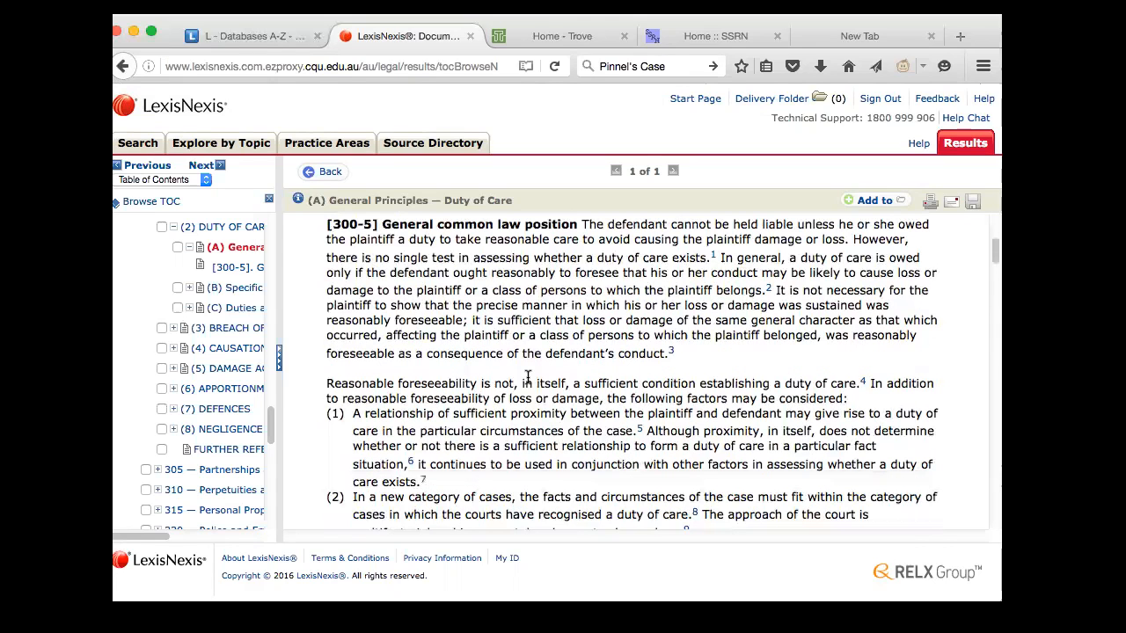
mouse_move(589, 290)
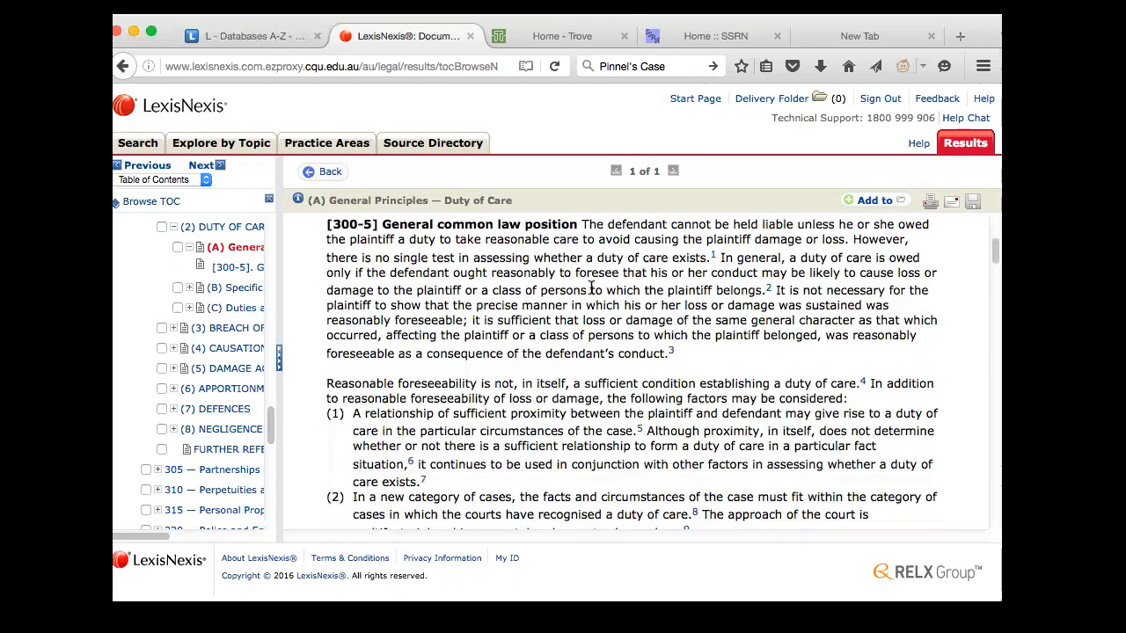
mouse_move(602, 254)
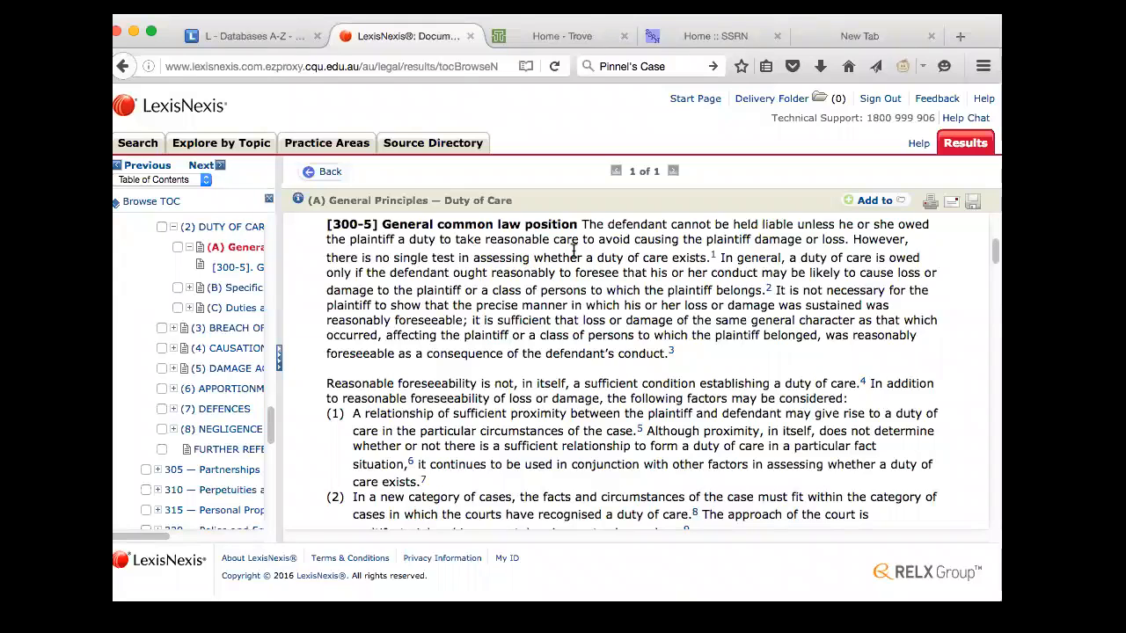
mouse_move(682, 253)
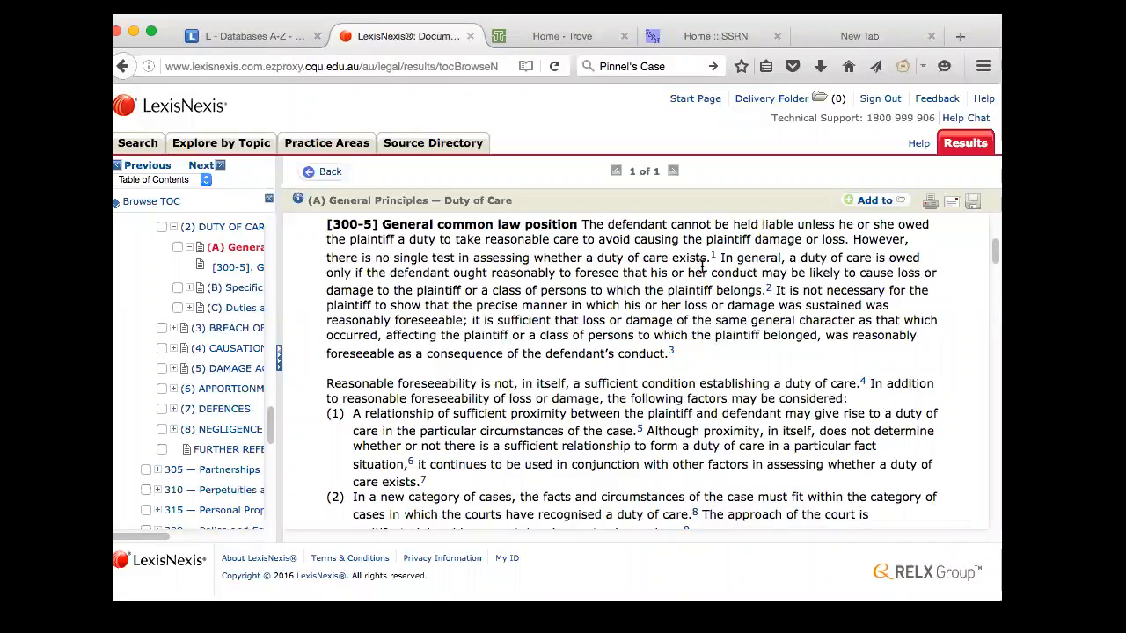
scroll(down, 3)
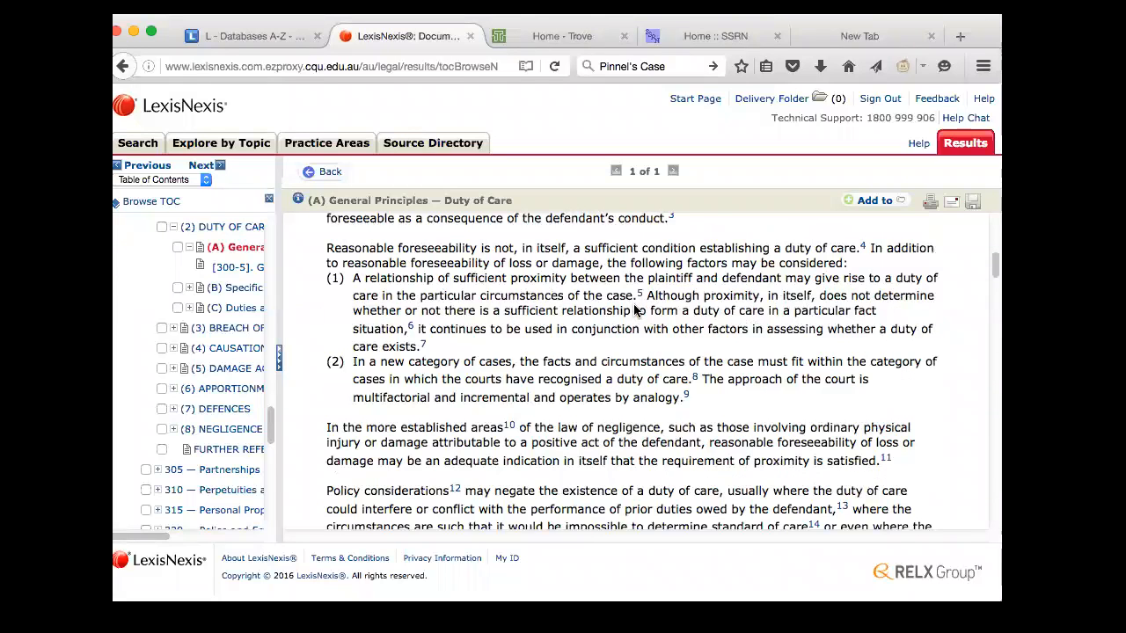
scroll(down, 3)
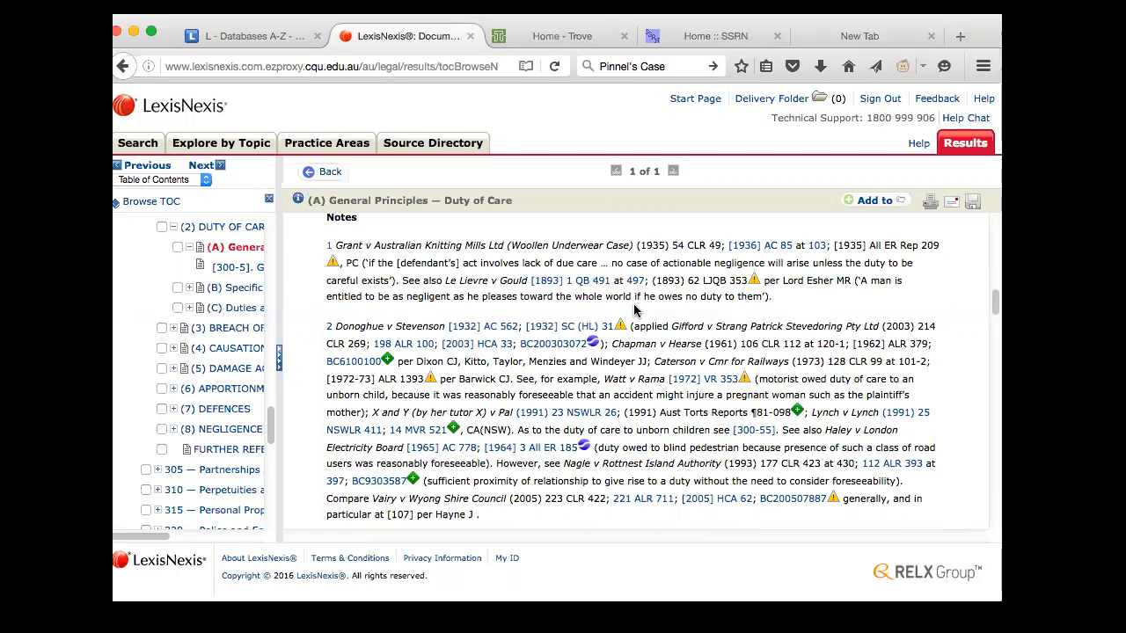
scroll(down, 3)
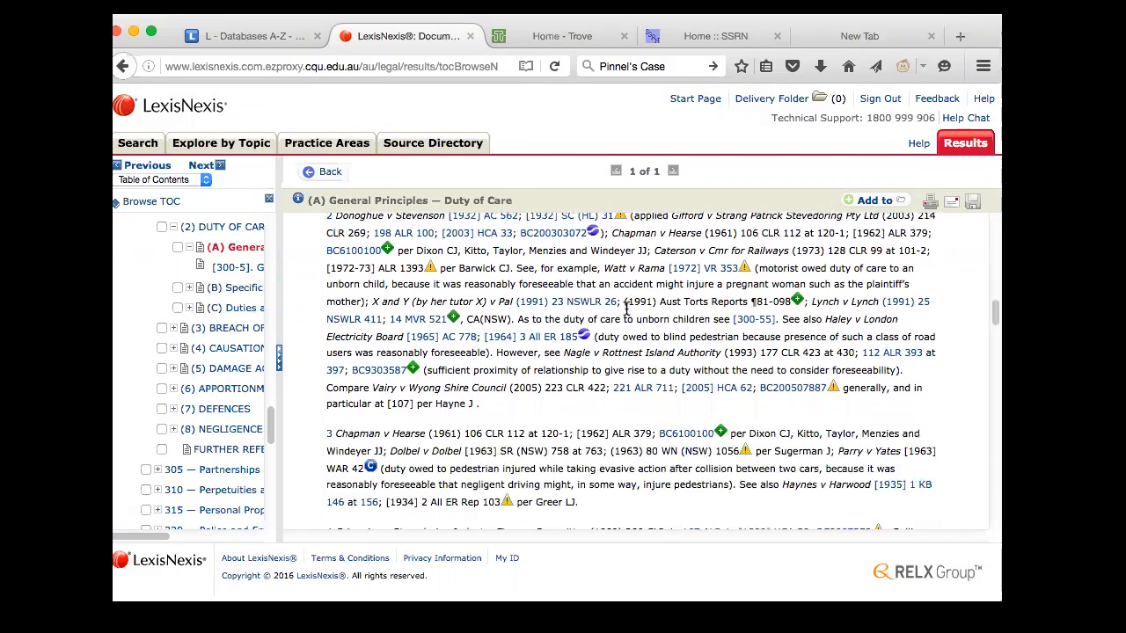
scroll(down, 3)
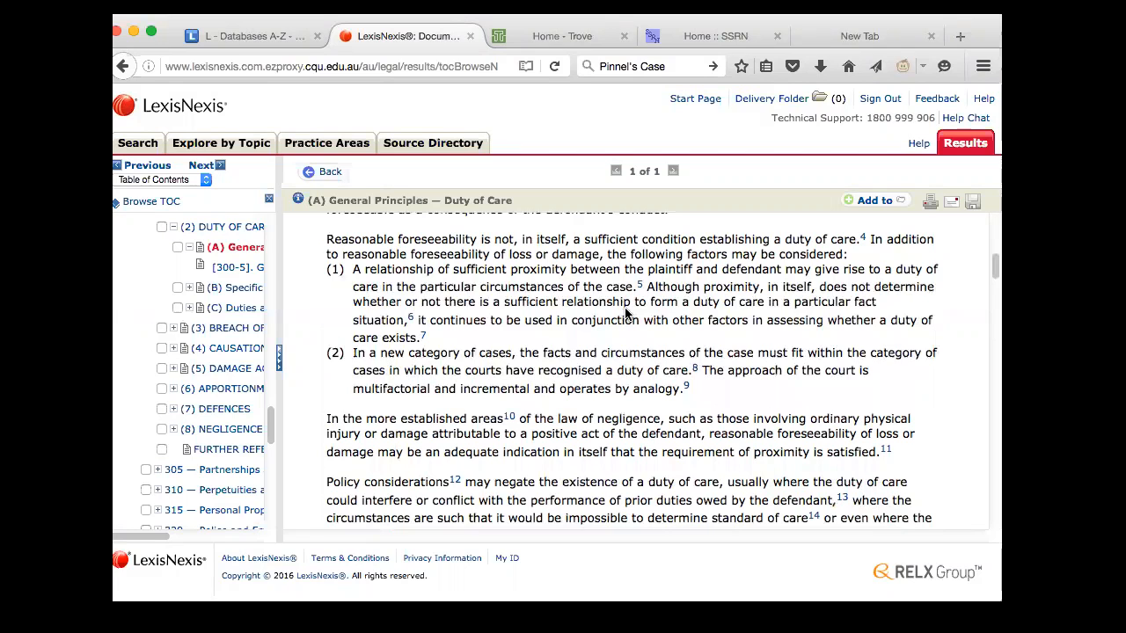
scroll(up, 3)
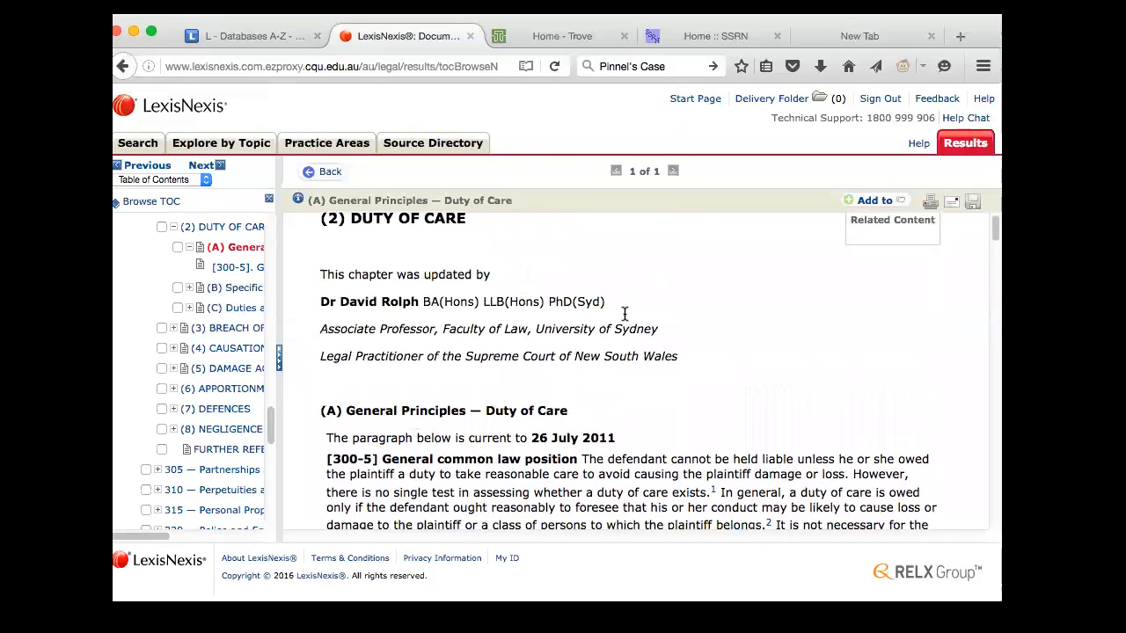
scroll(down, 3)
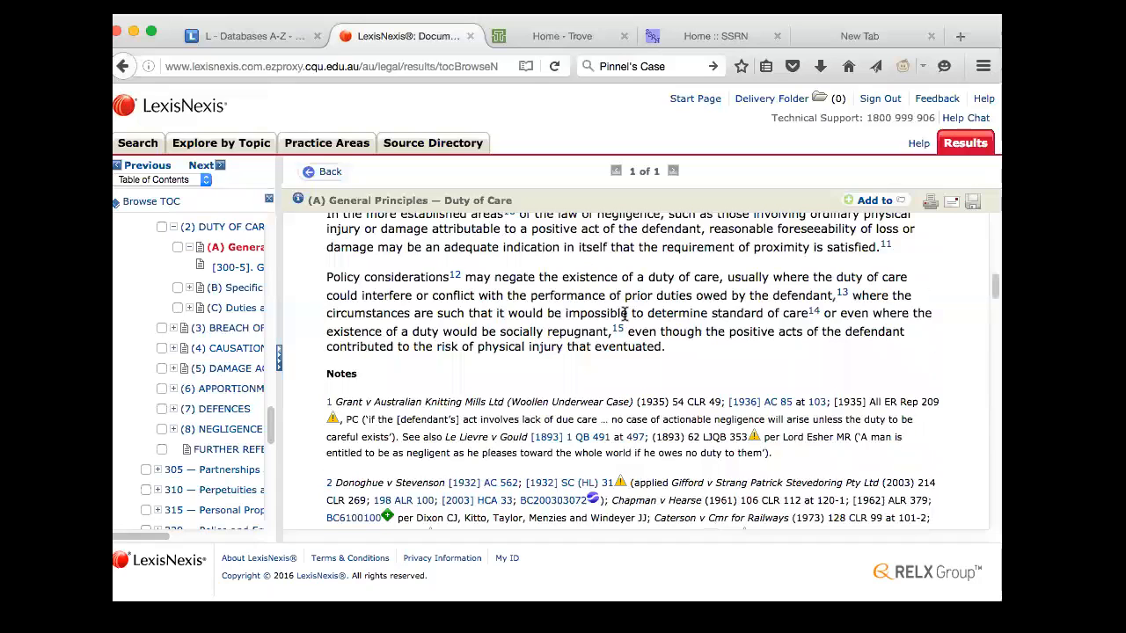
scroll(down, 3)
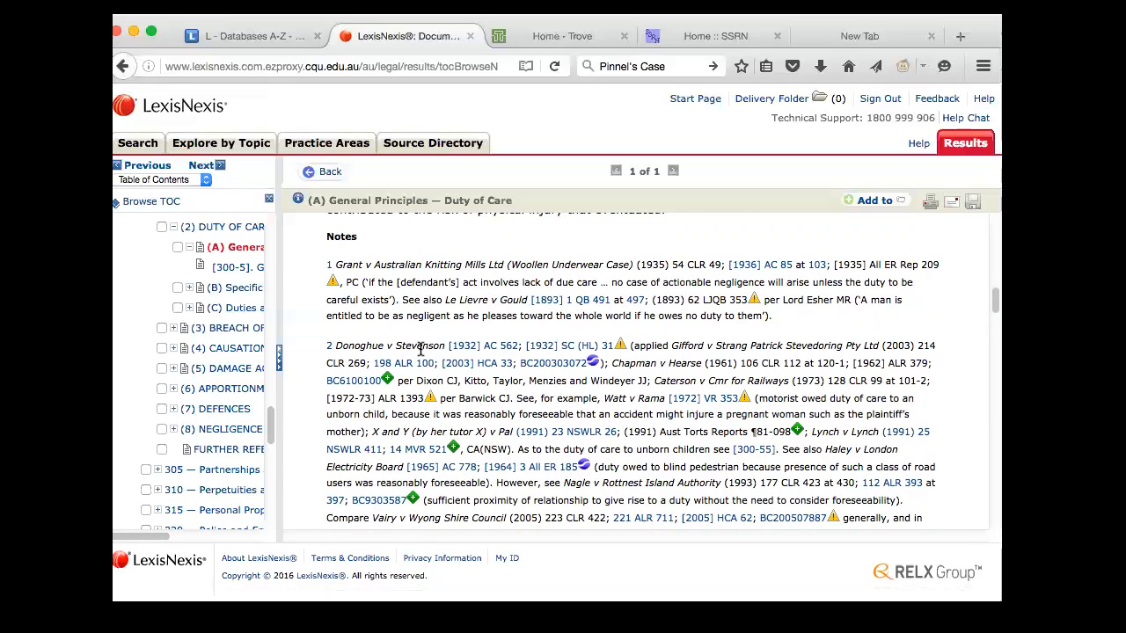
mouse_move(667, 358)
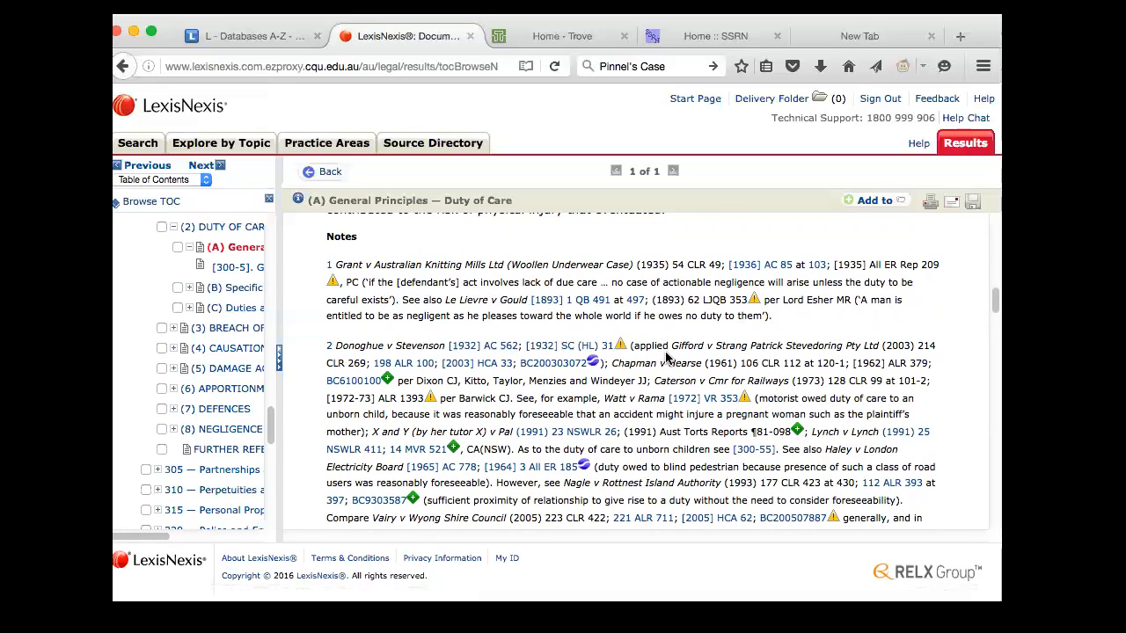
mouse_move(603, 385)
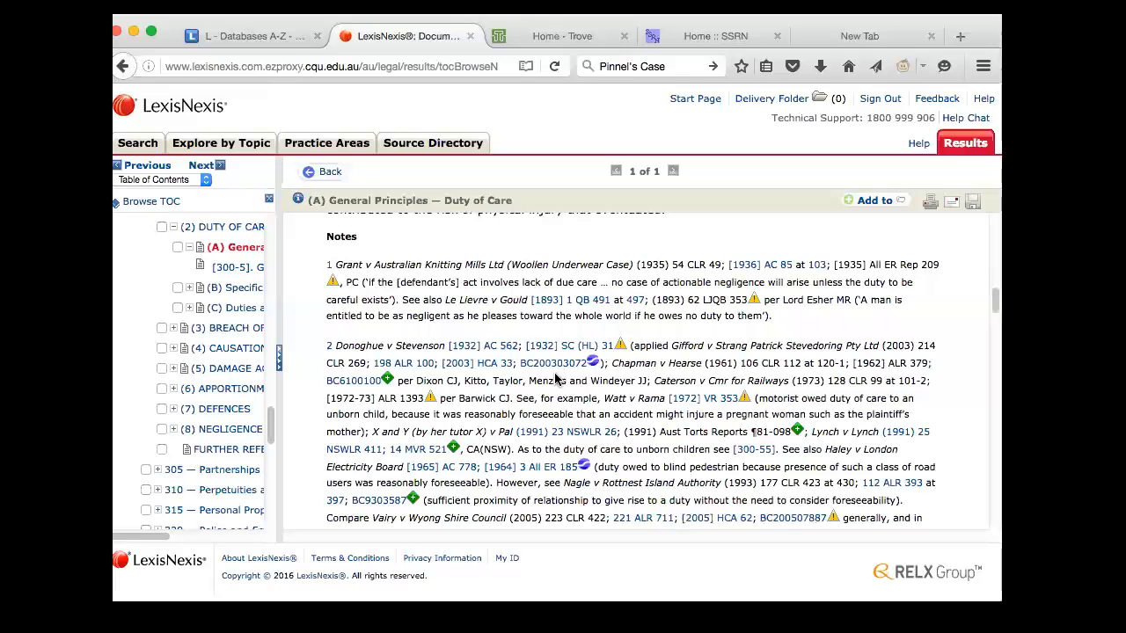
scroll(down, 3)
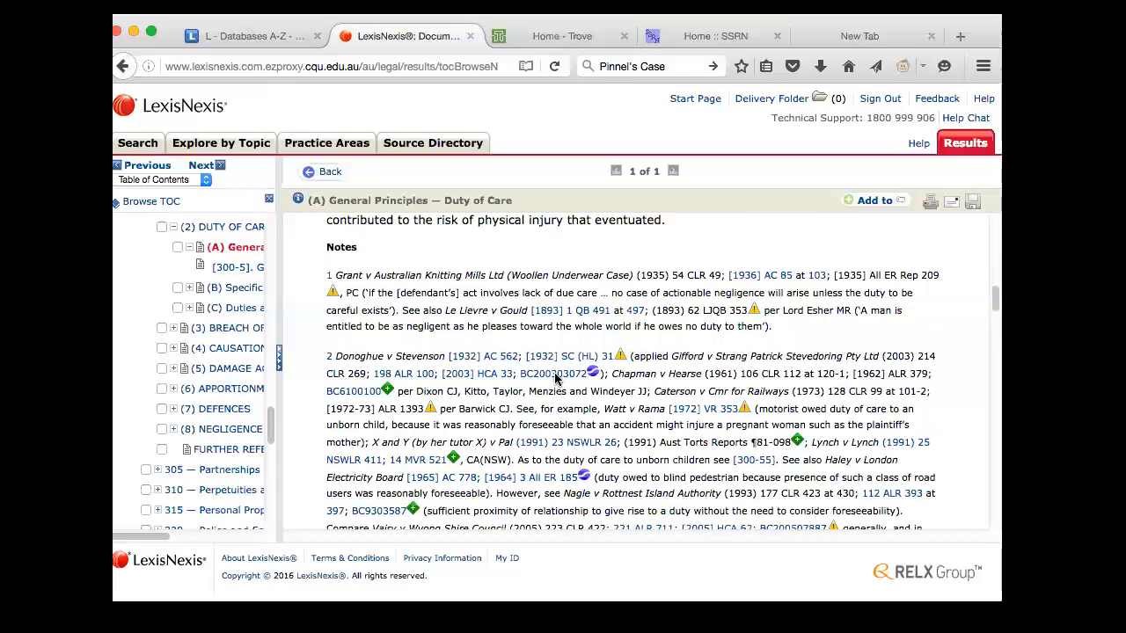
scroll(down, 3)
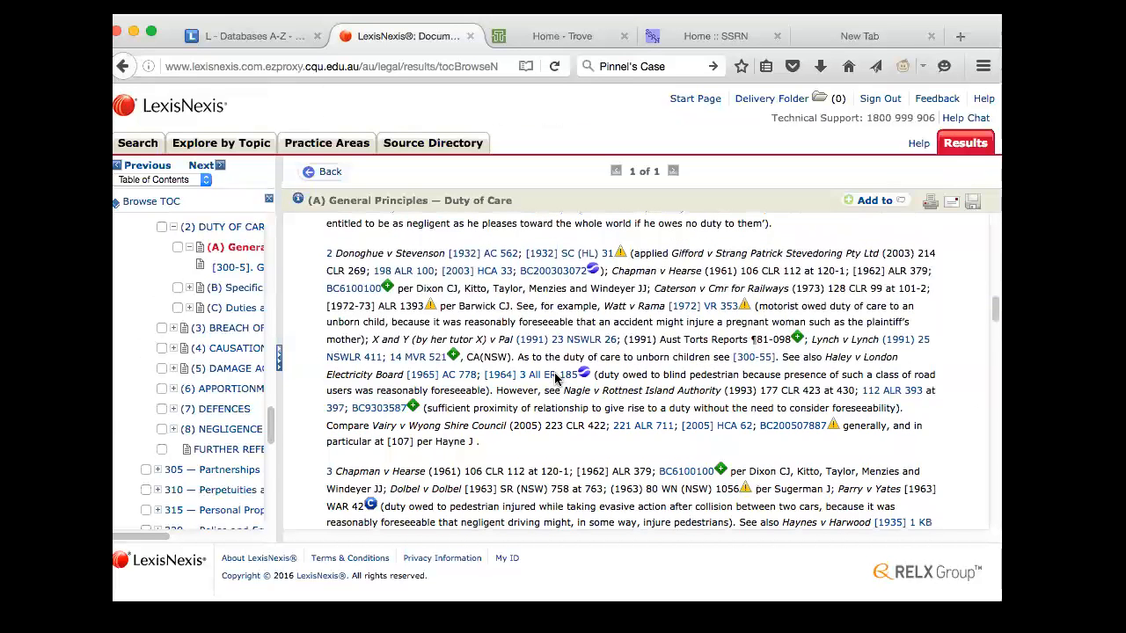
scroll(down, 3)
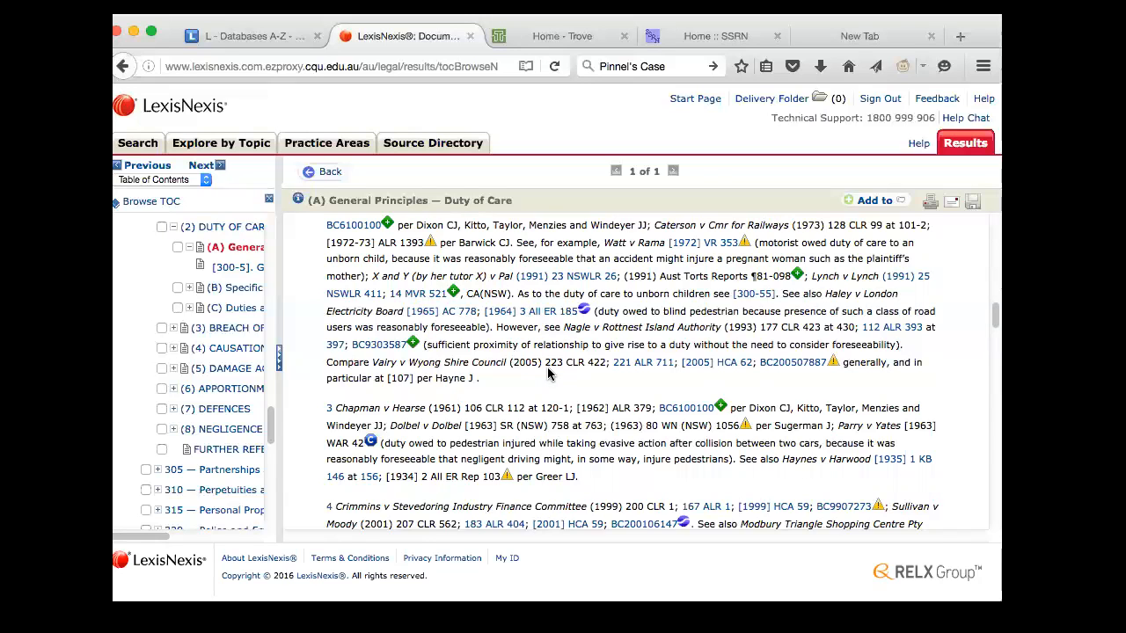
scroll(down, 3)
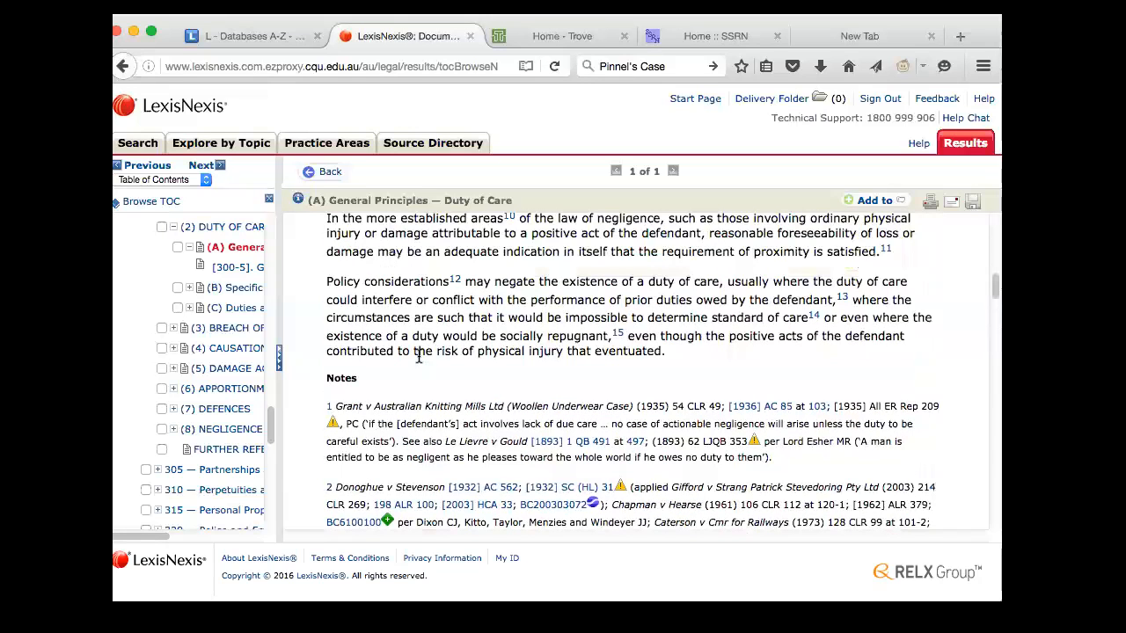
scroll(down, 3)
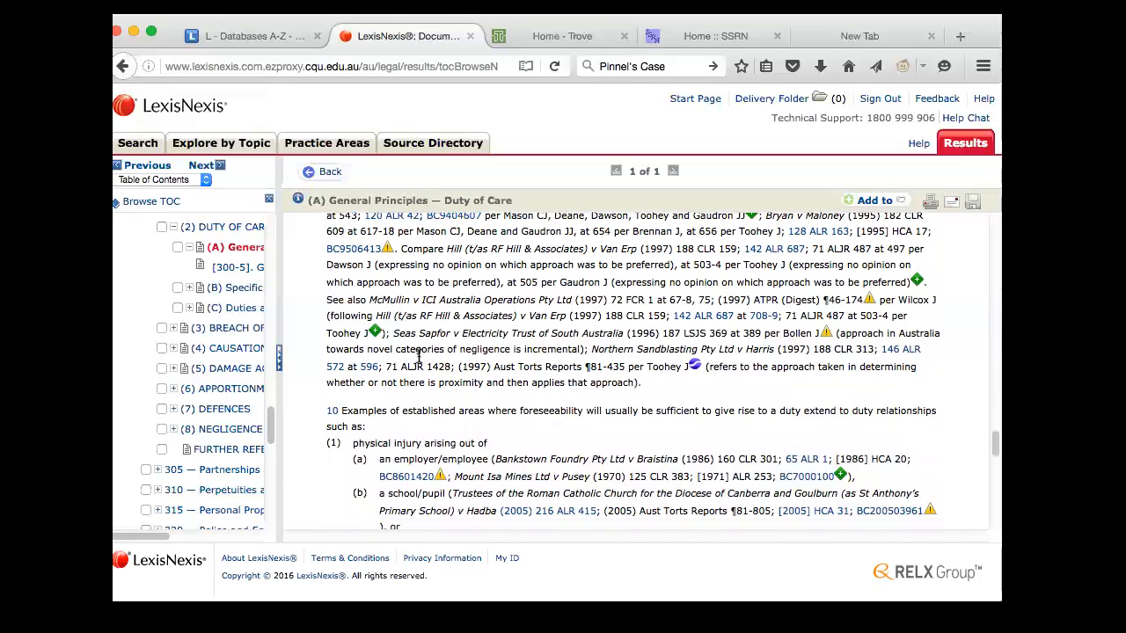
scroll(down, 3)
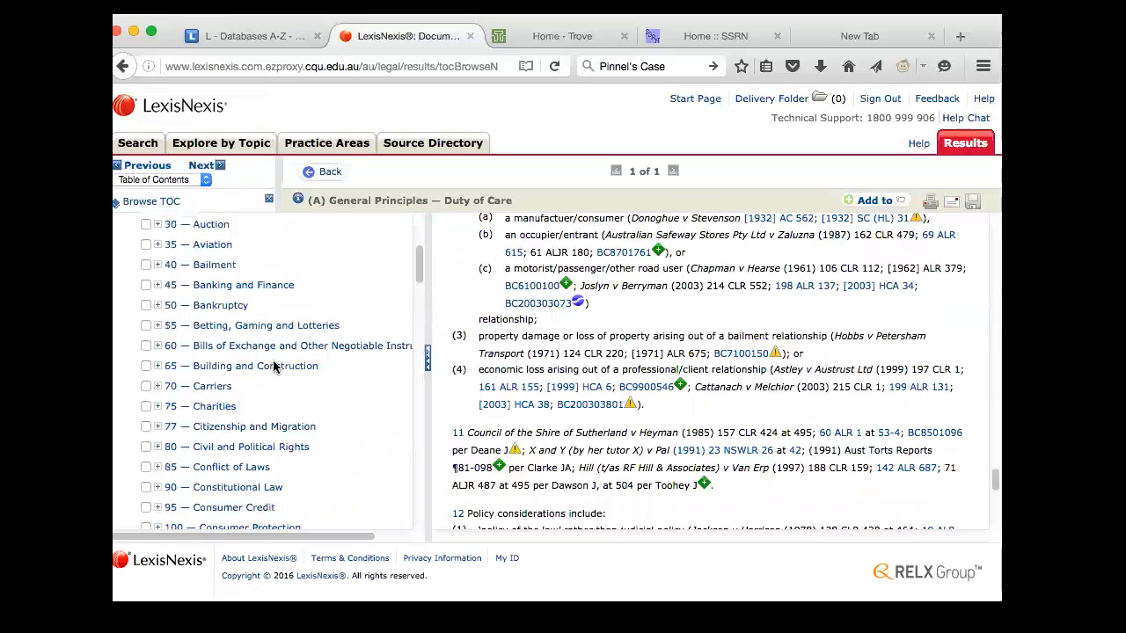
Scroll the Browse TOC pane down to the 110 — Contract title.
scroll(down, 3)
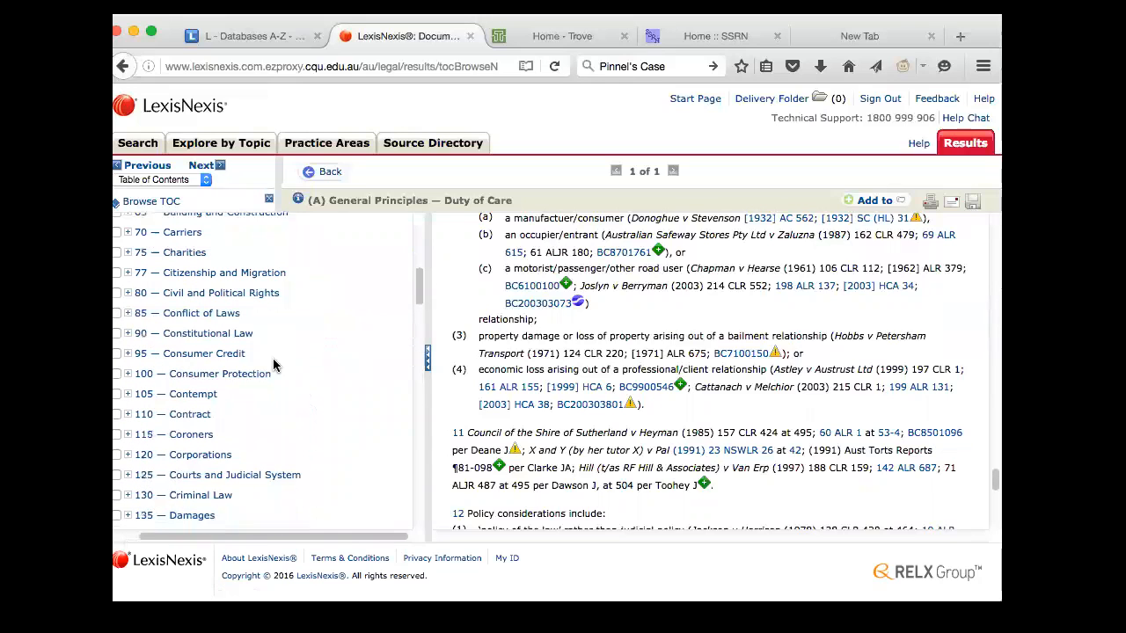
scroll(down, 3)
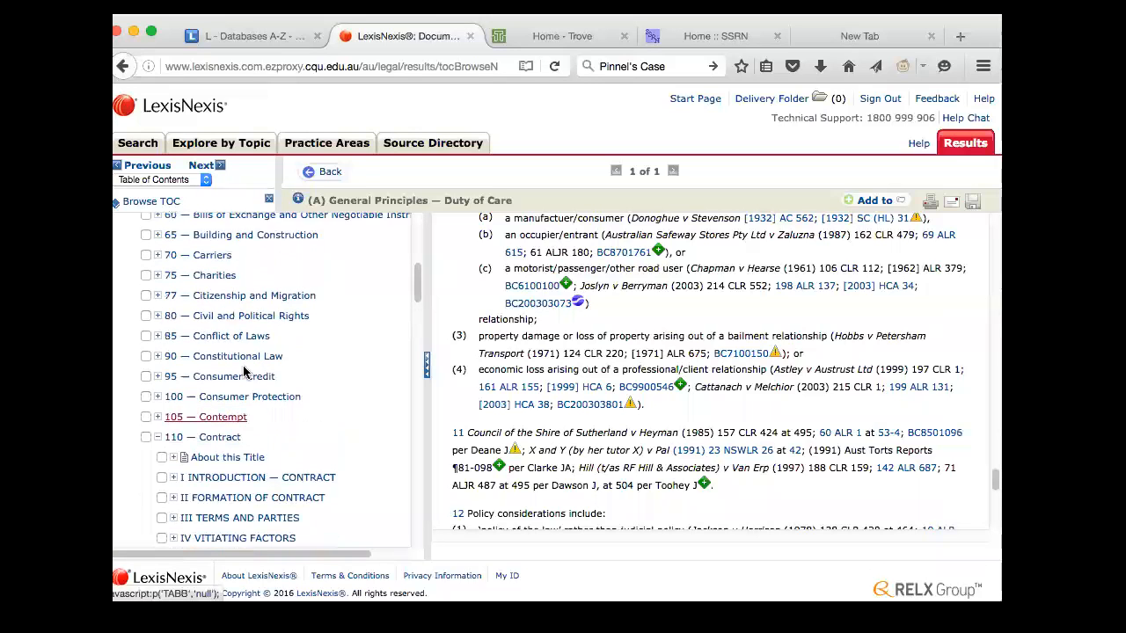
scroll(down, 3)
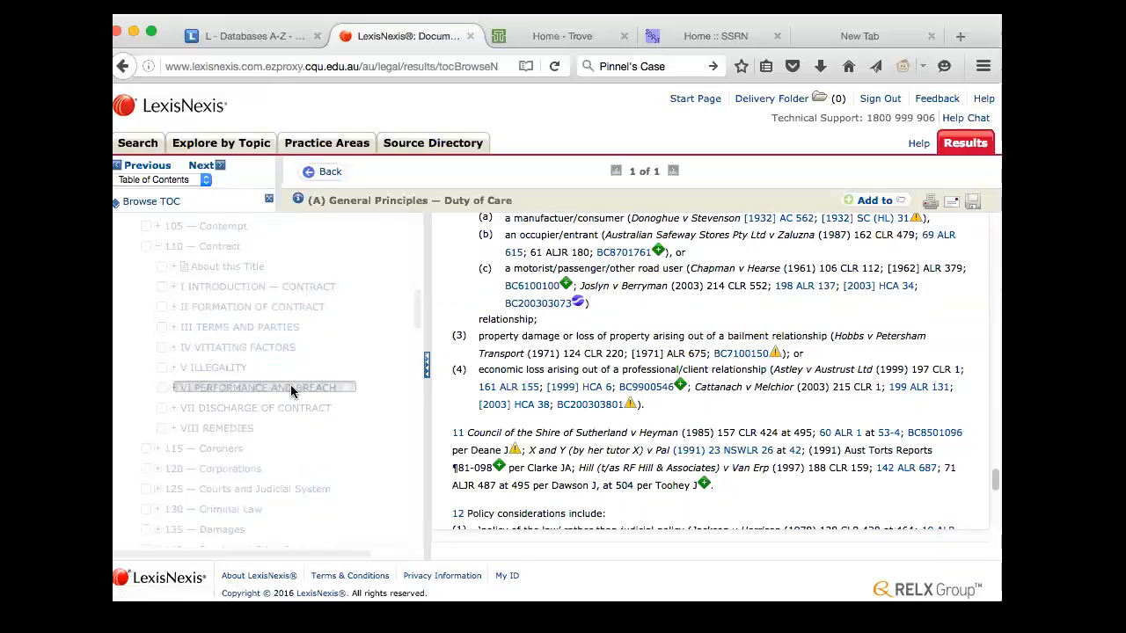
Expand Formation of Contract, Offer and Acceptance, and the Proof of Acceptance headings.
click(174, 306)
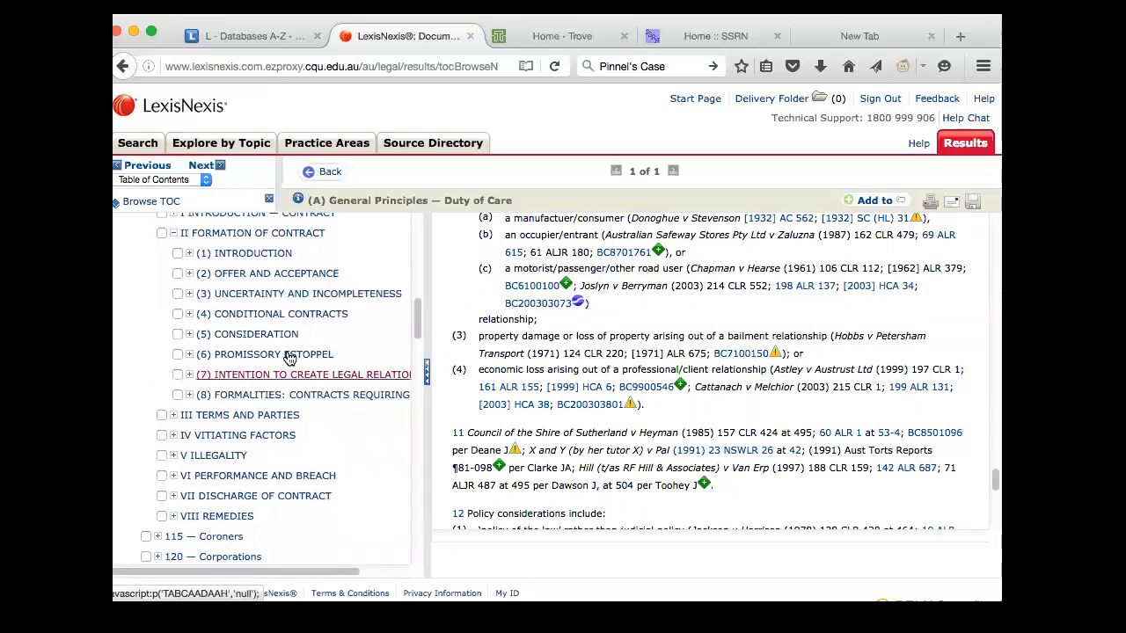
mouse_move(268, 333)
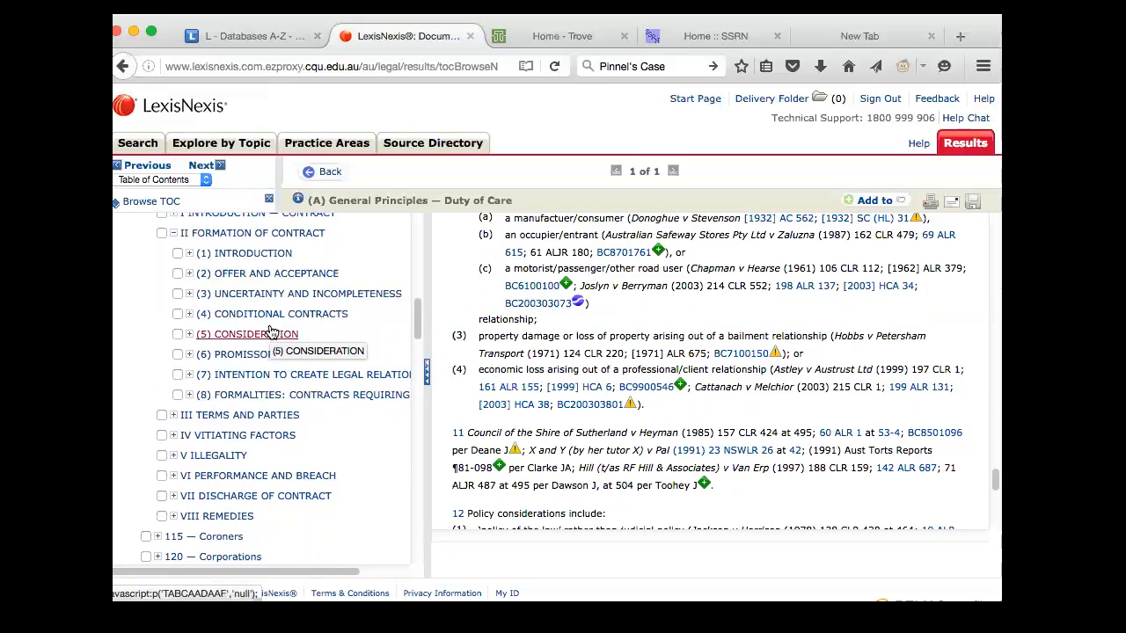
mouse_move(202, 293)
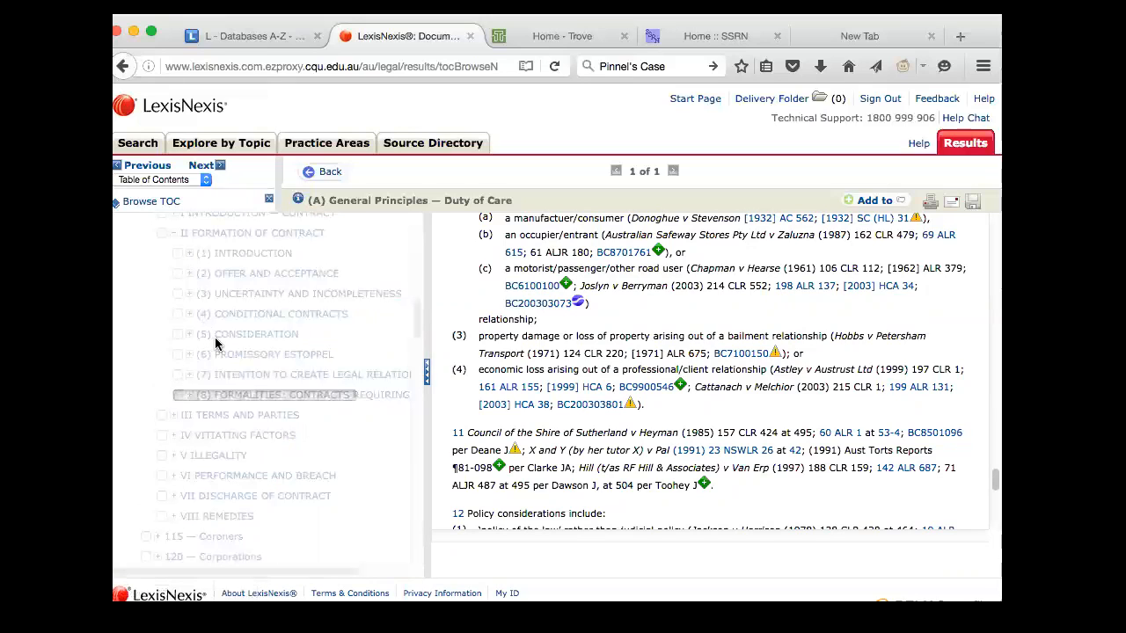
click(188, 273)
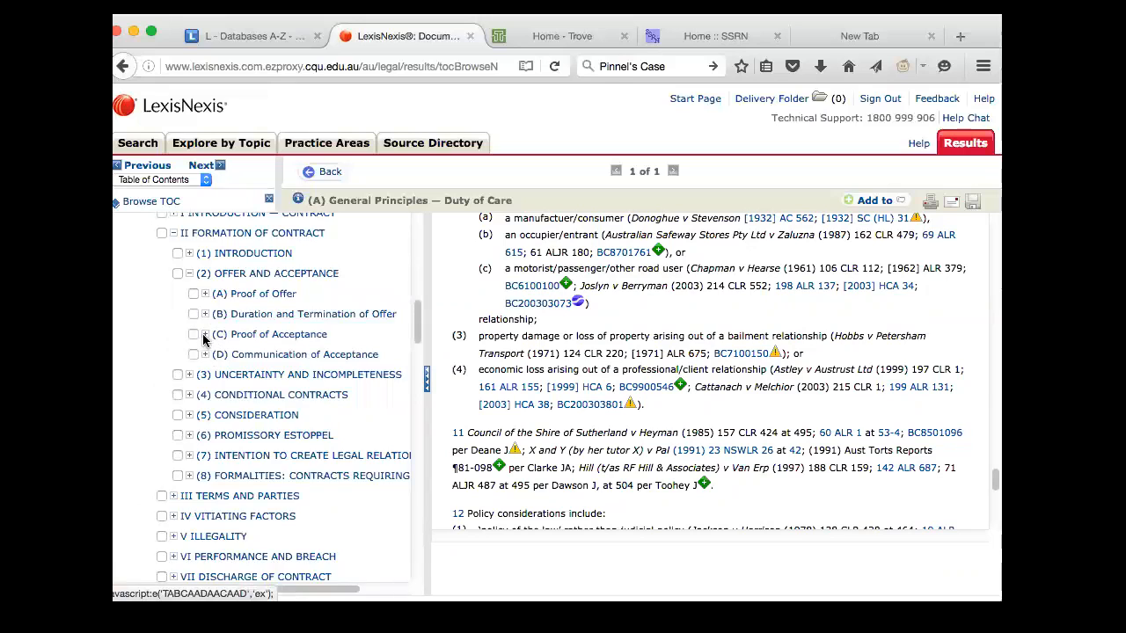
click(193, 334)
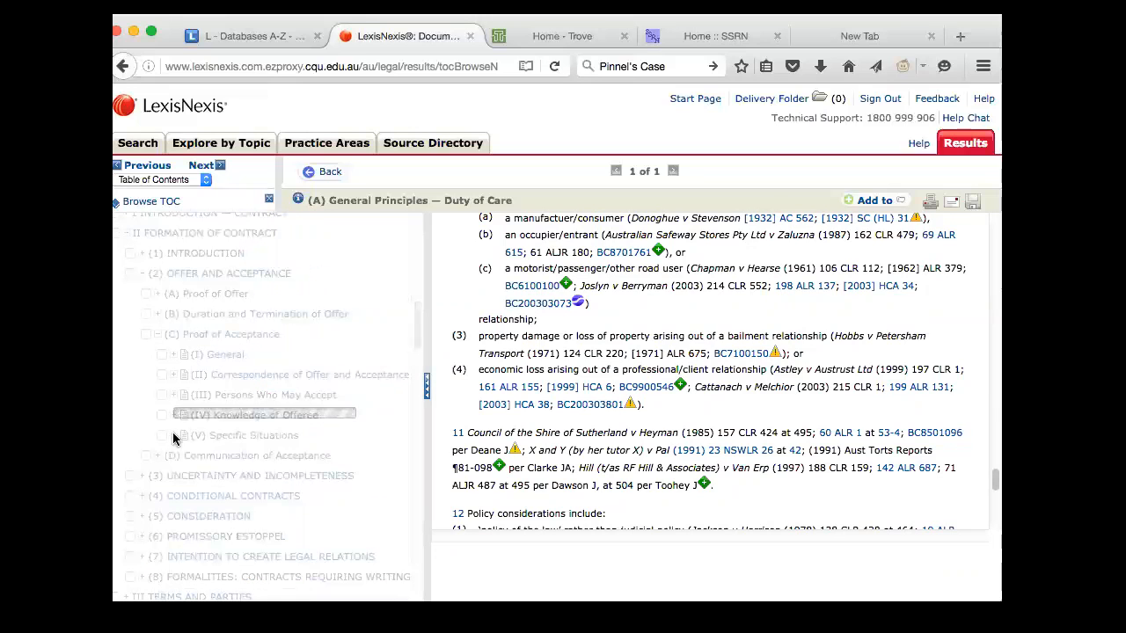
click(173, 435)
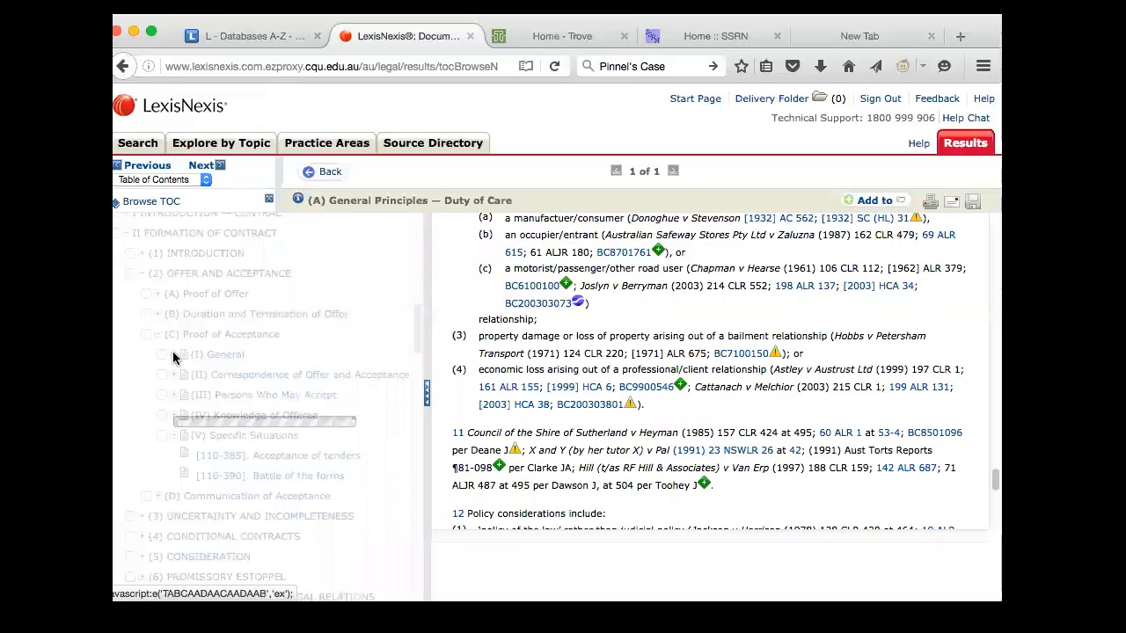
click(173, 353)
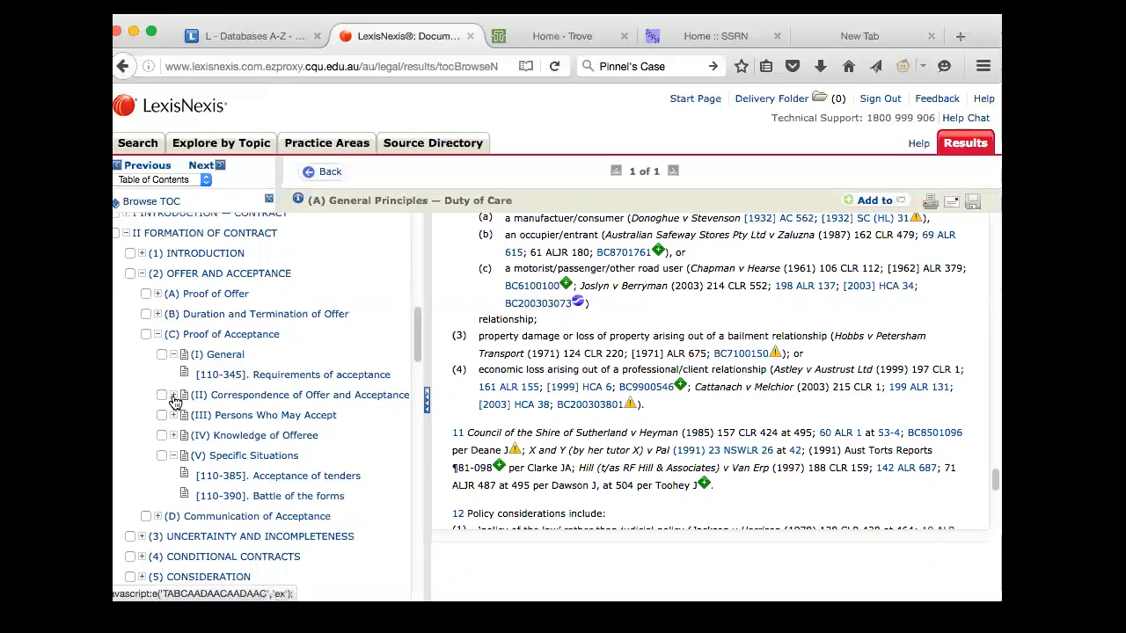
click(174, 395)
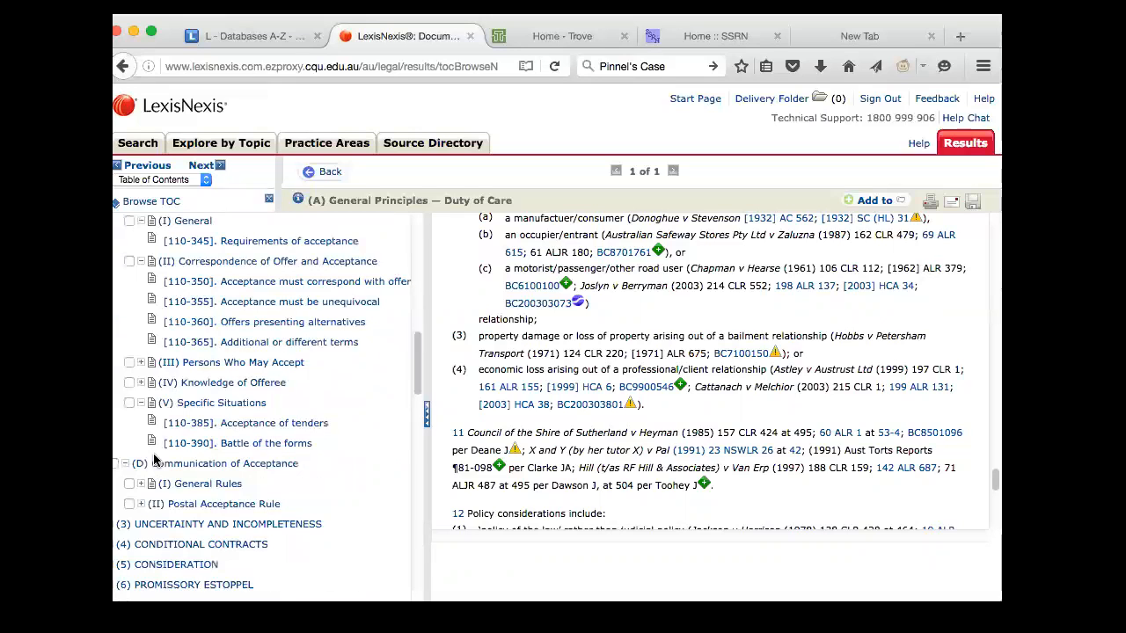
Expand the Postal Acceptance Rule and open (A) Operation of the Rule.
scroll(down, 3)
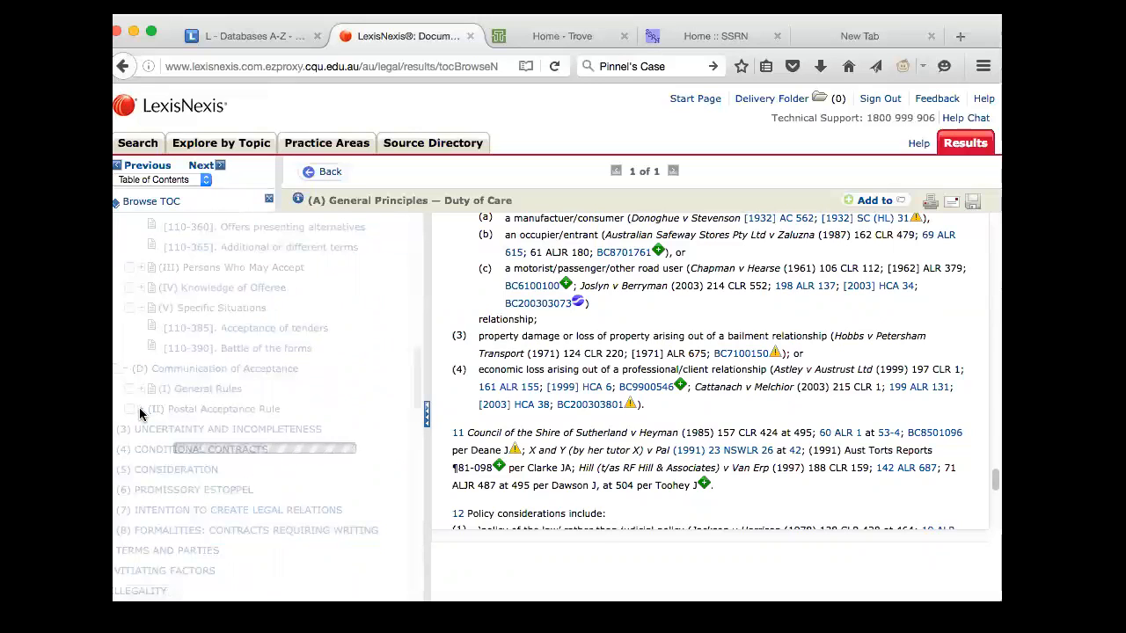
click(140, 409)
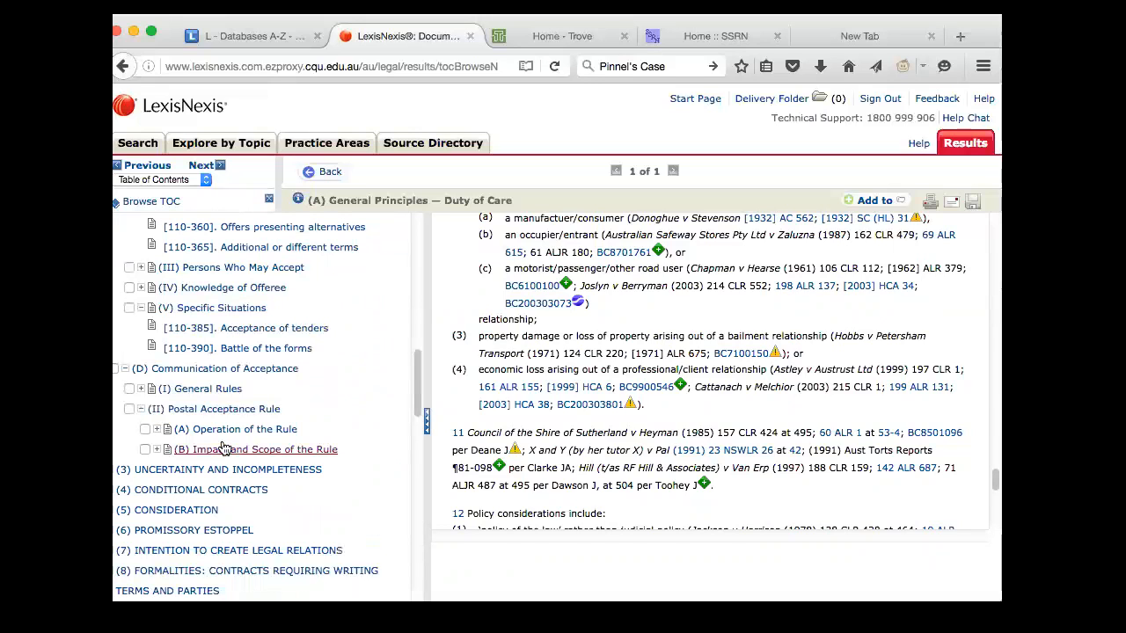
click(236, 429)
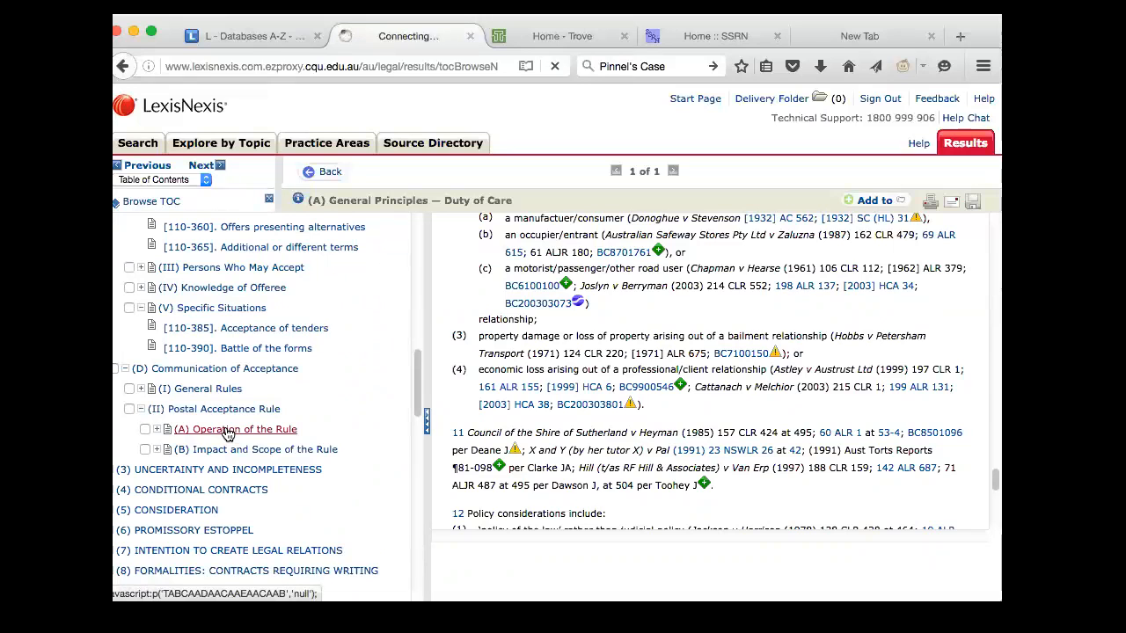
click(235, 429)
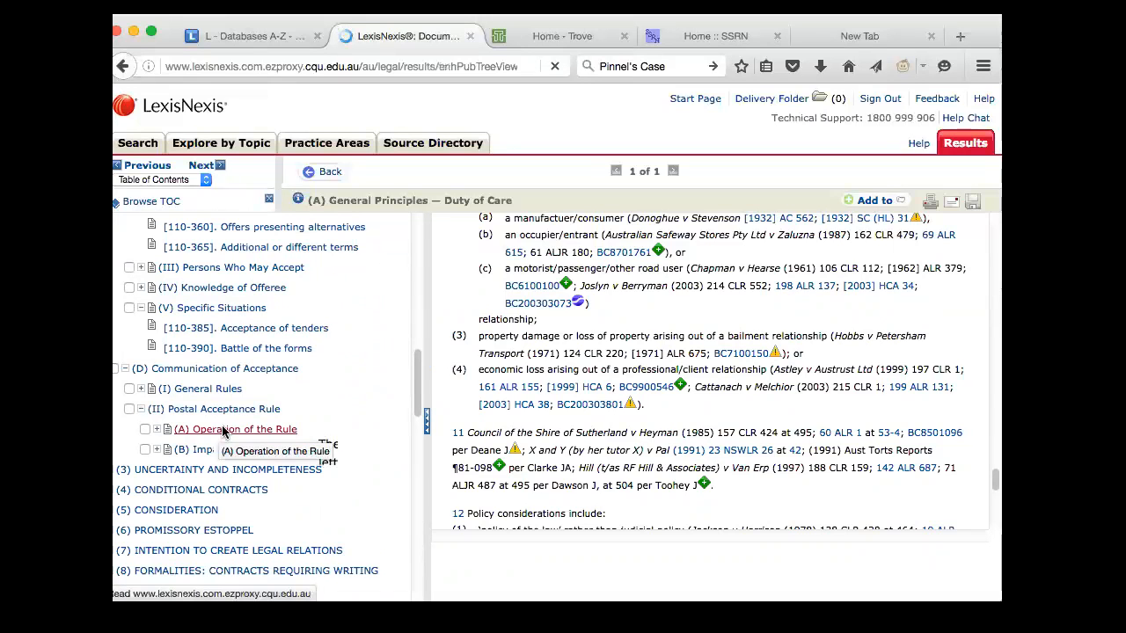
click(234, 429)
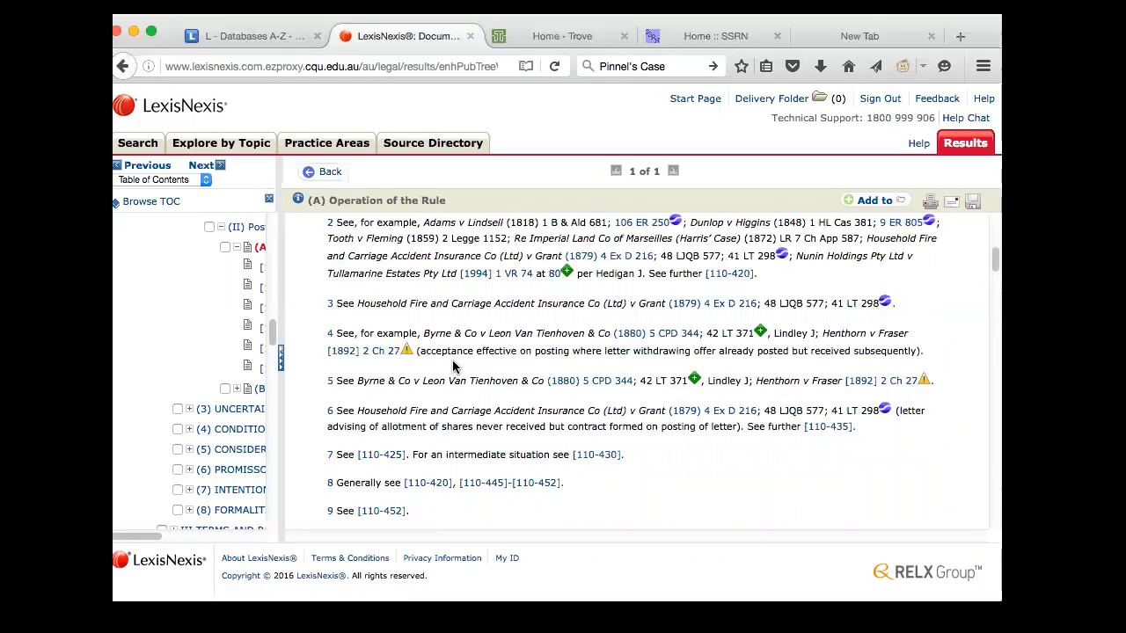
mouse_move(460, 227)
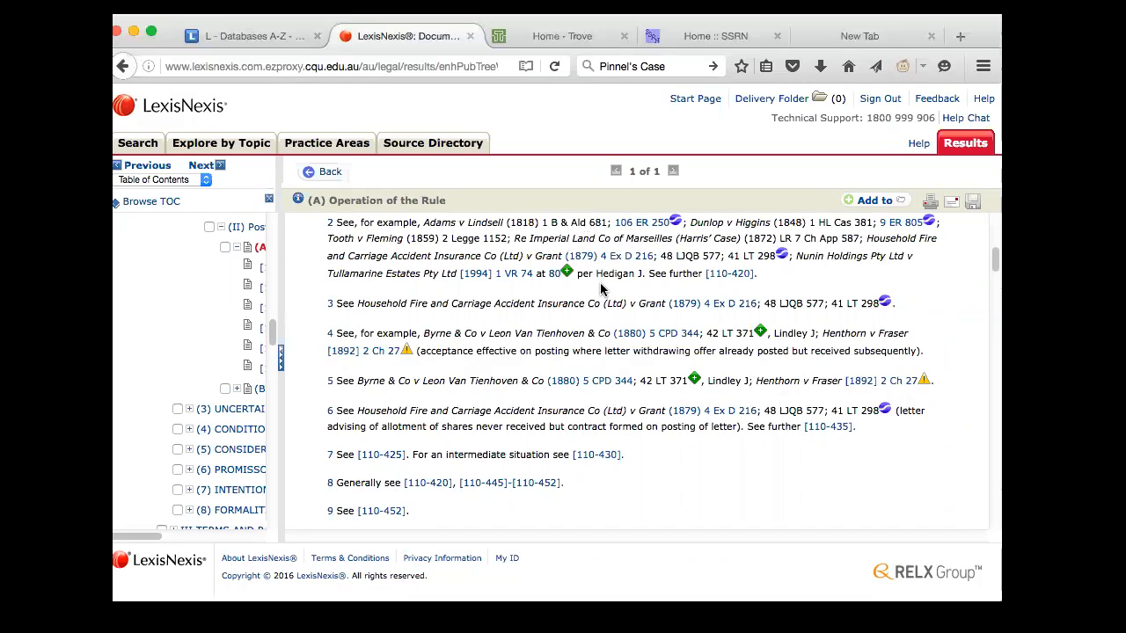
mouse_move(598, 284)
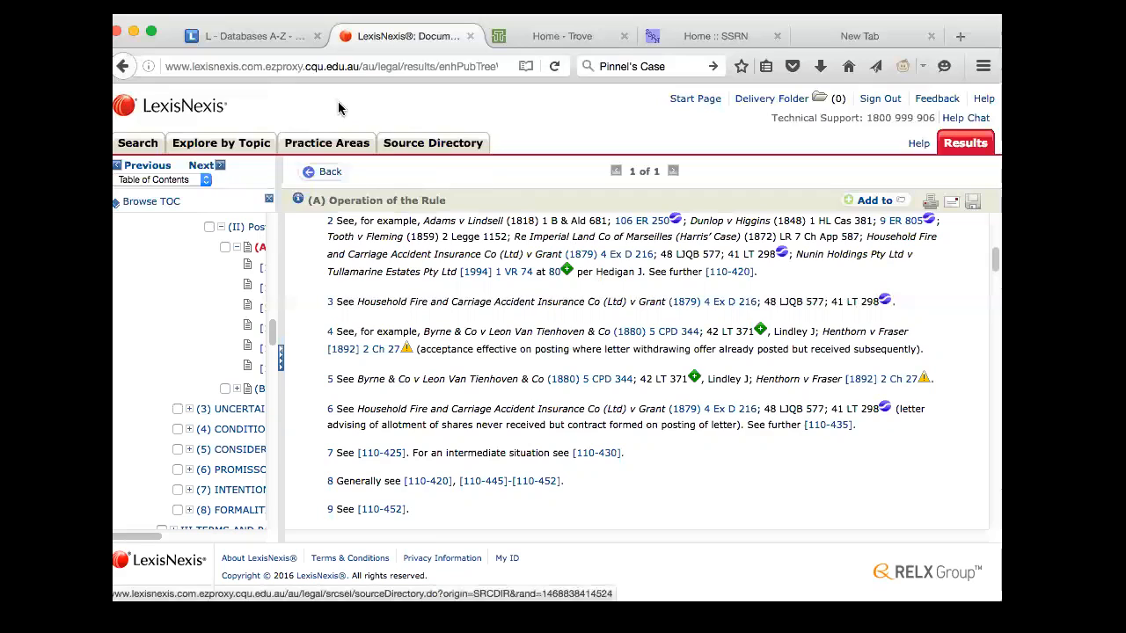
mouse_move(468, 52)
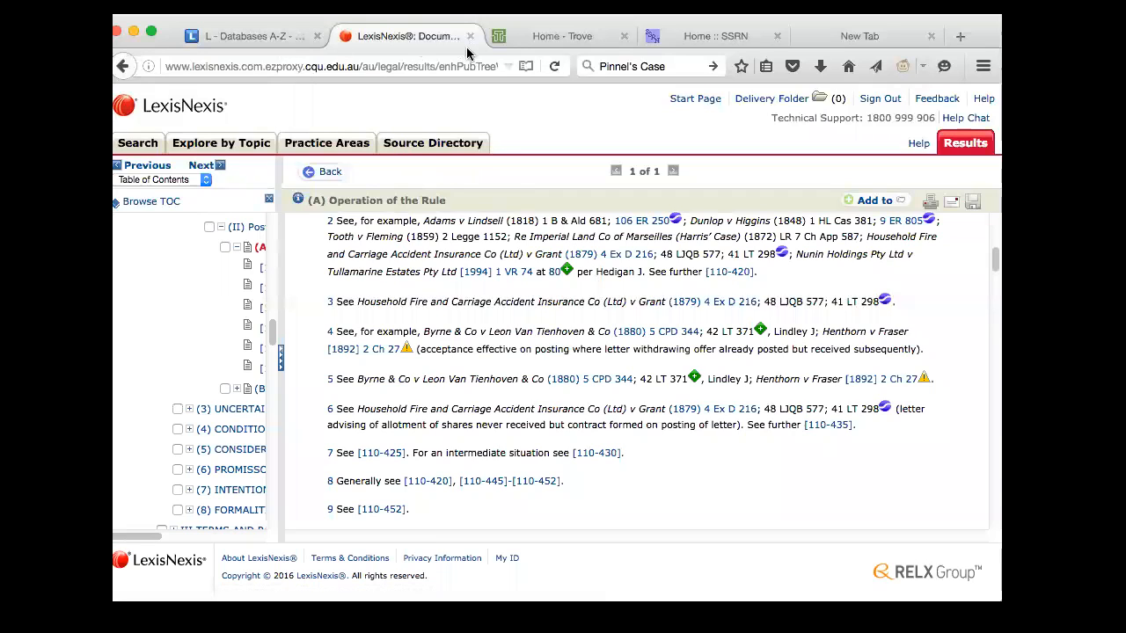
mouse_move(470, 36)
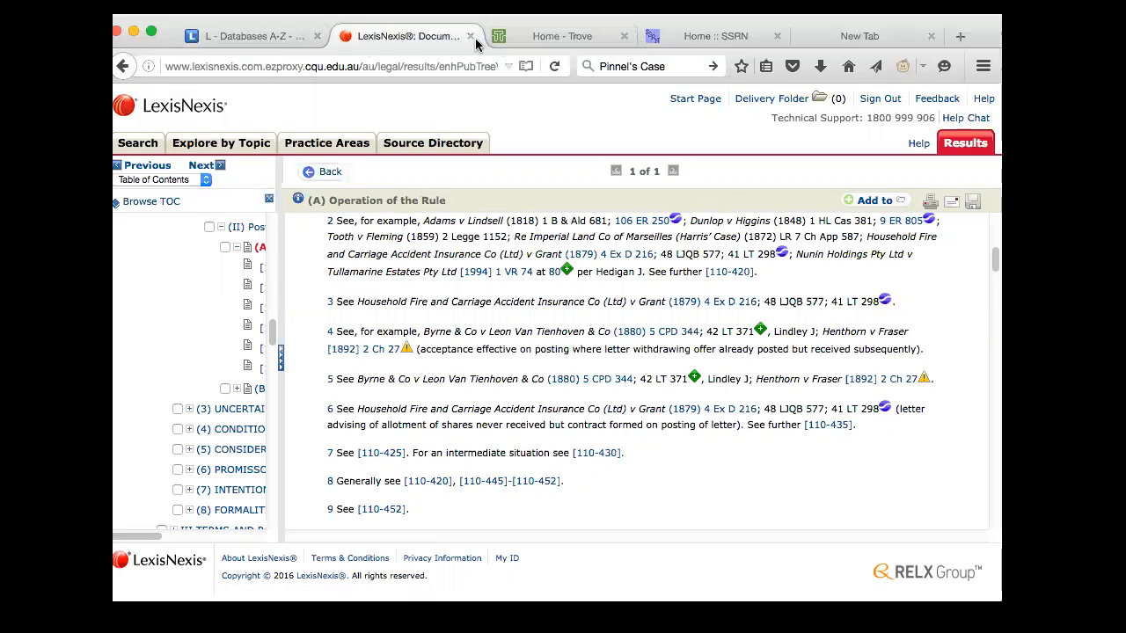
Close the LexisNexis tab and launch Westlaw AU from the U–Z databases list.
click(249, 36)
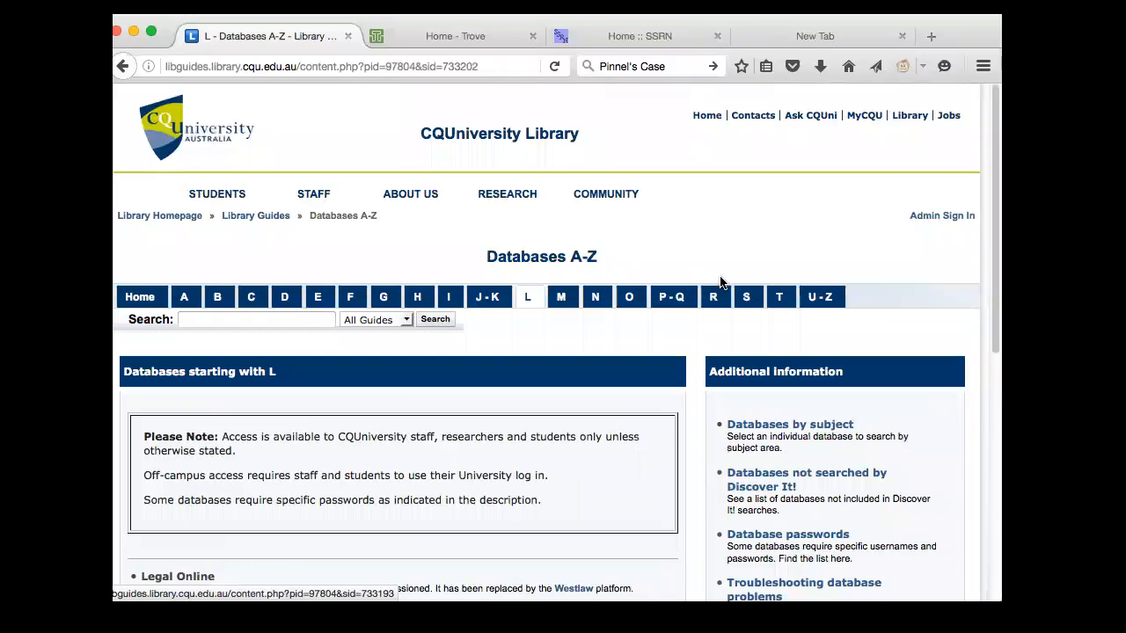
mouse_move(718, 259)
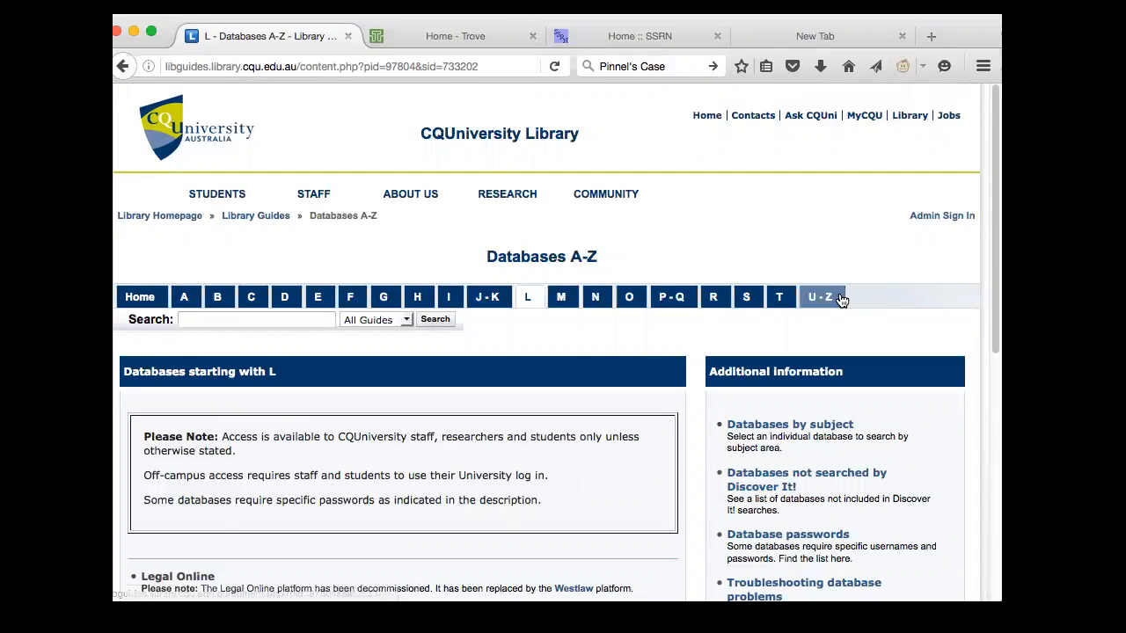
click(820, 297)
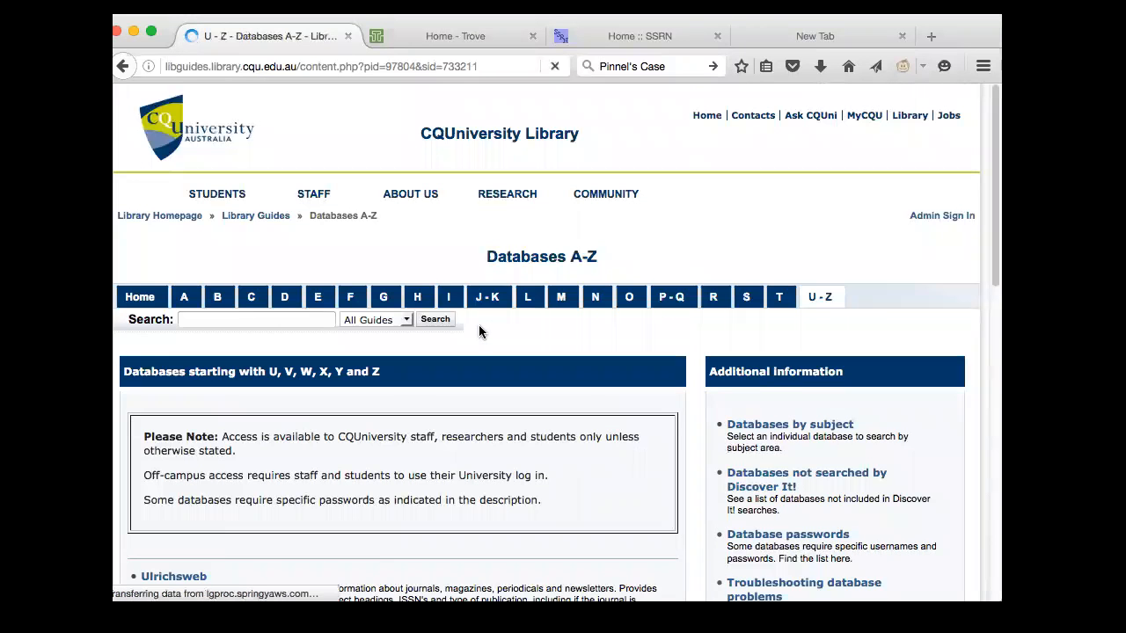
scroll(down, 3)
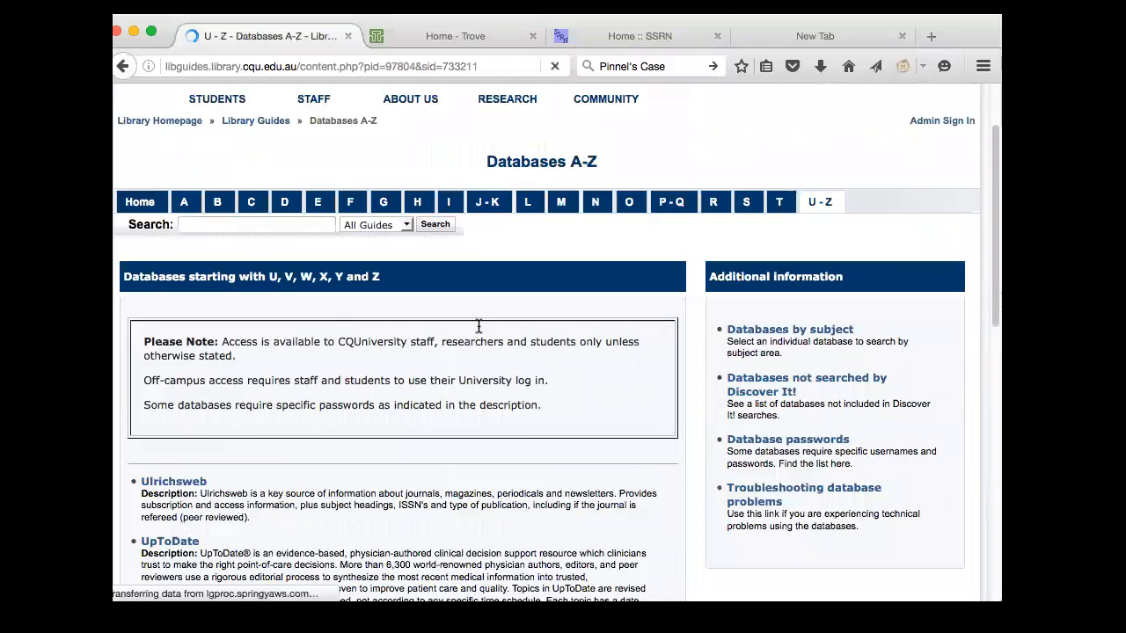
scroll(down, 3)
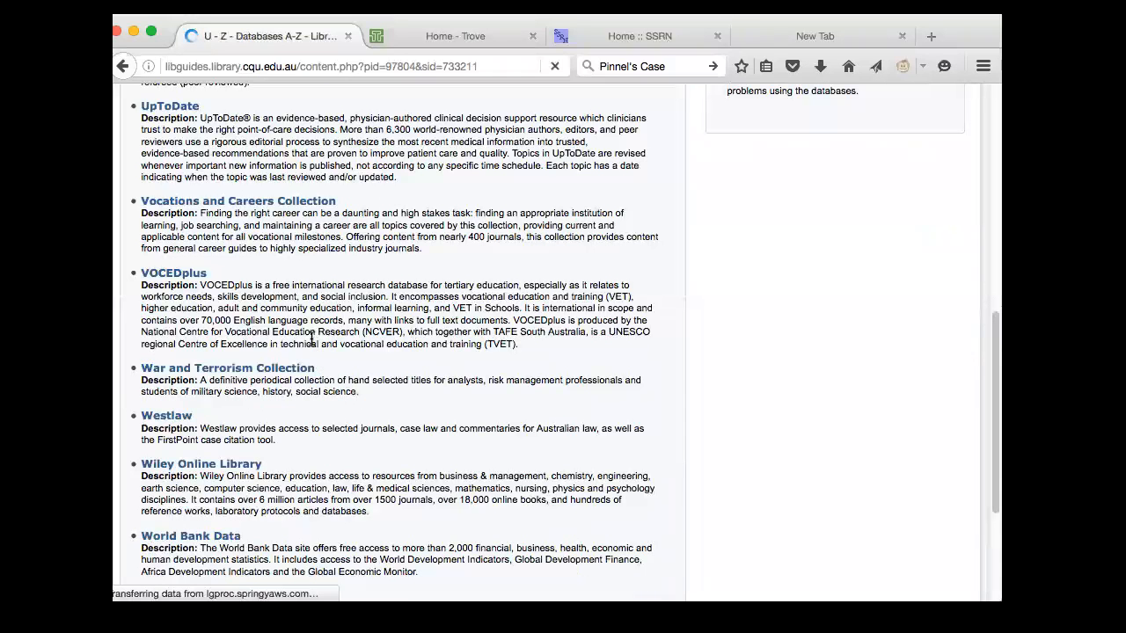
click(167, 415)
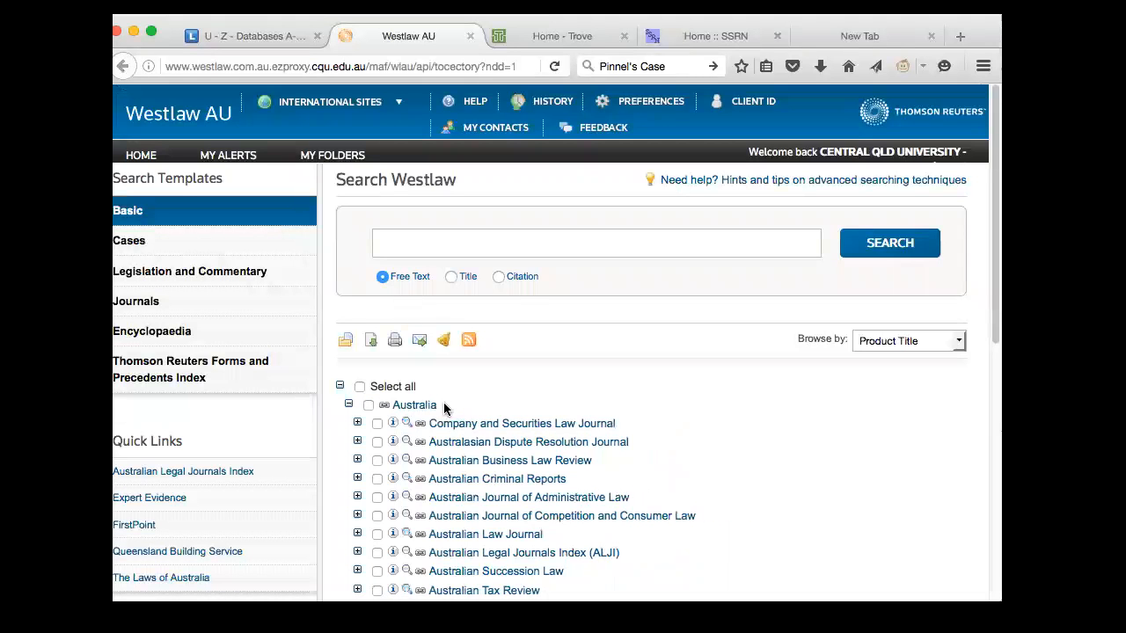
Scroll the Australia product list and open The Laws of Australia.
scroll(down, 3)
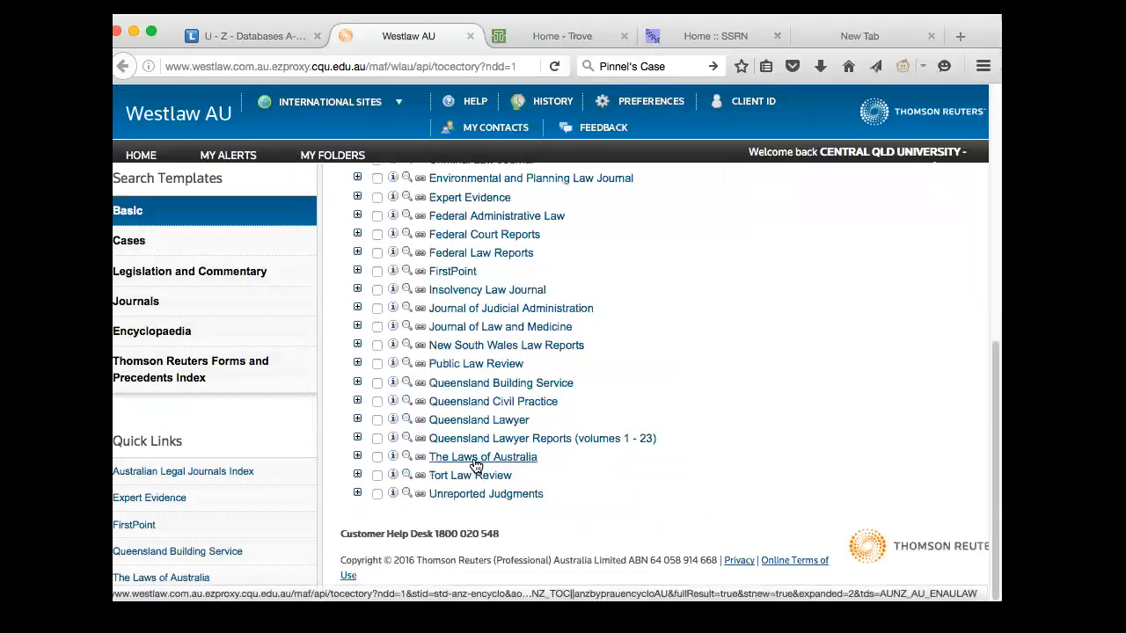
click(482, 456)
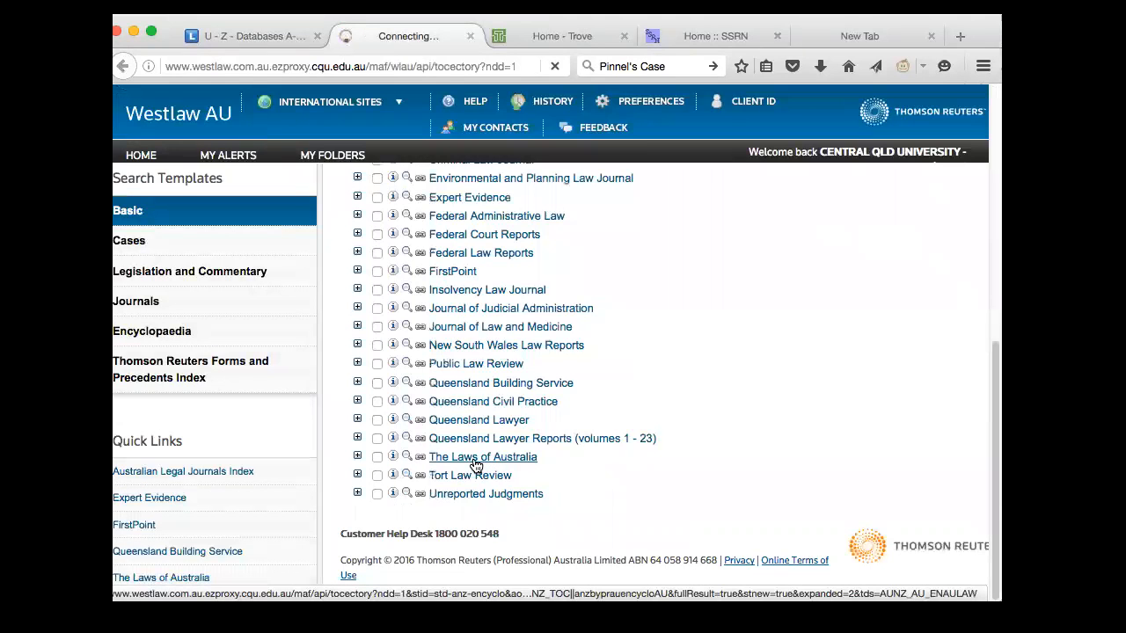
click(481, 456)
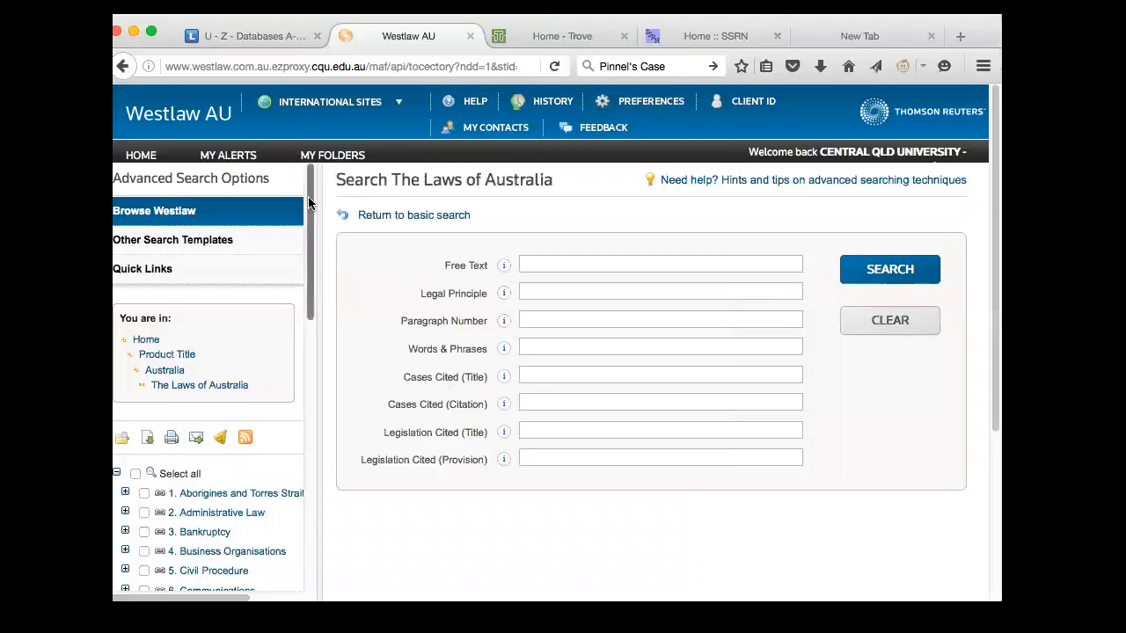
scroll(down, 3)
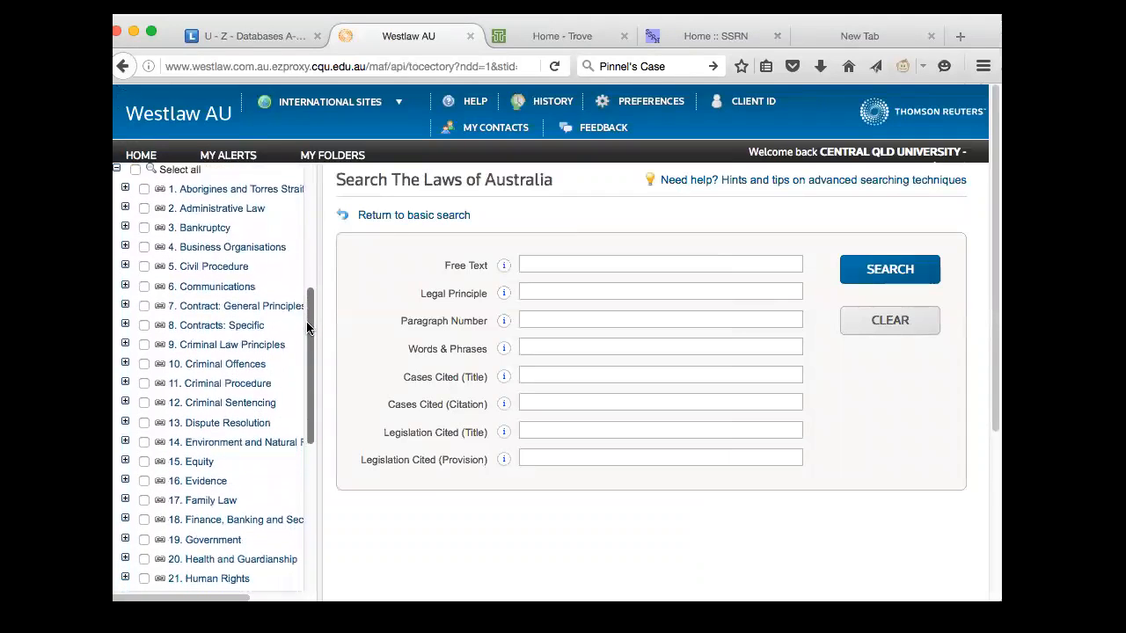
scroll(down, 3)
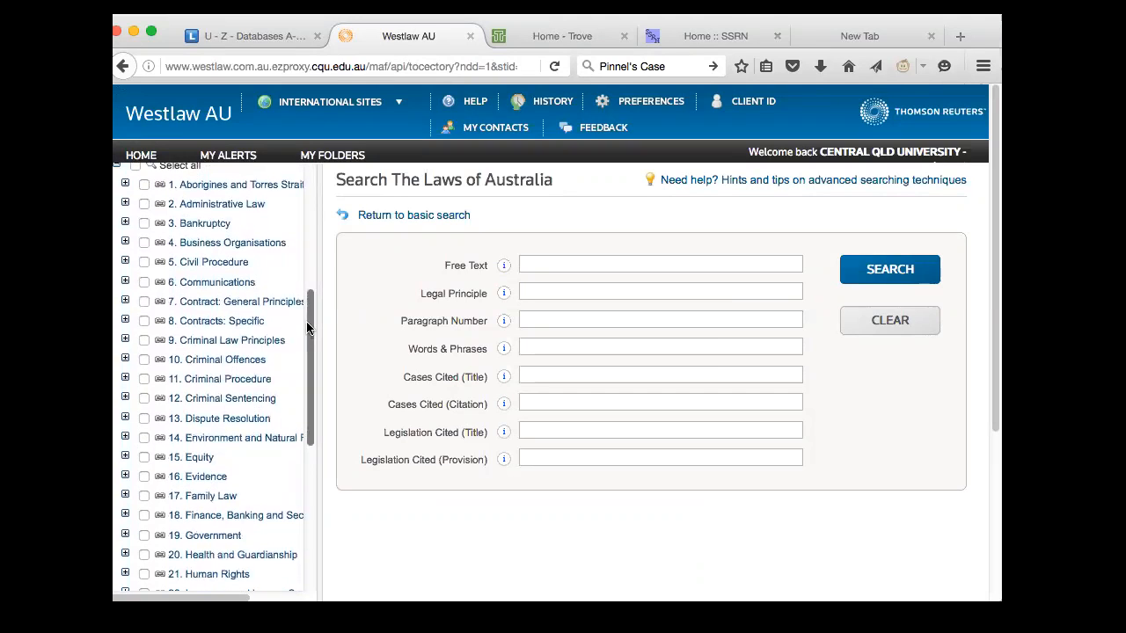
scroll(down, 3)
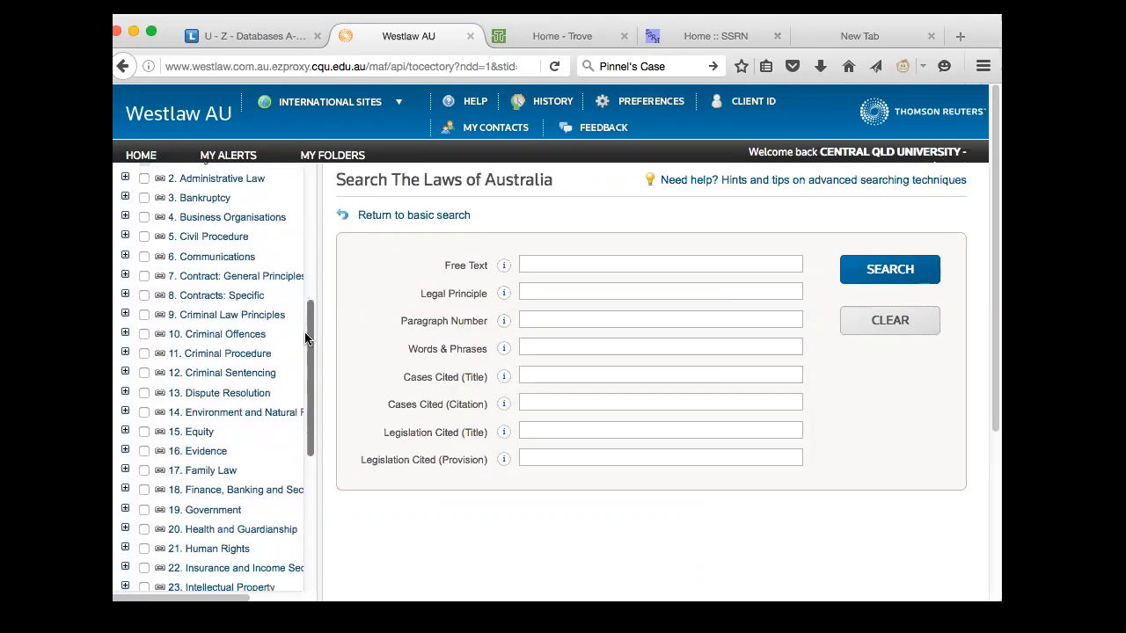
scroll(down, 3)
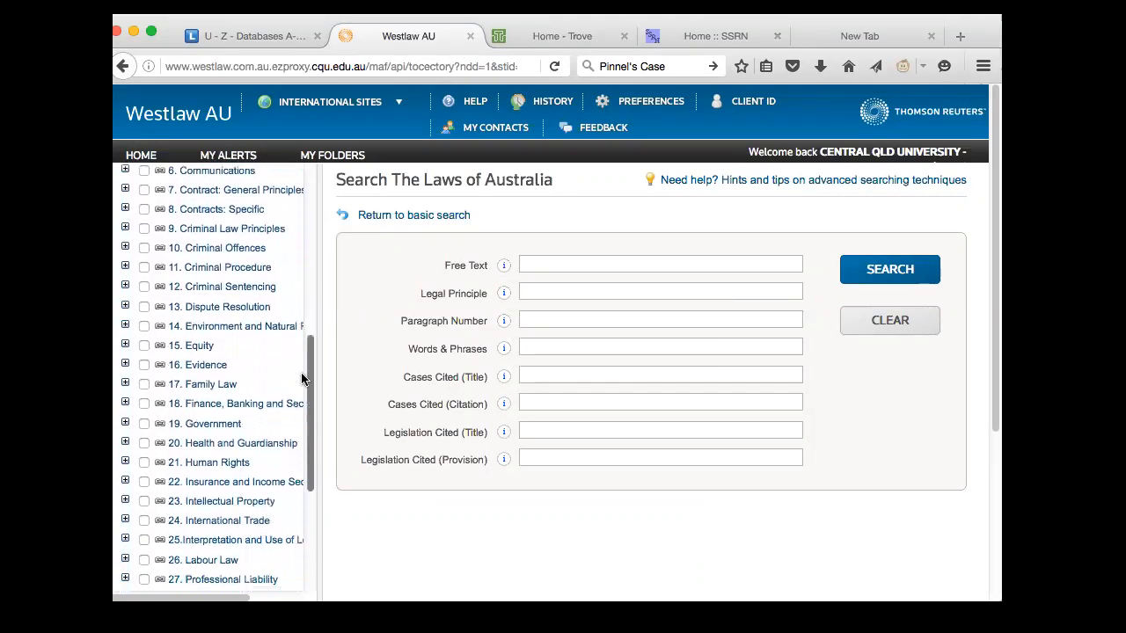
scroll(down, 3)
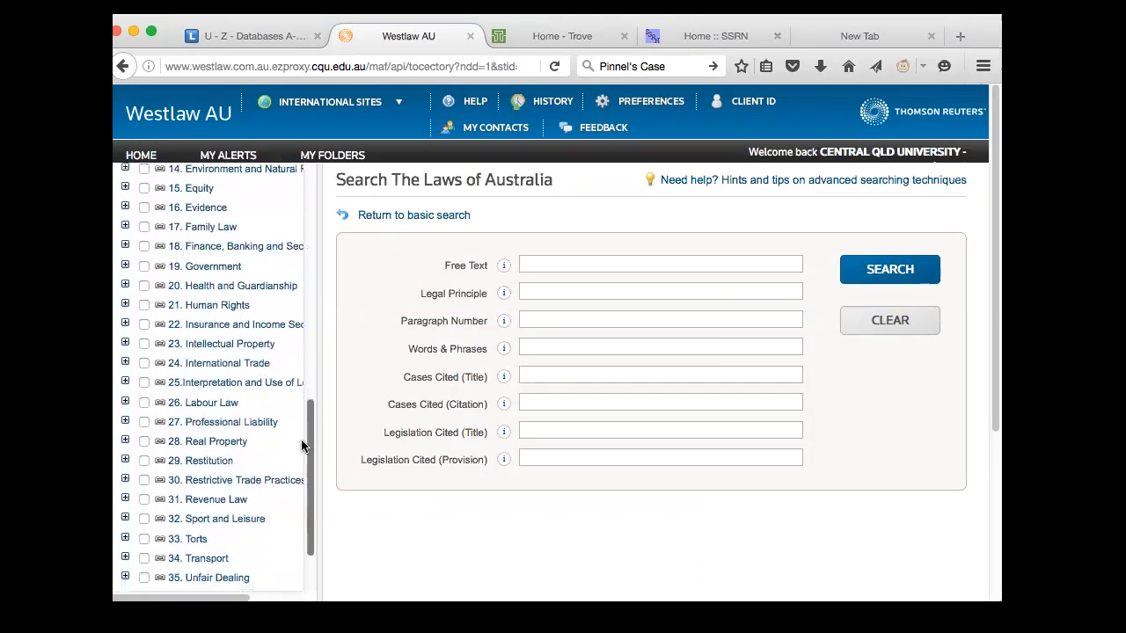
scroll(down, 3)
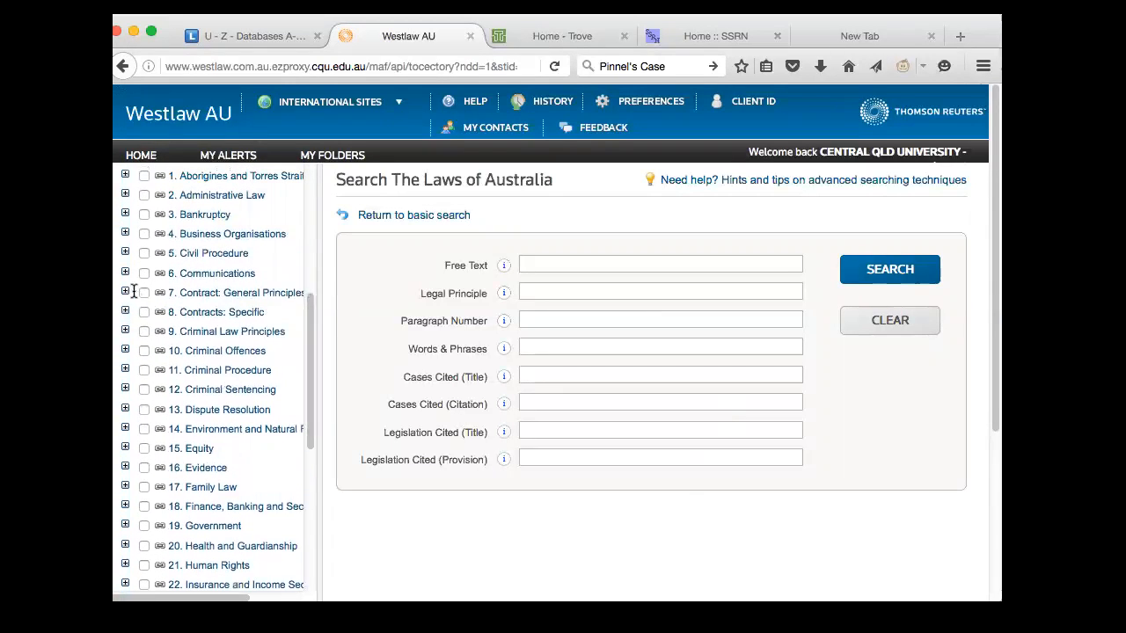
Expand 7. Contract: General Principles through 7.1 Formation, Offer and Acceptance, and Acceptance to Communication of Acceptance.
click(125, 292)
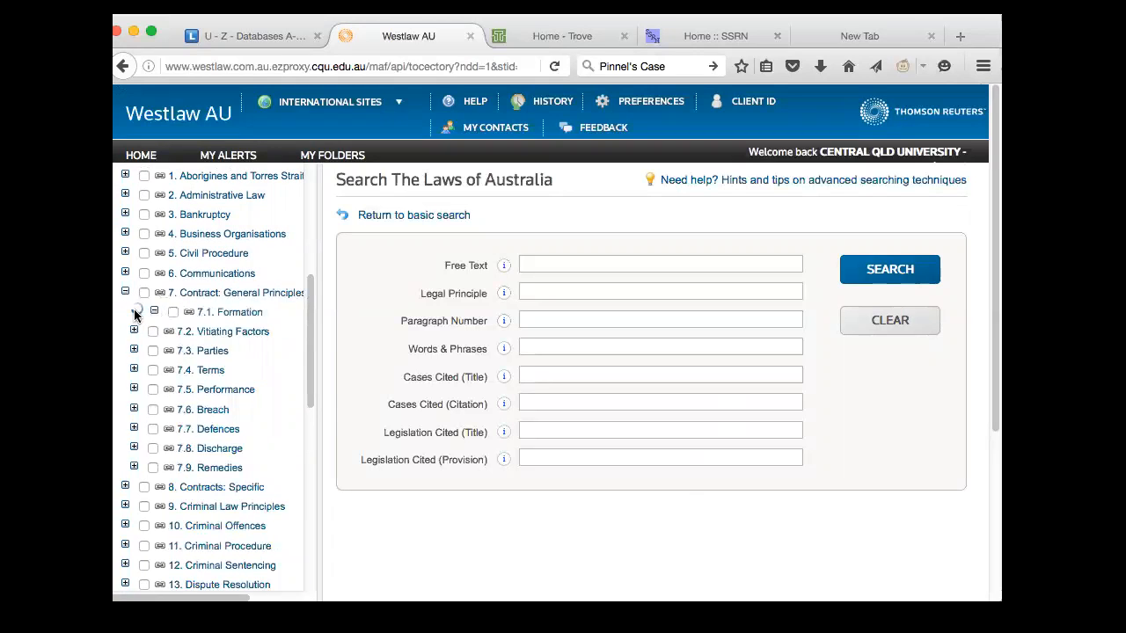
click(154, 313)
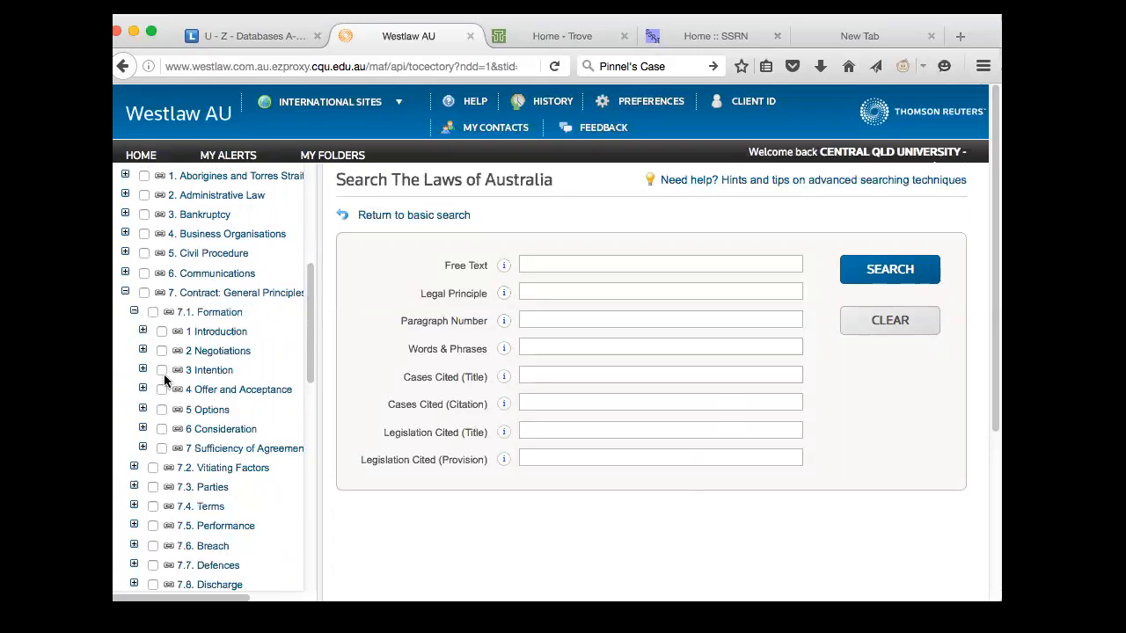
click(143, 390)
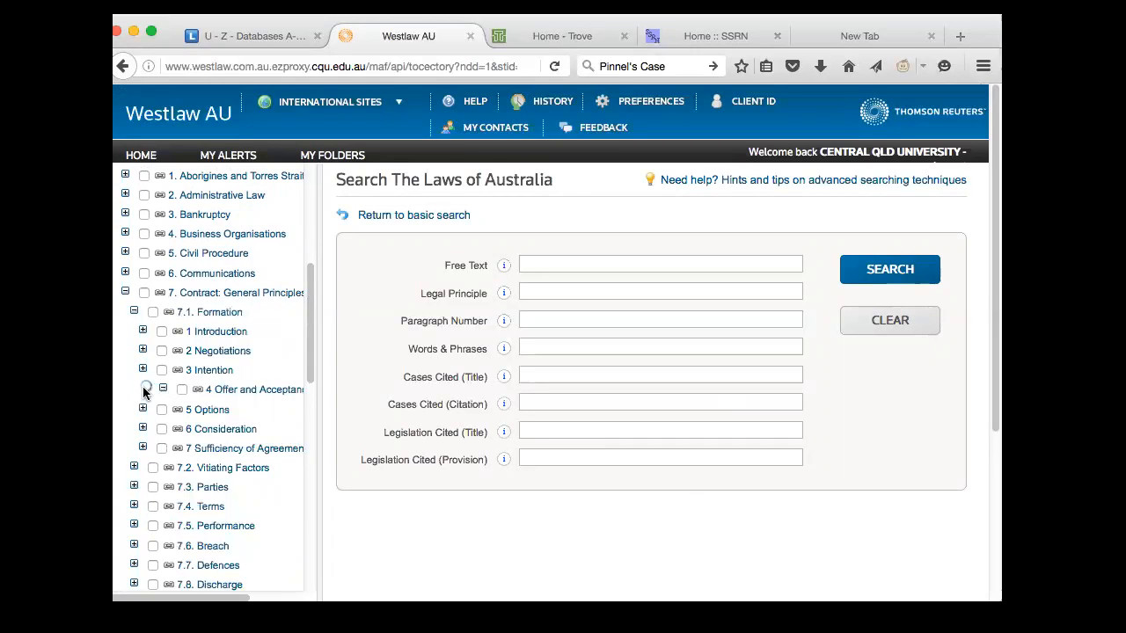
click(143, 390)
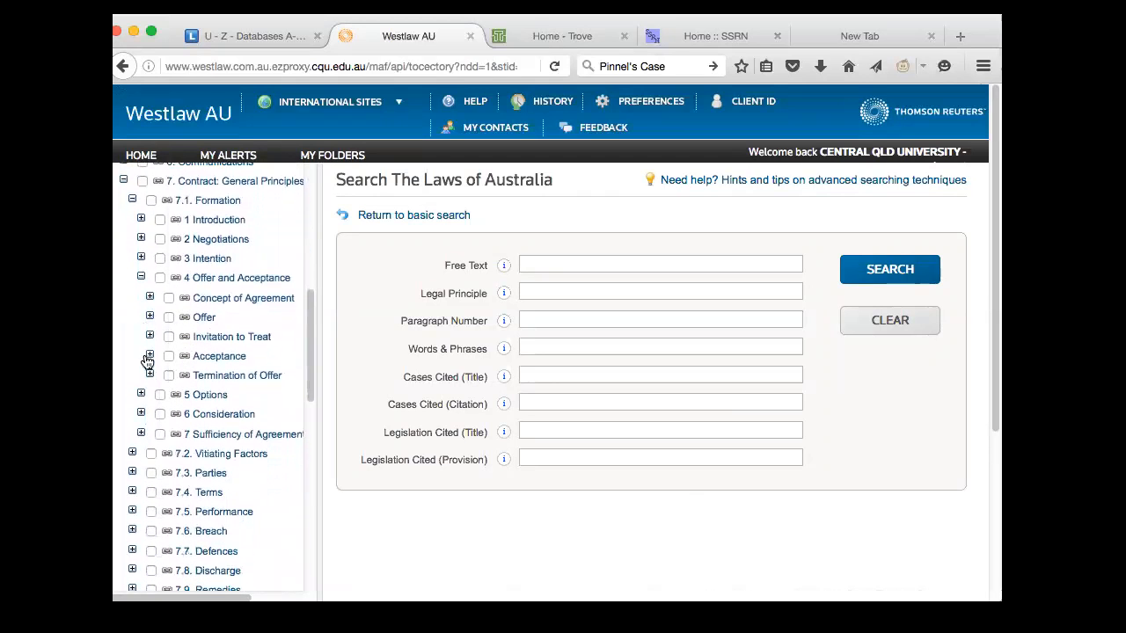
click(150, 356)
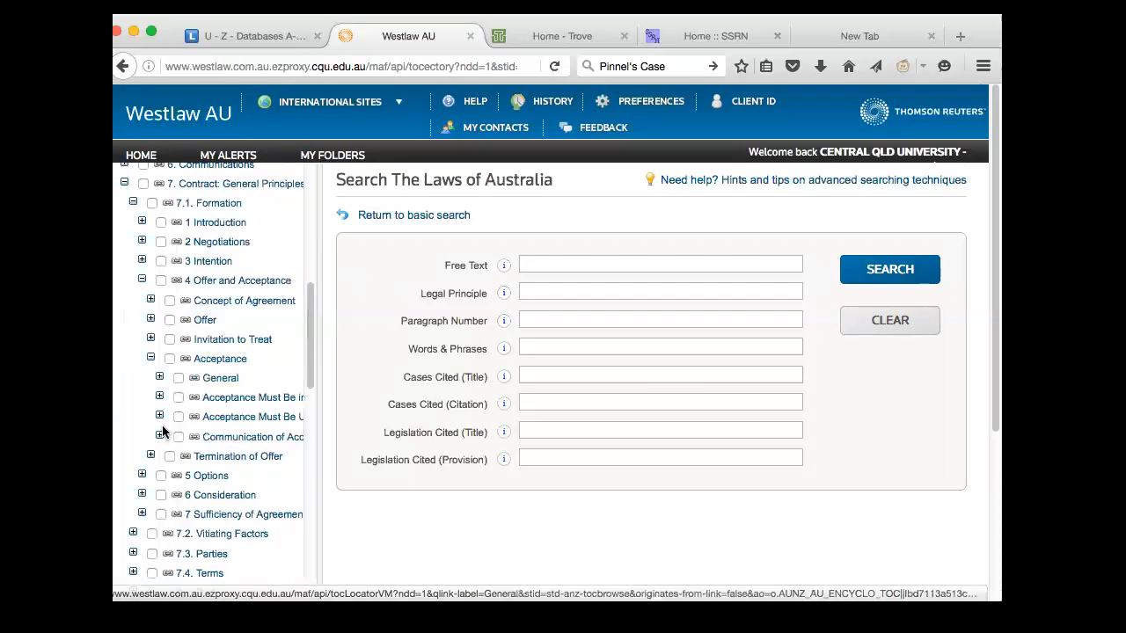
click(159, 436)
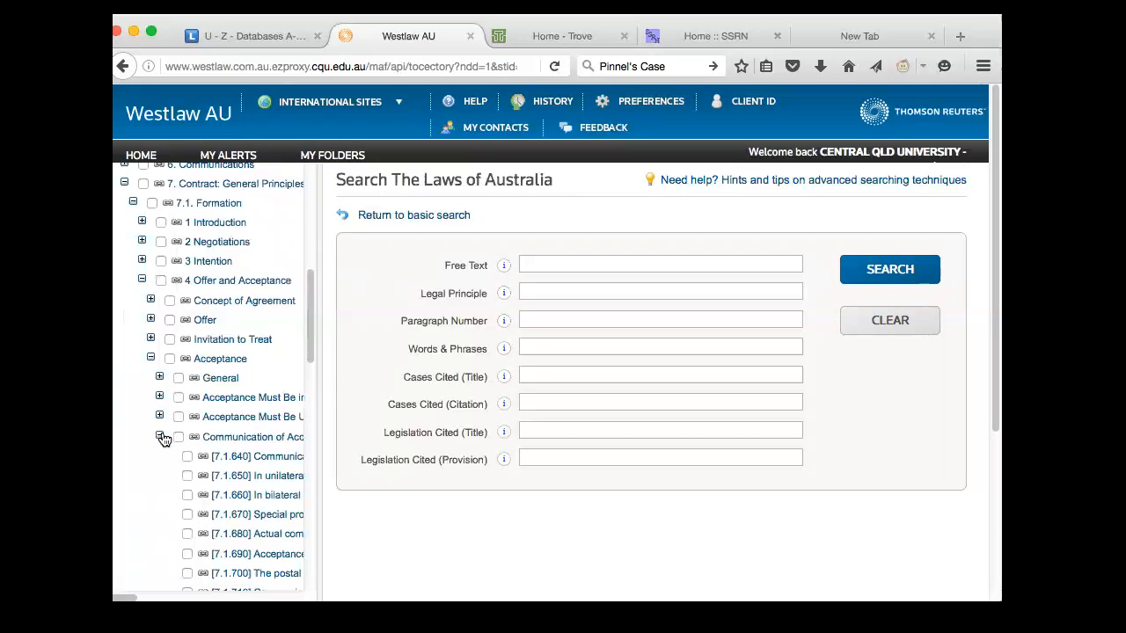
scroll(down, 3)
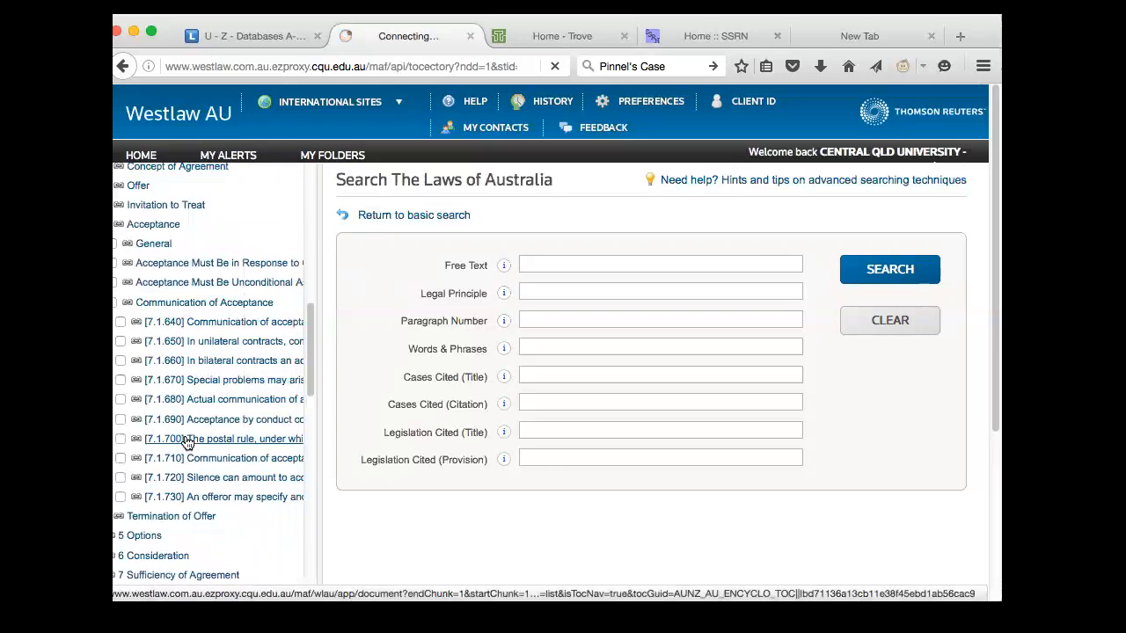
mouse_move(185, 438)
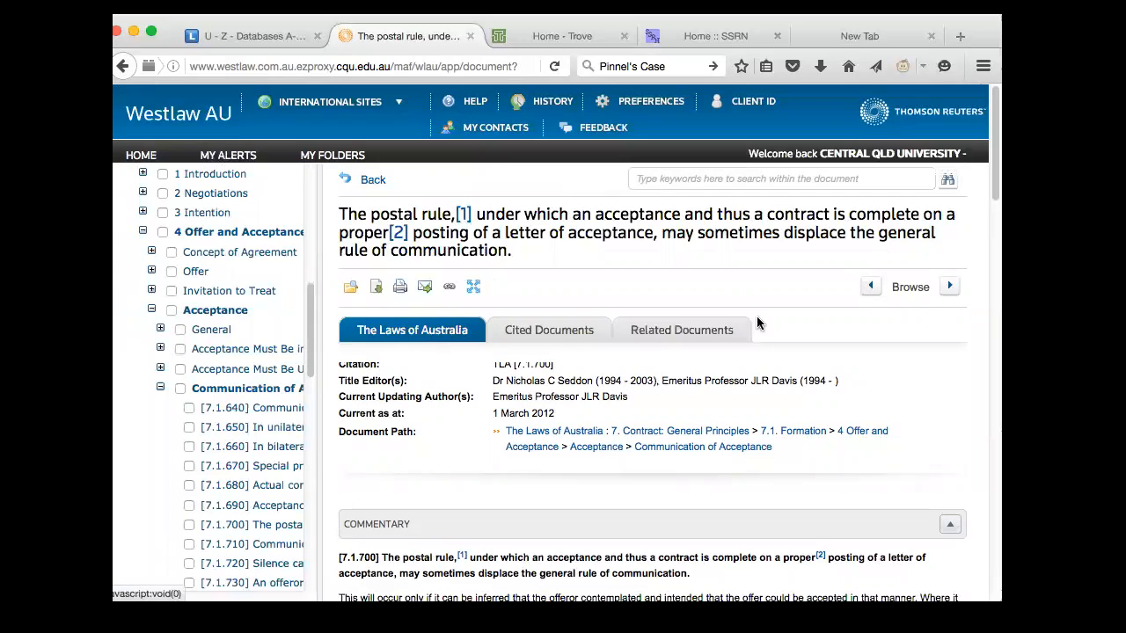
scroll(down, 3)
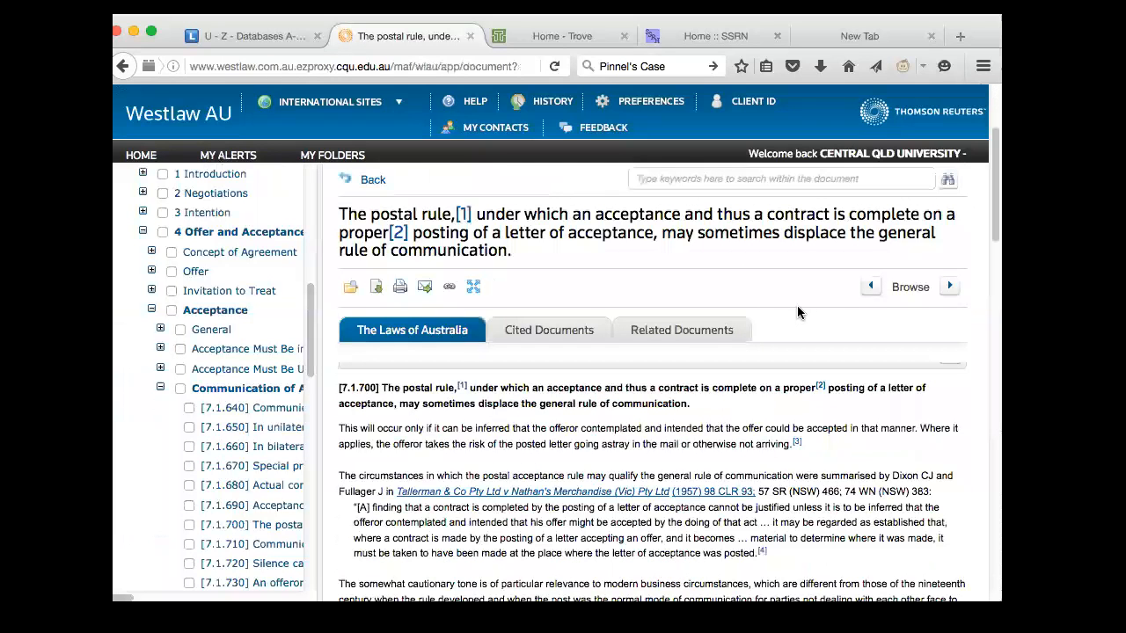
scroll(down, 3)
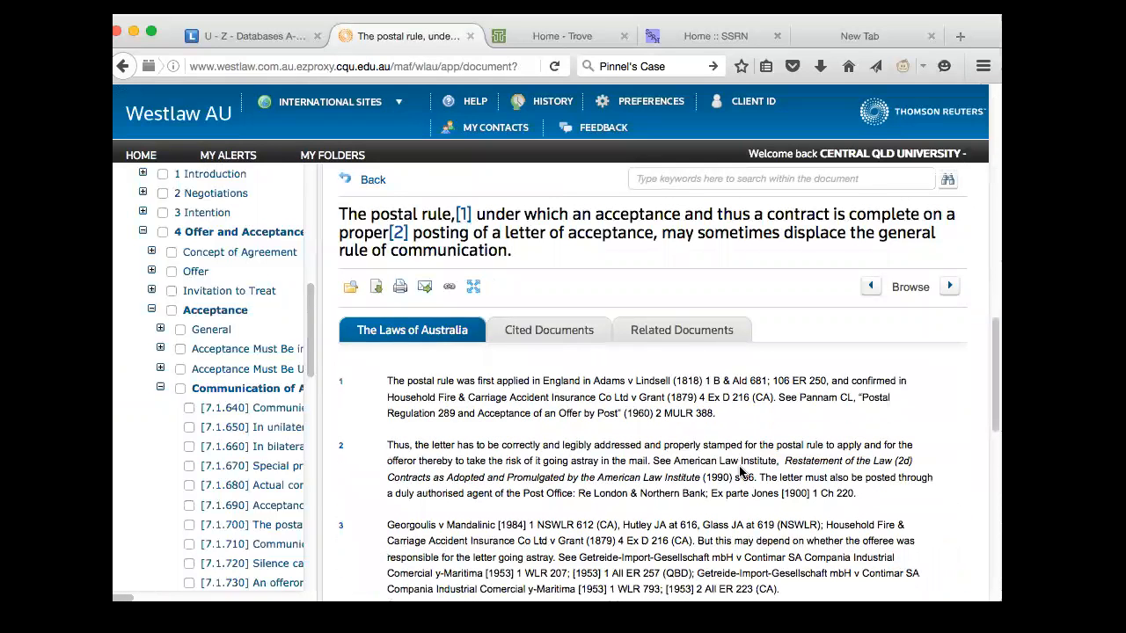
scroll(down, 3)
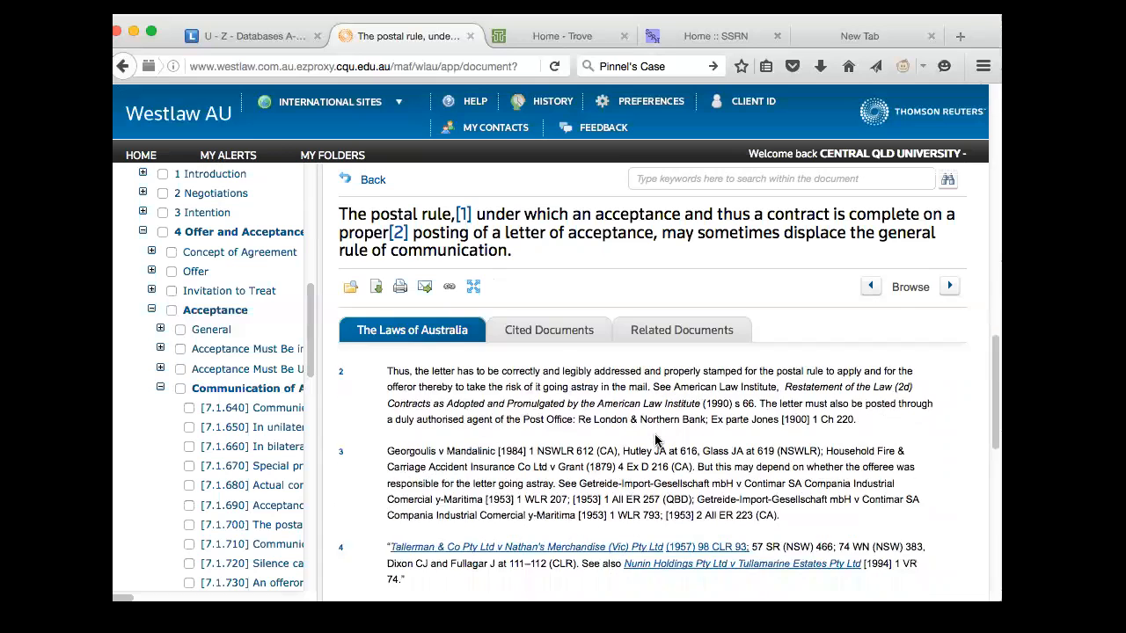
scroll(down, 3)
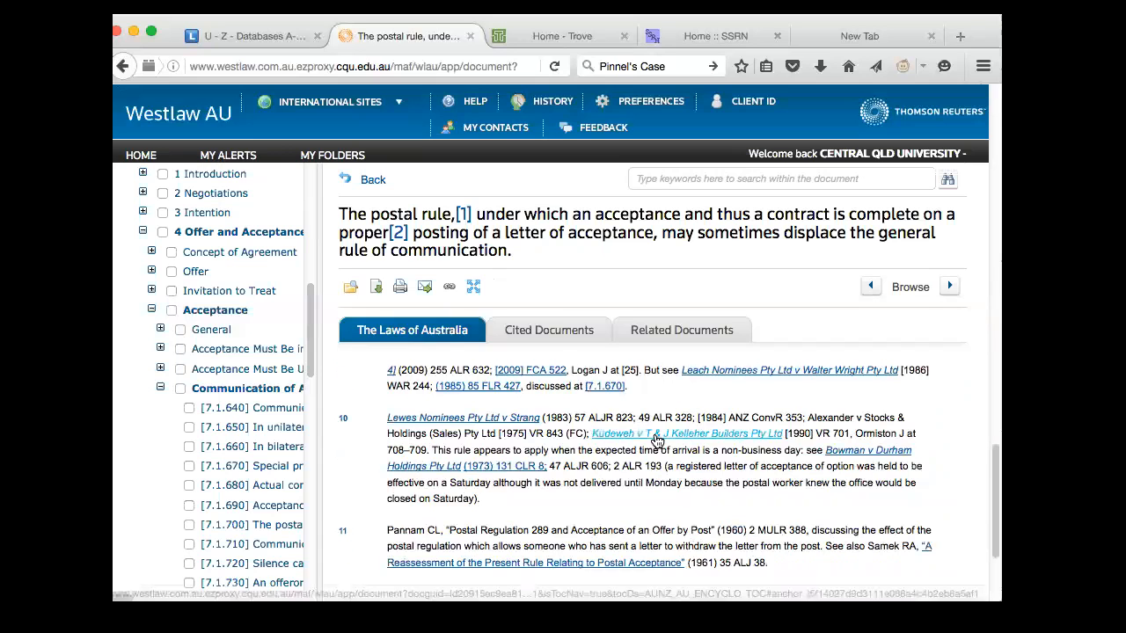
scroll(down, 3)
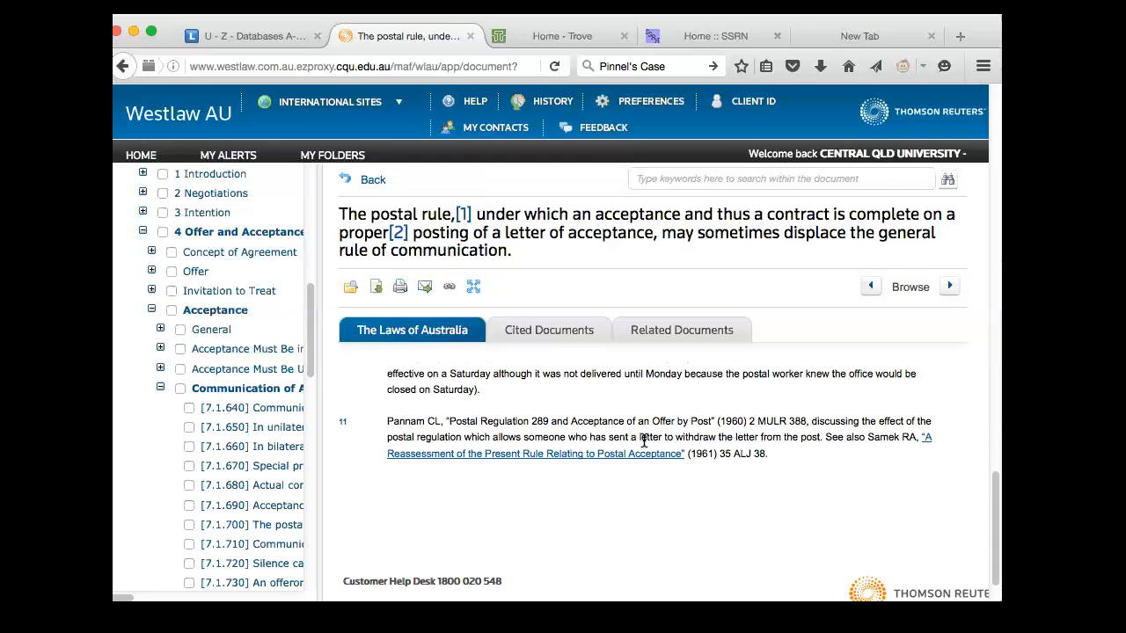
mouse_move(514, 513)
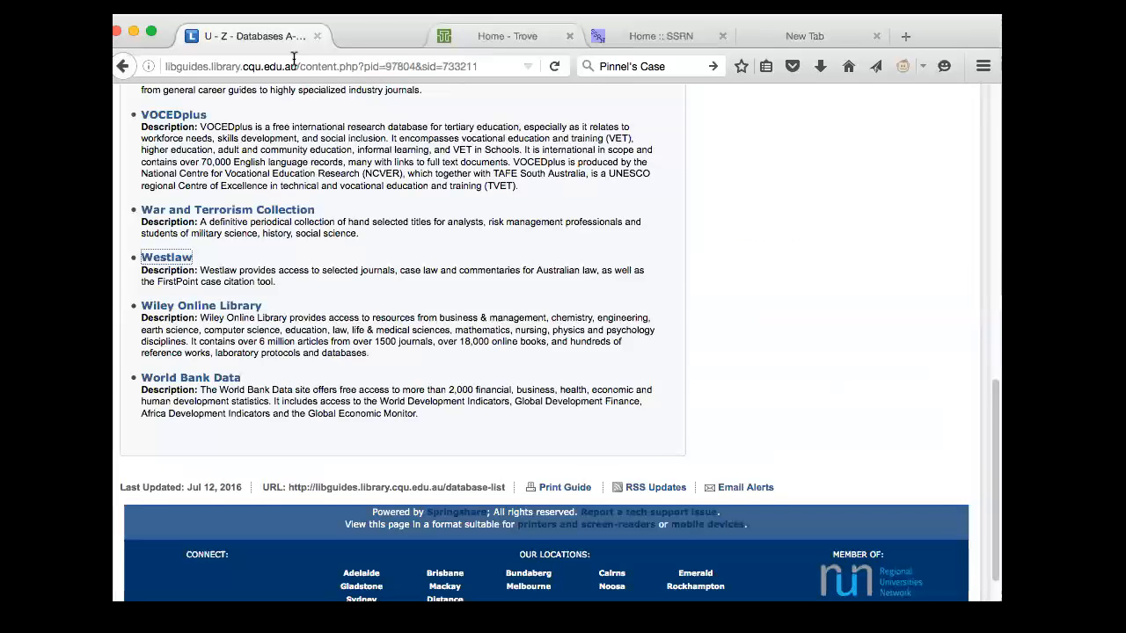
Switch Databases A–Z to the C list and launch CCH Online.
scroll(up, 3)
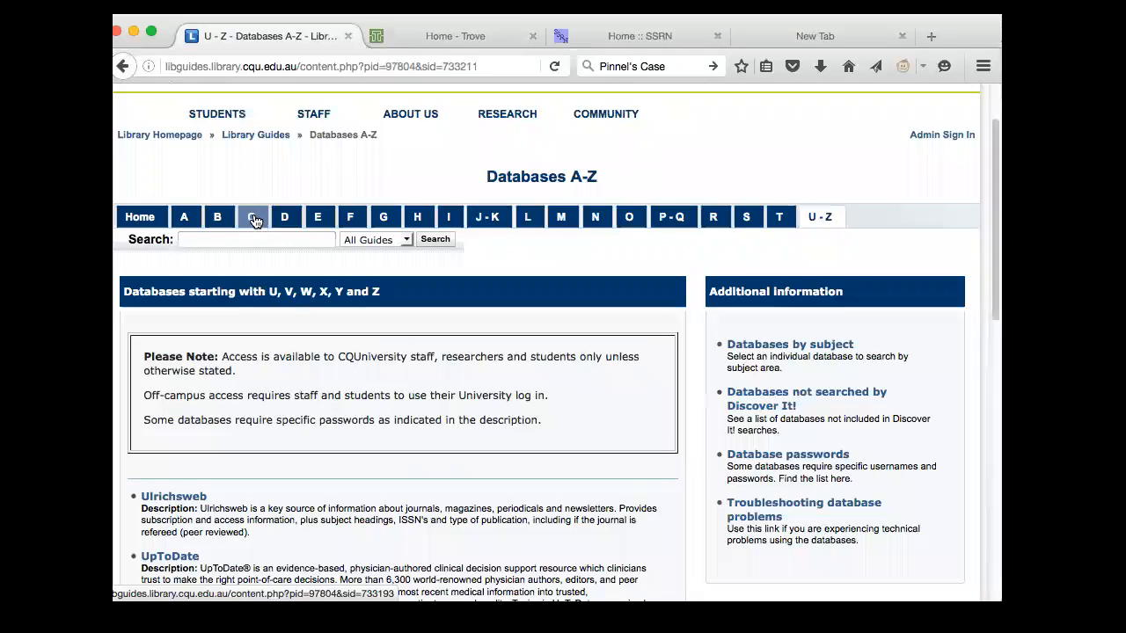
click(253, 216)
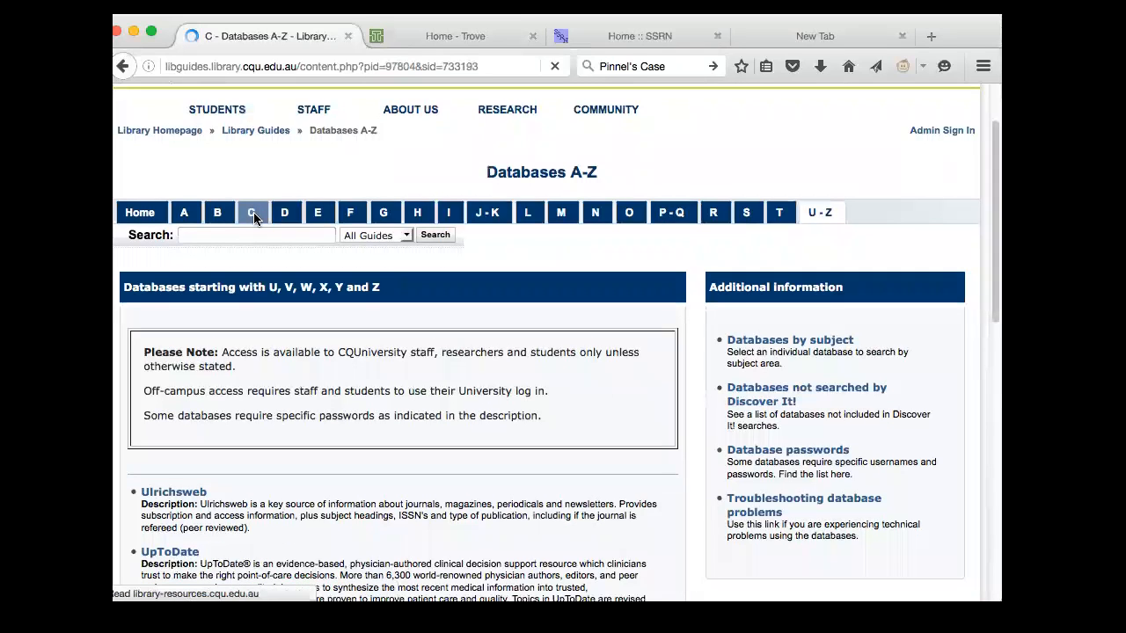
click(251, 212)
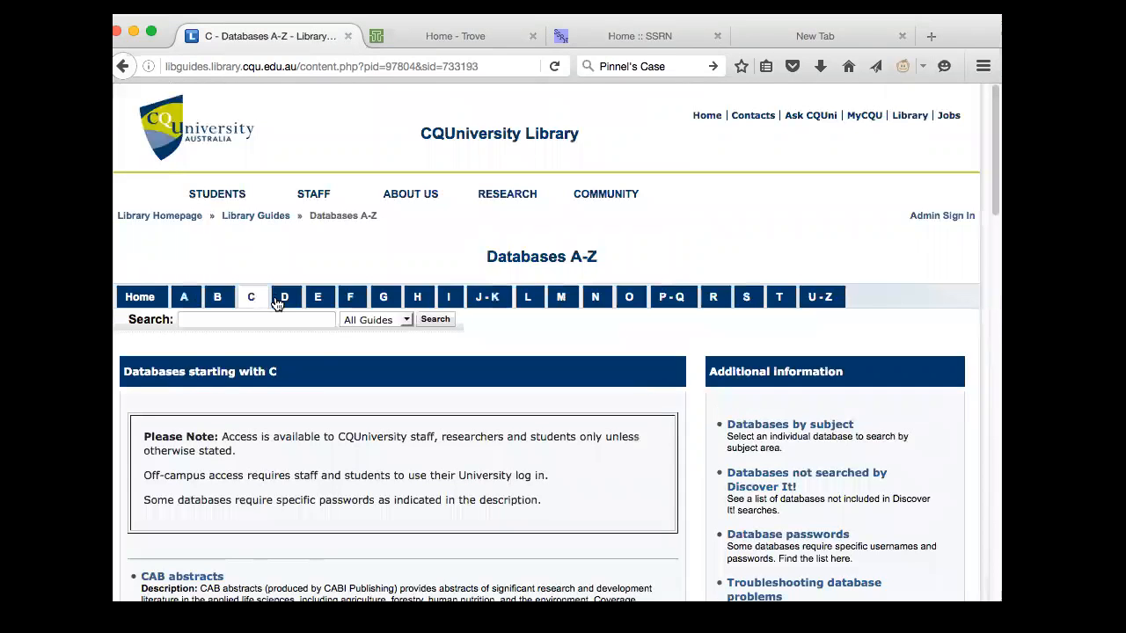
scroll(down, 3)
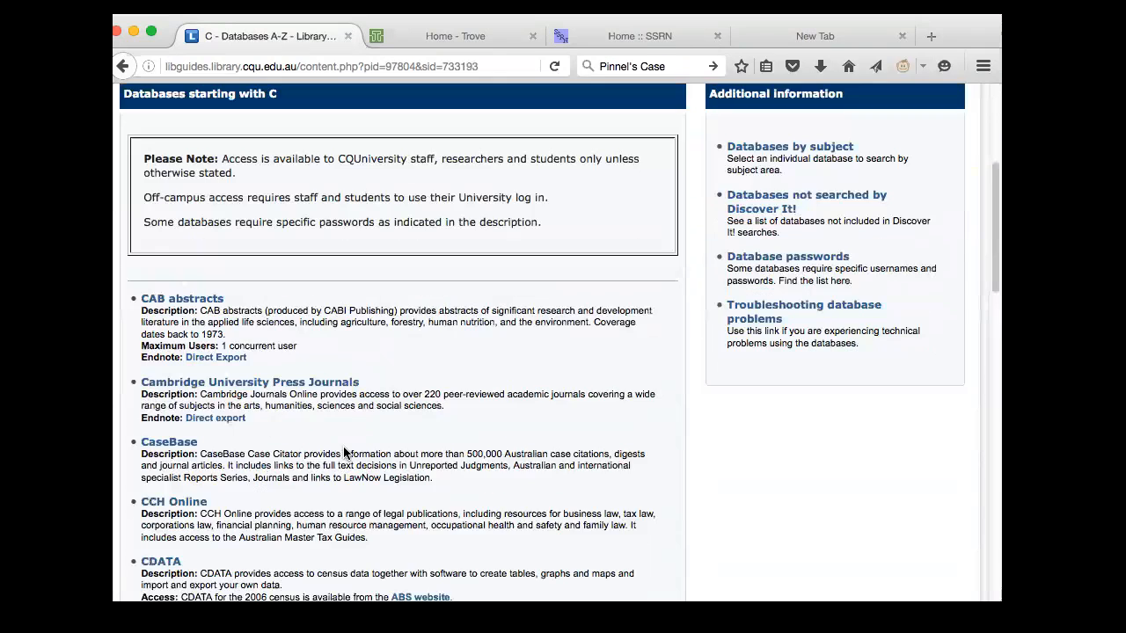
mouse_move(163, 345)
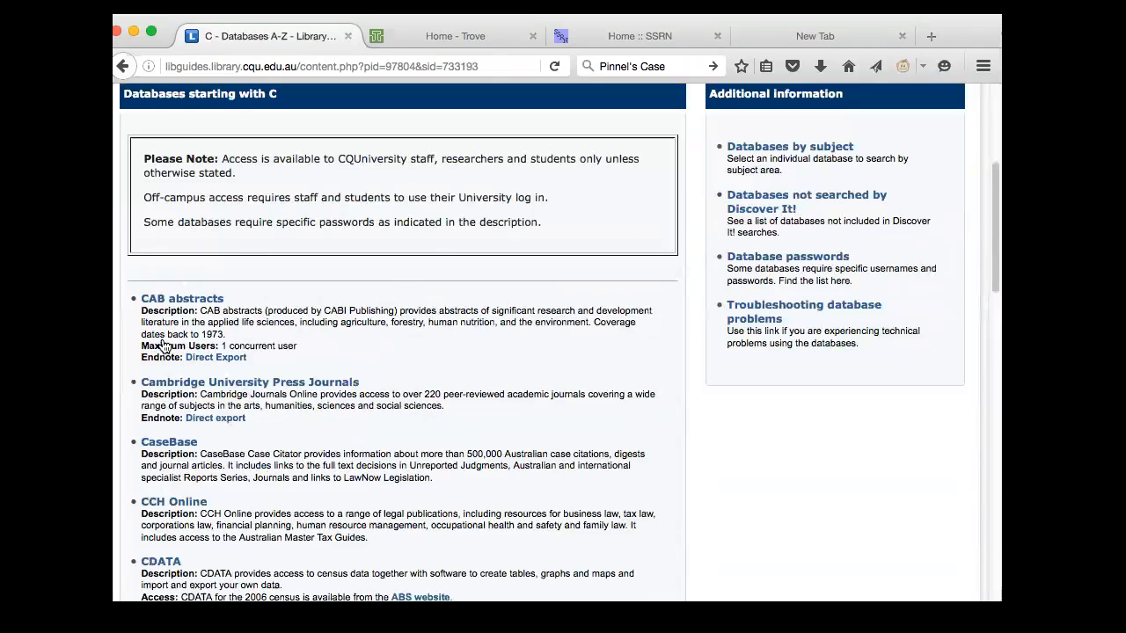
scroll(down, 3)
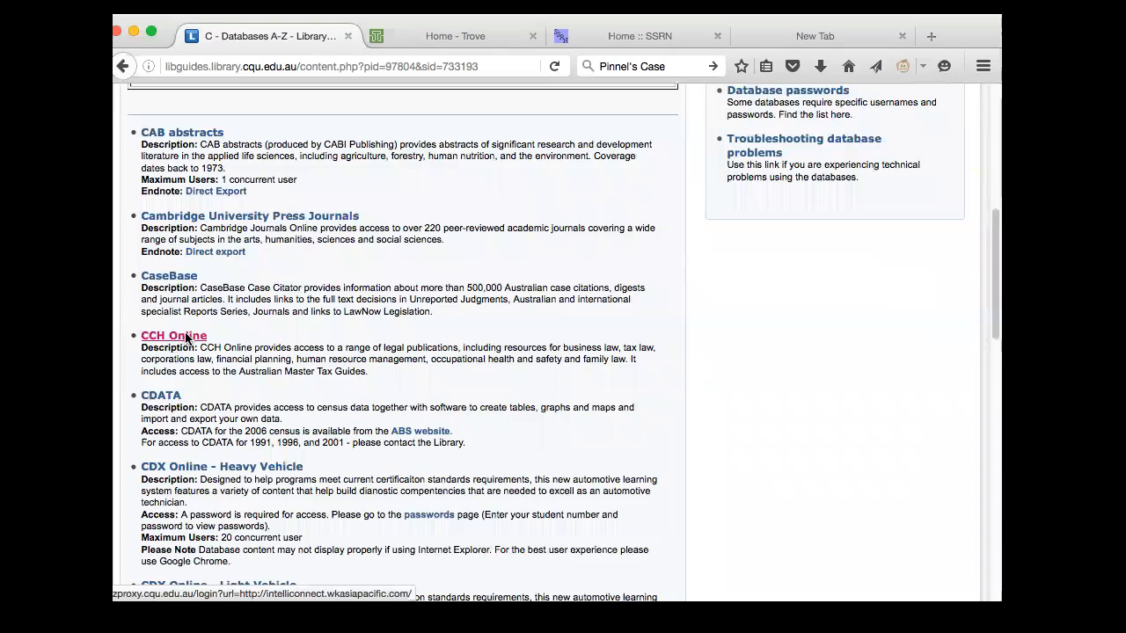
click(173, 335)
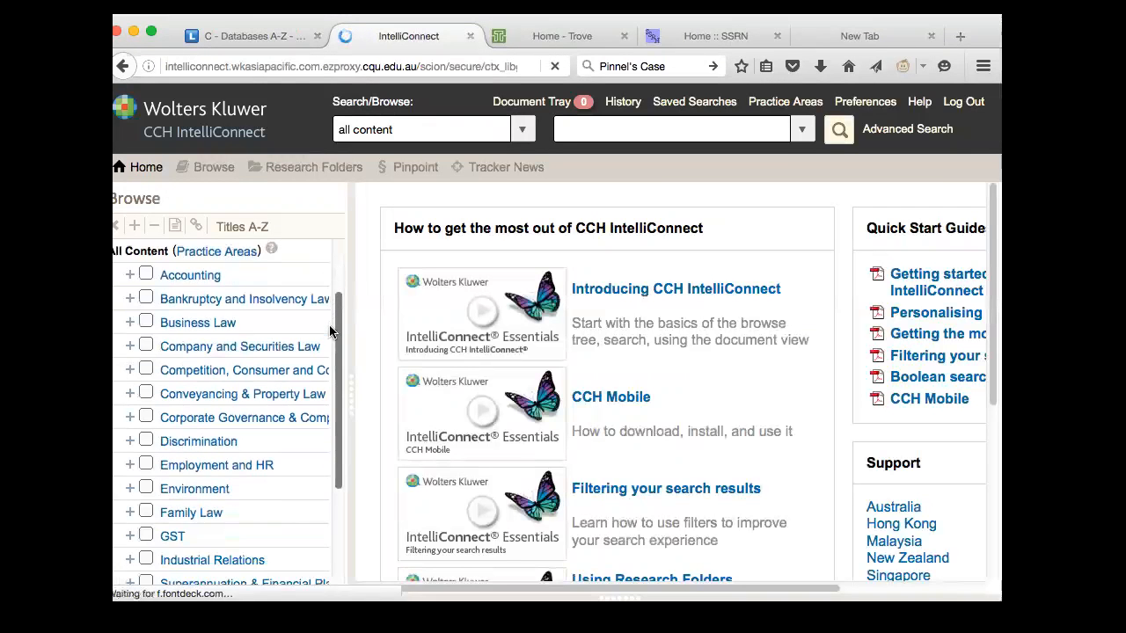
Scroll the IntelliConnect Browse tree down to Family Law and expand it.
scroll(down, 3)
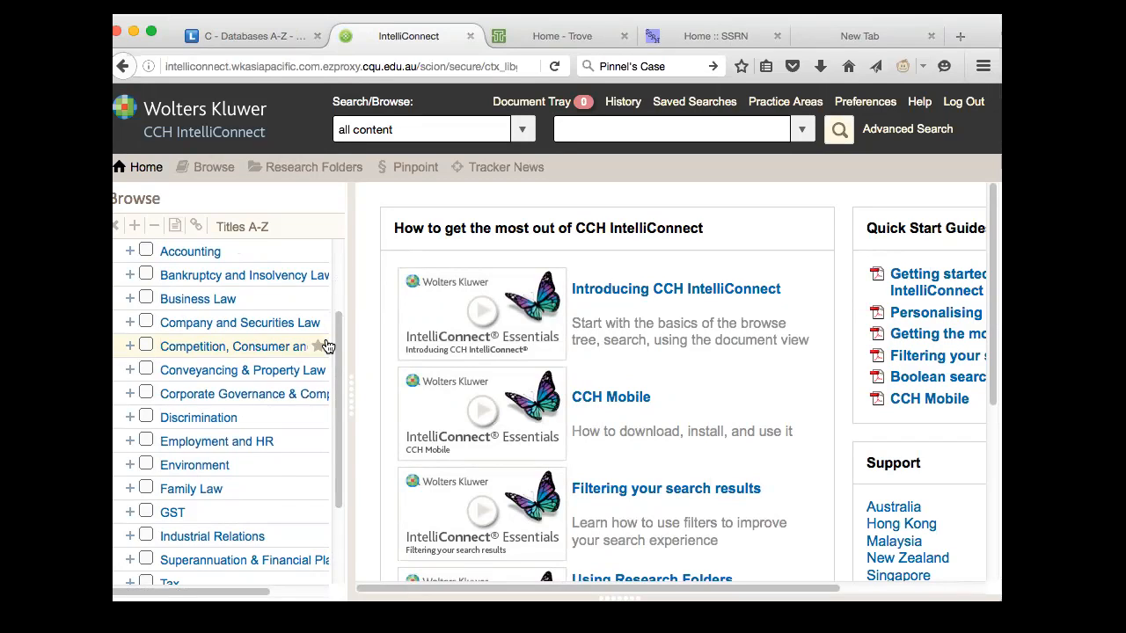
mouse_move(324, 369)
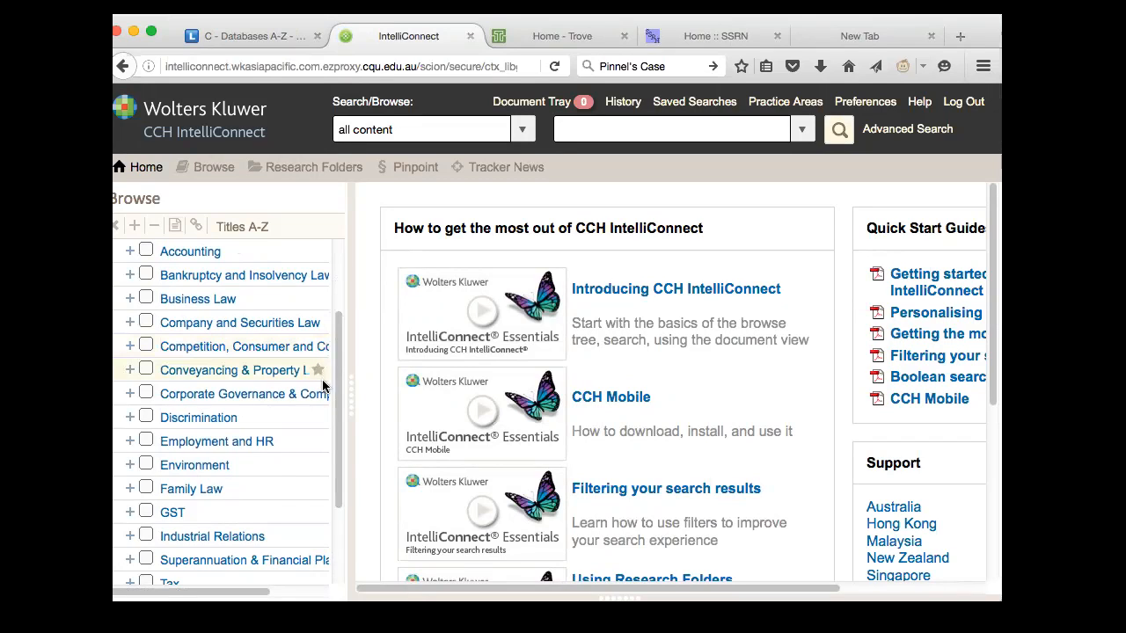
scroll(down, 3)
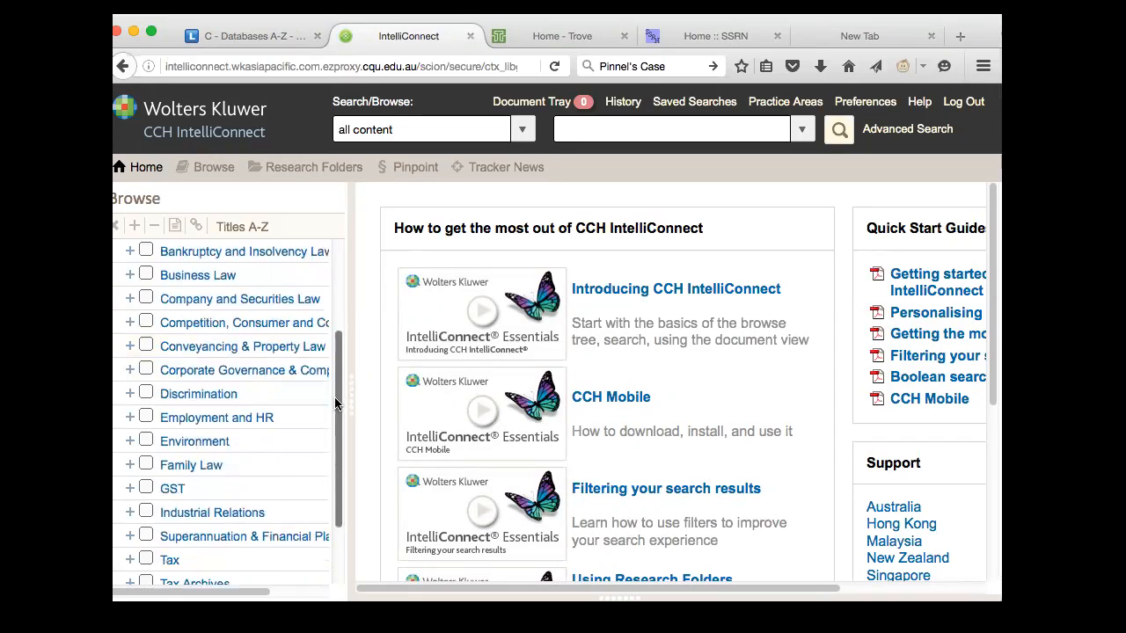
scroll(down, 3)
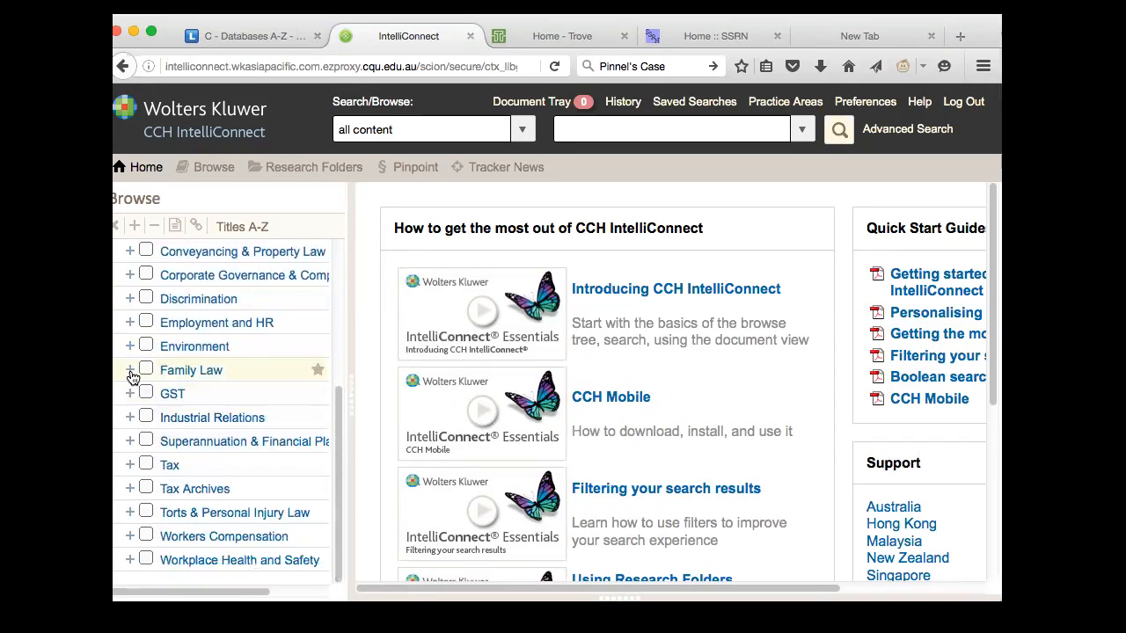
click(130, 370)
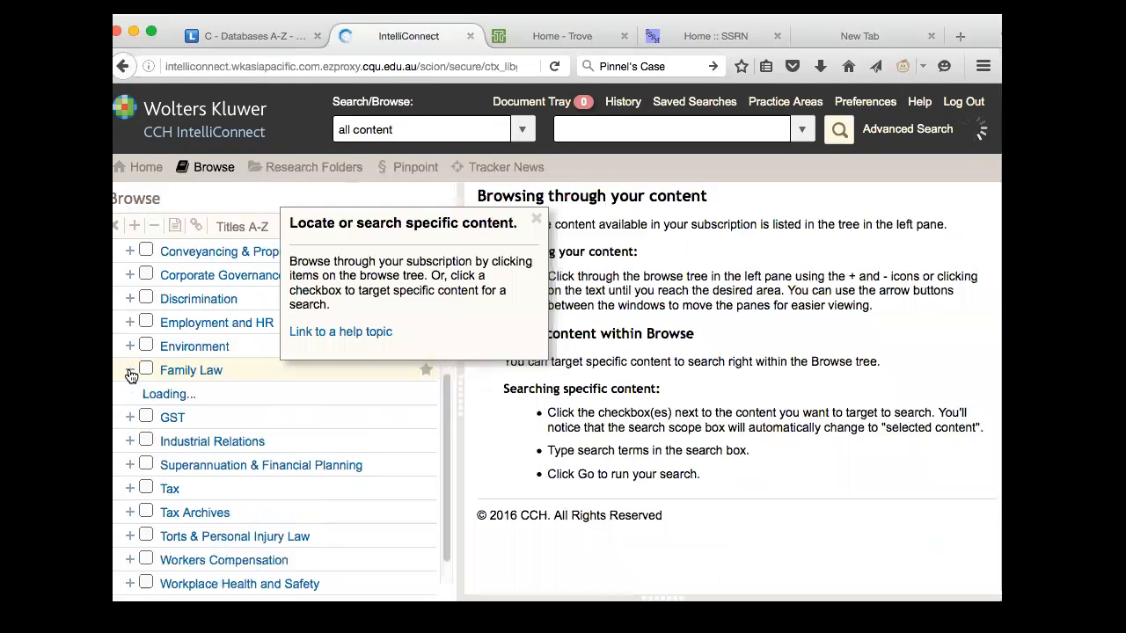
Dismiss the help popup and drill through the 7th edition Guide's Part B to [¶7-040] Principle 1.
click(130, 369)
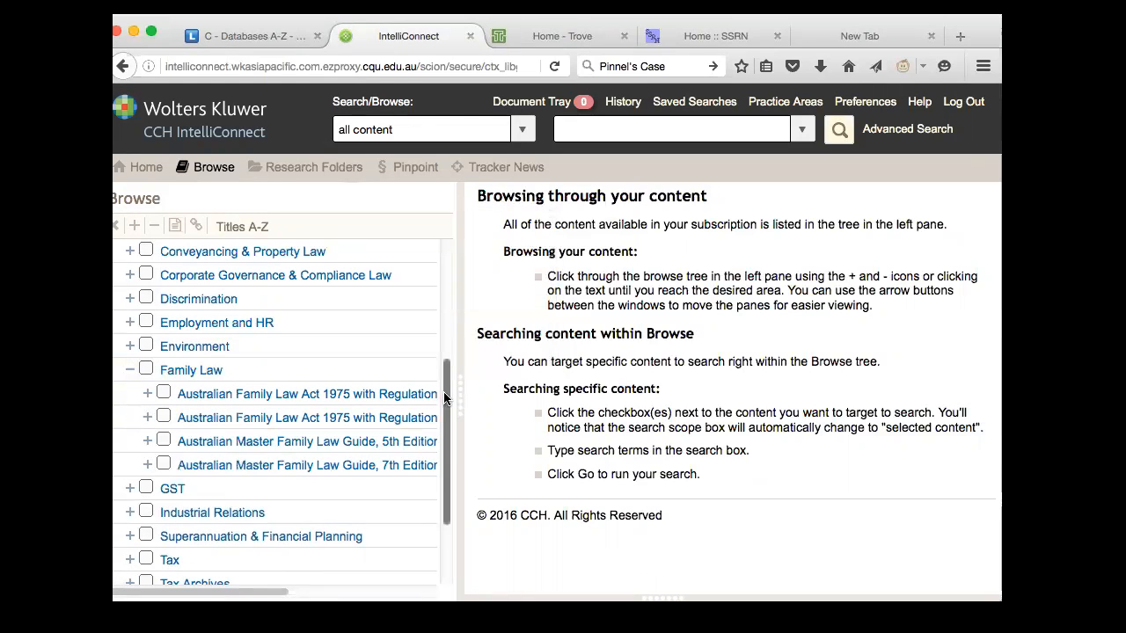
scroll(down, 3)
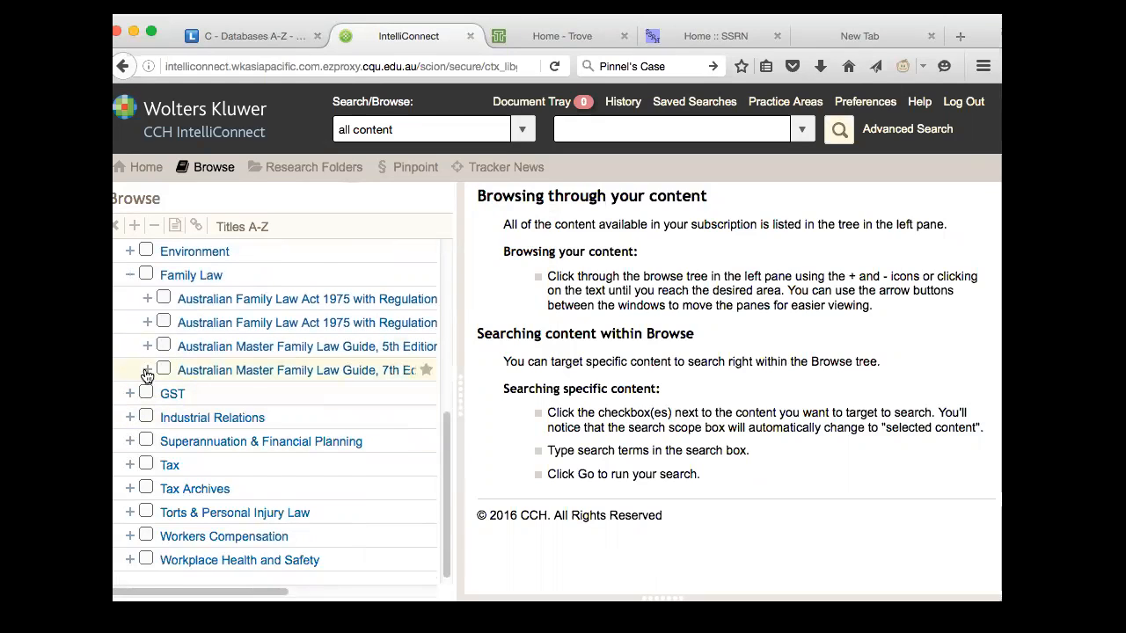
click(147, 369)
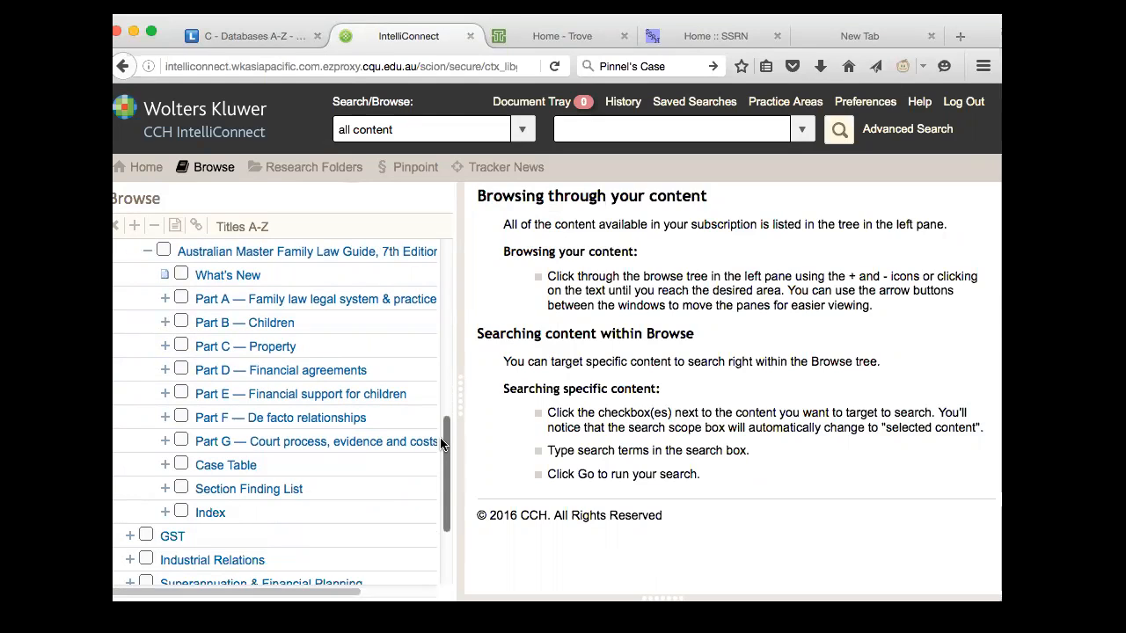
mouse_move(308, 346)
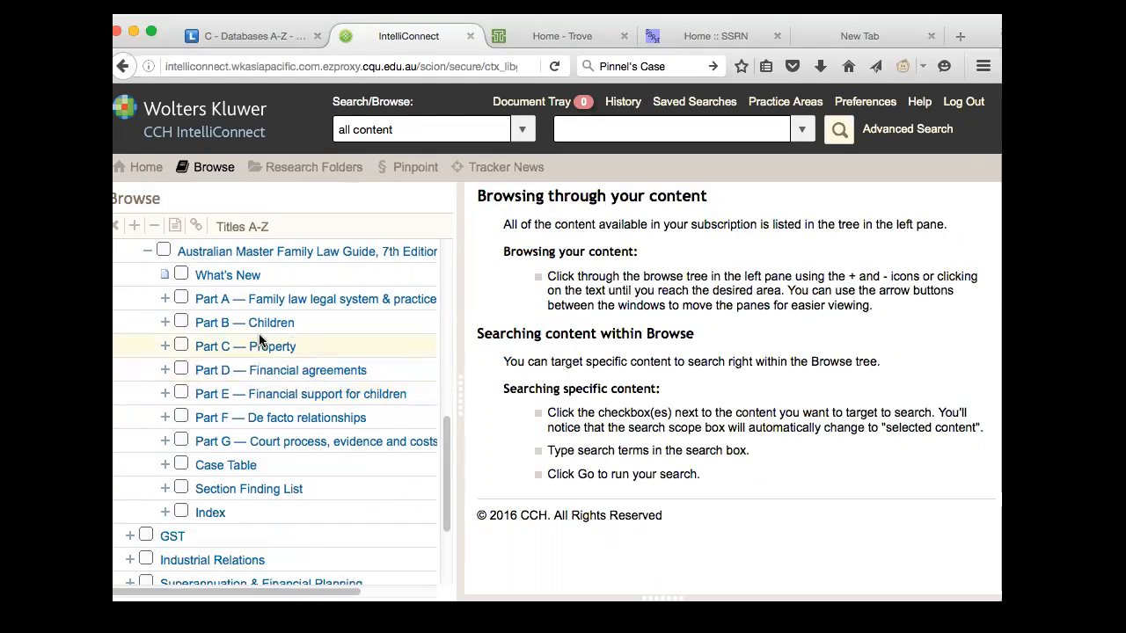
mouse_move(259, 417)
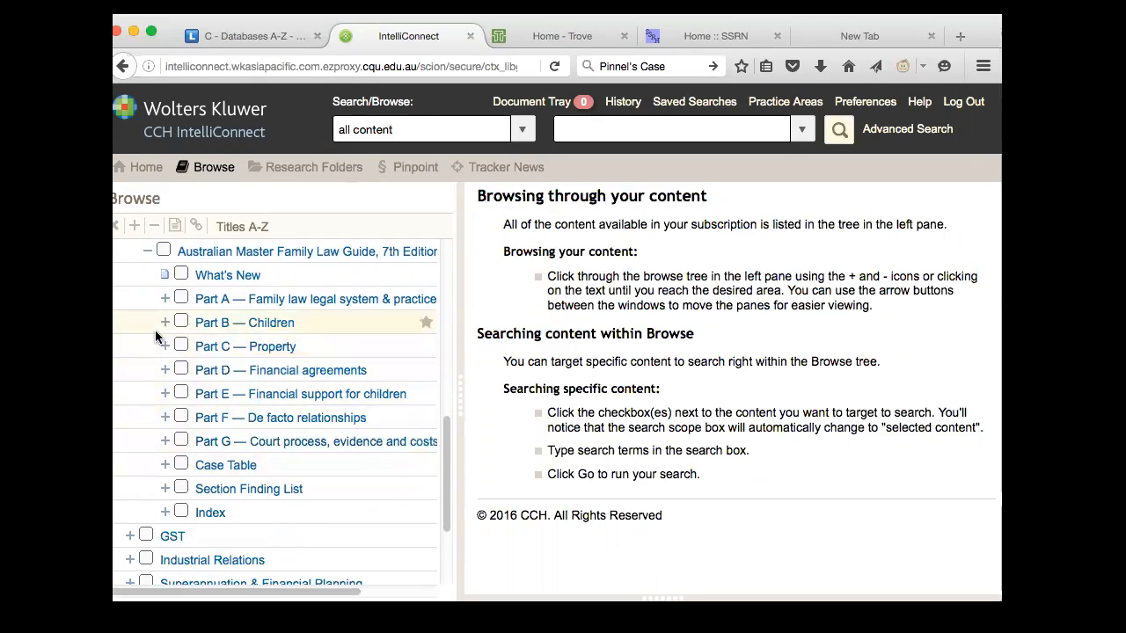
click(164, 322)
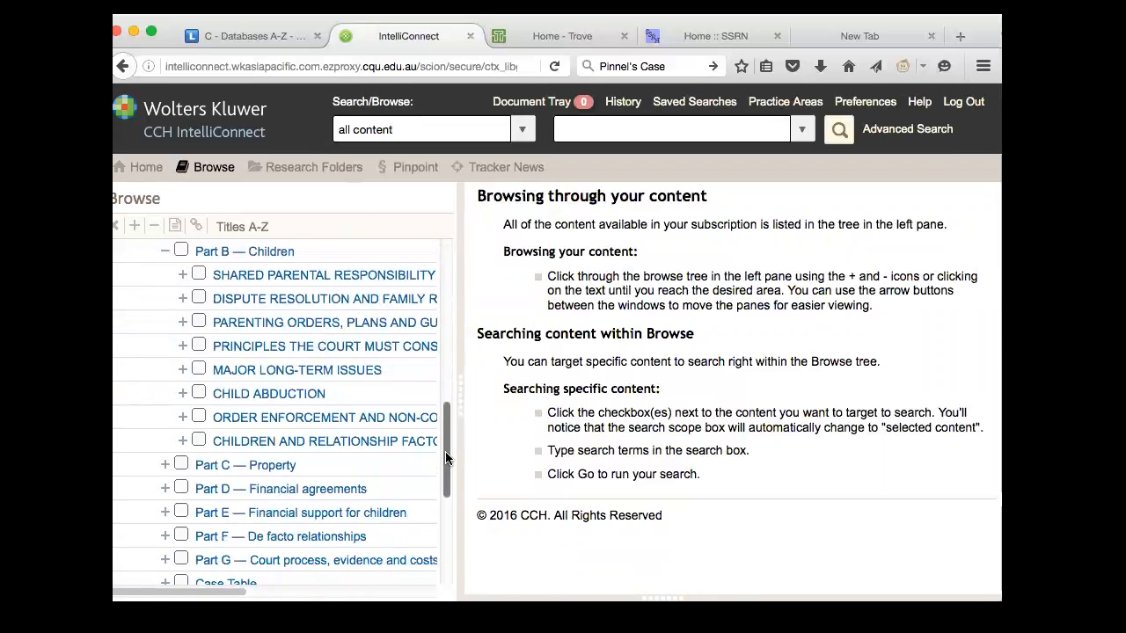
mouse_move(264, 321)
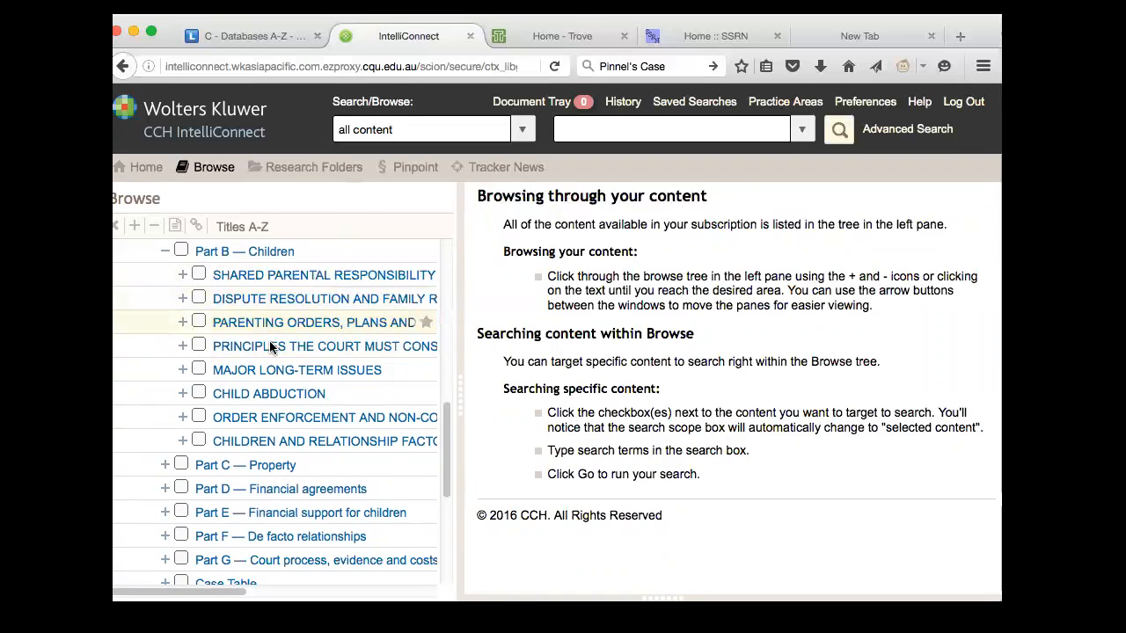
mouse_move(274, 346)
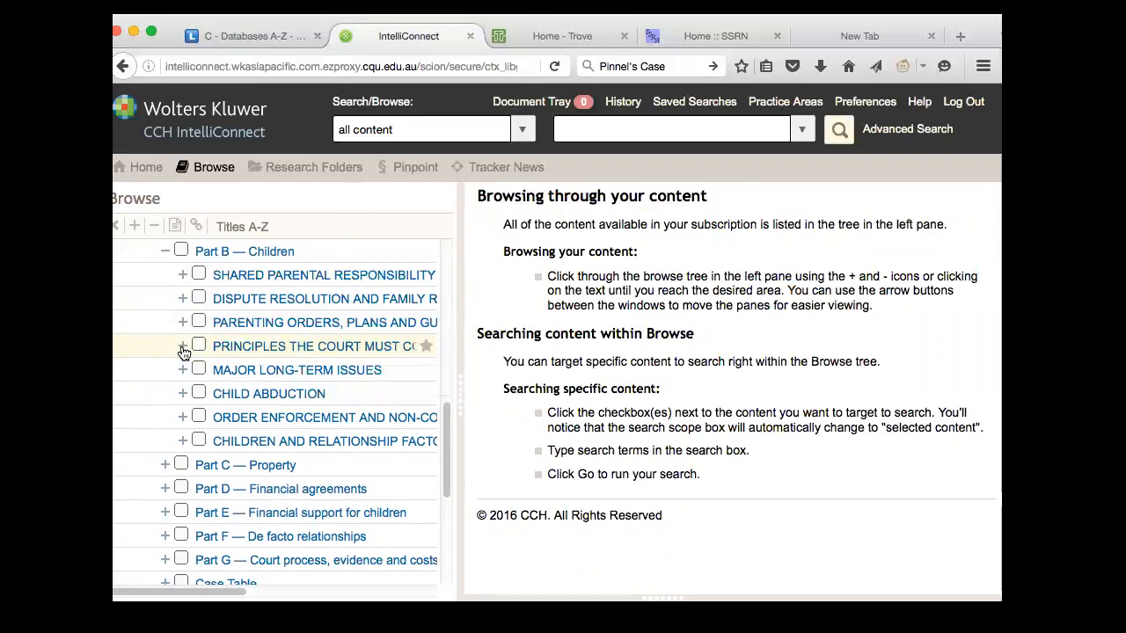
click(183, 345)
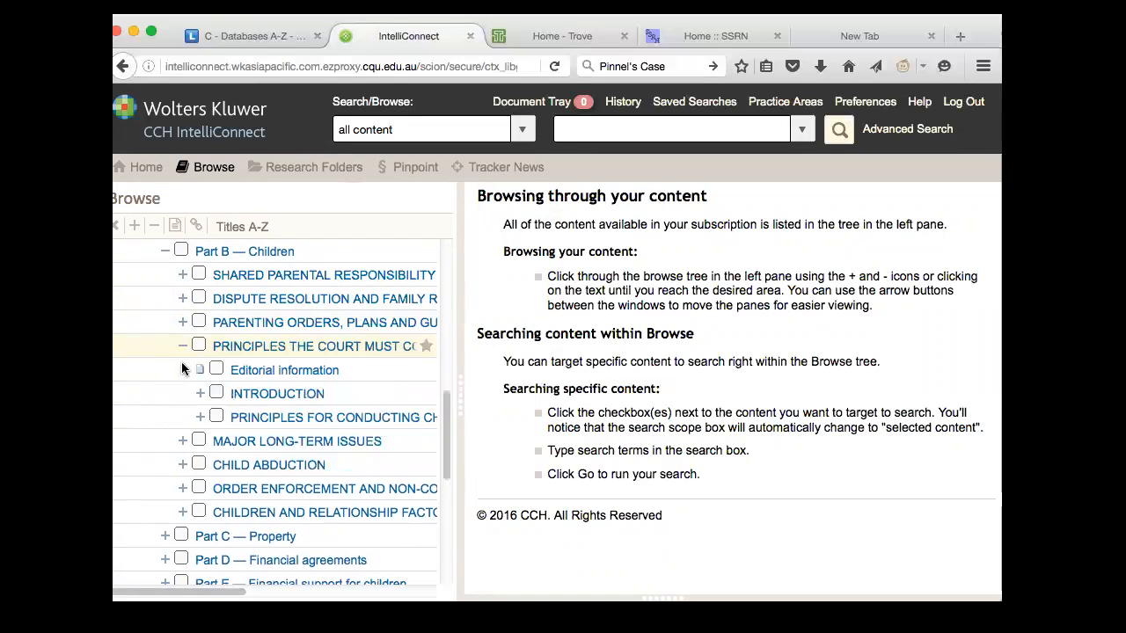
click(183, 417)
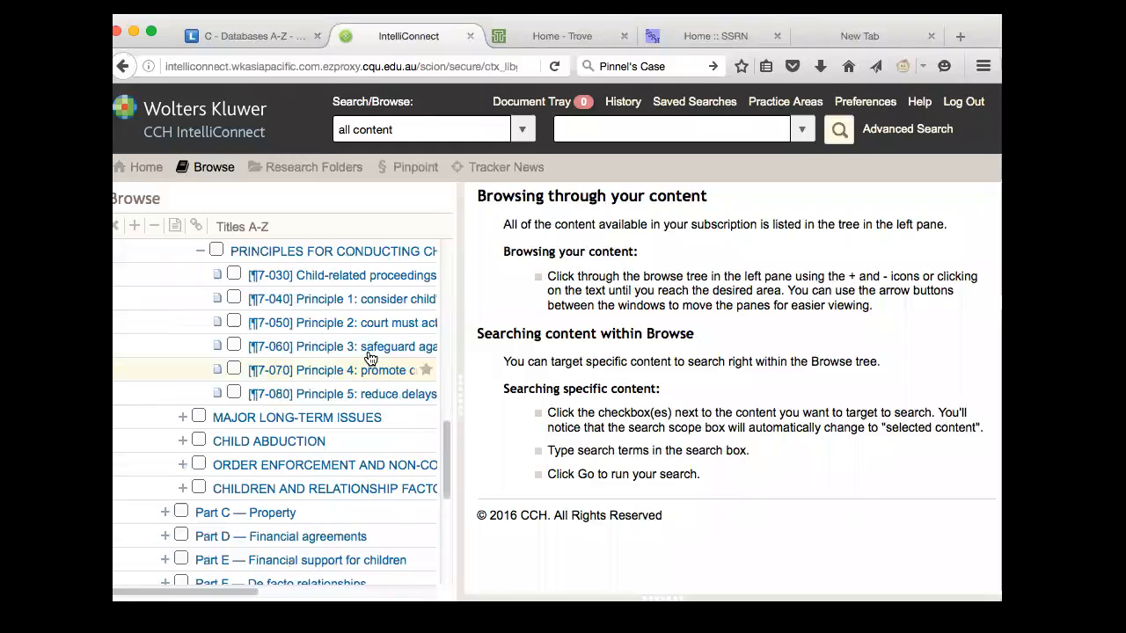
mouse_move(369, 299)
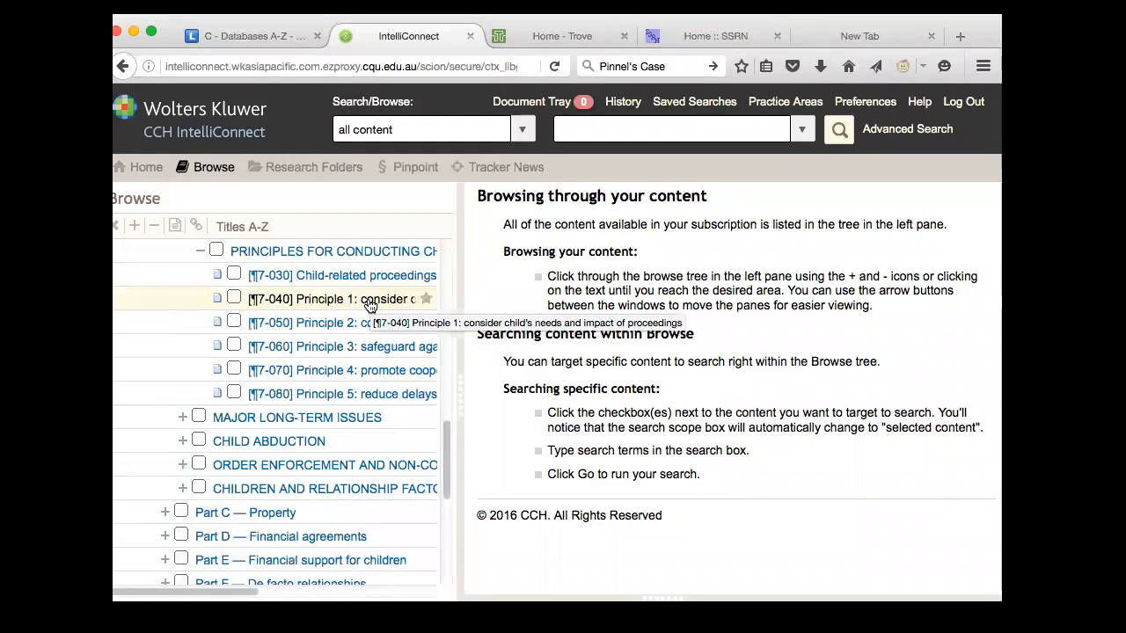
click(343, 298)
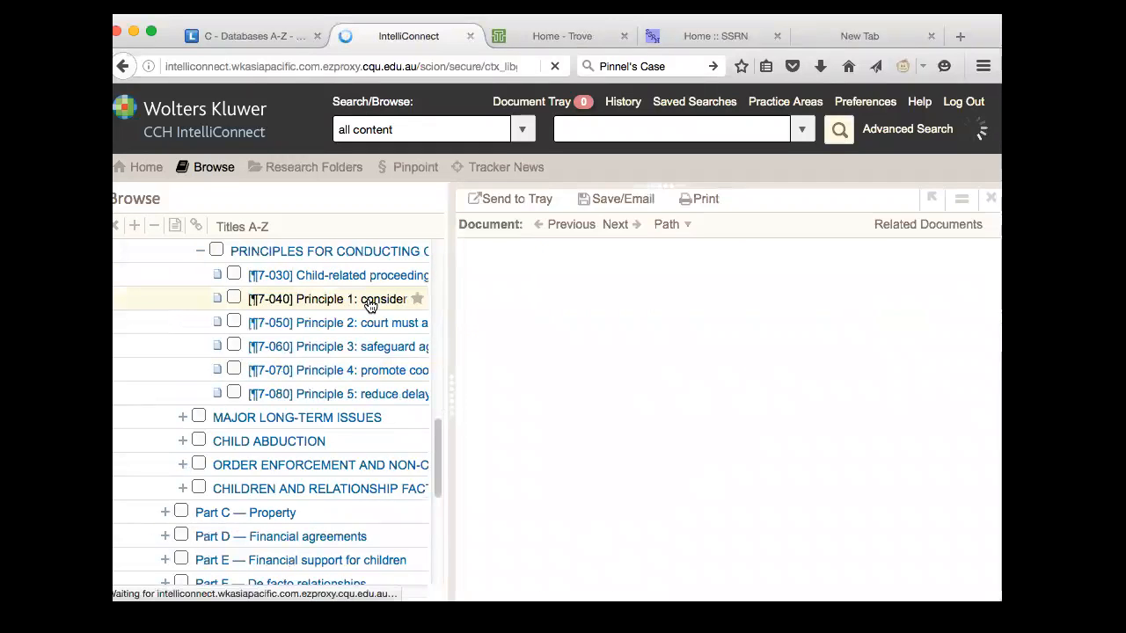
Read paragraph [¶7-040] down to its McIntosh footnotes and back to the CCP discussion.
click(330, 299)
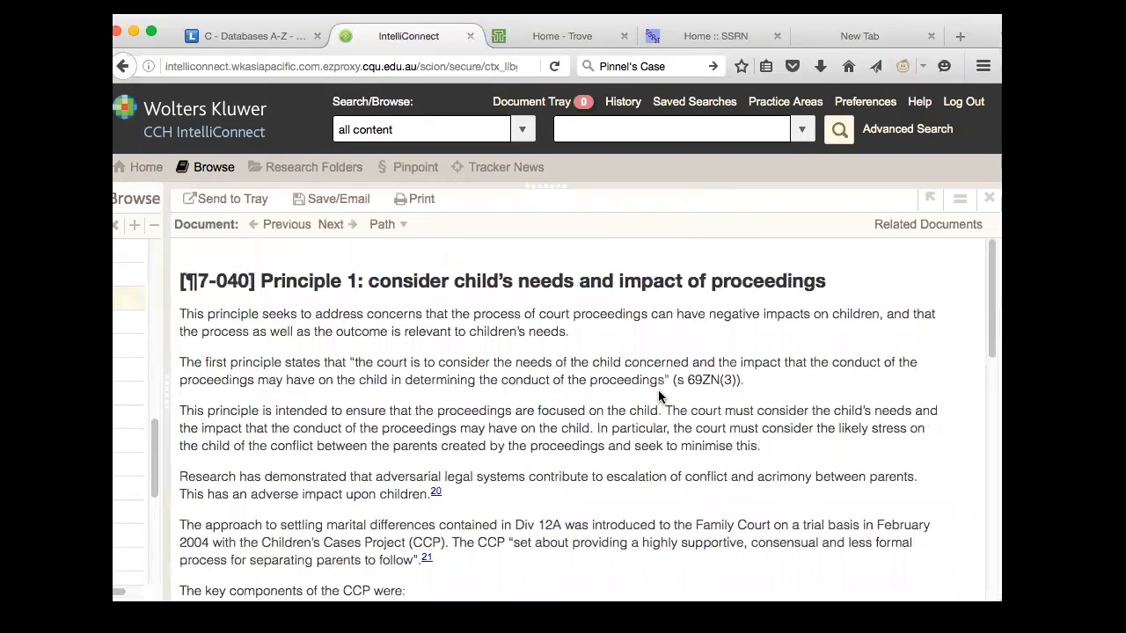
scroll(down, 3)
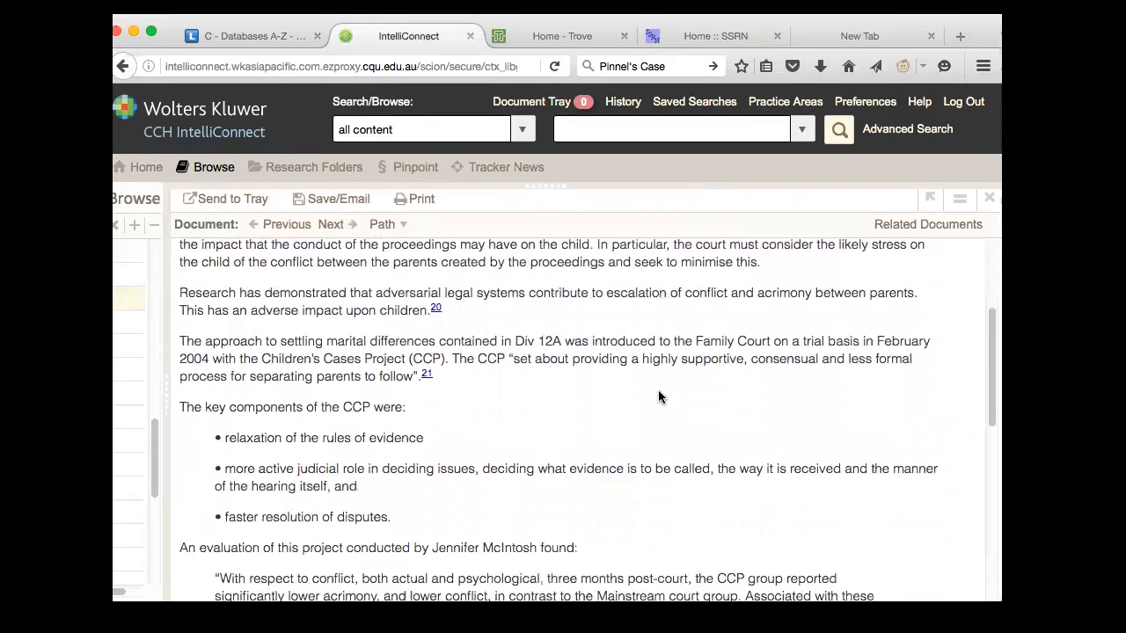
scroll(down, 3)
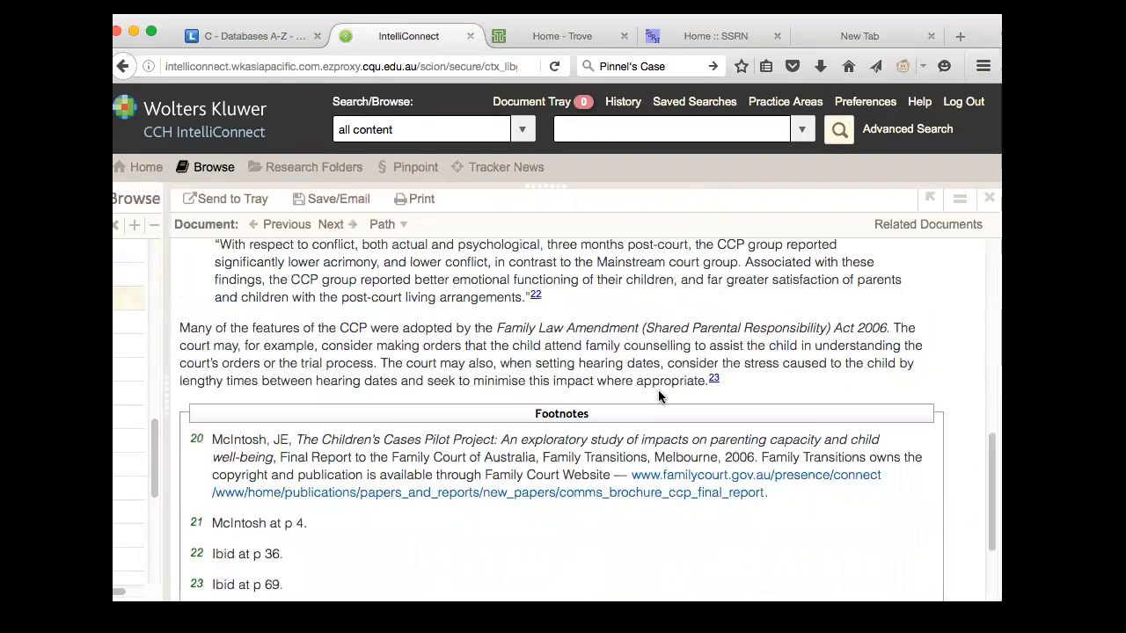
scroll(down, 3)
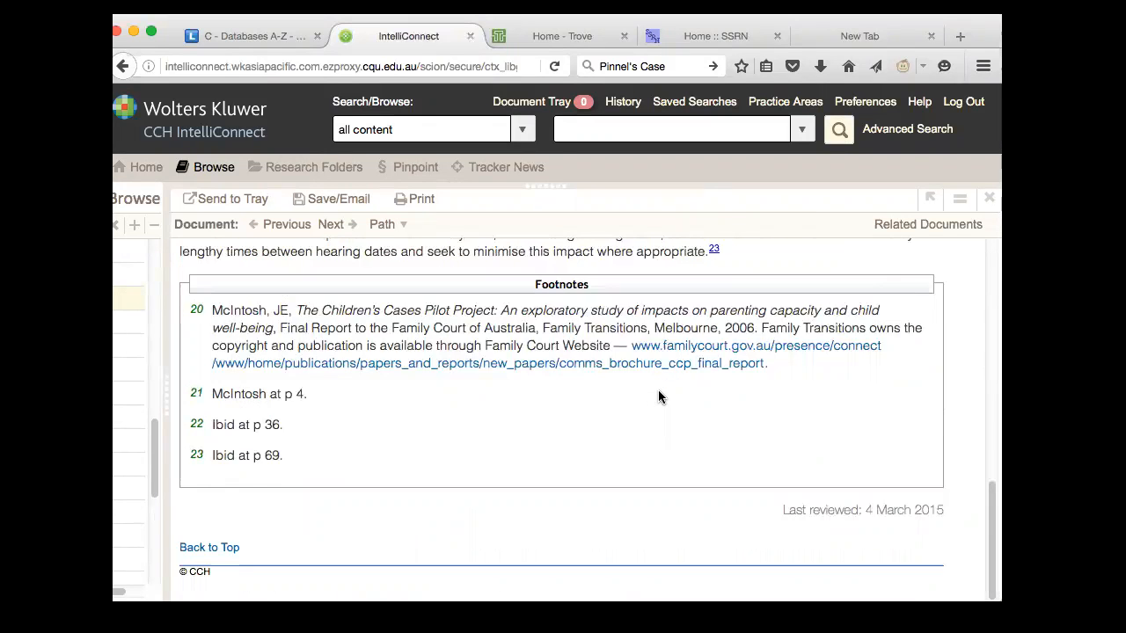
scroll(down, 3)
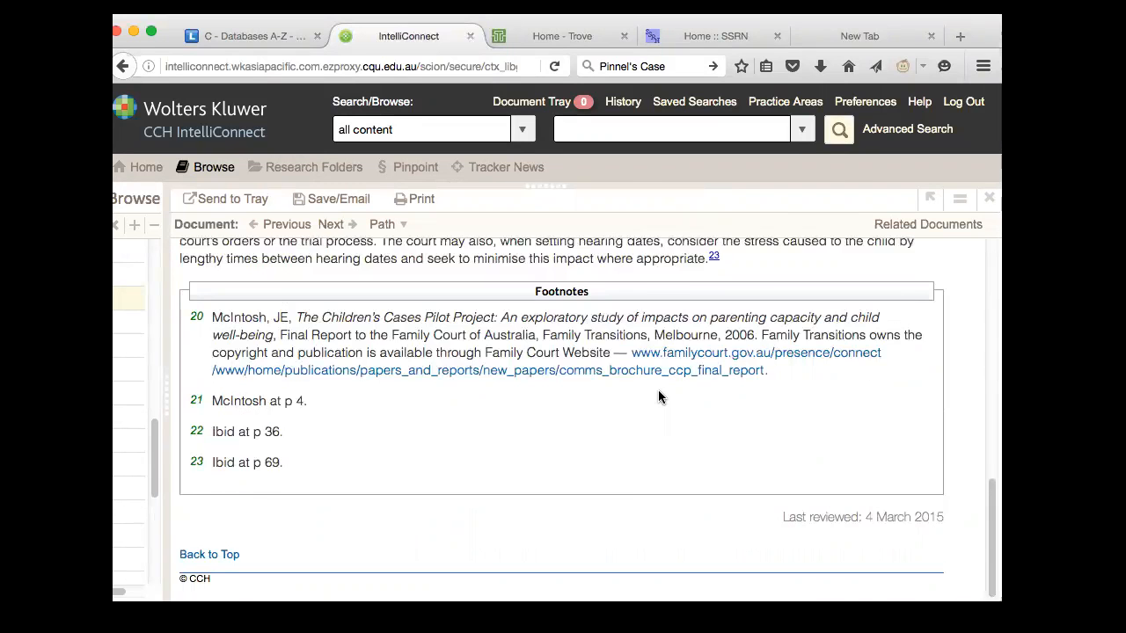
scroll(up, 3)
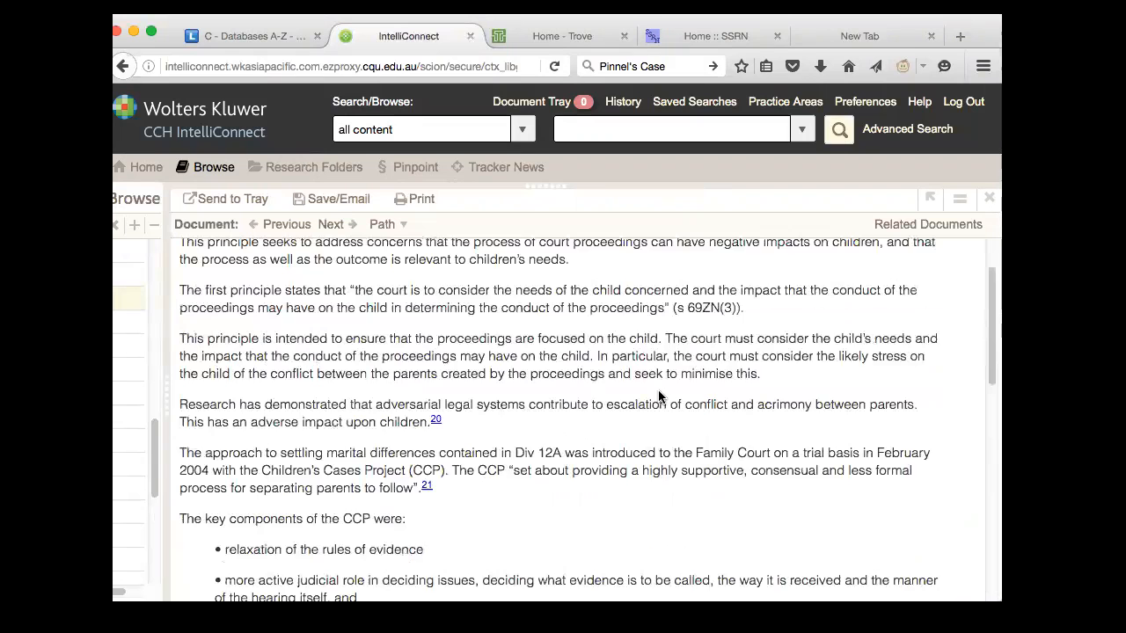
scroll(down, 3)
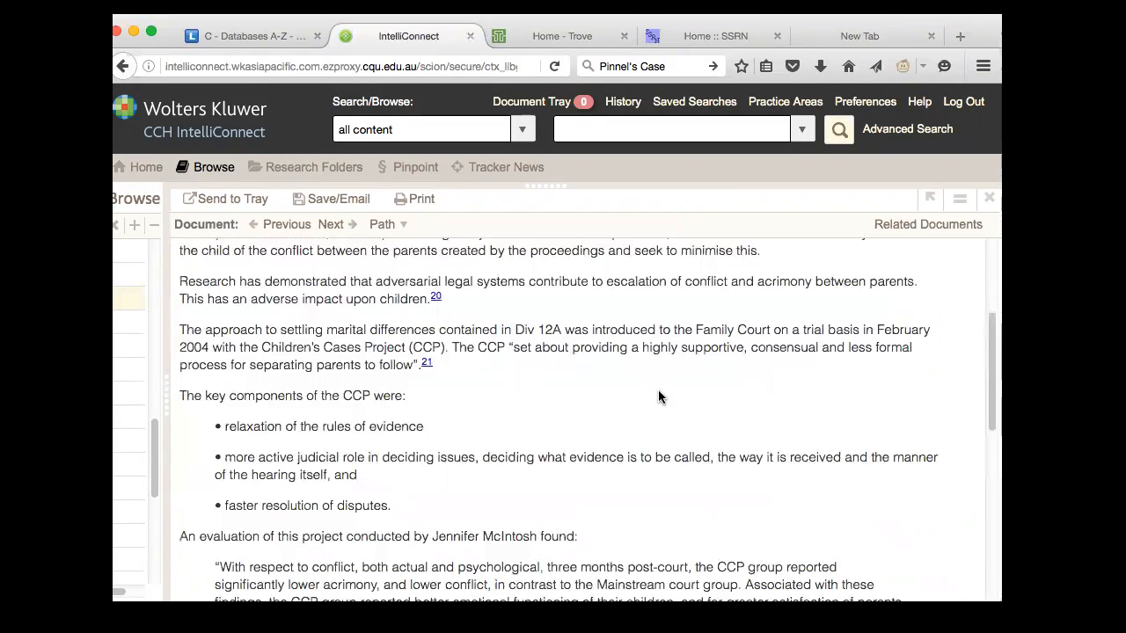
mouse_move(129, 470)
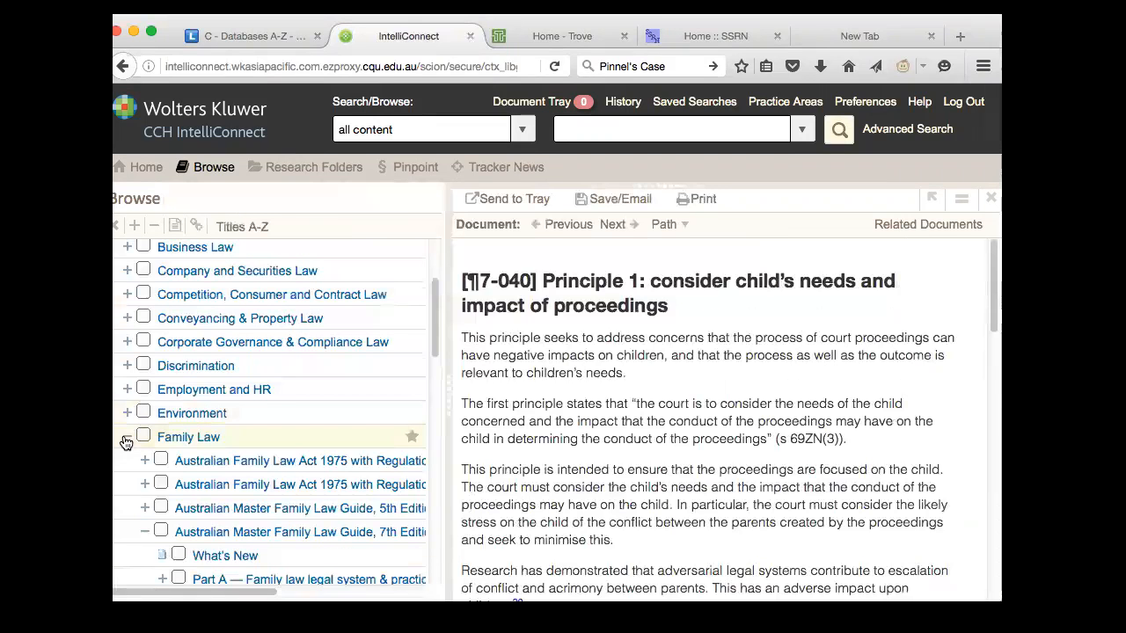
Collapse Family Law in the browse tree and expand Business Law to show its titles.
click(127, 440)
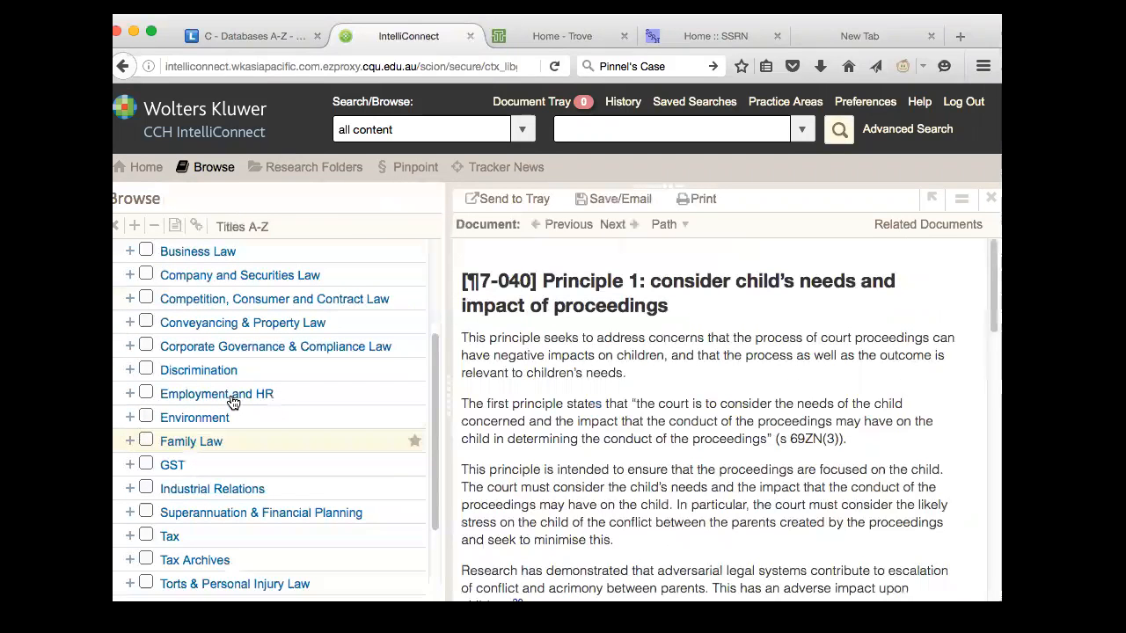
mouse_move(217, 393)
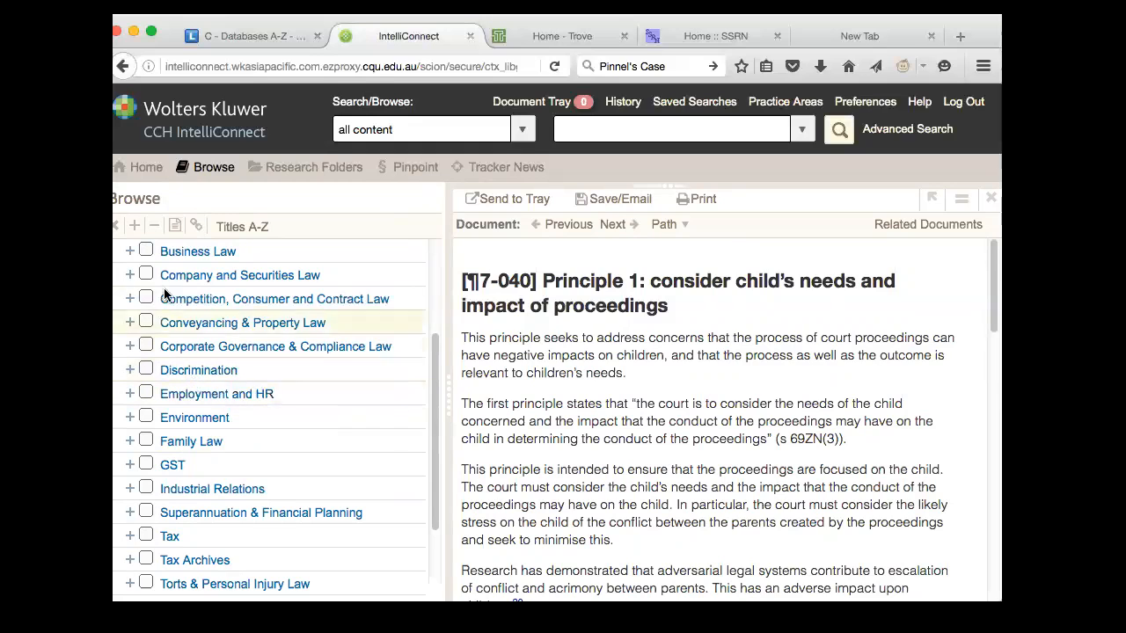
click(129, 251)
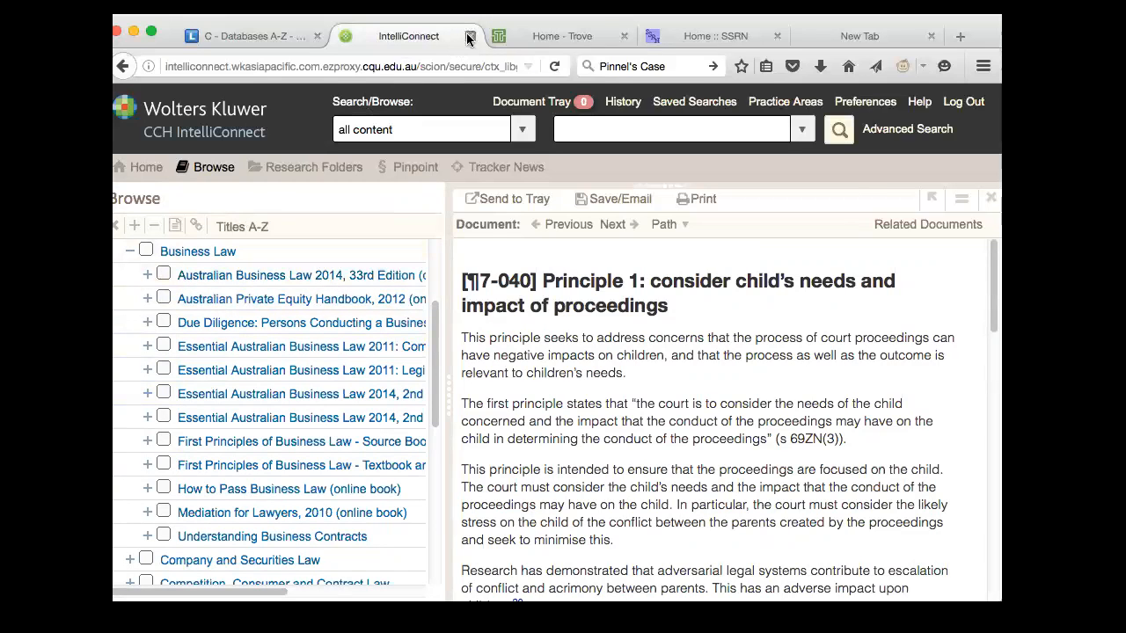
Close the CCH IntelliConnect tab and switch to the Home - Trove tab.
click(465, 37)
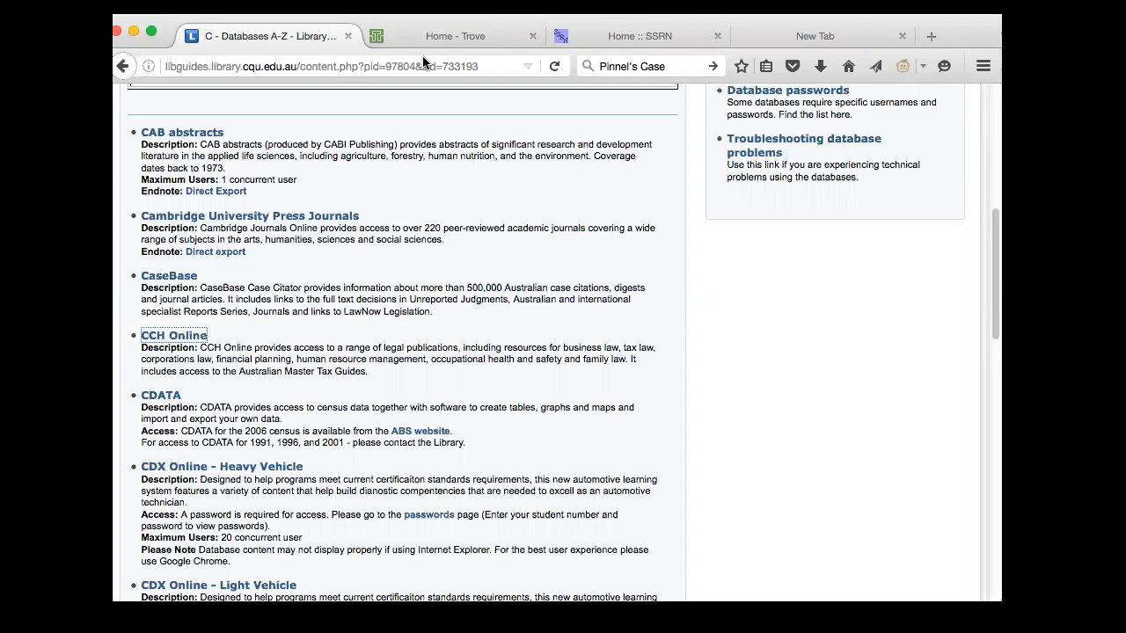
mouse_move(413, 51)
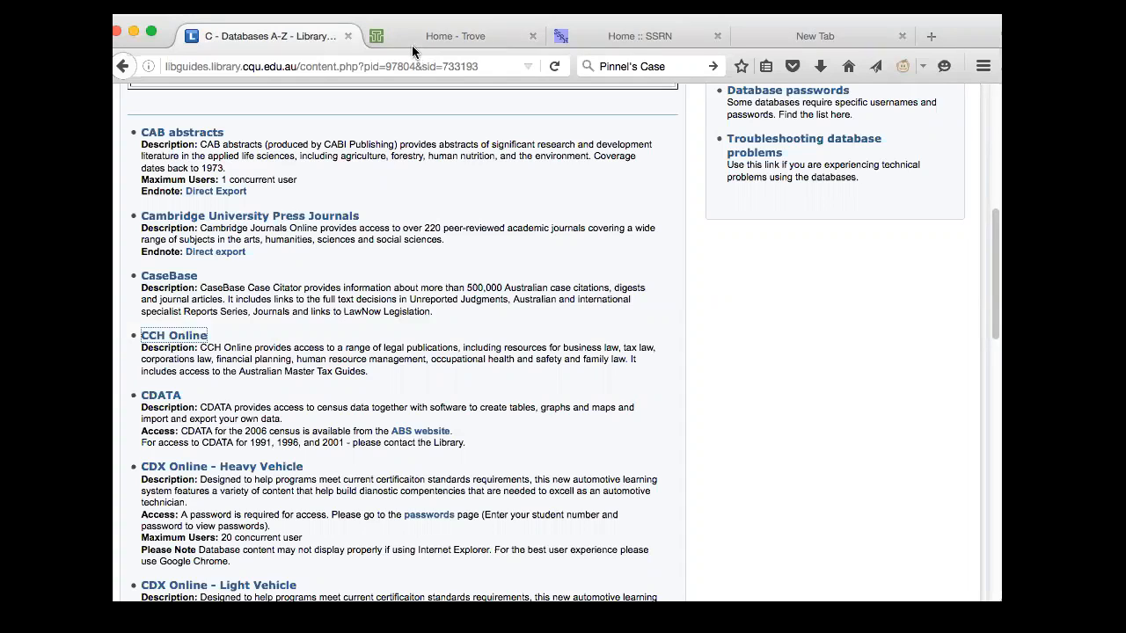
click(455, 36)
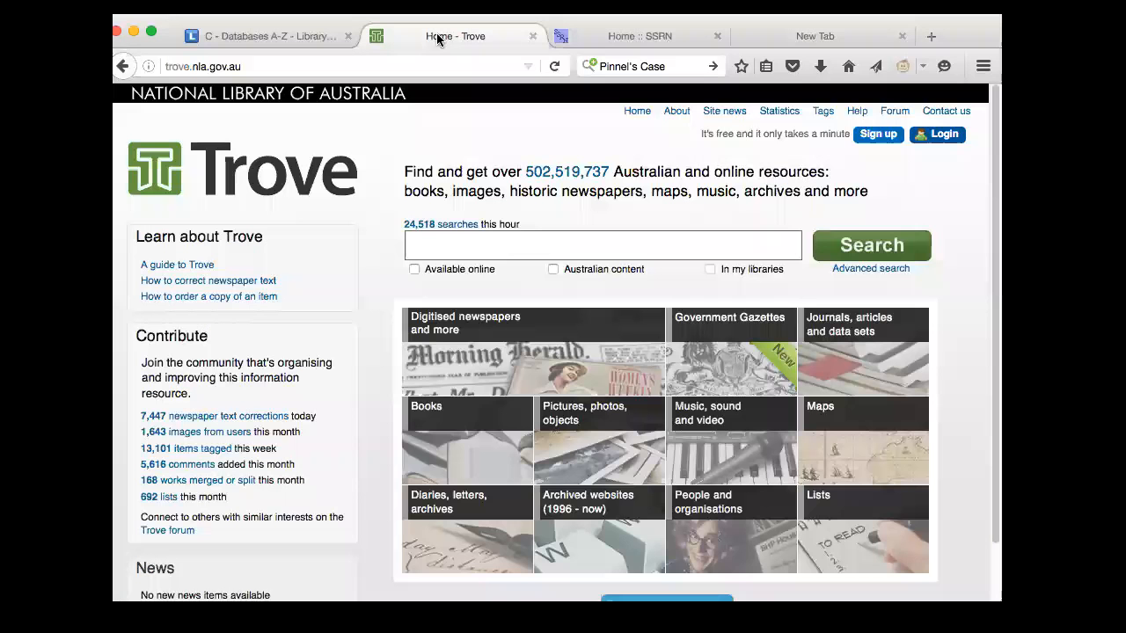
mouse_move(312, 329)
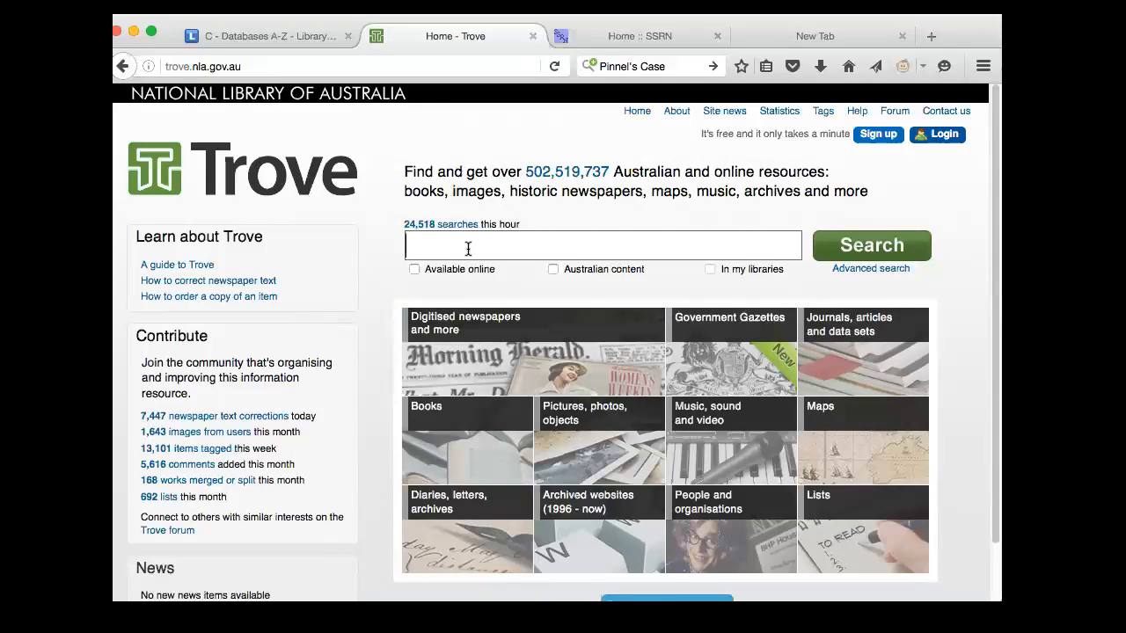
Search Trove for 'Marinac law' and scroll results to the Dworkinian consent thesis.
text(Marinac law)
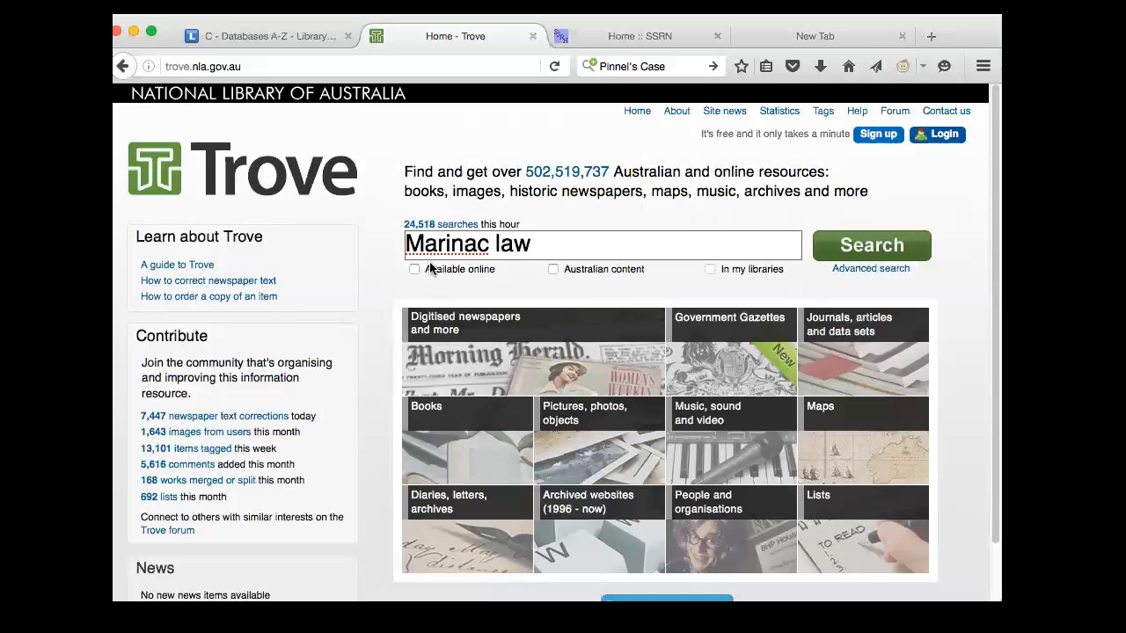
click(870, 244)
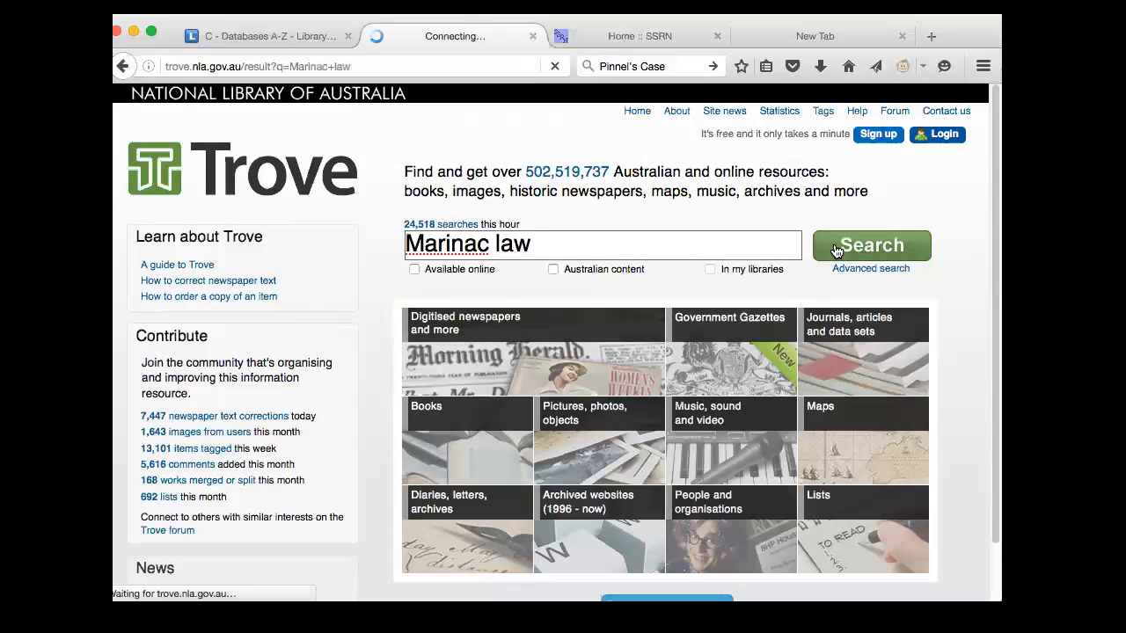
click(871, 244)
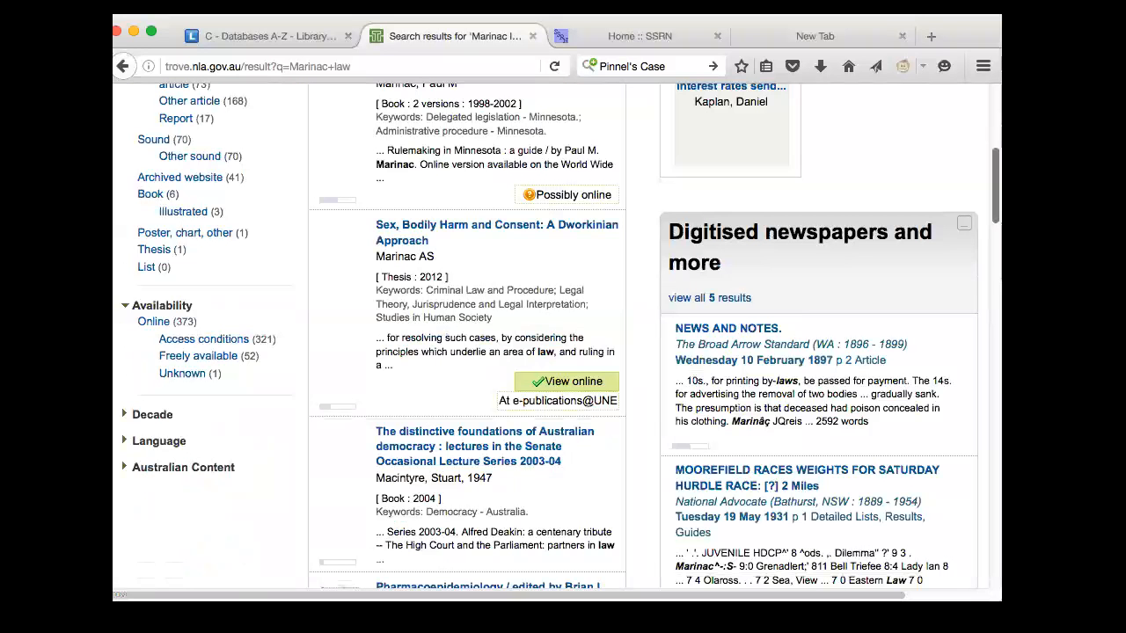
scroll(down, 3)
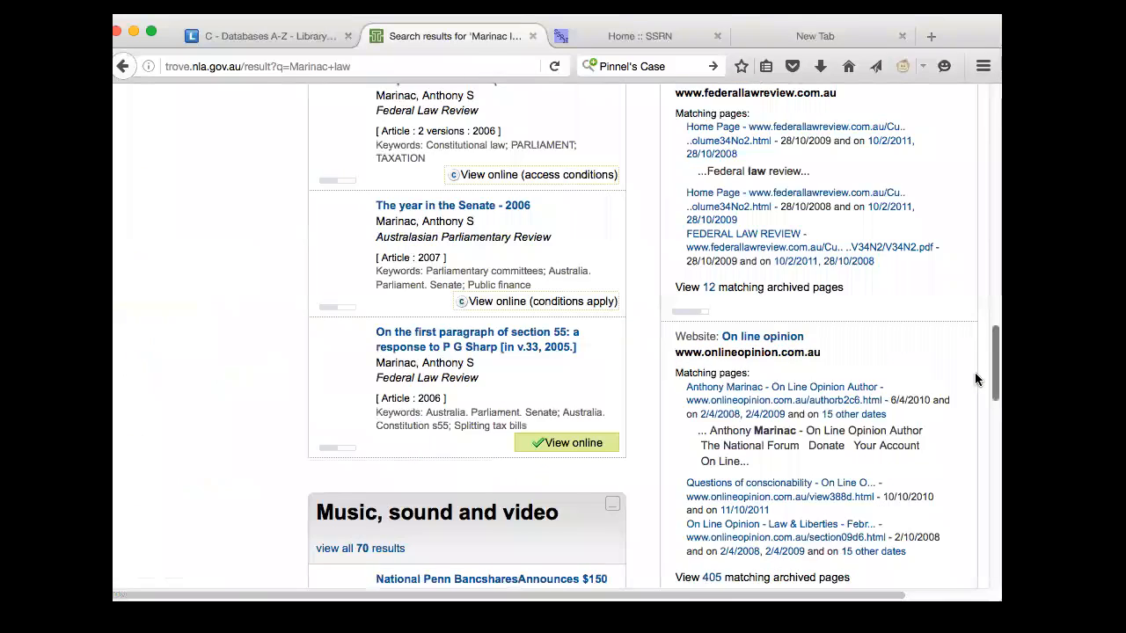
scroll(down, 3)
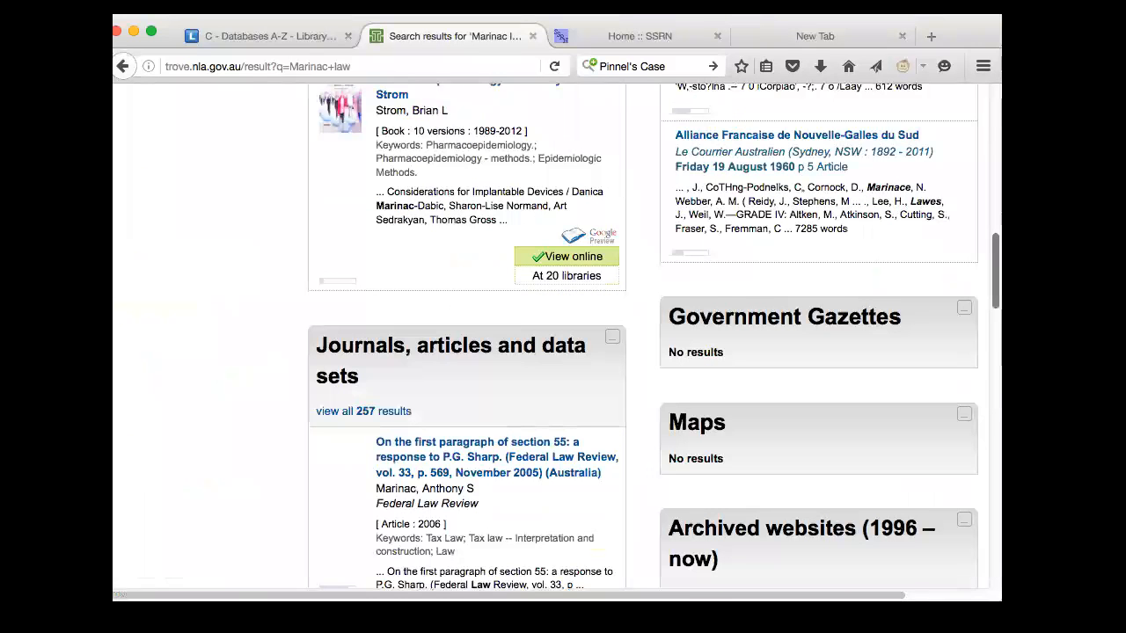
scroll(up, 3)
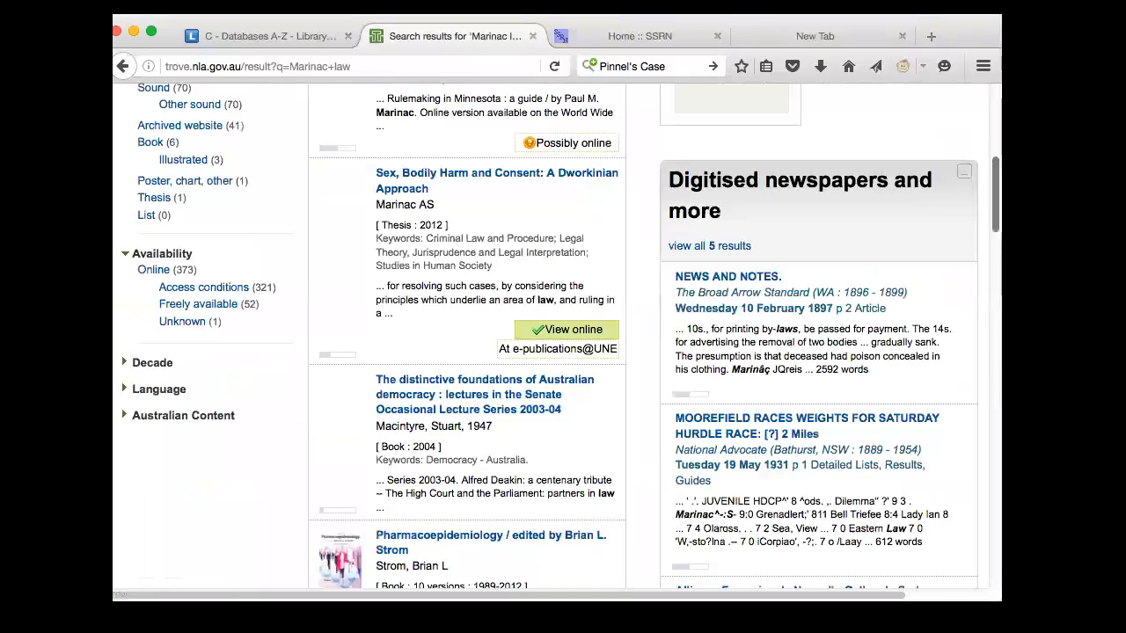
scroll(down, 3)
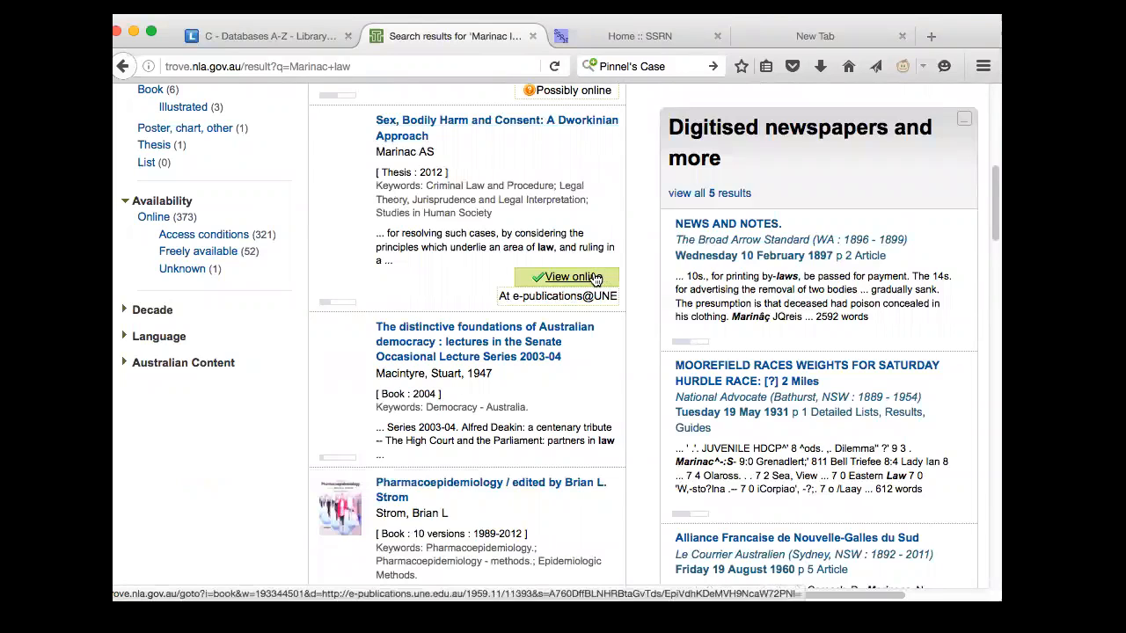
mouse_move(572, 277)
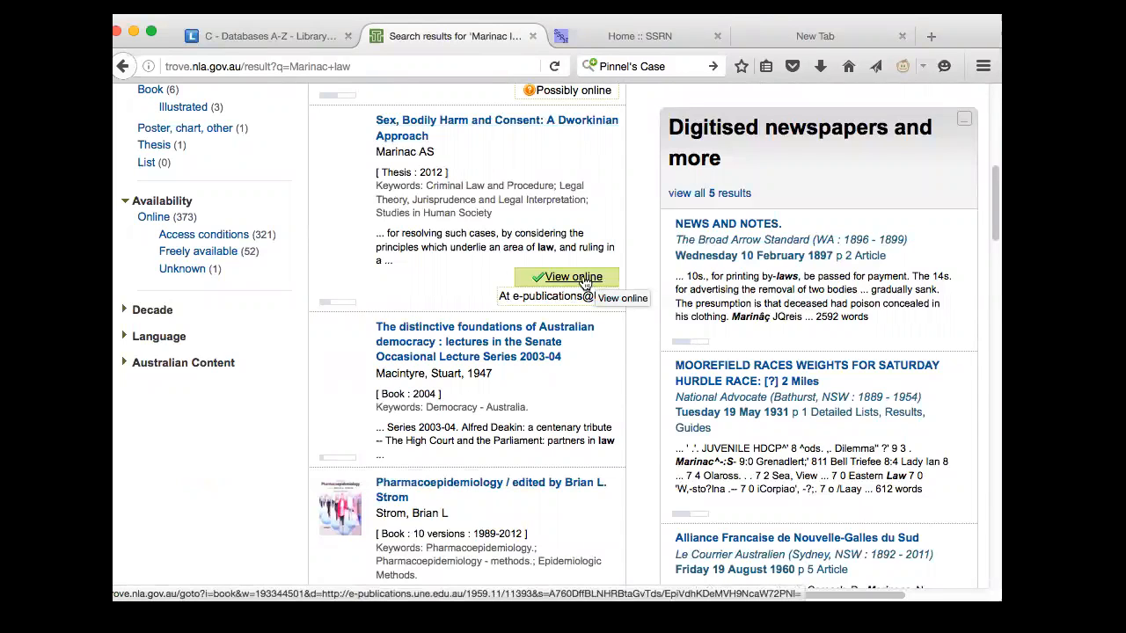
Open the UNE online record of 'Sex, Bodily Harm and Consent' and scroll through its abstract and files.
click(568, 277)
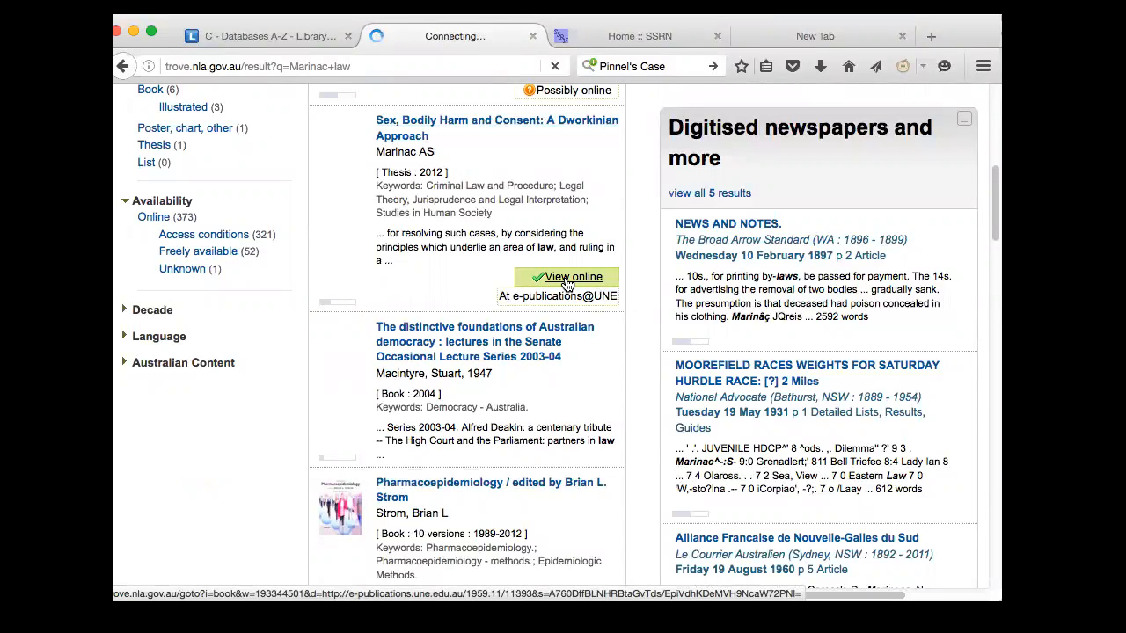
click(567, 277)
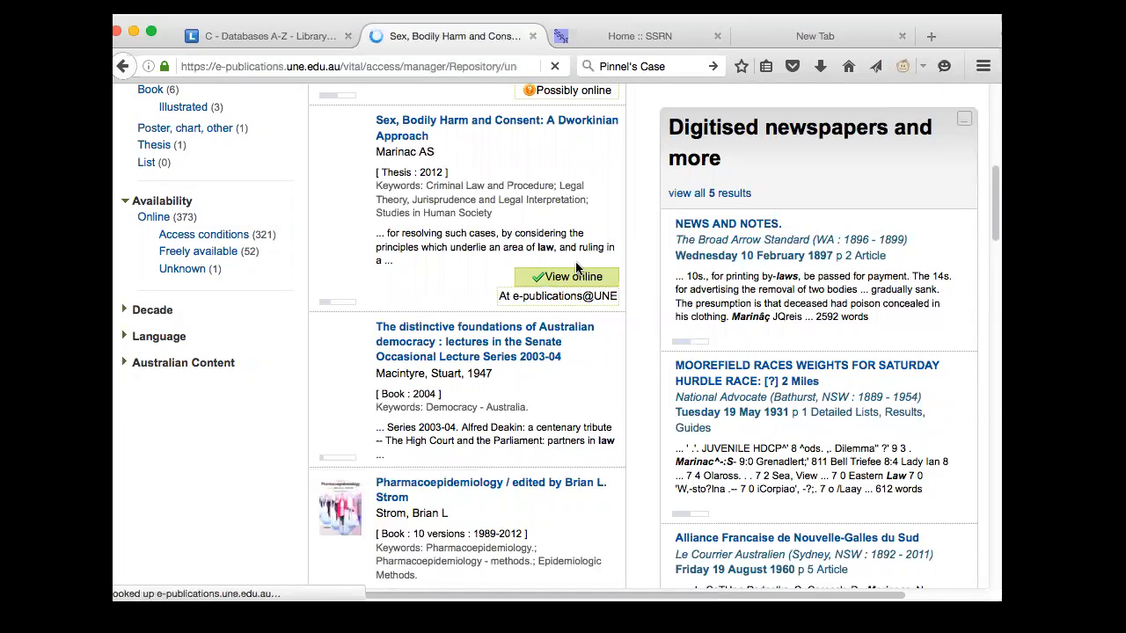
click(567, 277)
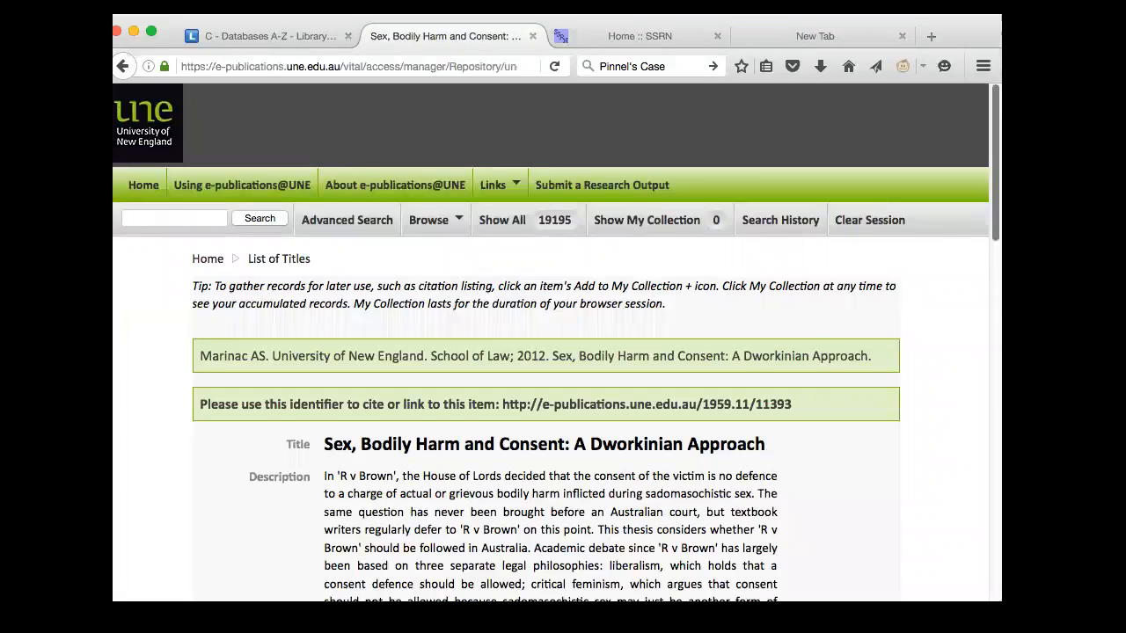
scroll(down, 3)
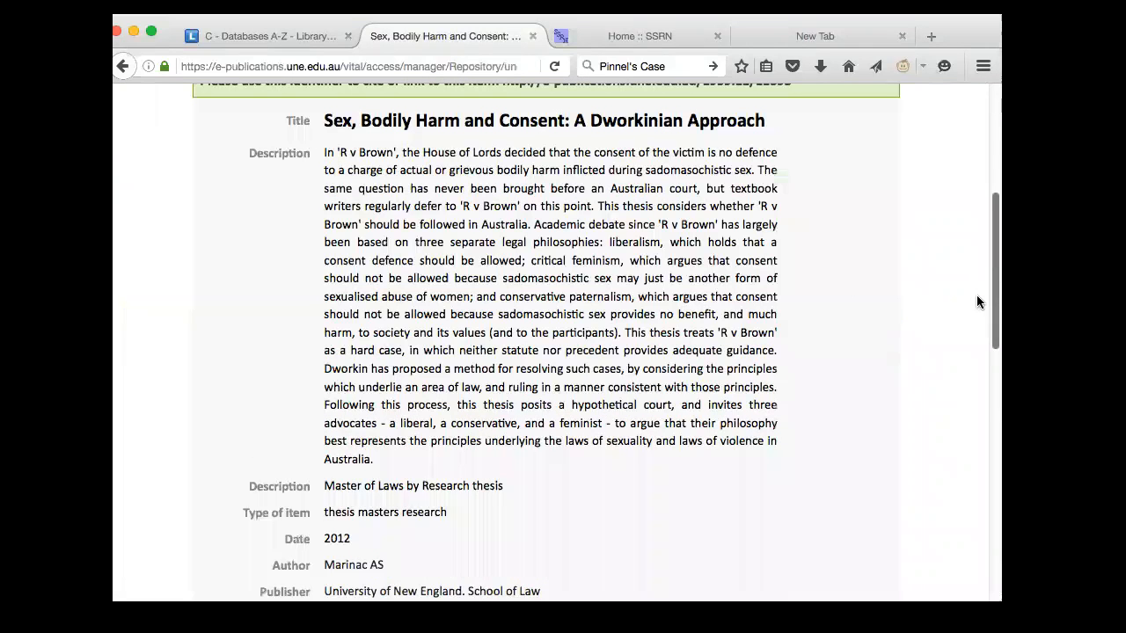
scroll(down, 3)
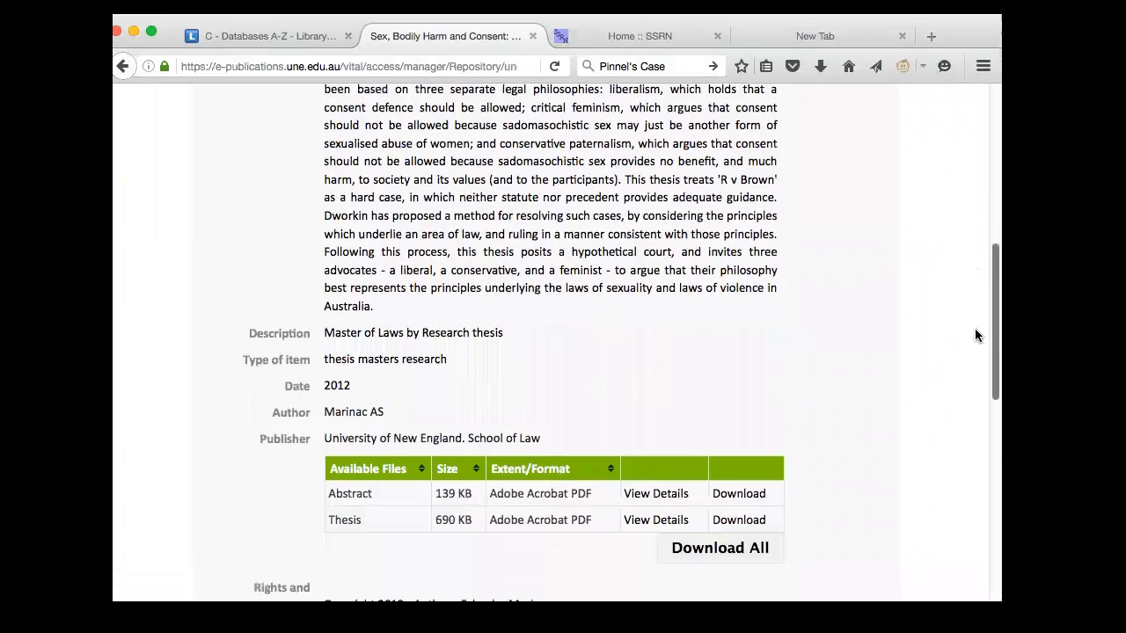
scroll(down, 3)
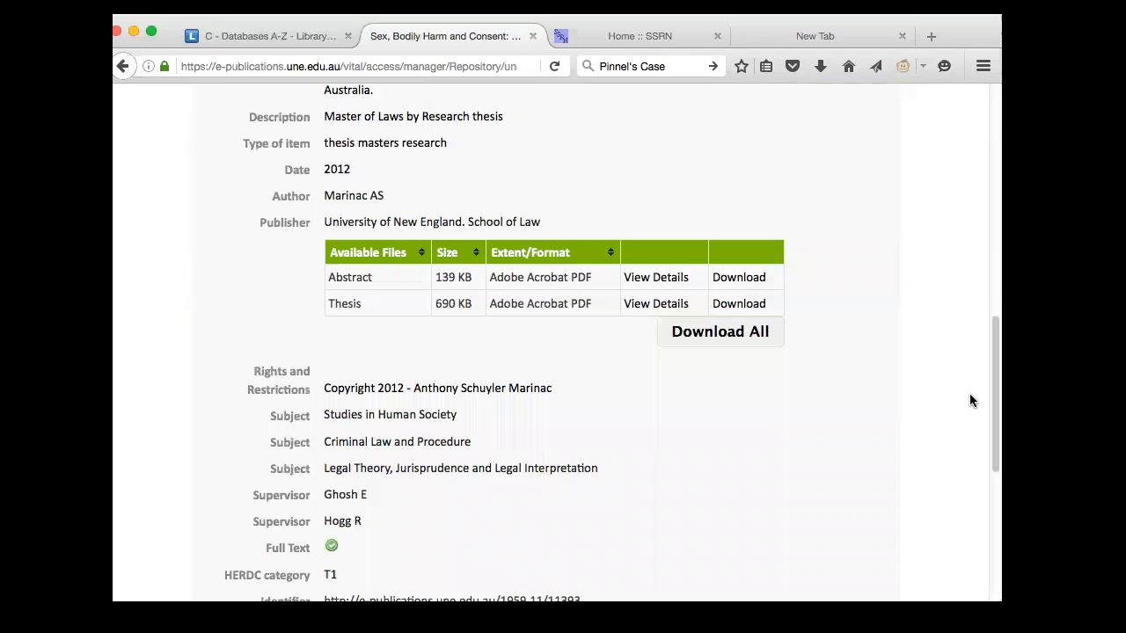
mouse_move(594, 49)
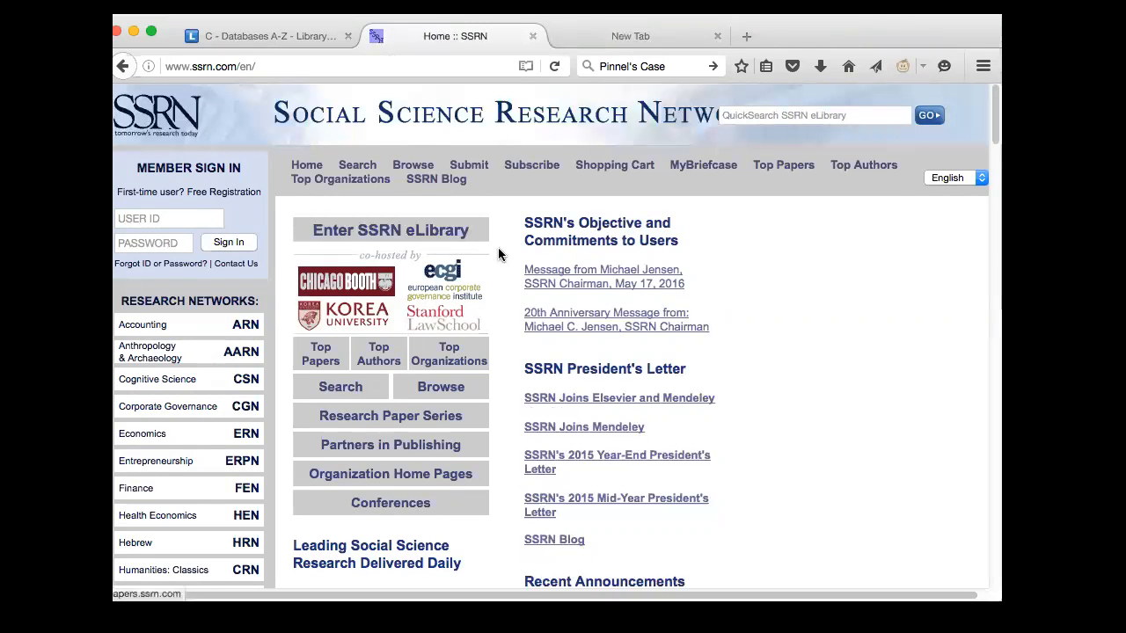
Scroll the SSRN home page to Research Networks and open Law (LSN).
scroll(down, 3)
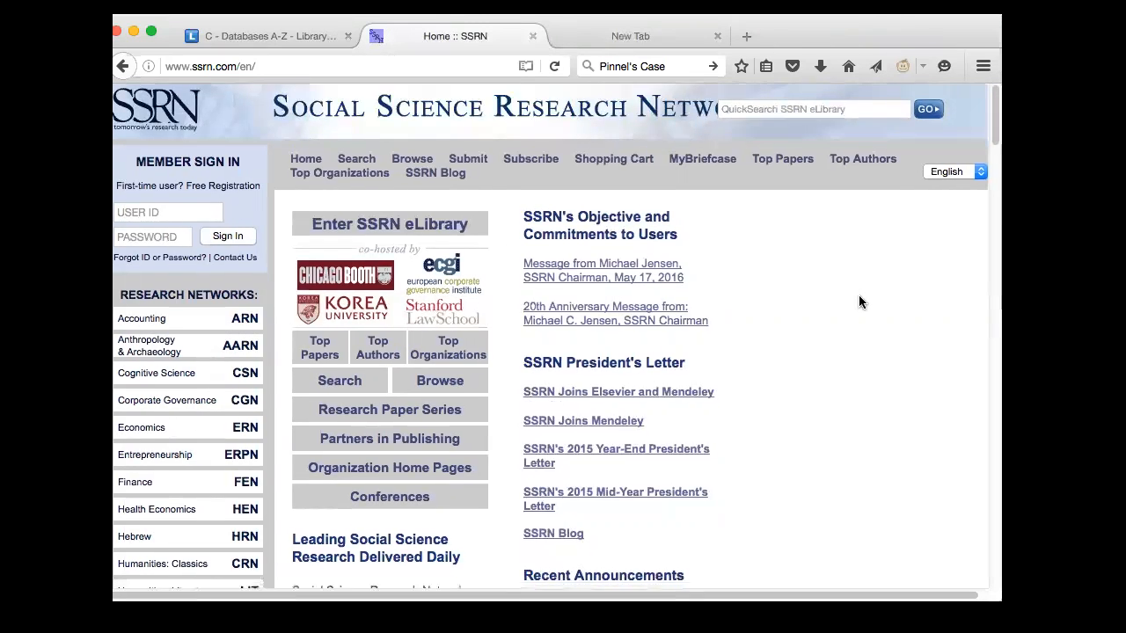
scroll(down, 3)
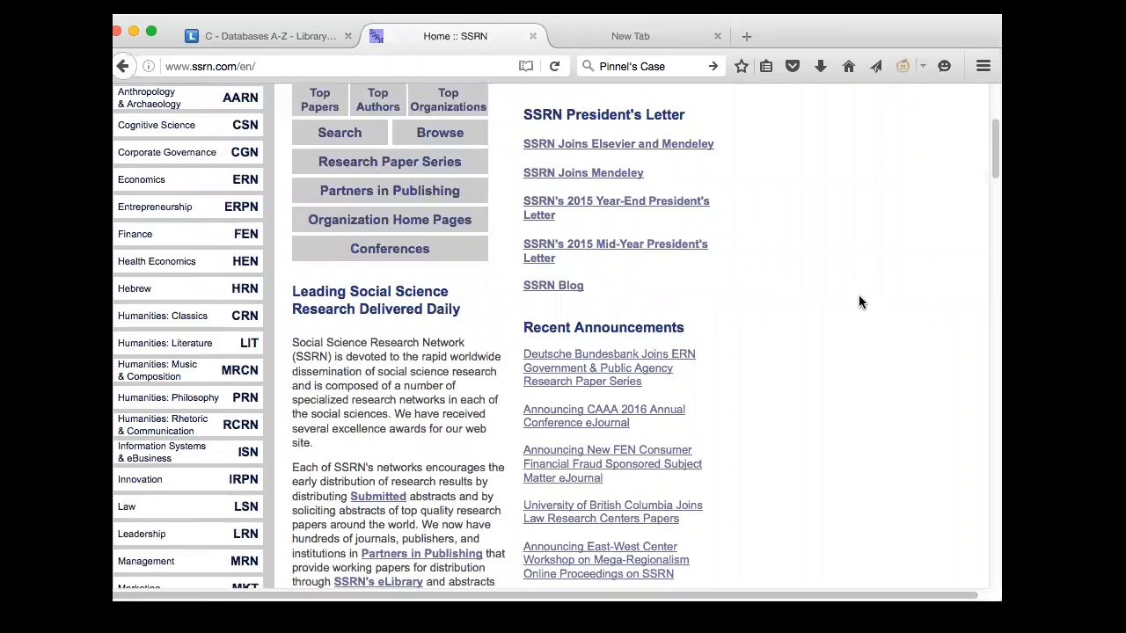
scroll(up, 3)
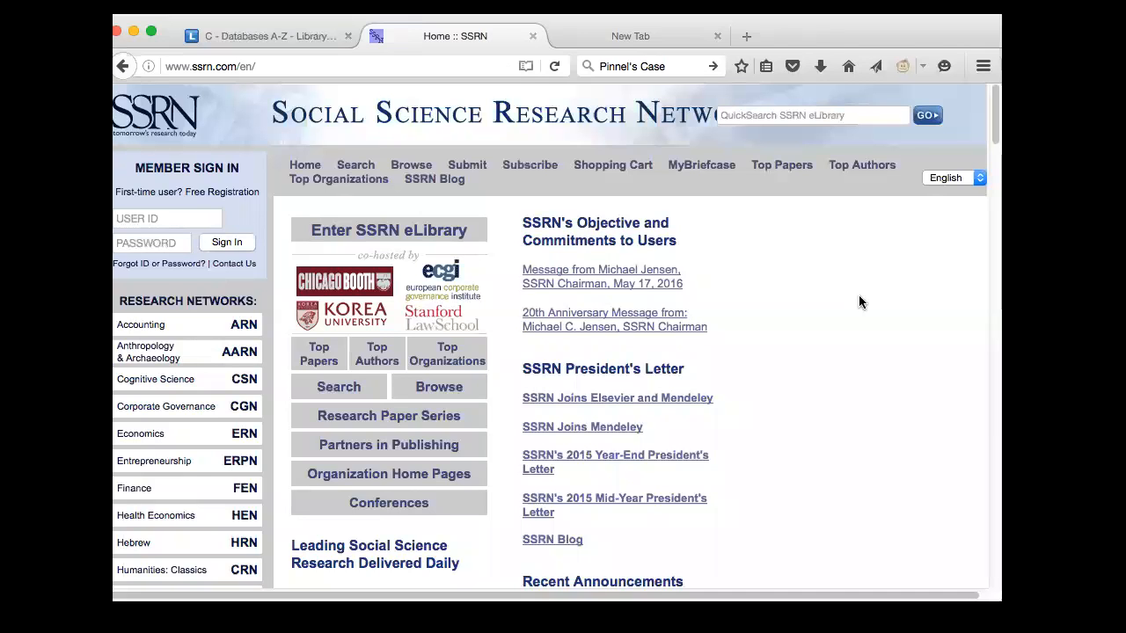
scroll(down, 3)
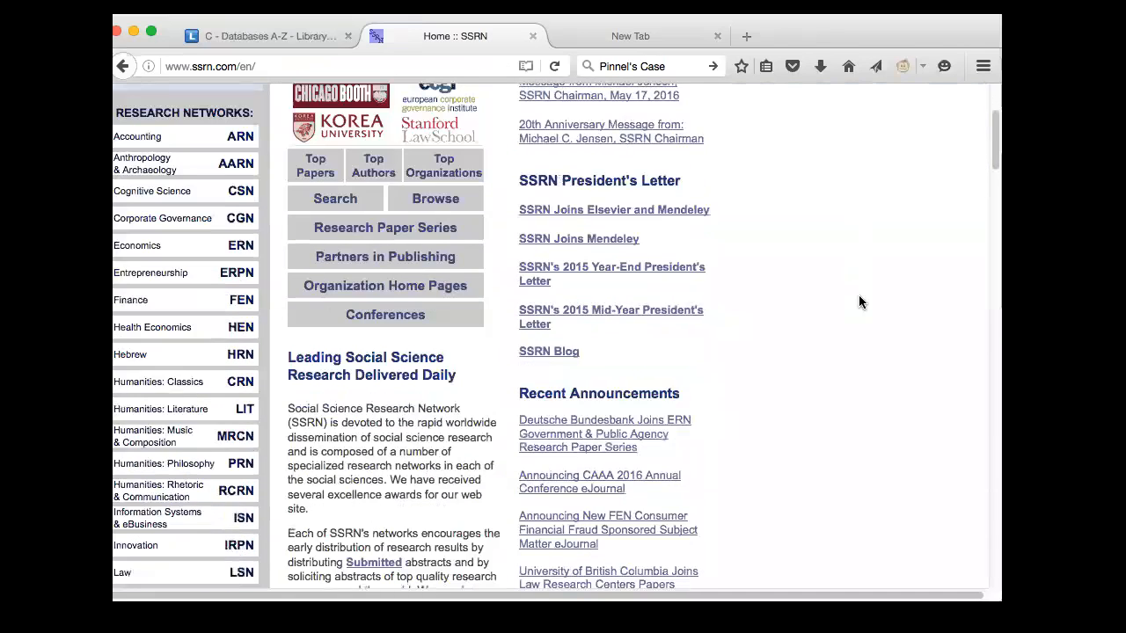
scroll(down, 3)
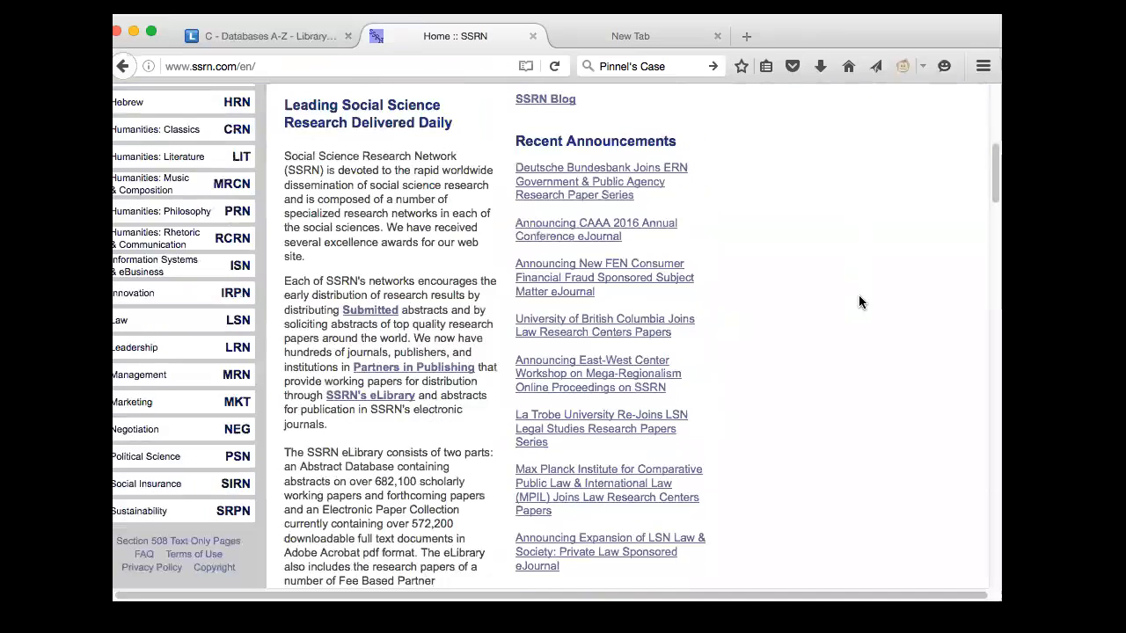
scroll(down, 3)
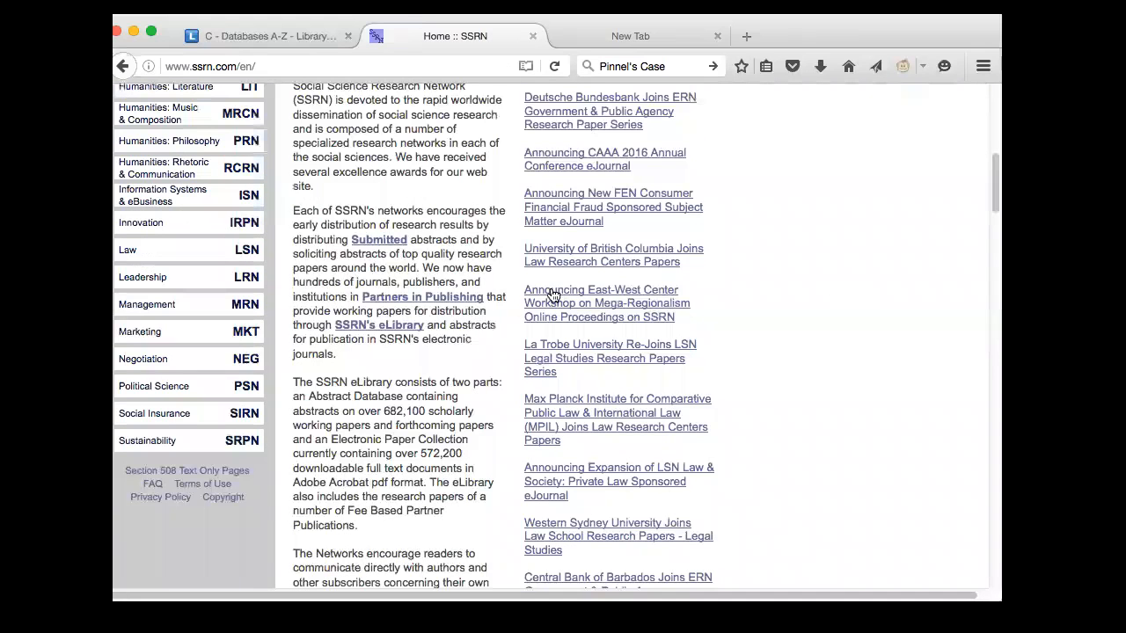
mouse_move(146, 259)
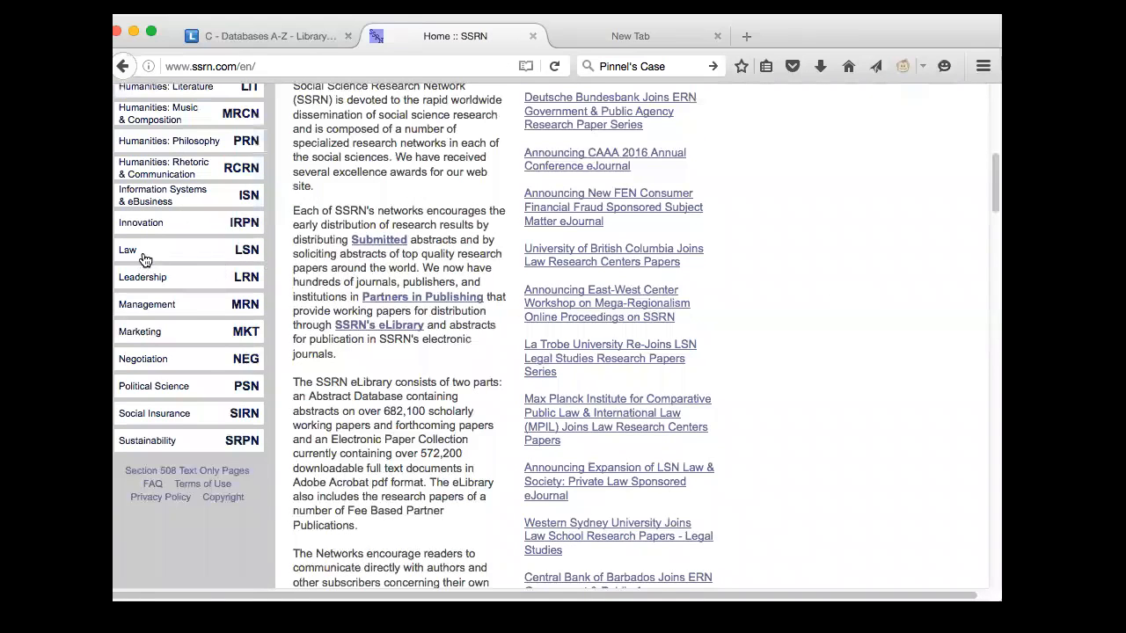
click(127, 249)
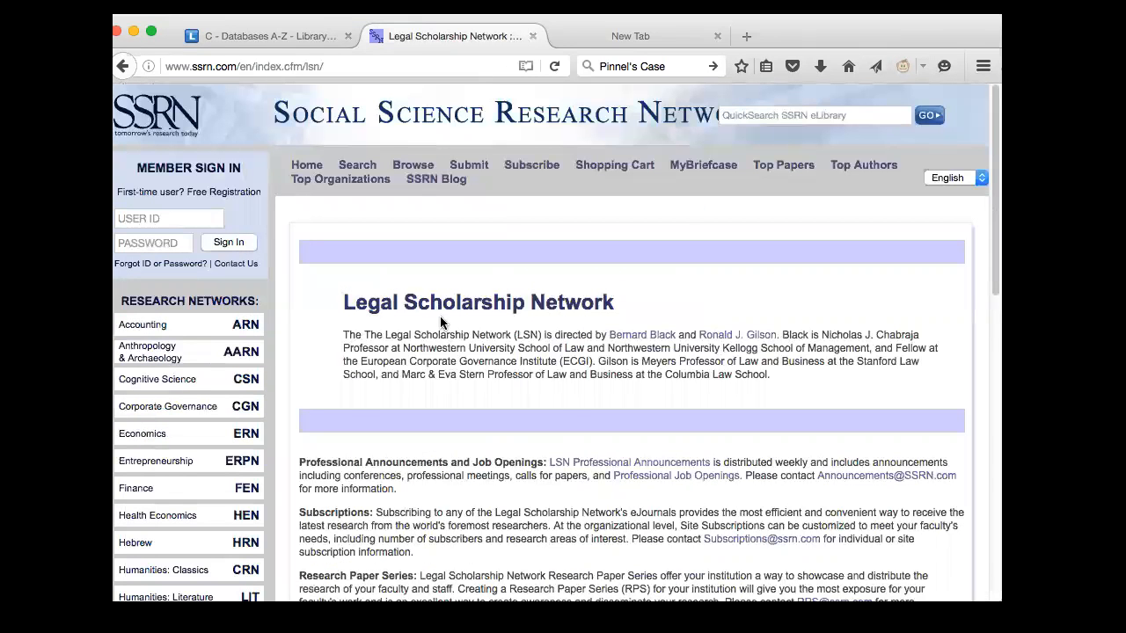
Read through the Legal Scholarship Network page to its end, then close the SSRN tab.
scroll(down, 3)
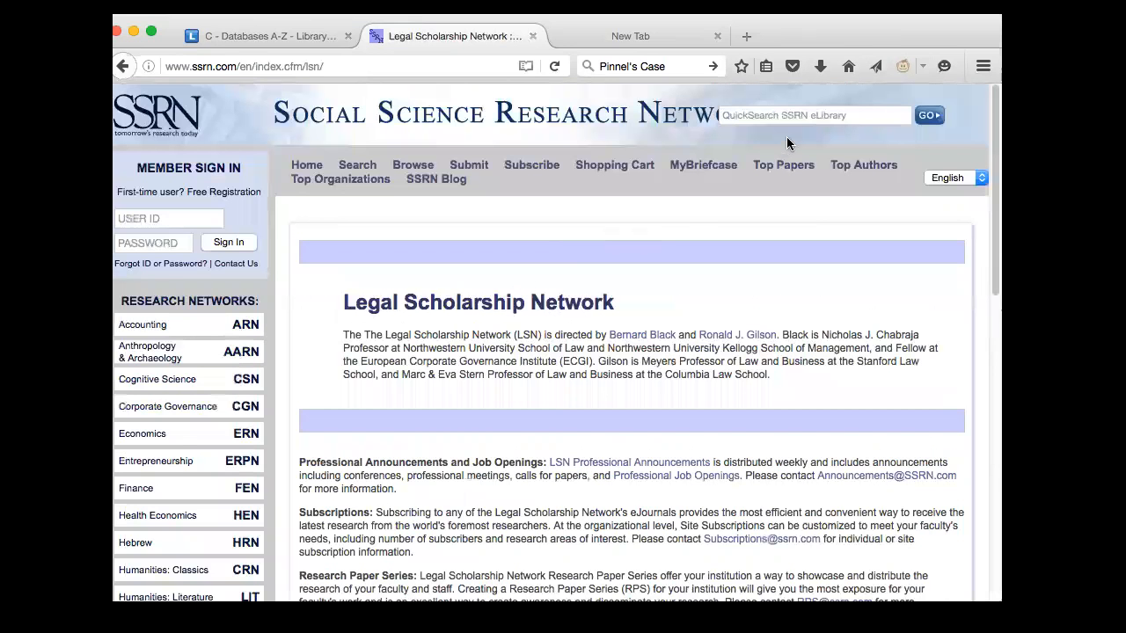
click(814, 115)
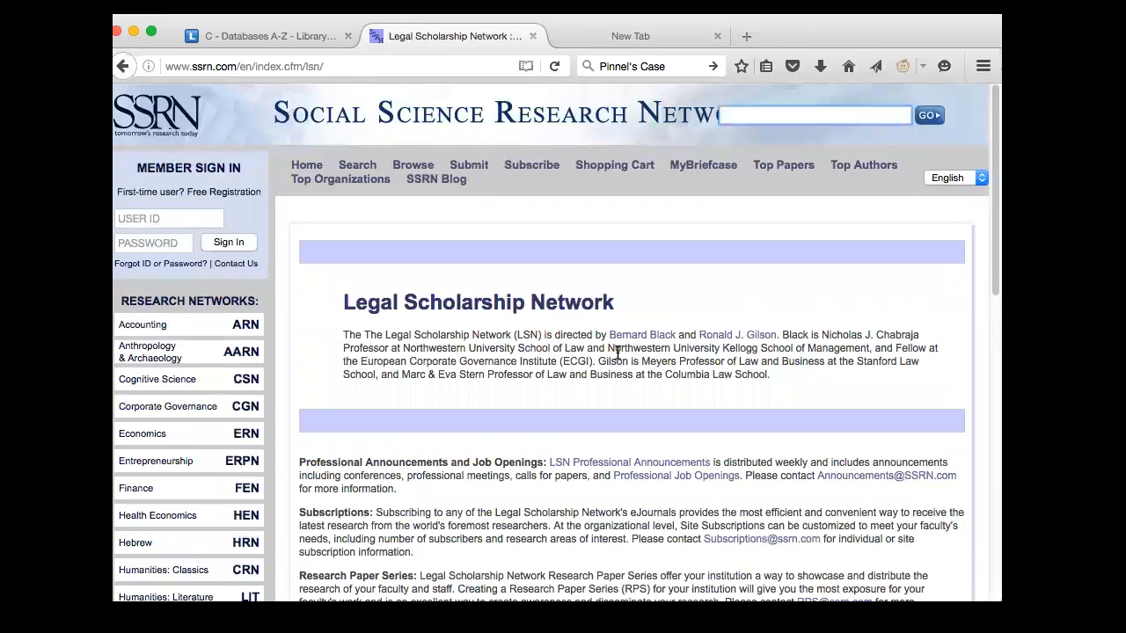
scroll(down, 3)
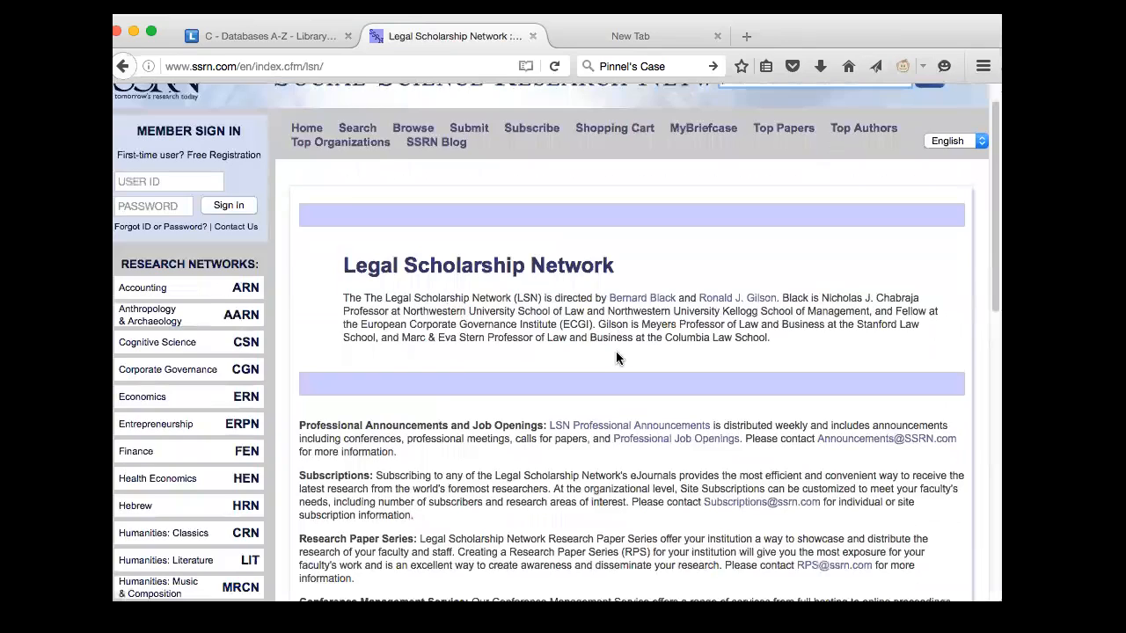
scroll(down, 3)
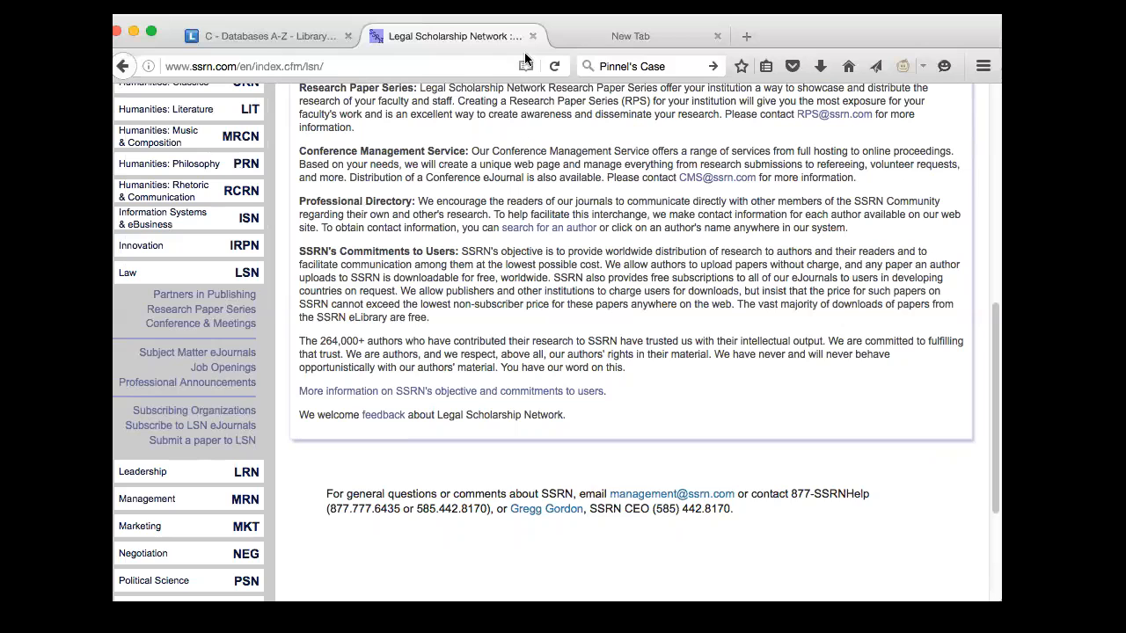
click(532, 36)
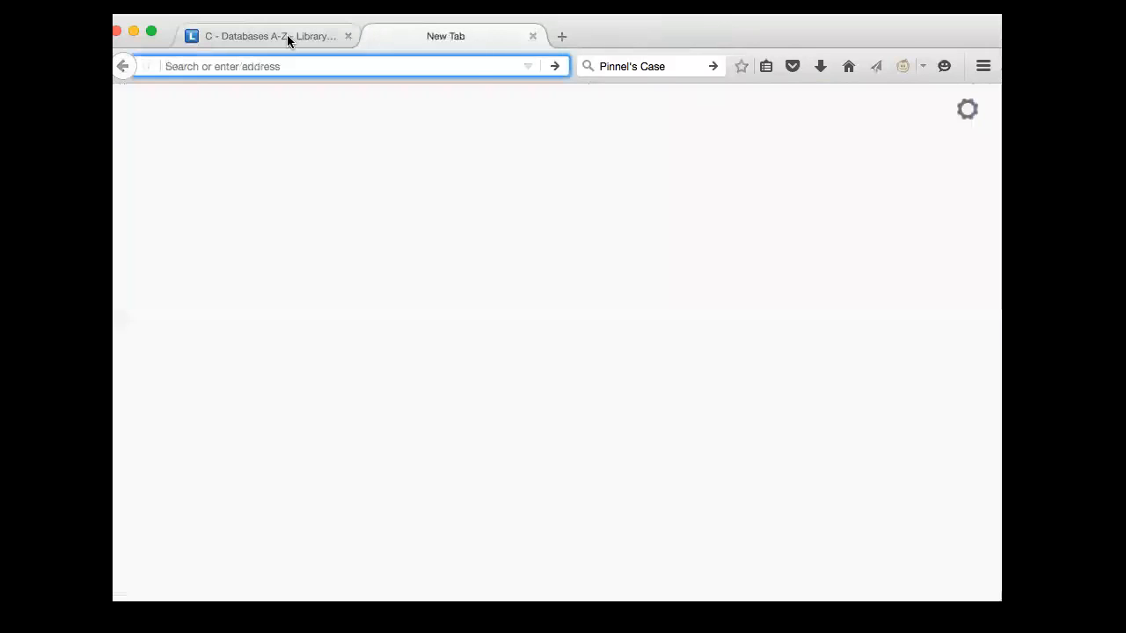
Open Lexis.com from the L listings of the CQUniversity Databases A-Z page.
click(268, 37)
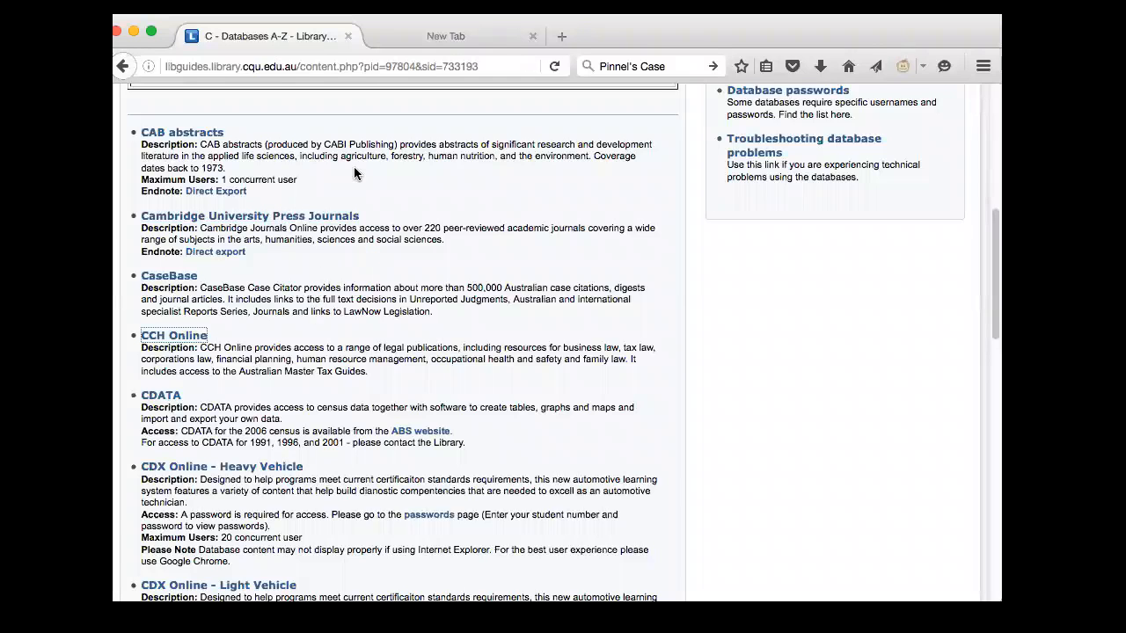
mouse_move(351, 352)
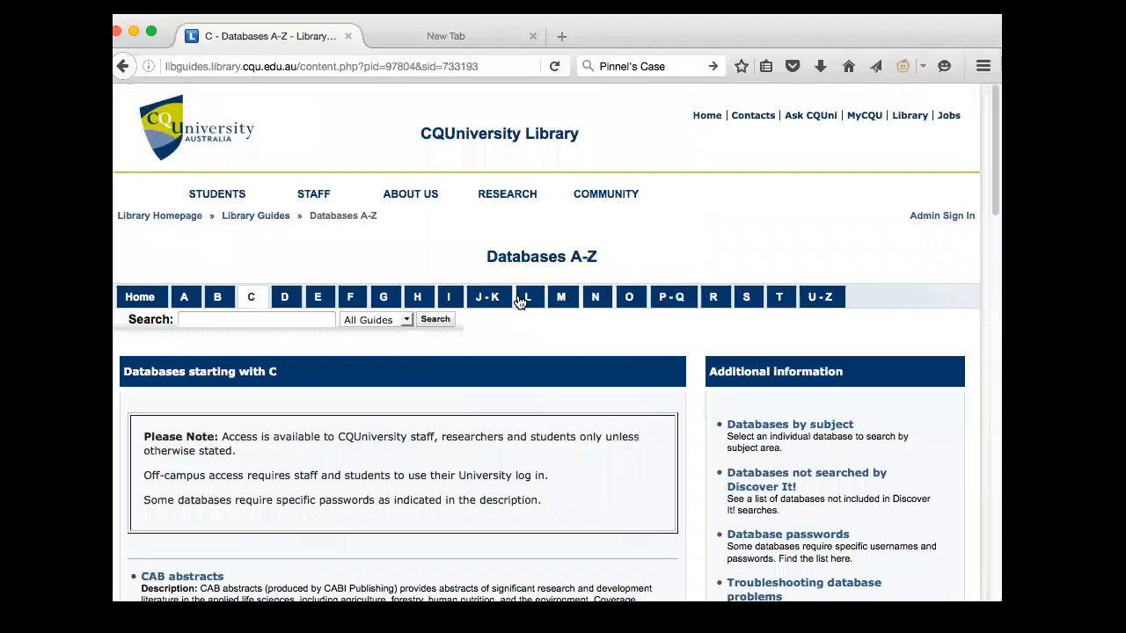
click(528, 297)
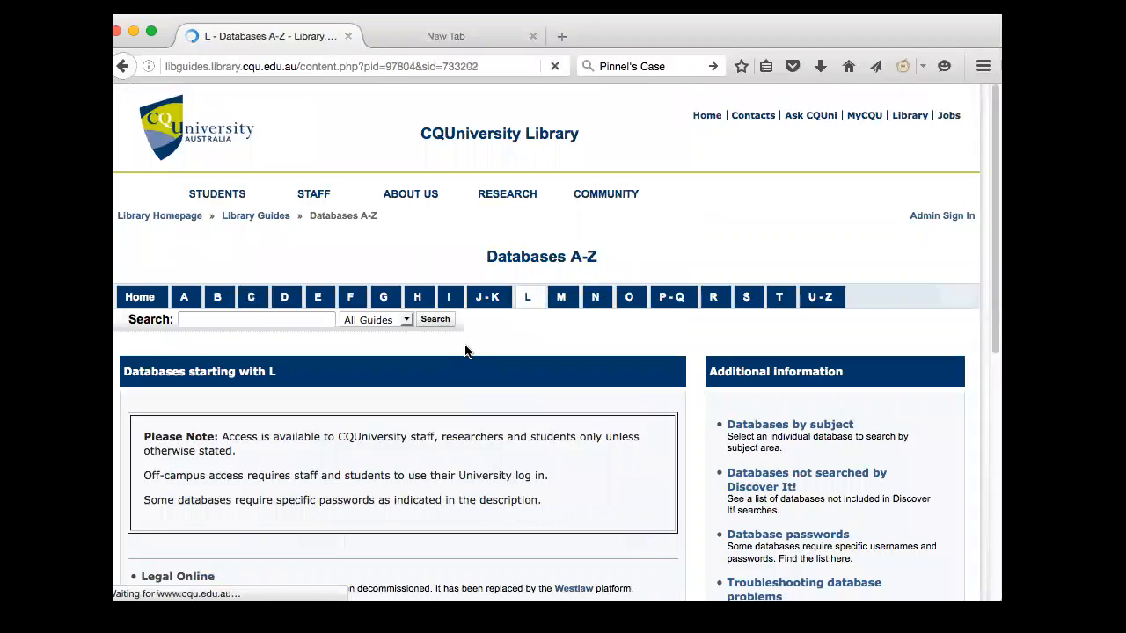
scroll(down, 3)
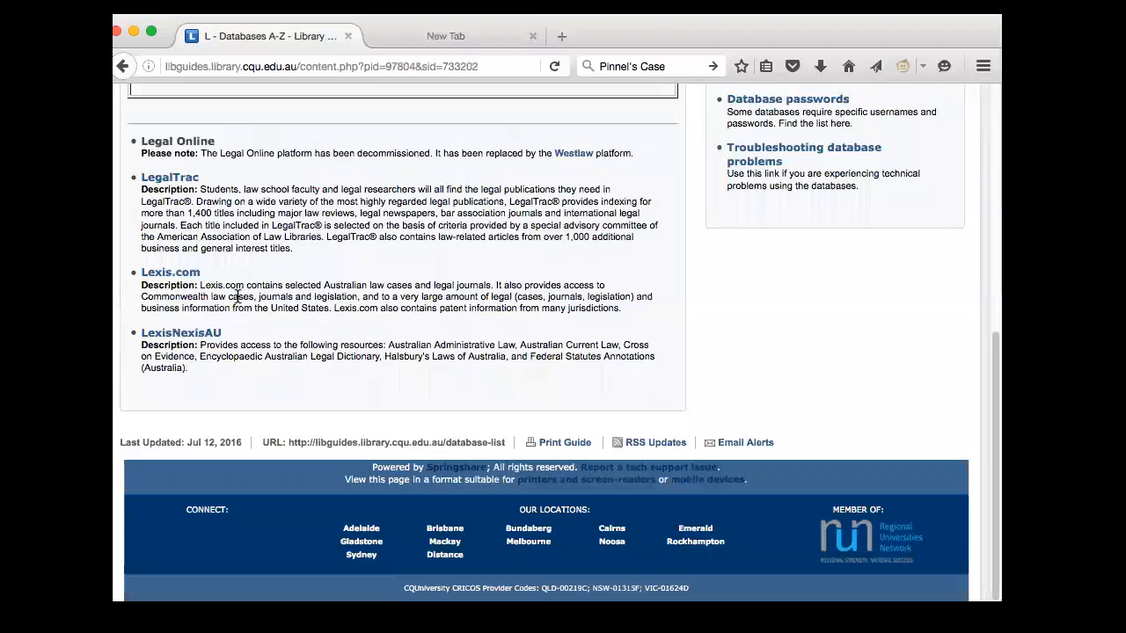
click(170, 272)
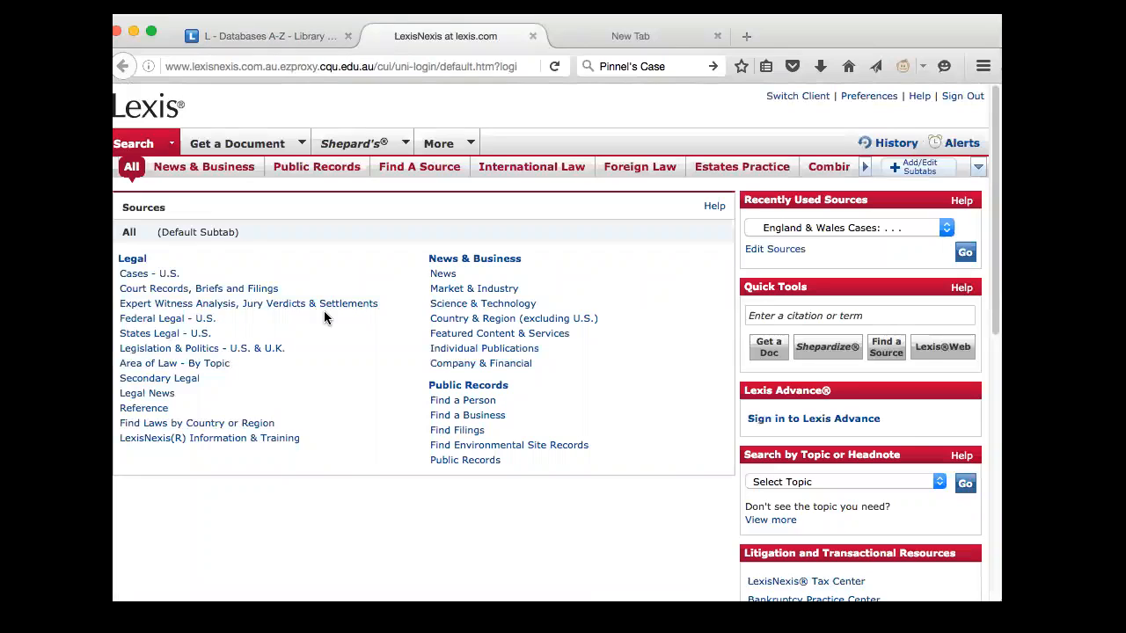
mouse_move(255, 380)
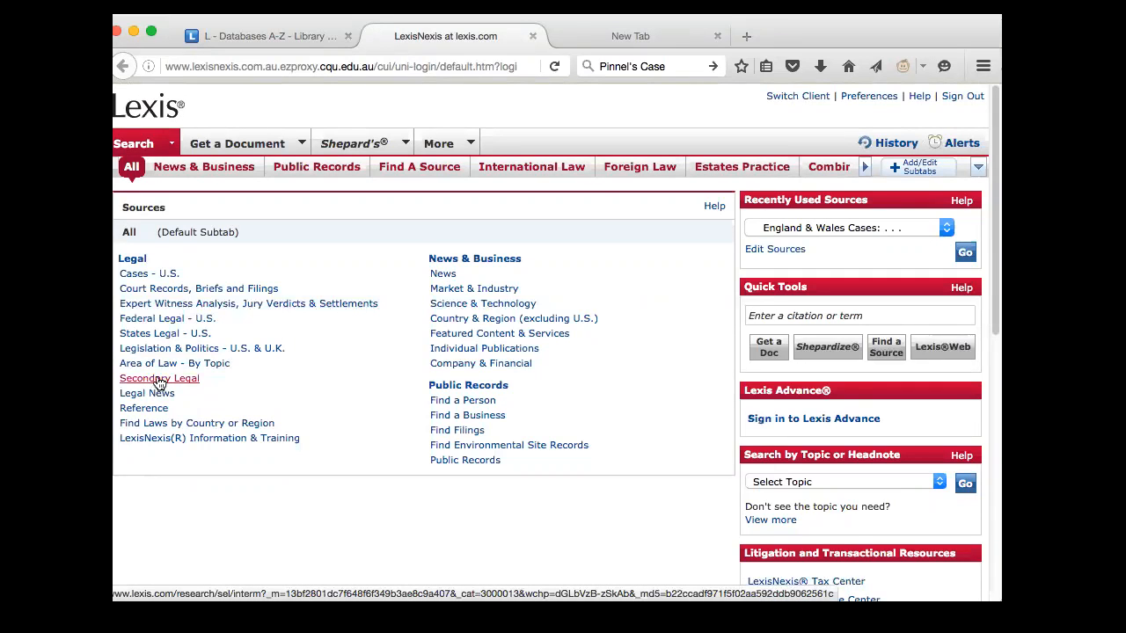
Browse Legal > Secondary Legal and pick the US Law Reviews and Journals, Combined source.
click(159, 378)
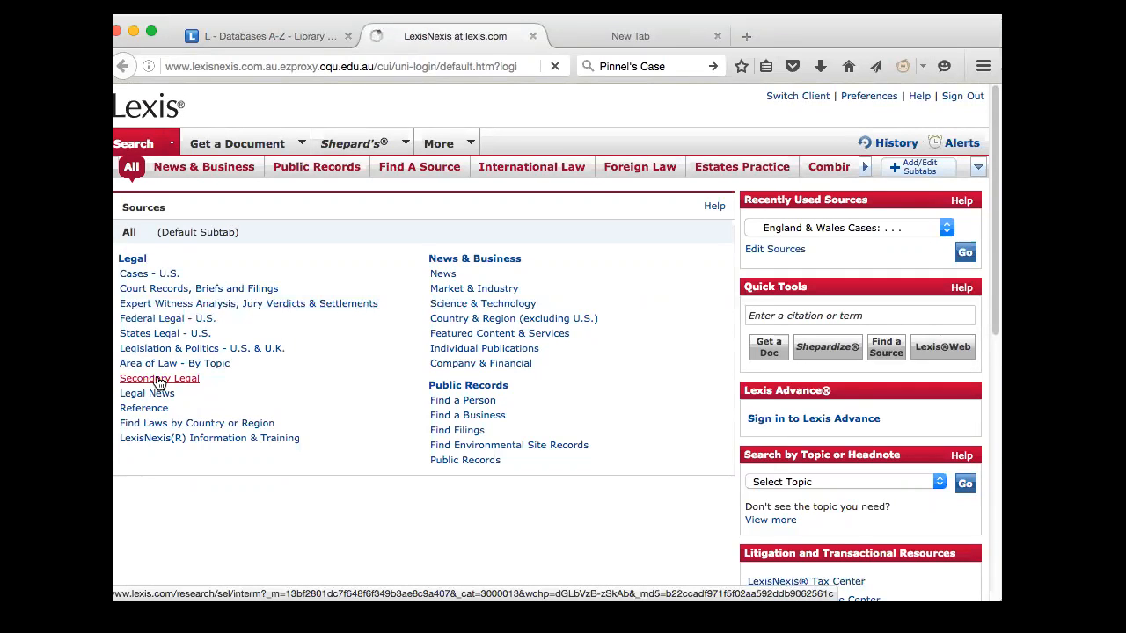
click(159, 377)
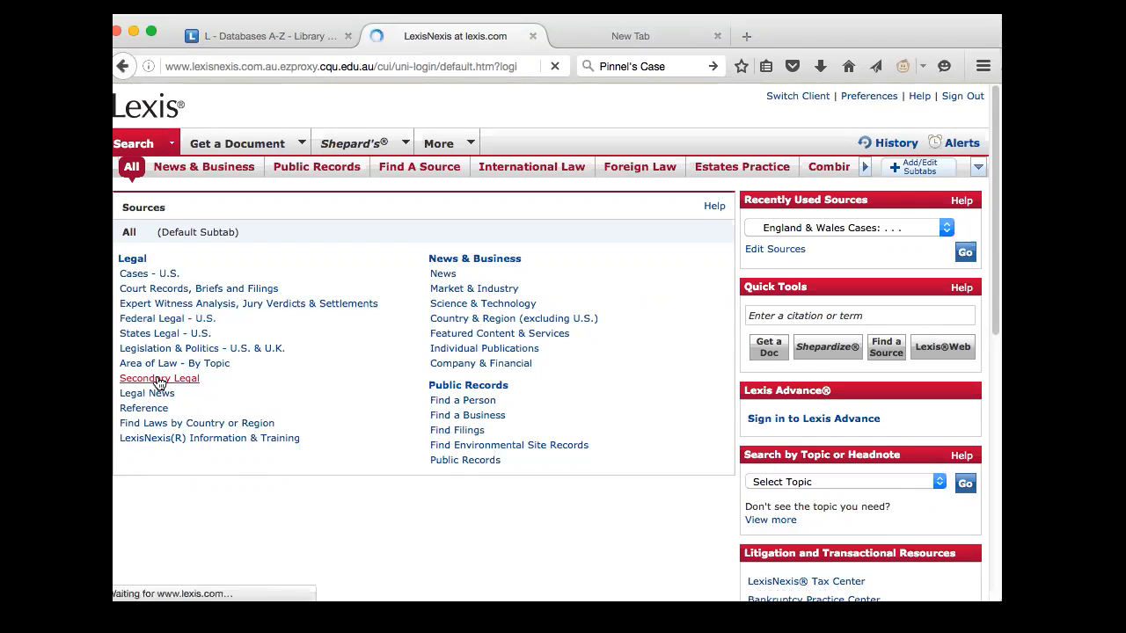
click(159, 378)
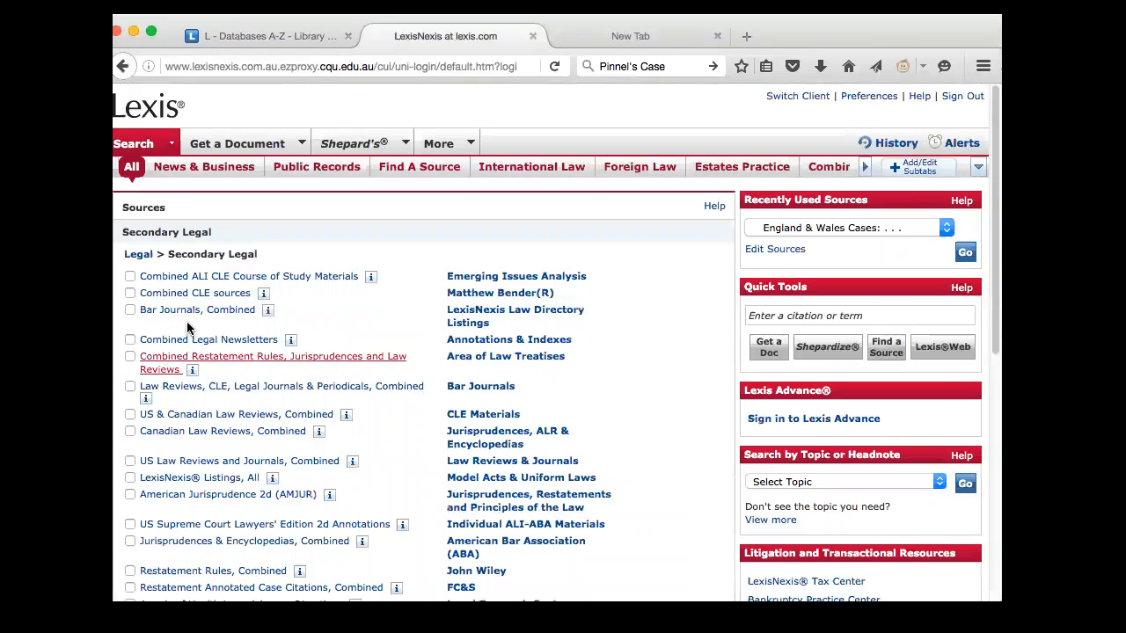
scroll(down, 3)
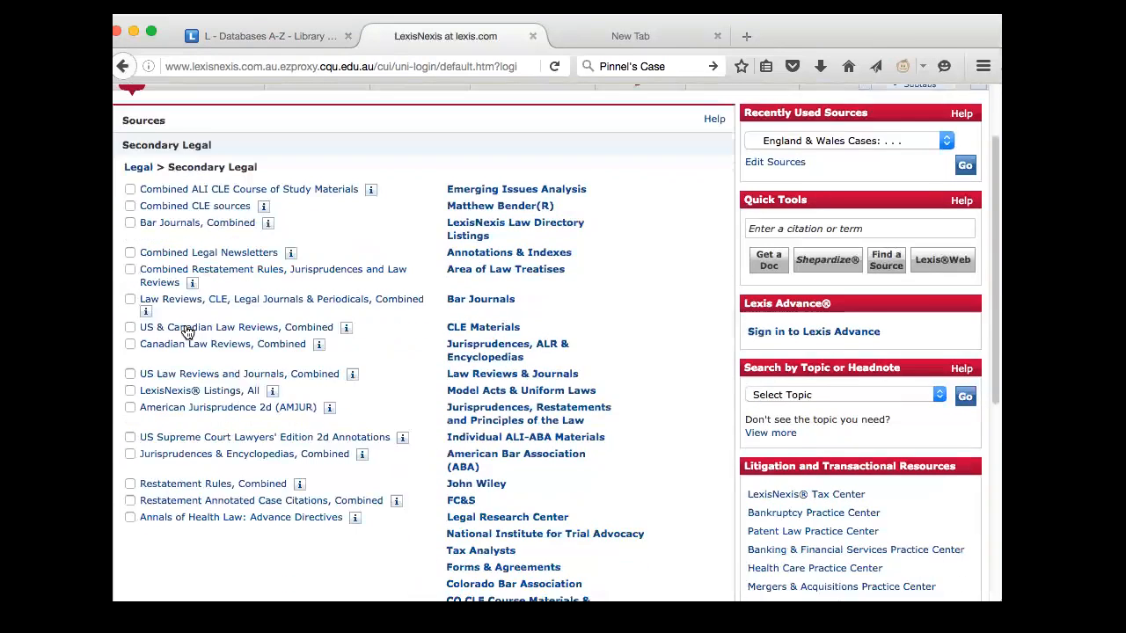
scroll(down, 3)
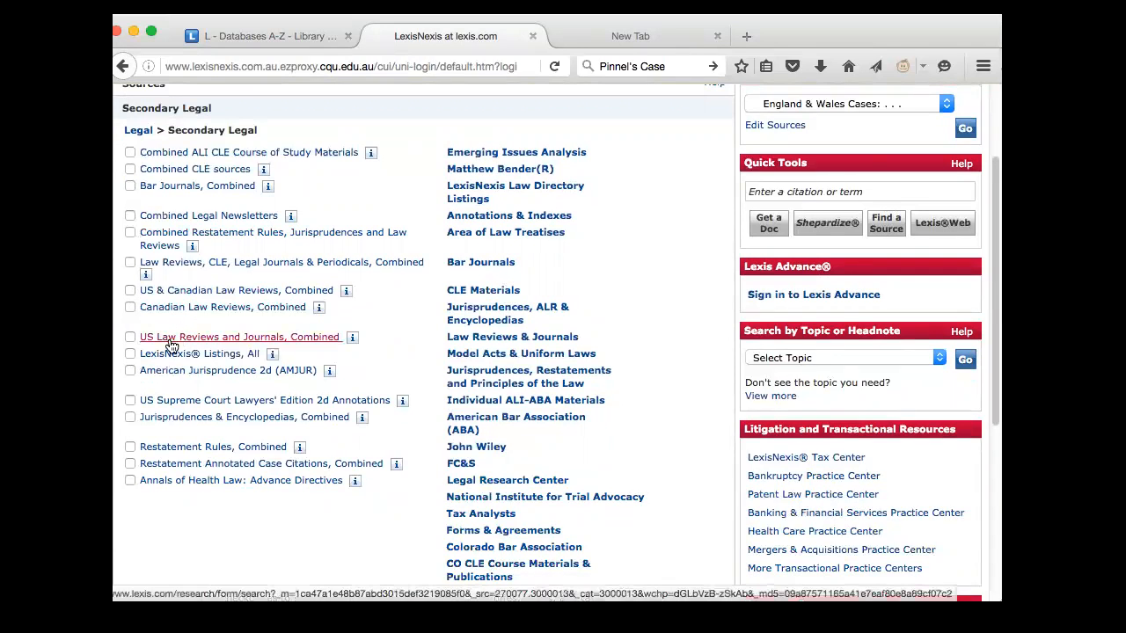
click(239, 337)
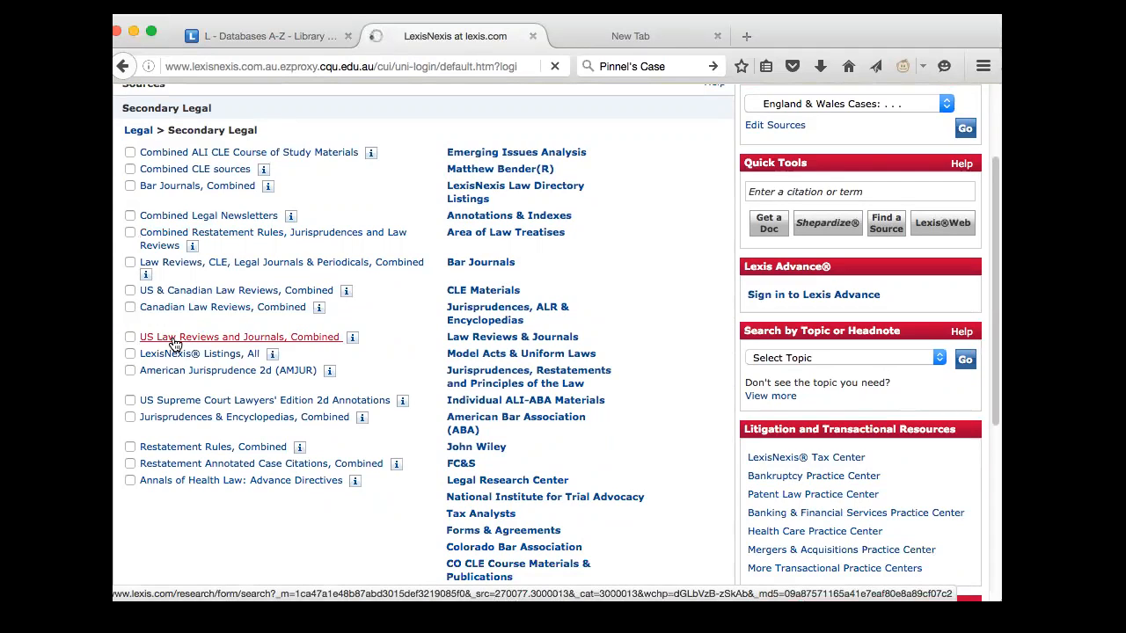
click(240, 337)
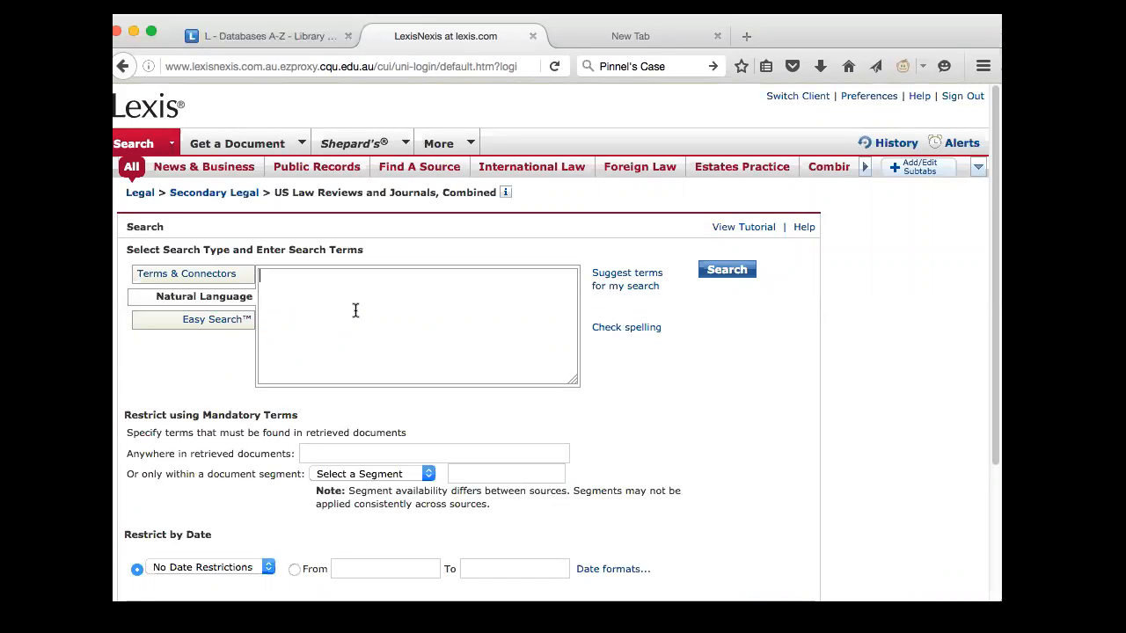
Enter 'rape AND hearsay' in the Terms & Connectors box for US law reviews.
text(RAPE)
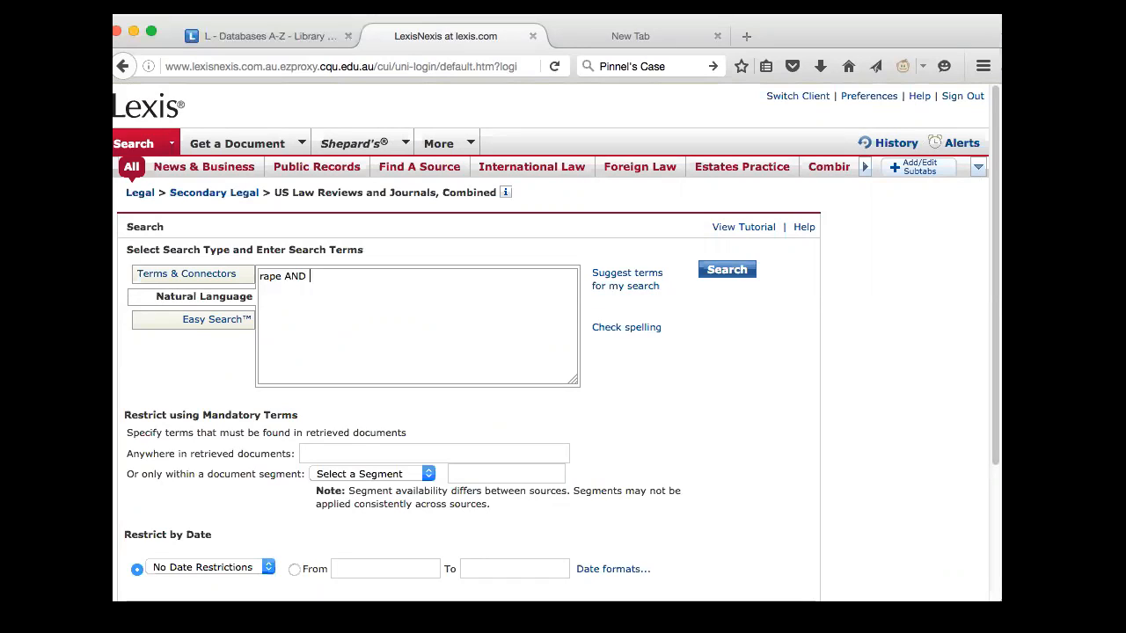
text(hearsay)
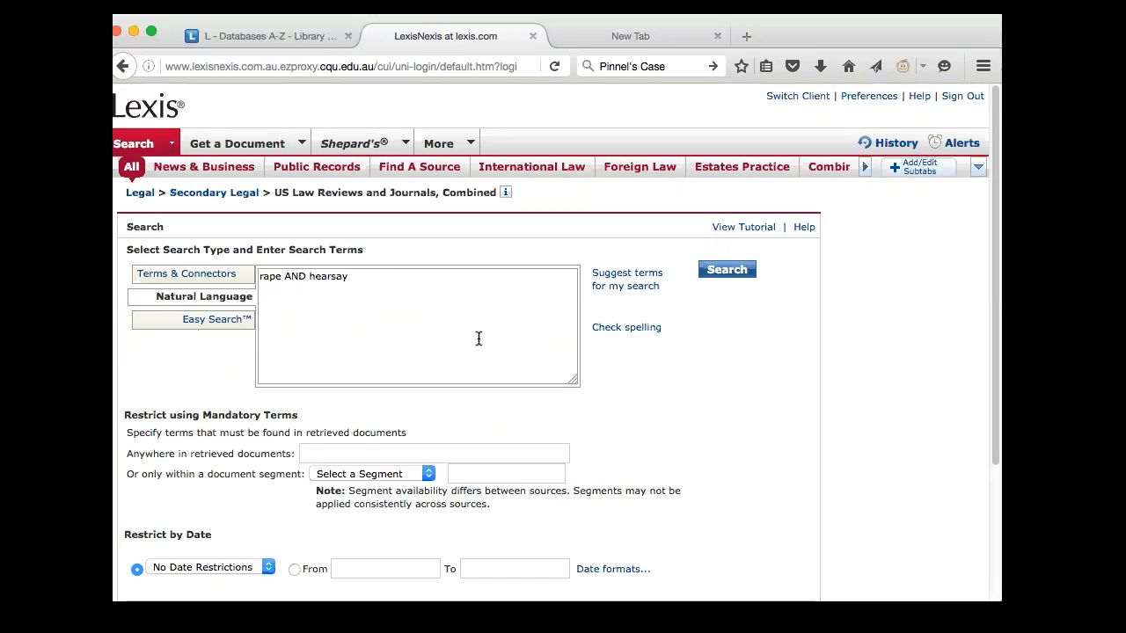
click(726, 269)
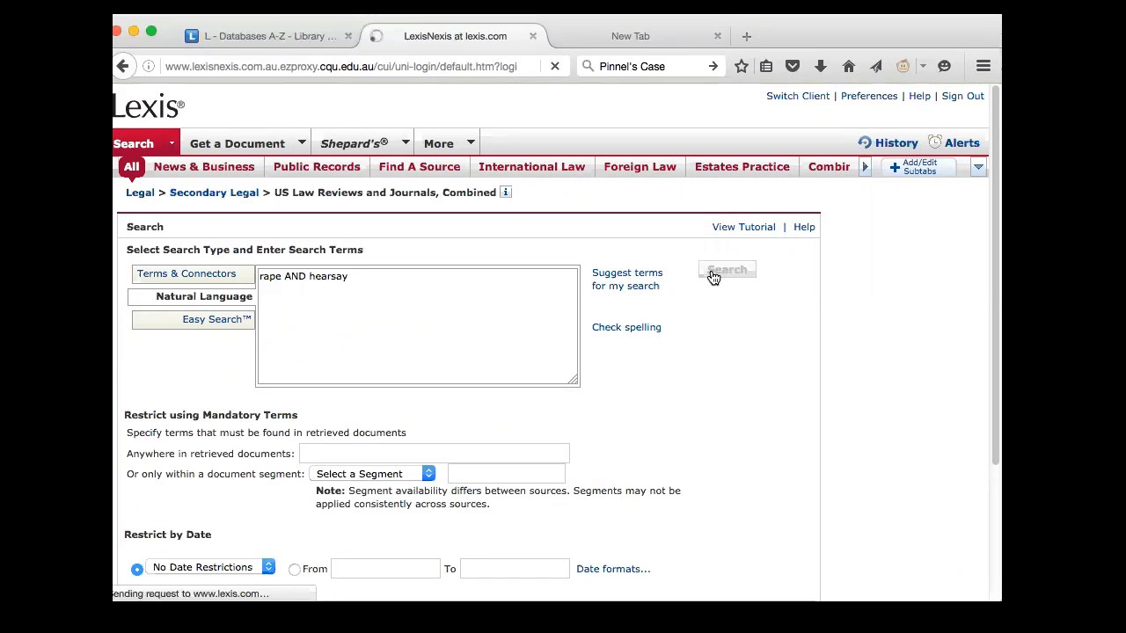
click(726, 269)
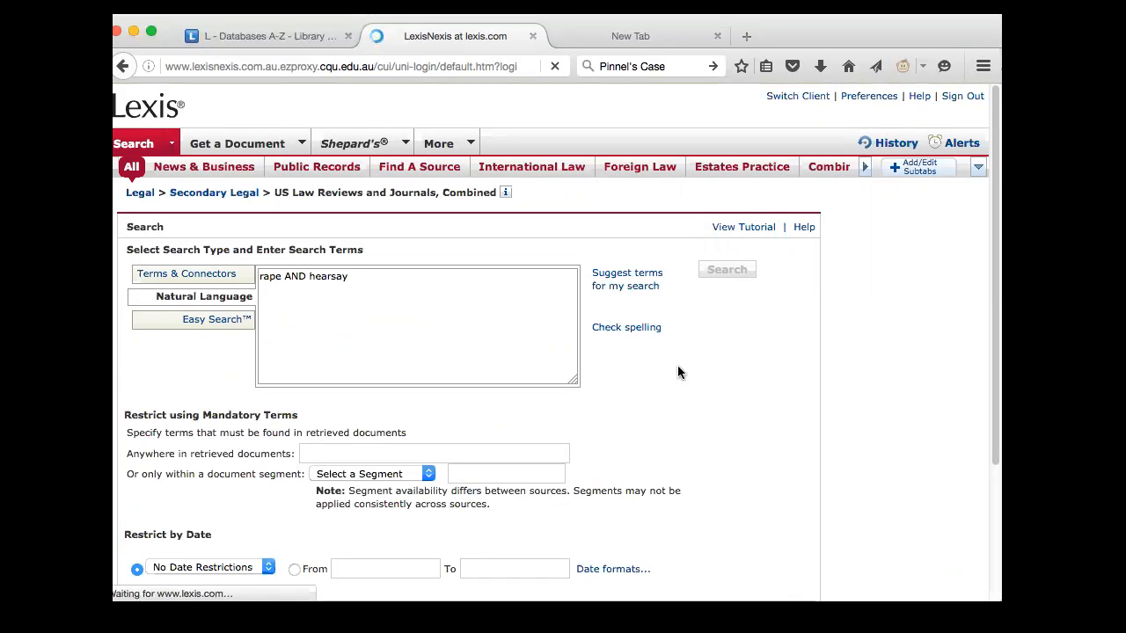
click(726, 269)
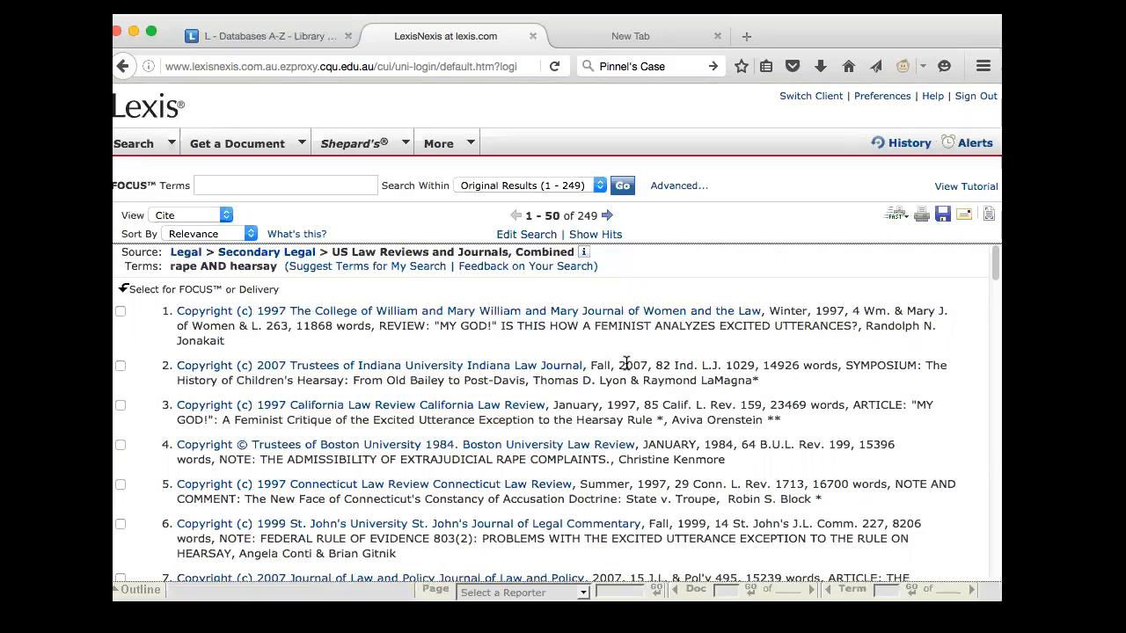
scroll(down, 3)
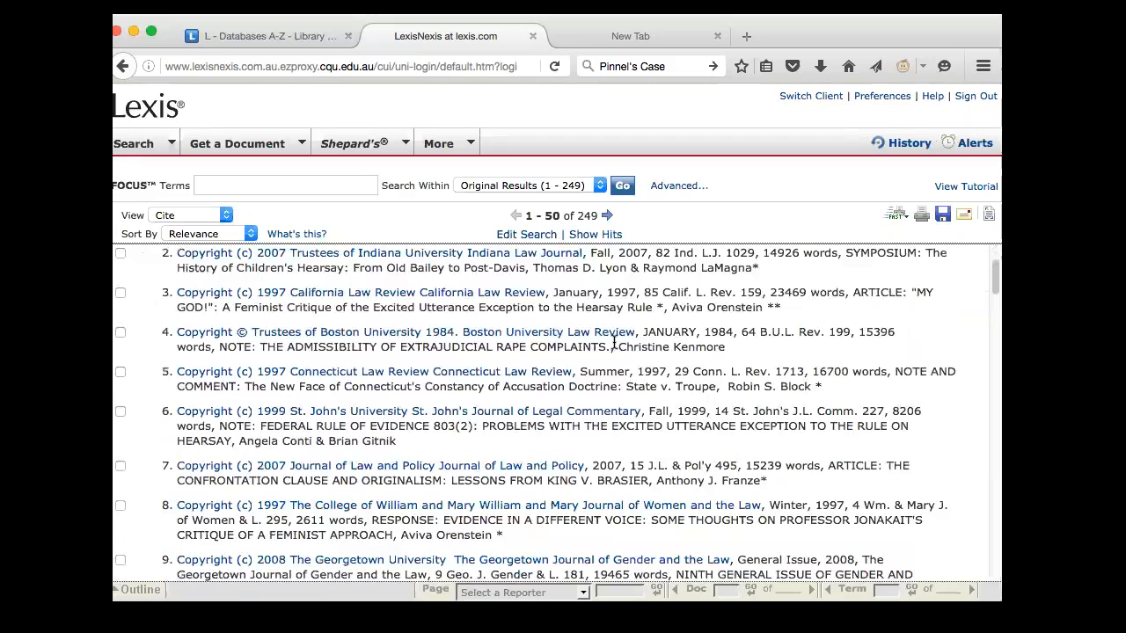
scroll(down, 3)
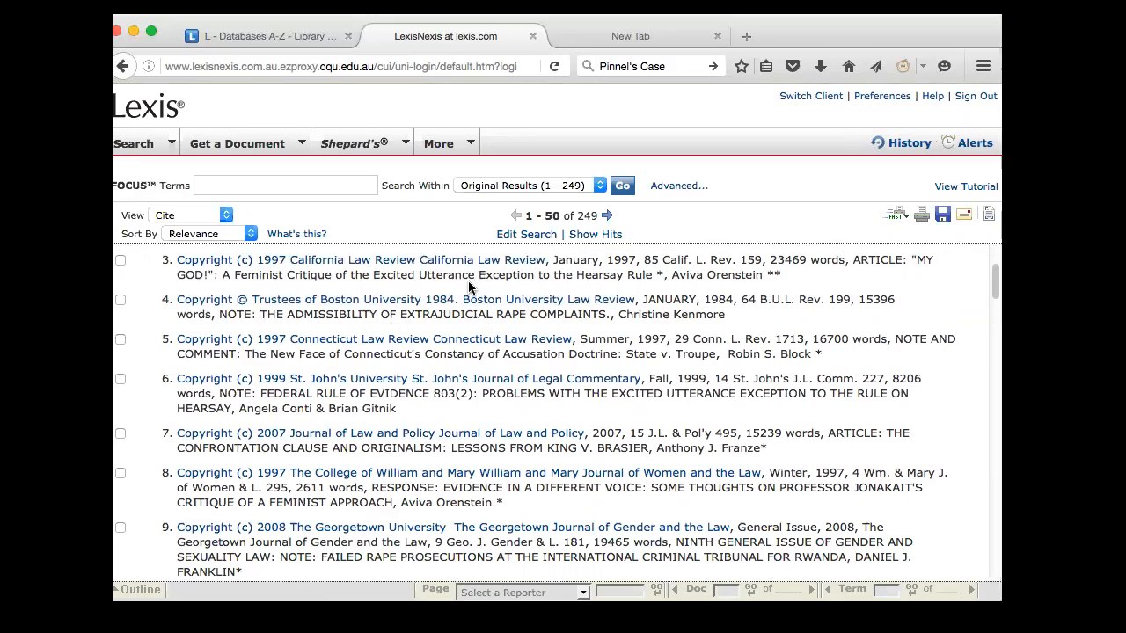
mouse_move(467, 325)
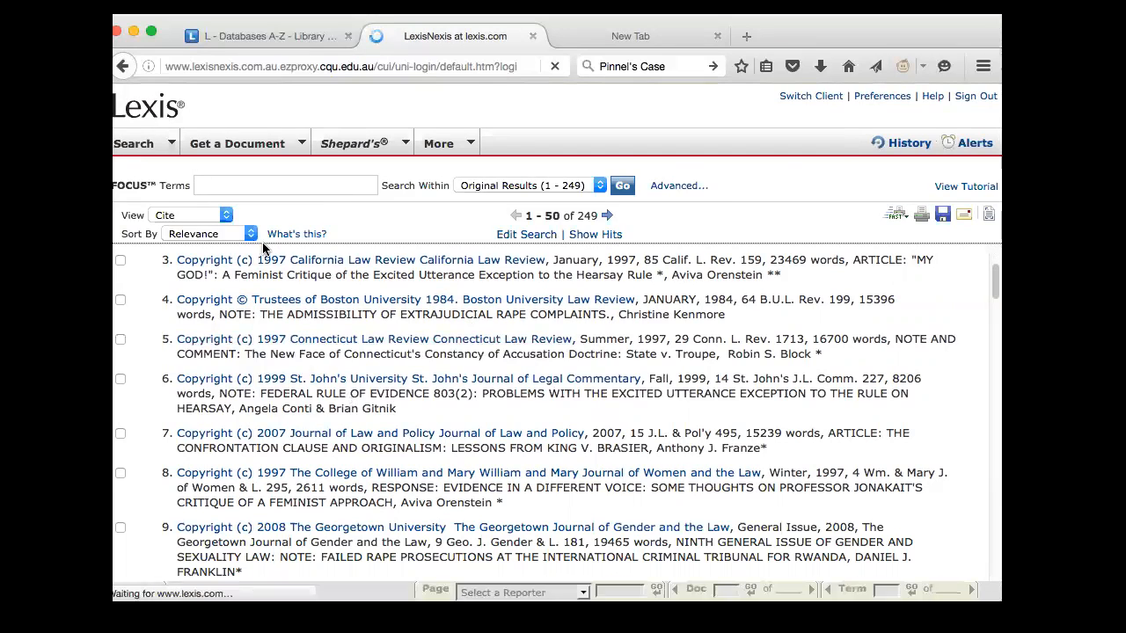
Navigate Search > Foreign Law > Australia to the Australian Law Journals, Combined source.
click(133, 143)
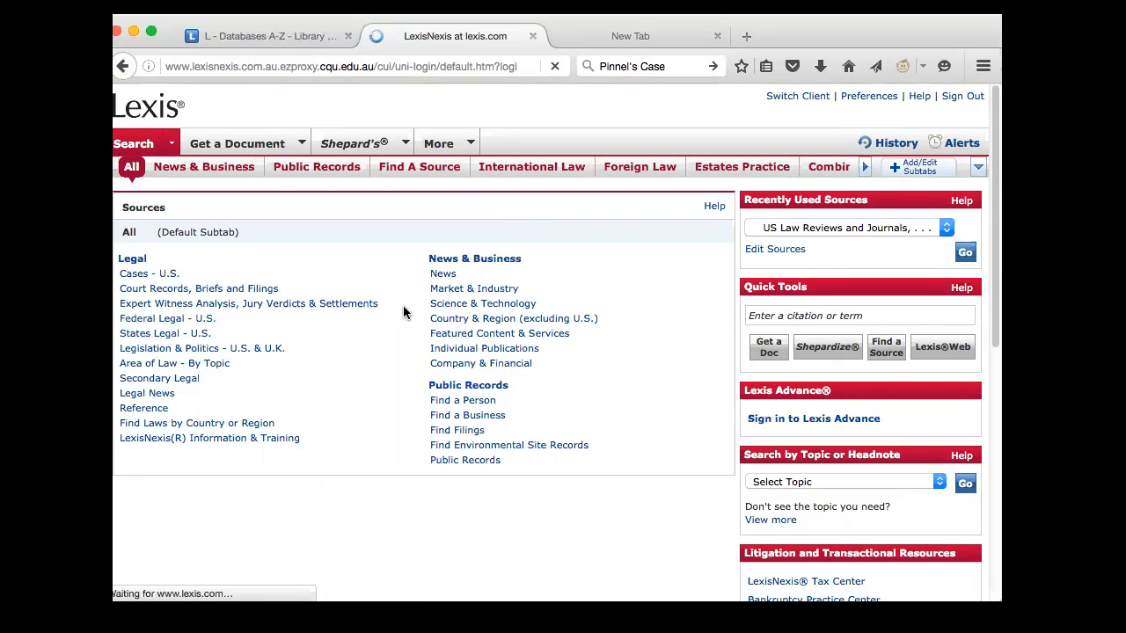
click(640, 166)
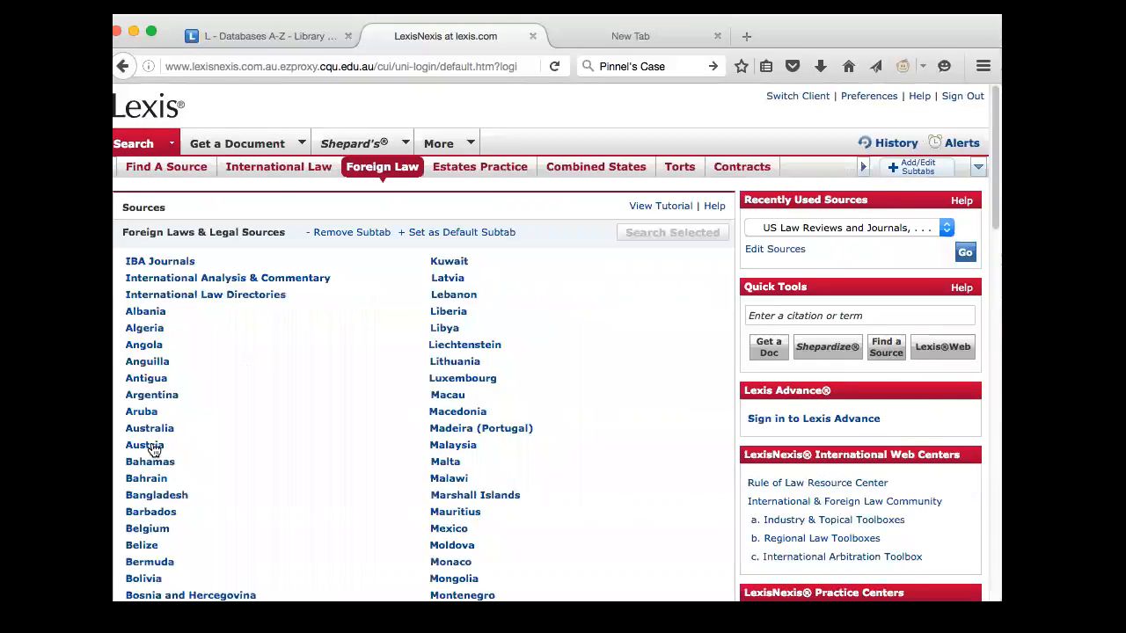
click(149, 428)
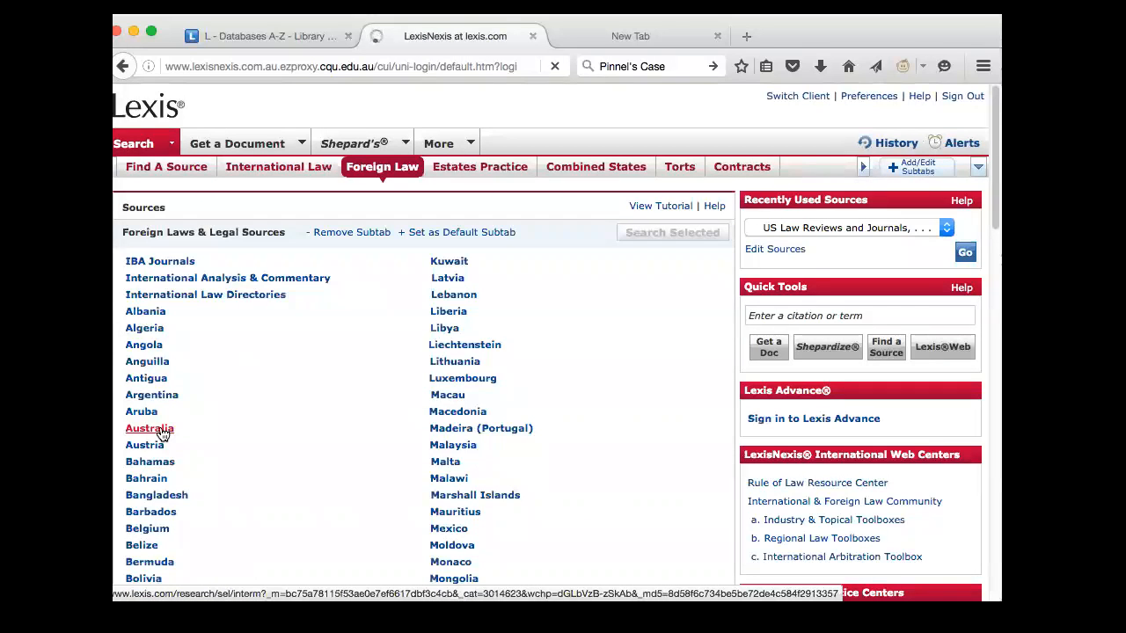
click(149, 428)
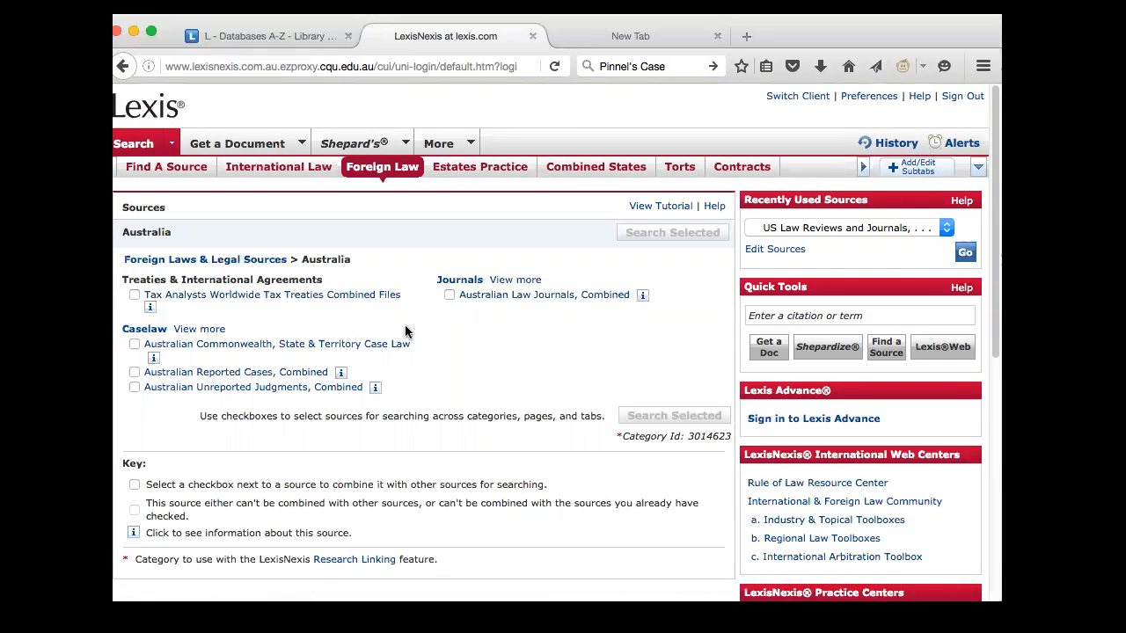
click(542, 294)
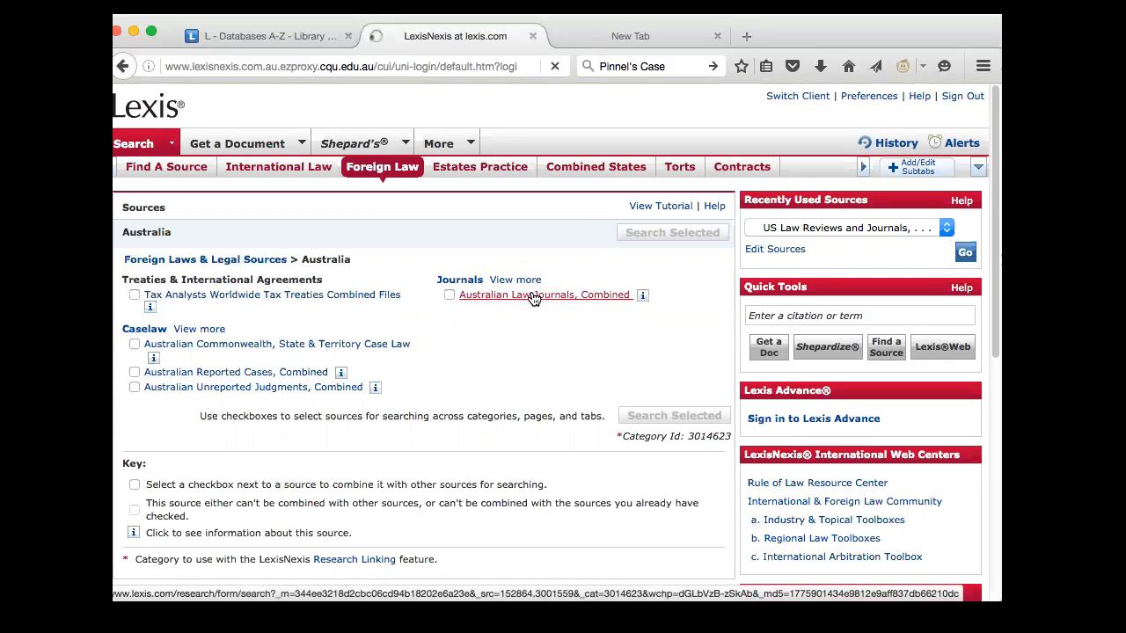
click(543, 294)
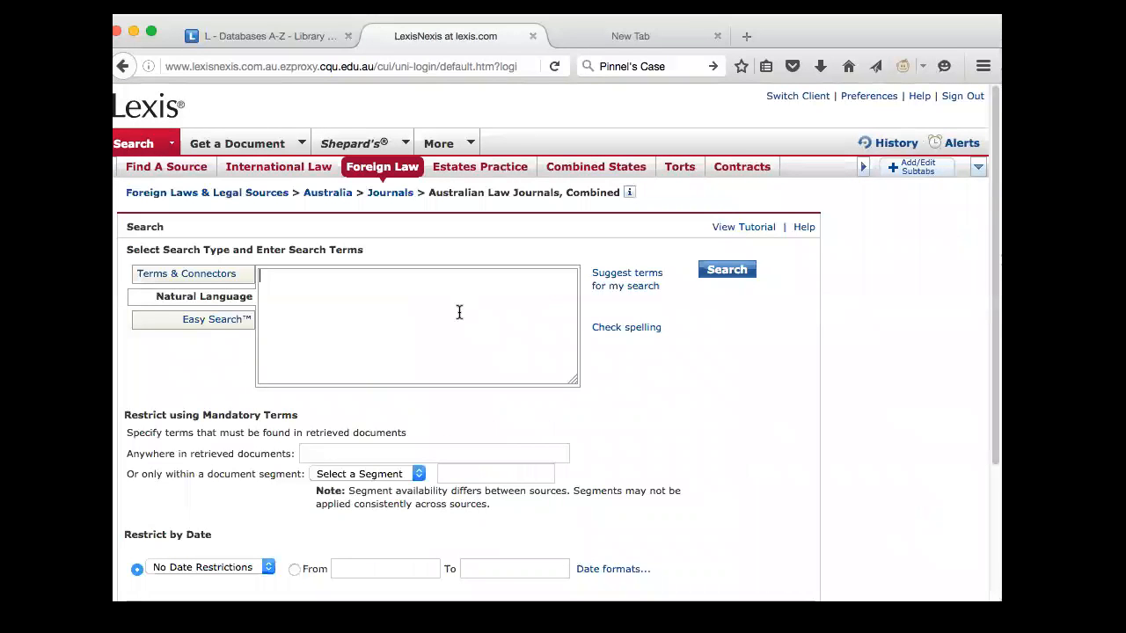
Run the rape AND hearsay search on Australian Law Journals, Combined.
text(rape AND hearsay)
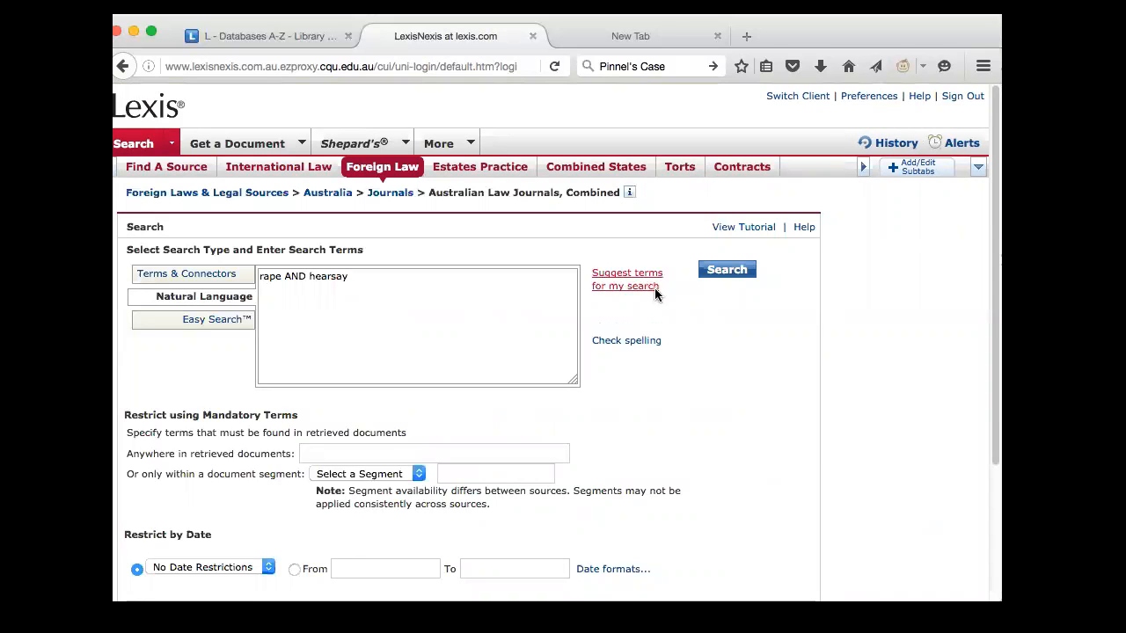
click(726, 269)
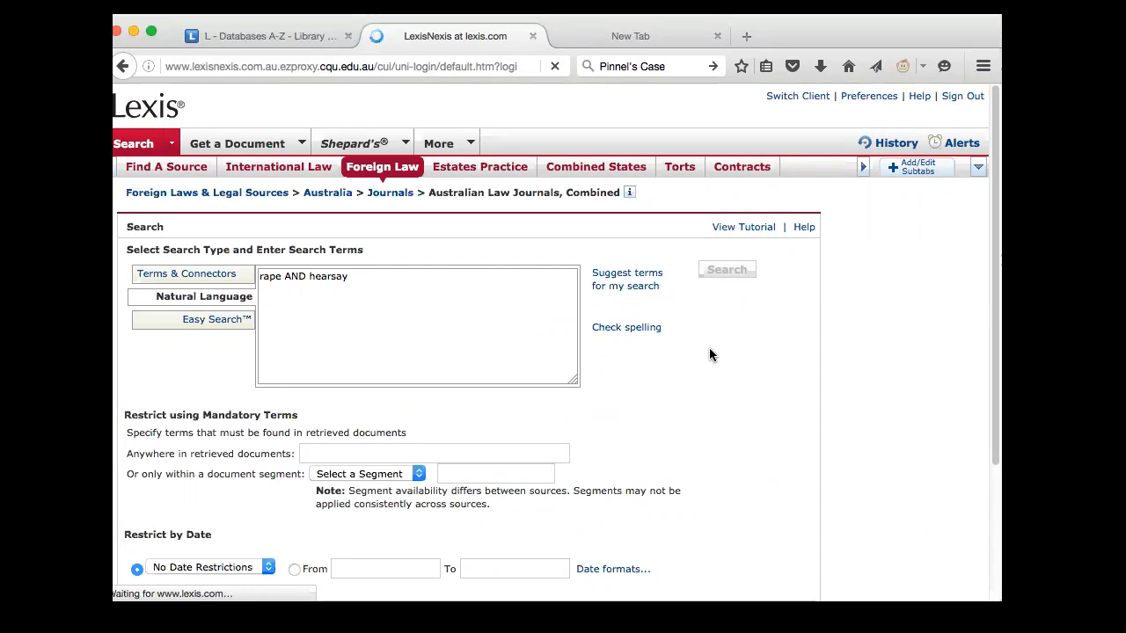
click(726, 269)
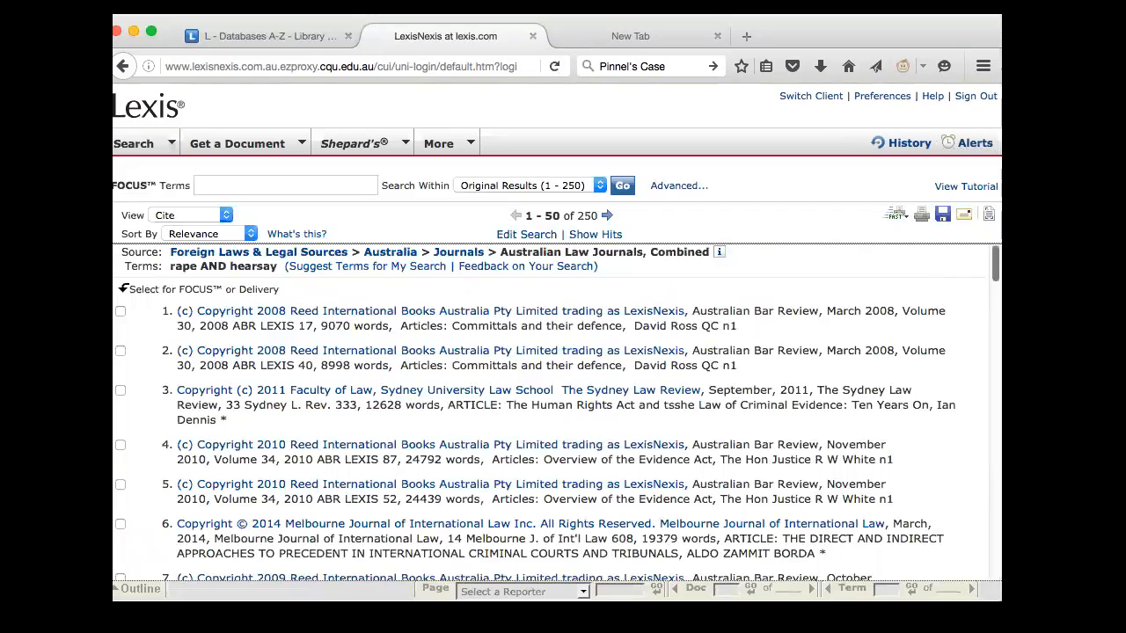
Scroll through the 250 results past entry 47.
scroll(down, 3)
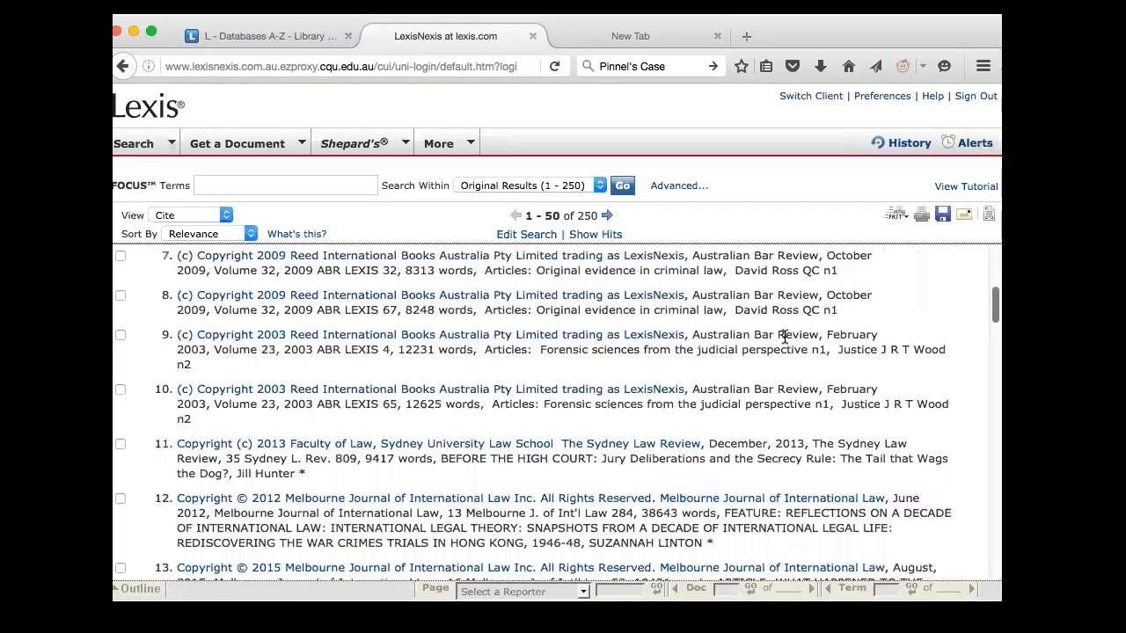
mouse_move(764, 325)
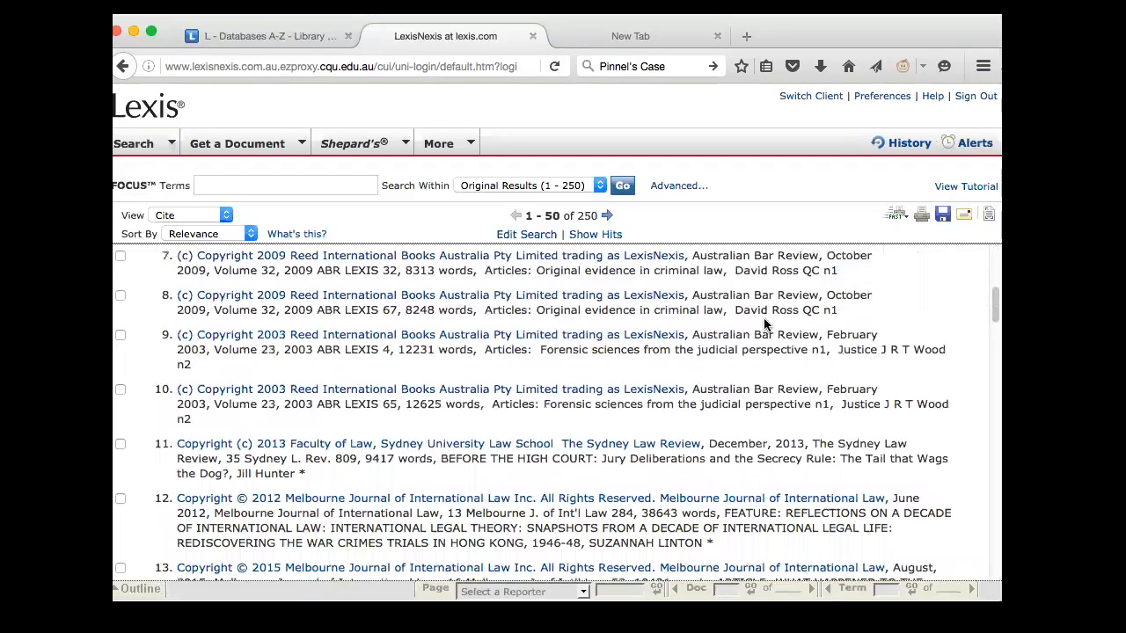
mouse_move(745, 315)
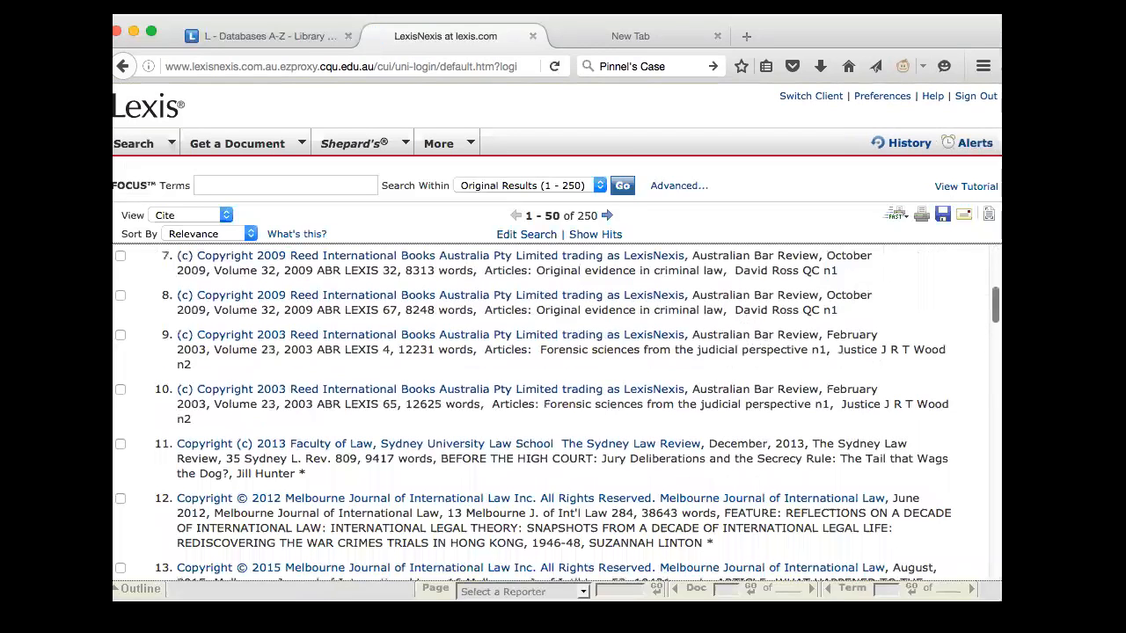
scroll(down, 3)
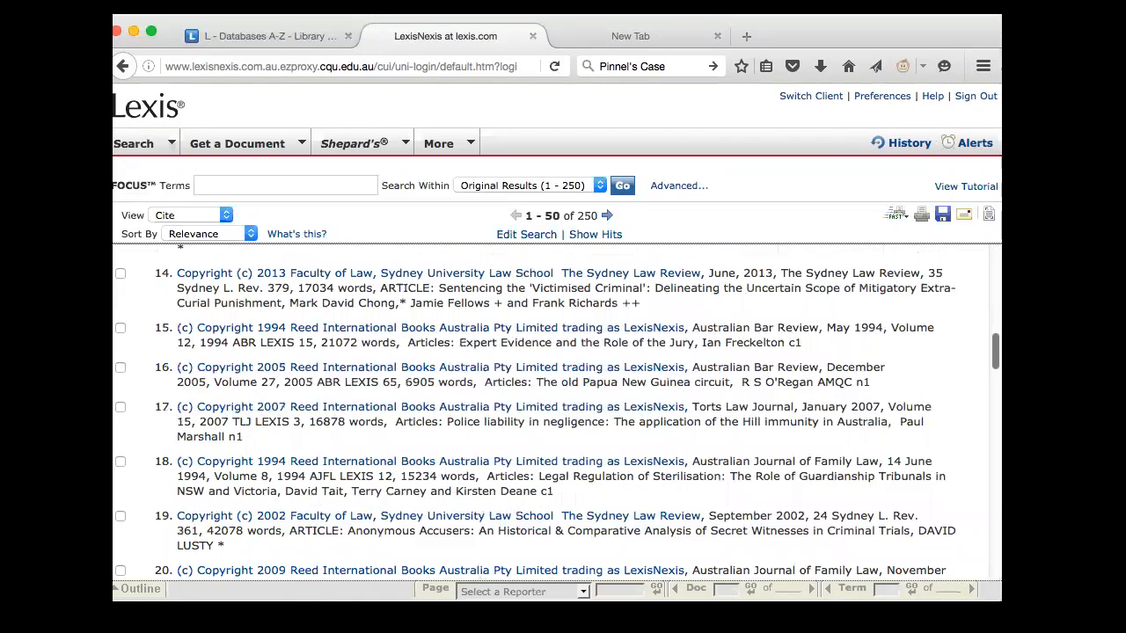
scroll(down, 3)
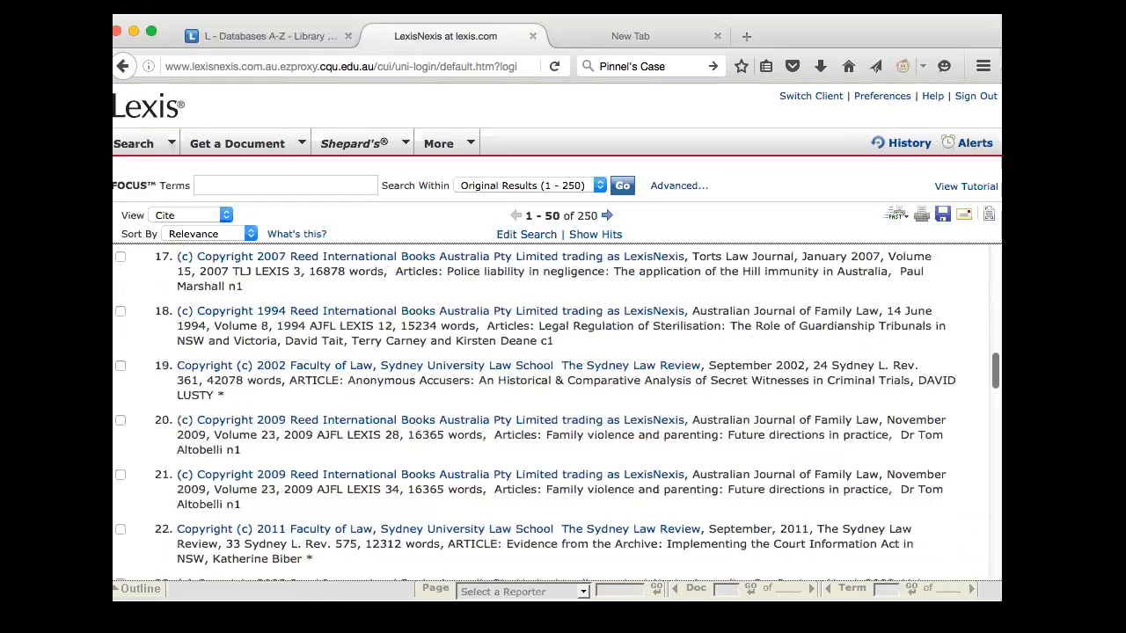
scroll(down, 3)
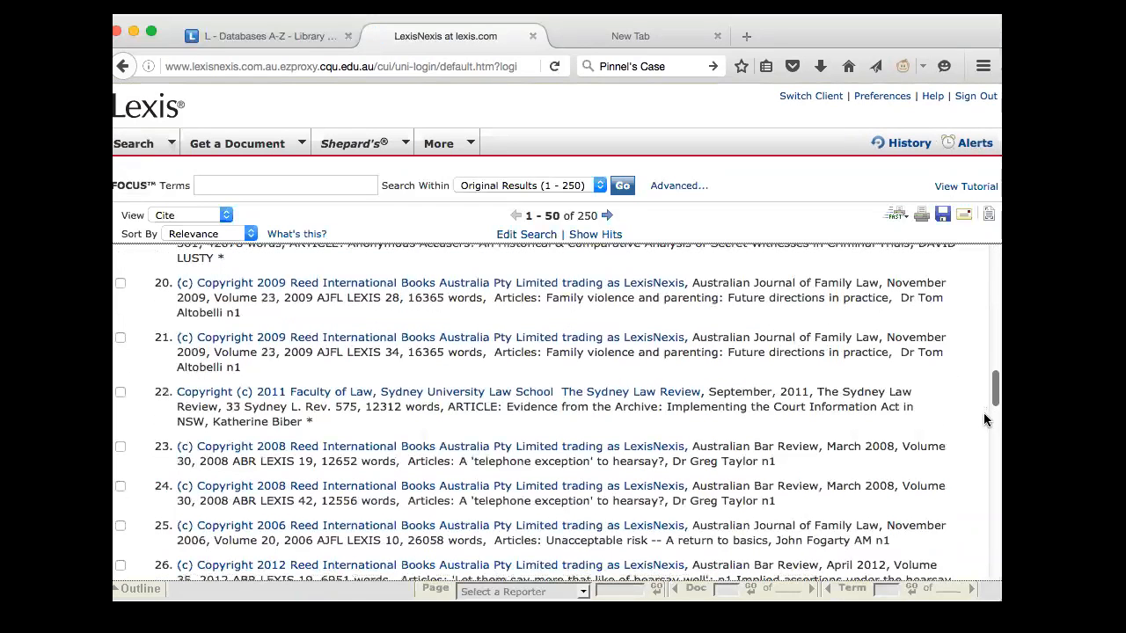
scroll(down, 3)
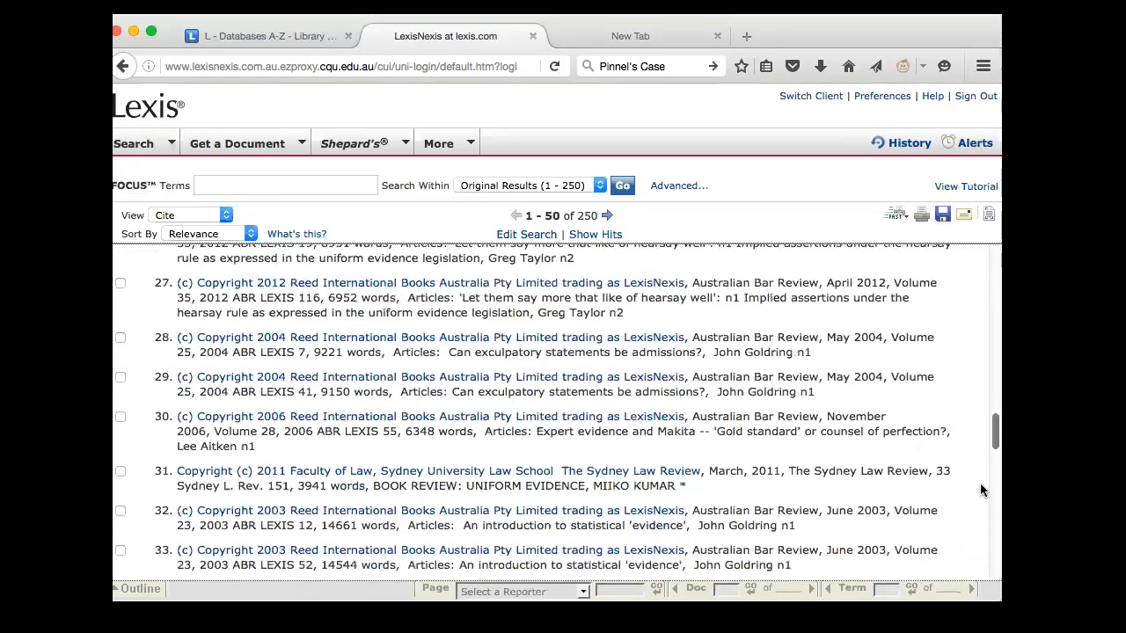
scroll(down, 3)
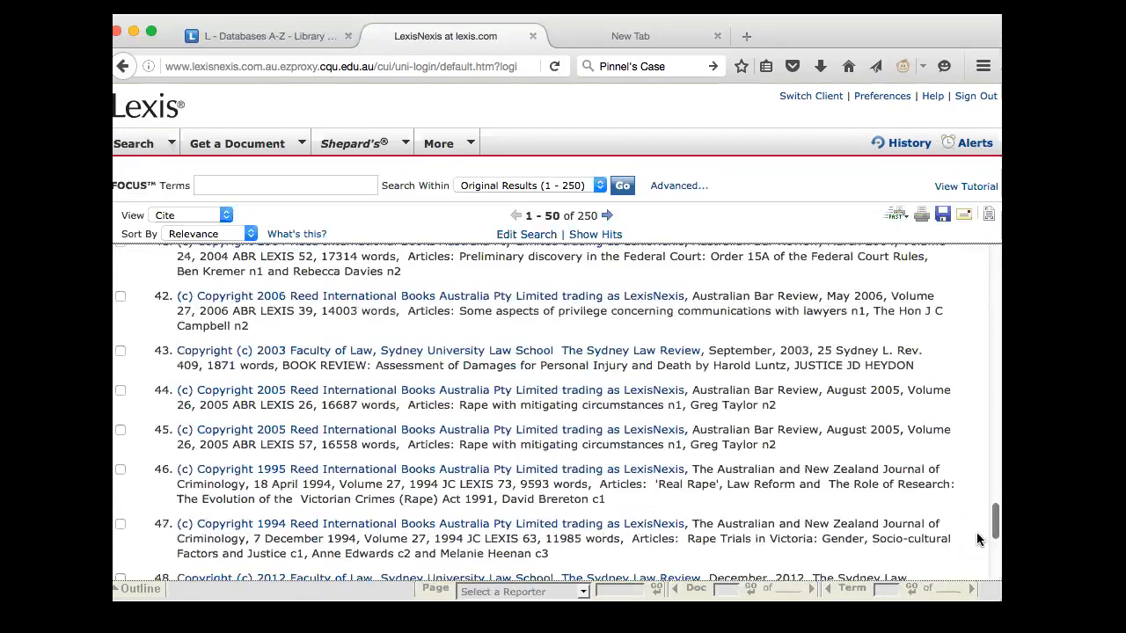
scroll(down, 3)
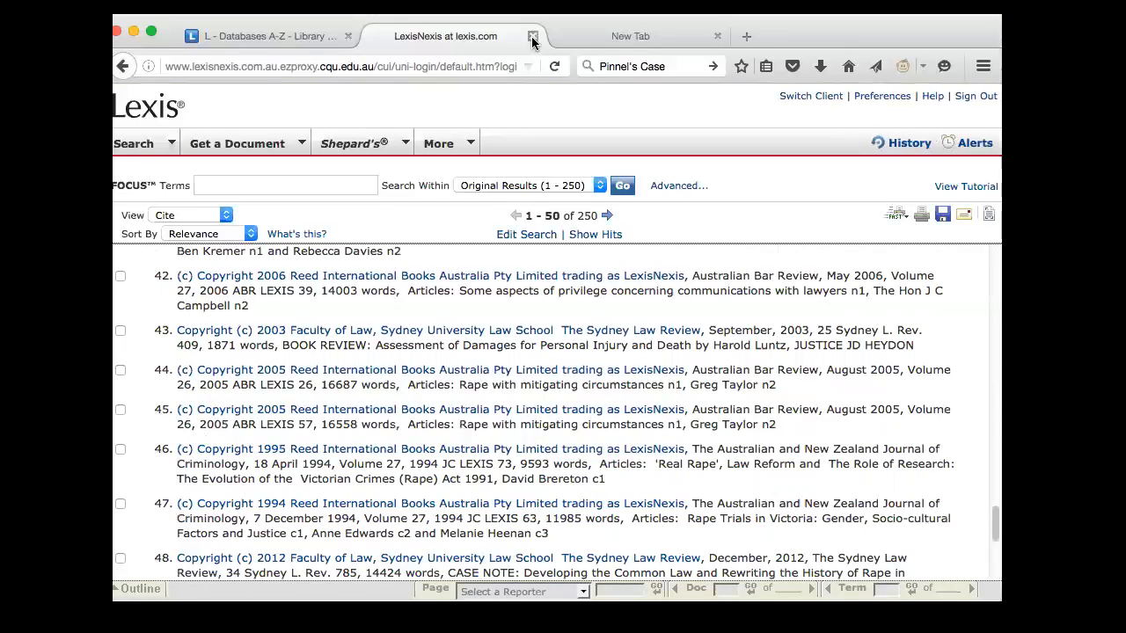
mouse_move(532, 36)
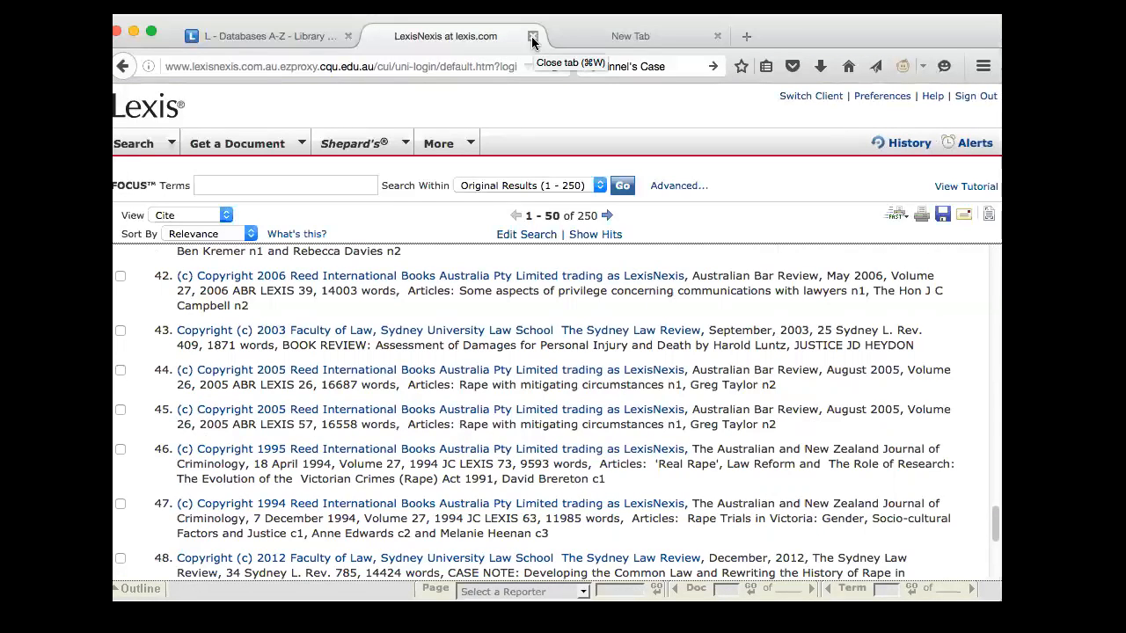
Close the Lexis tab and open Westlaw AU from the U–Z database list.
click(531, 36)
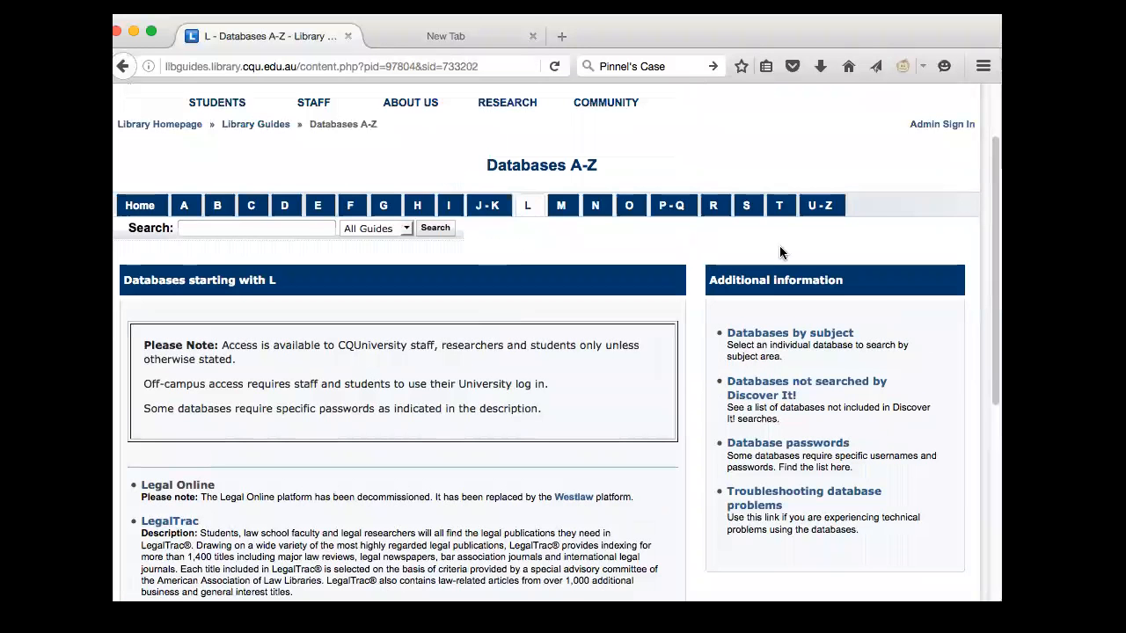
click(821, 297)
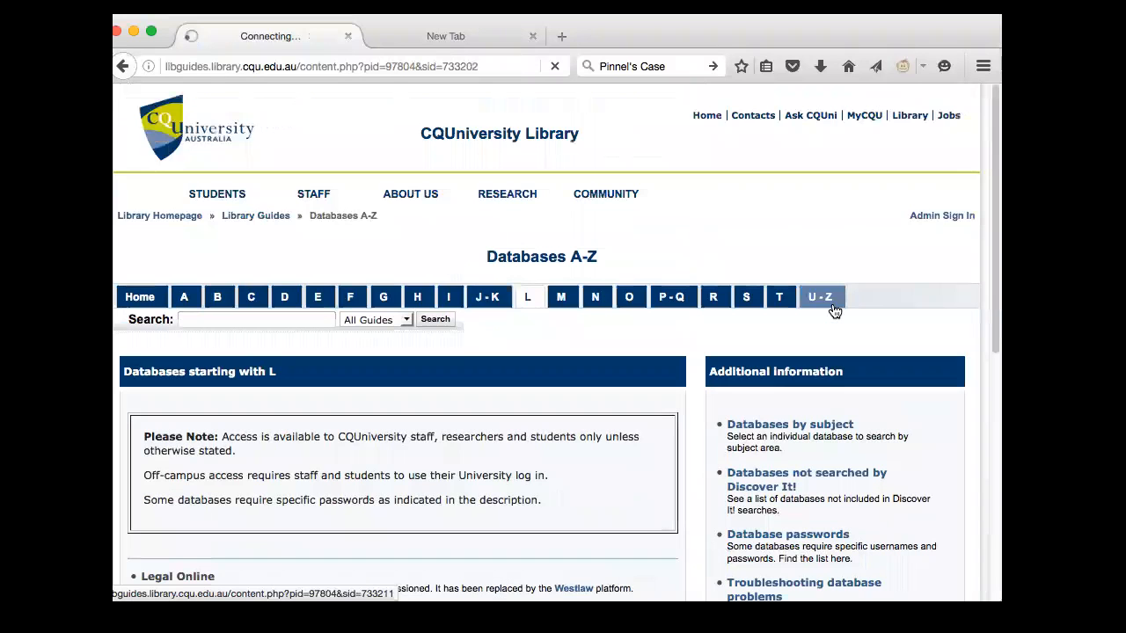
click(819, 297)
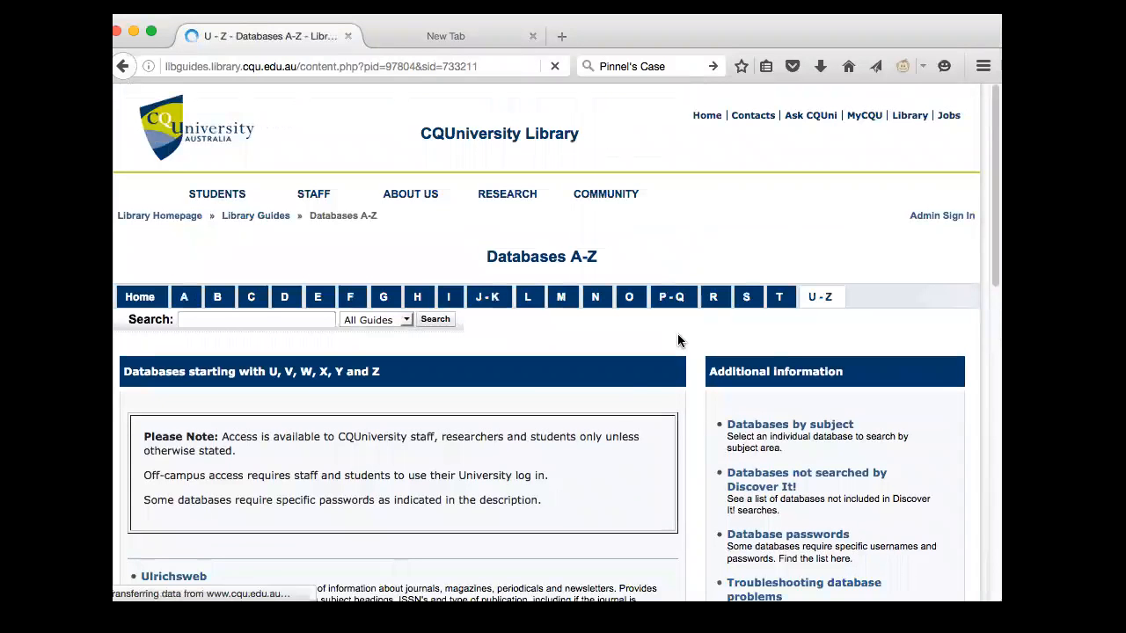
scroll(down, 3)
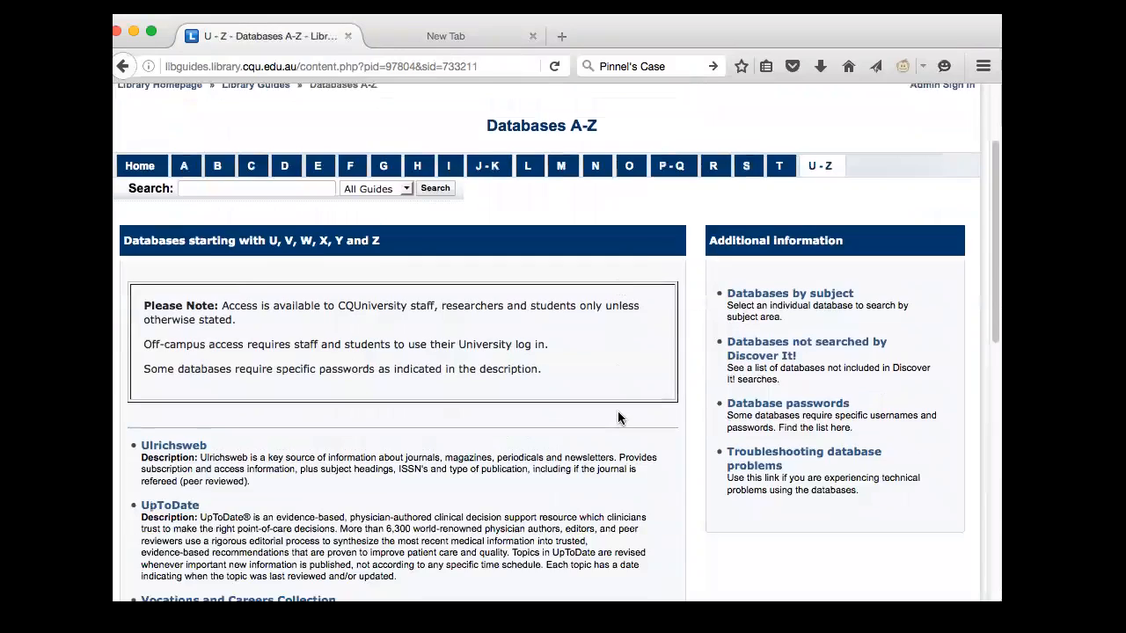
scroll(down, 3)
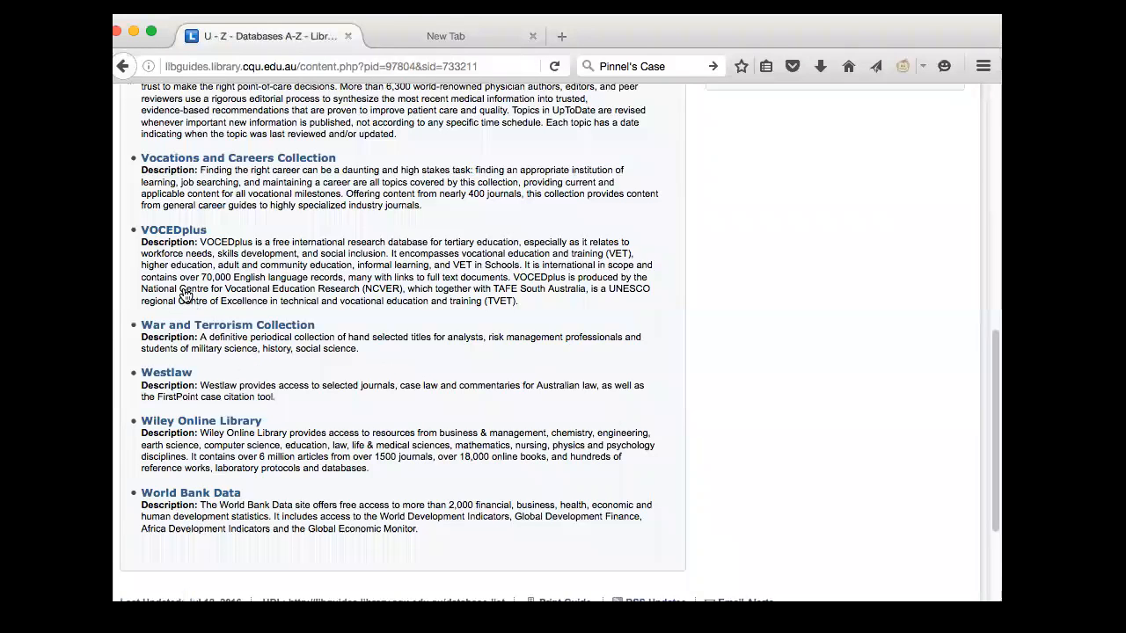
click(167, 372)
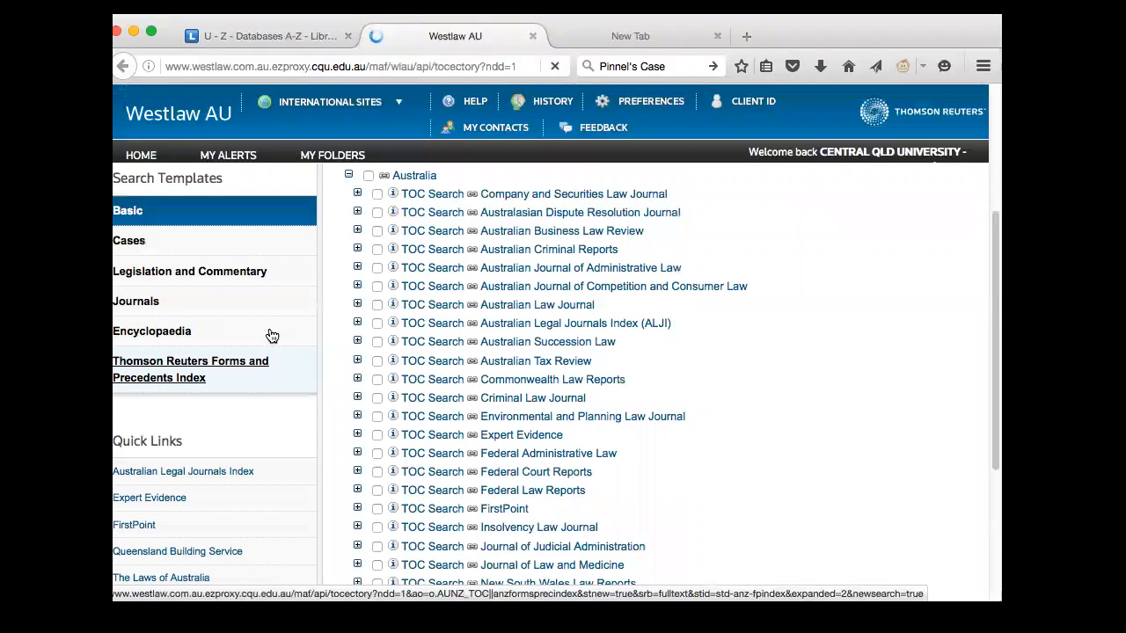
Switch Westlaw AU to Search Journals with the Australian journal titles listed alongside.
click(136, 301)
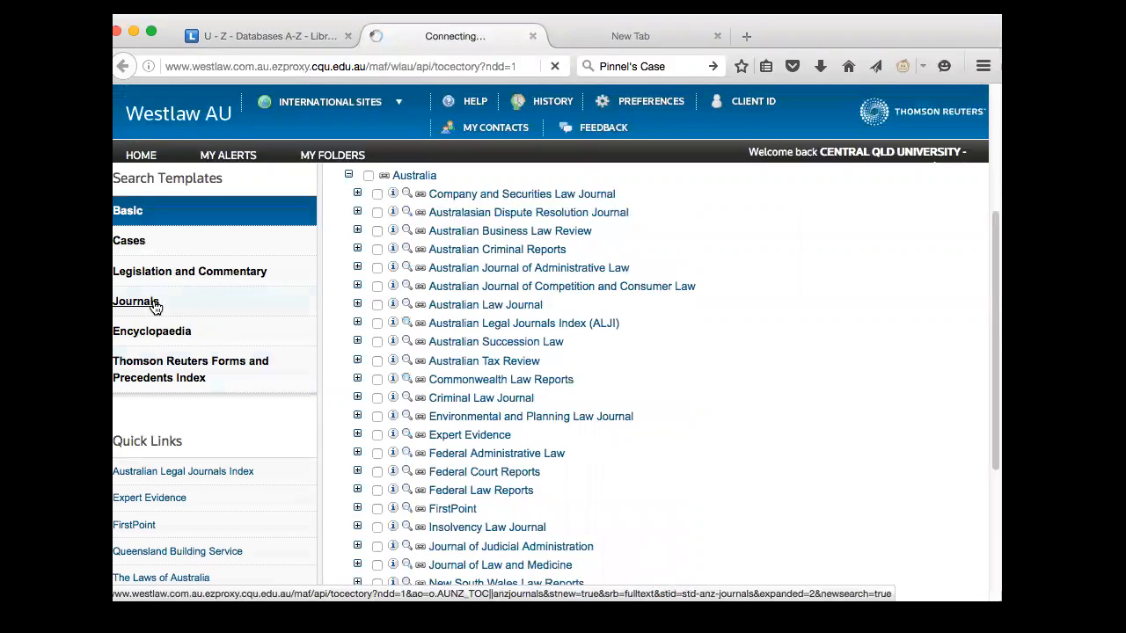
click(136, 300)
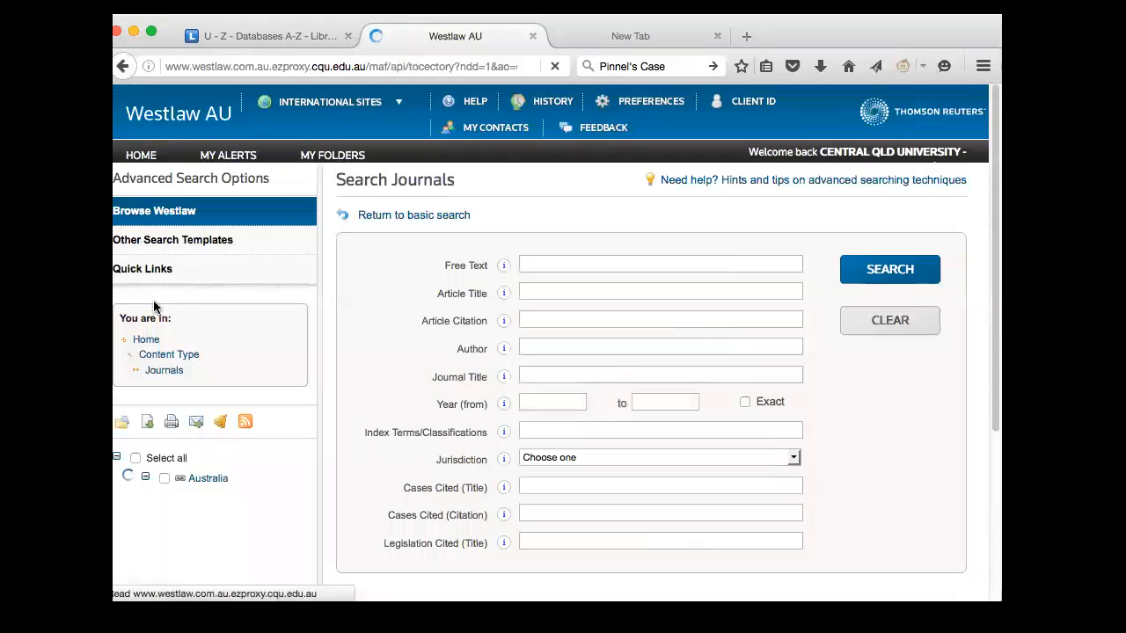
scroll(down, 3)
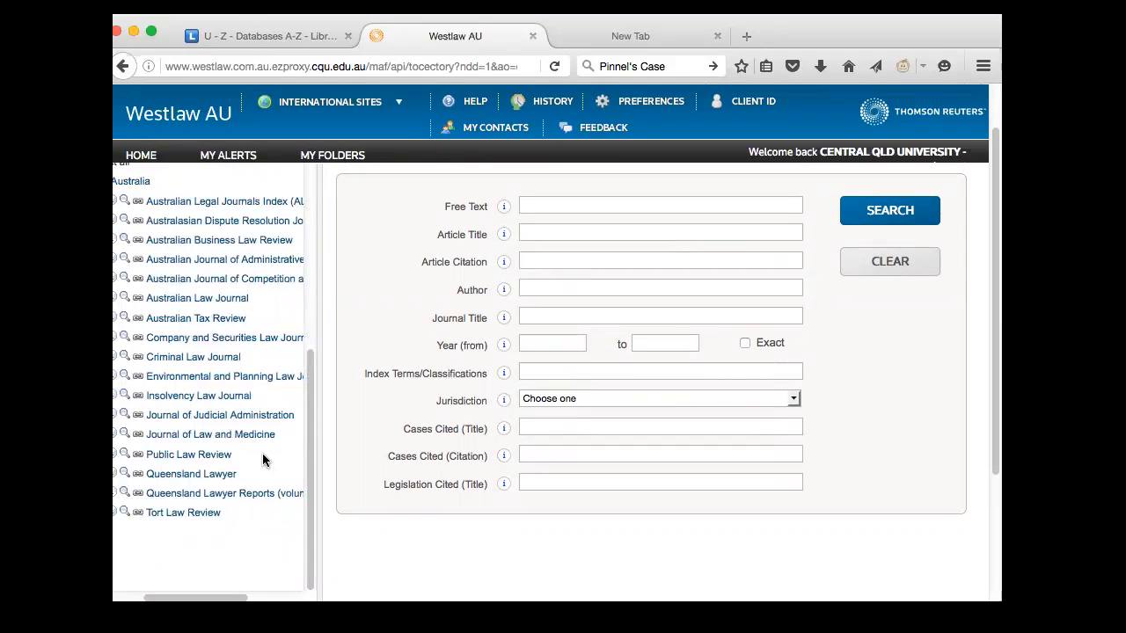
mouse_move(265, 454)
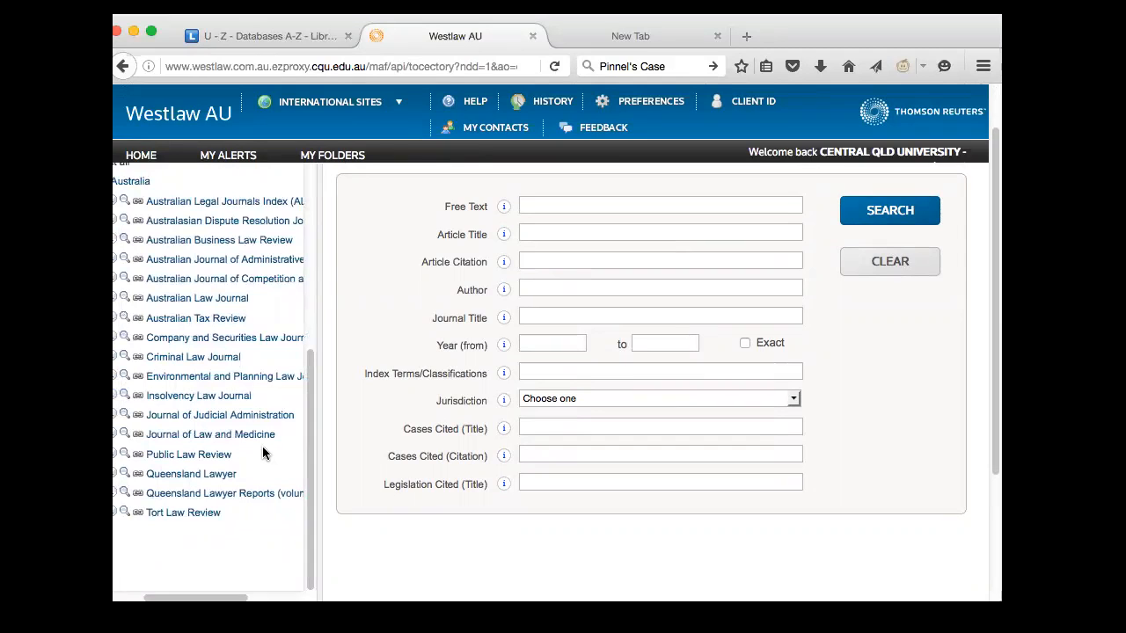
mouse_move(197, 298)
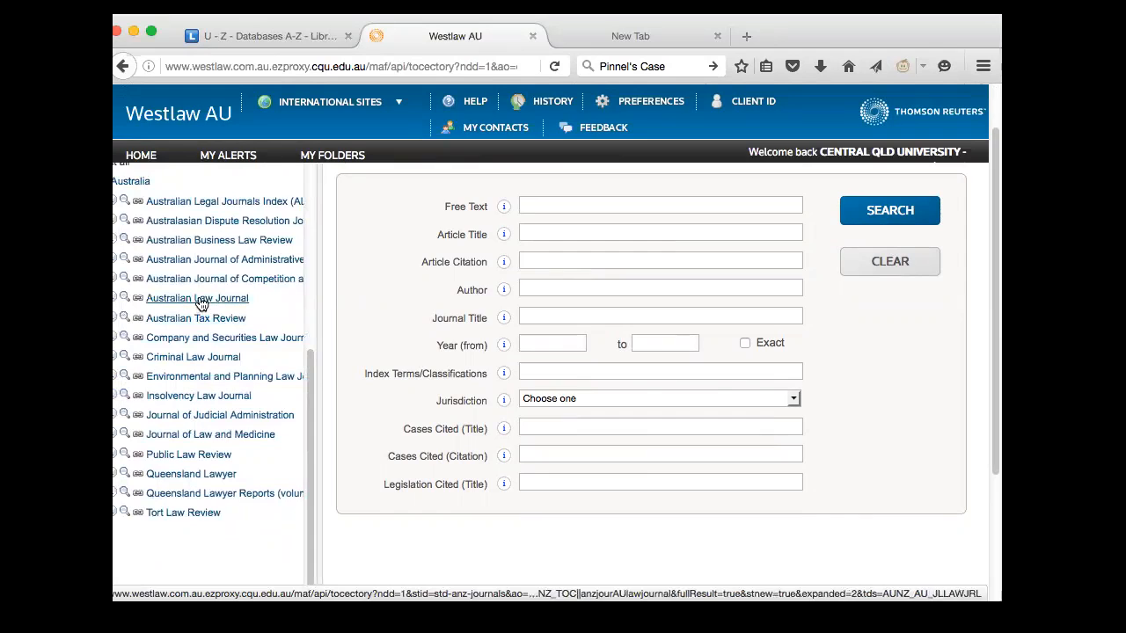
mouse_move(197, 298)
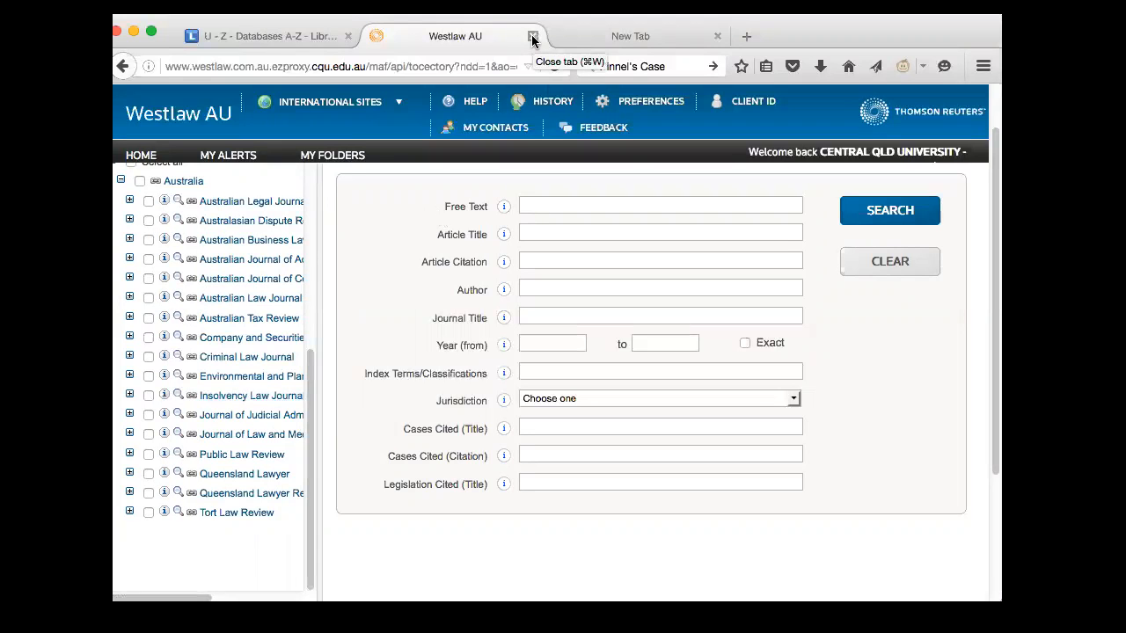
Close the Westlaw tab and list the library databases starting with A.
click(531, 36)
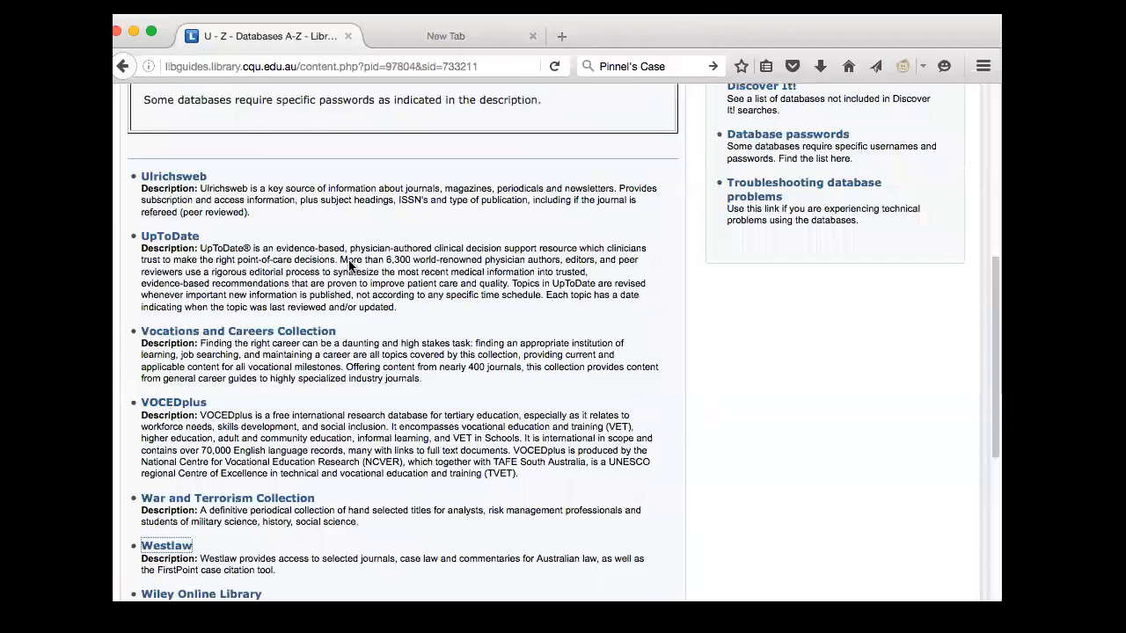
scroll(up, 3)
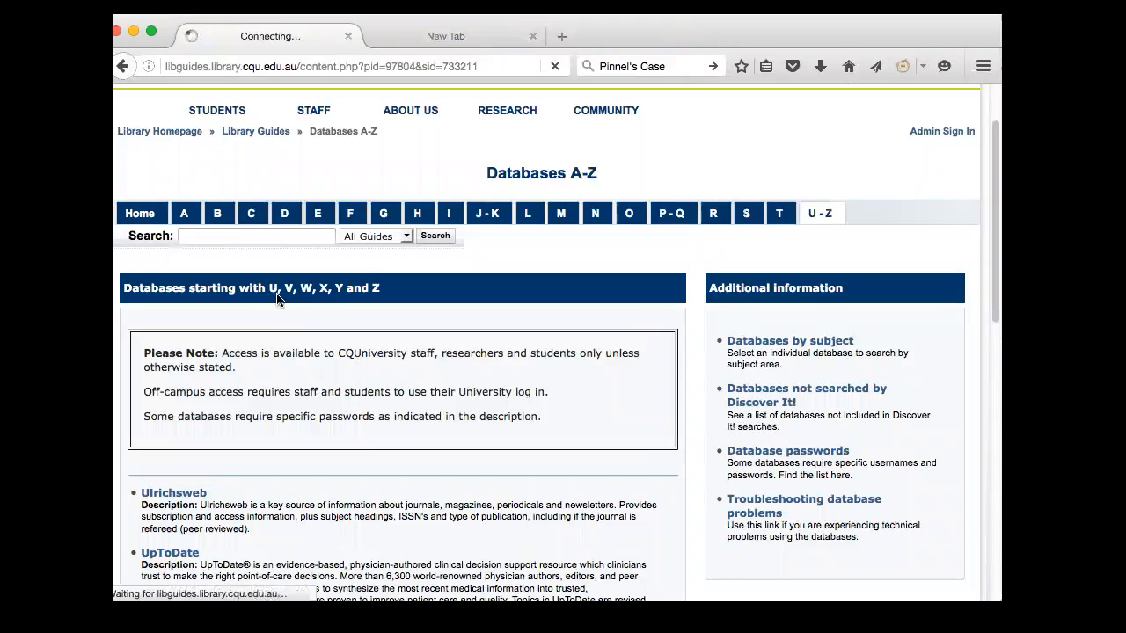
click(184, 213)
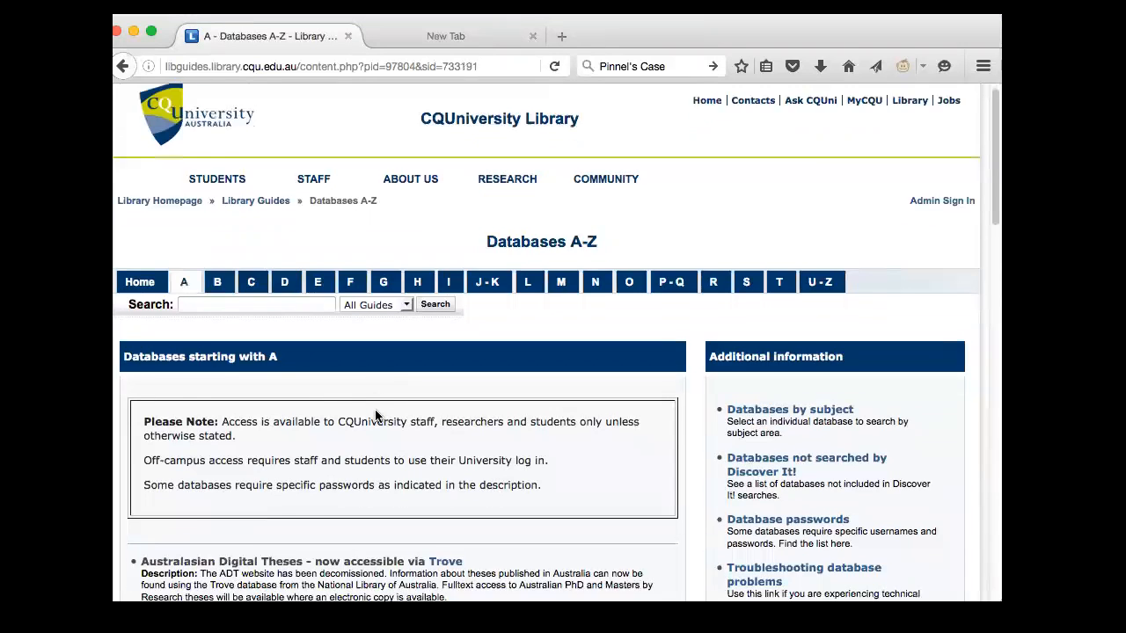
Open Informit APA-FT simple search and type 'rape AND hearsay'.
scroll(down, 3)
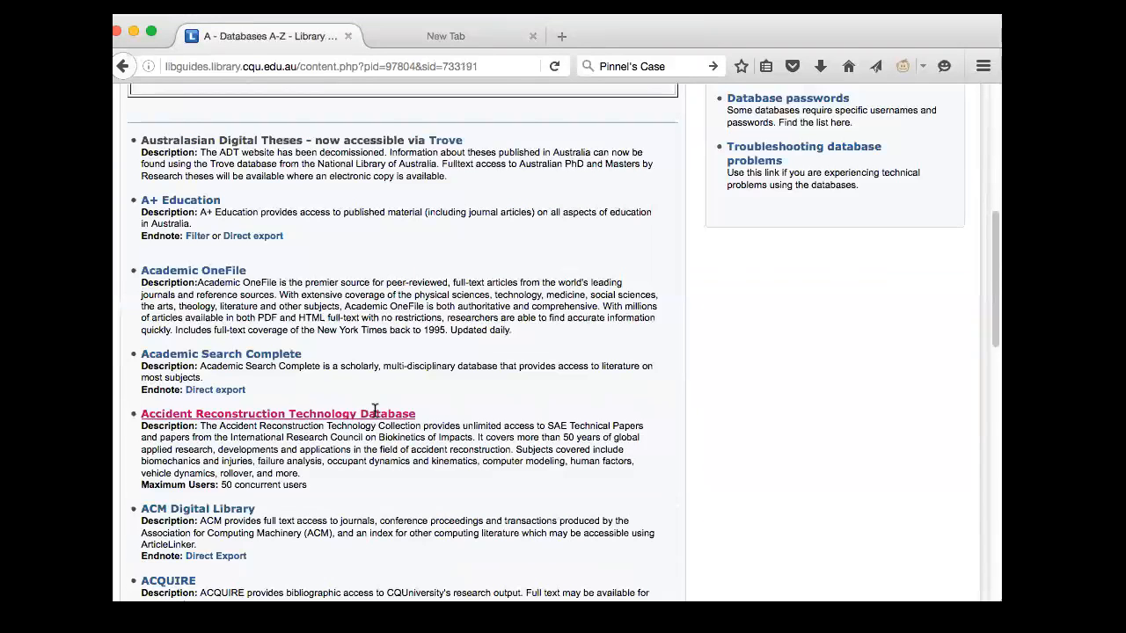
scroll(down, 3)
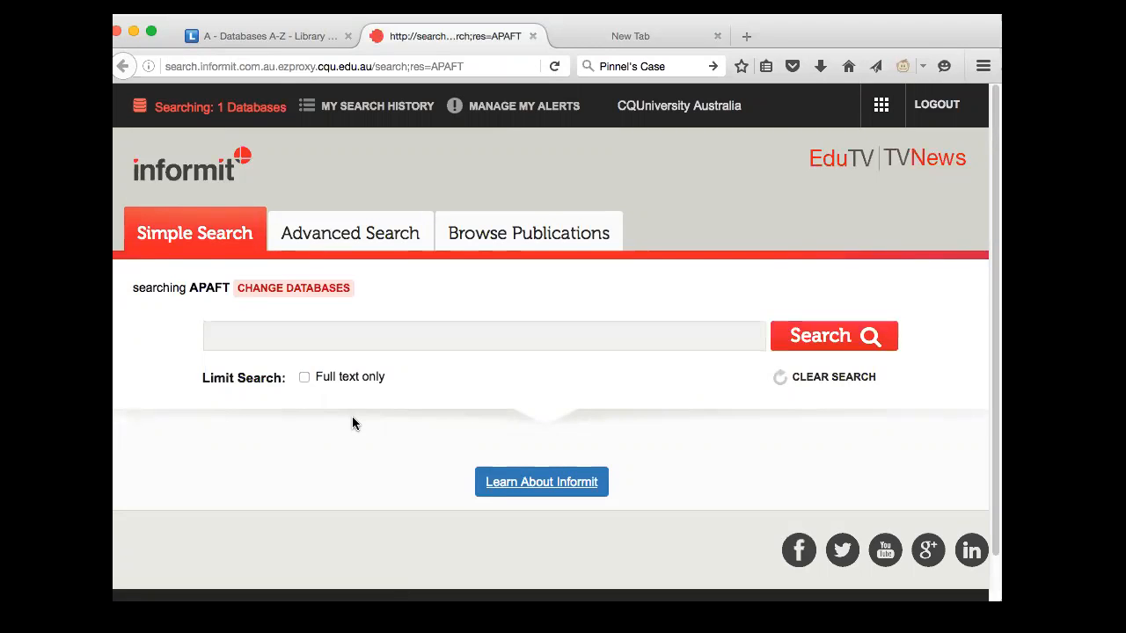
click(482, 336)
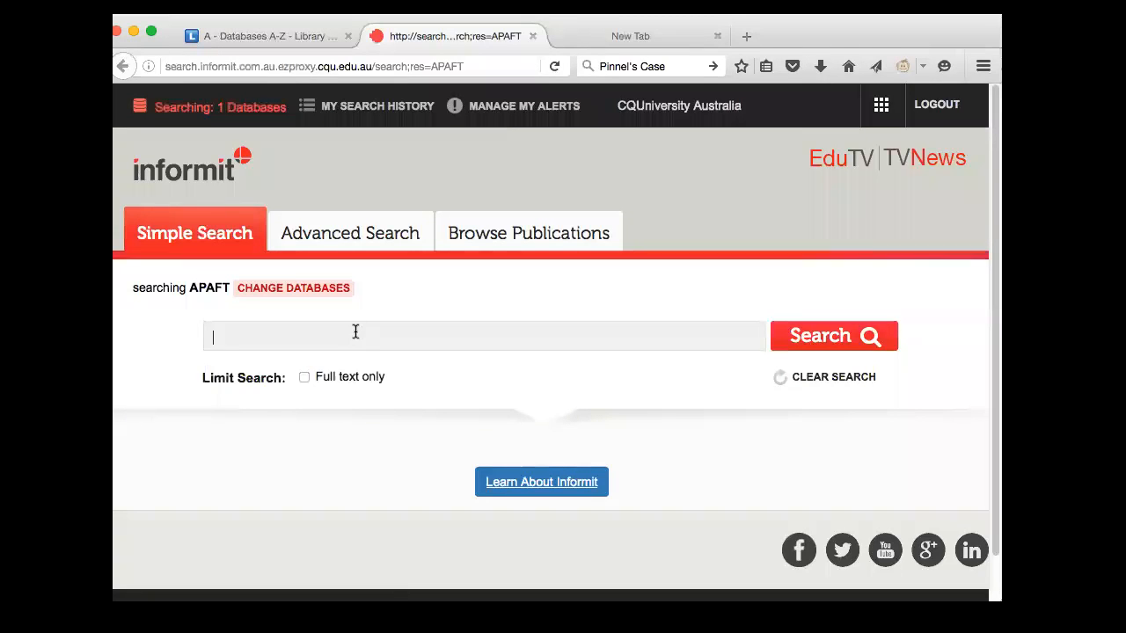
text(rape AND hearsay)
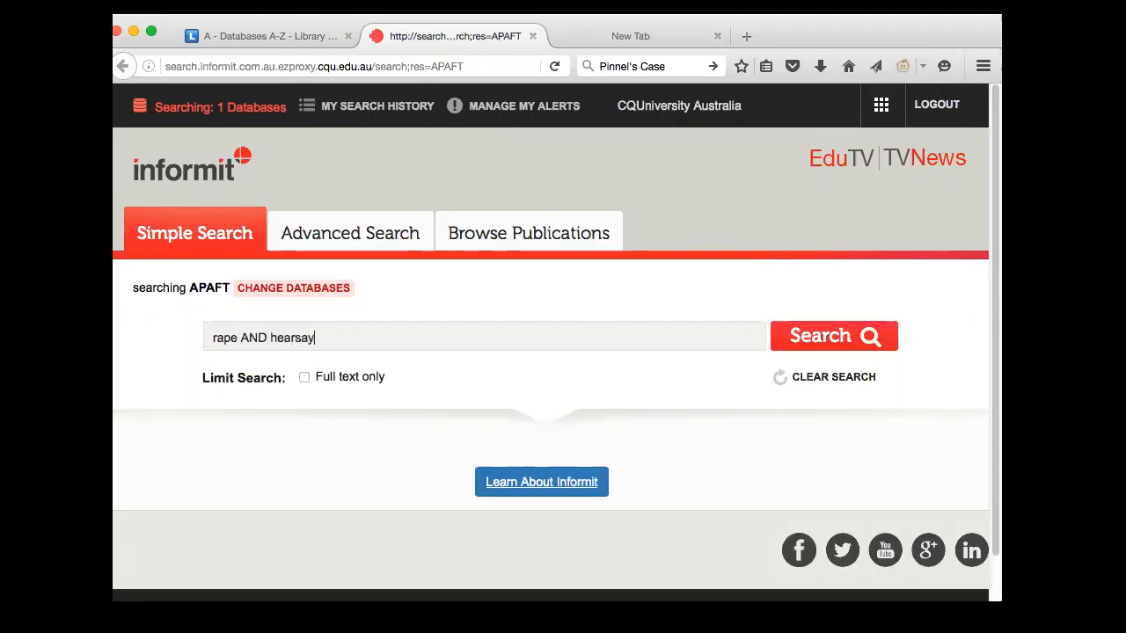
Run rape AND hearsay, returning McGinley's 'Relevance of recent complaints in rape cases'.
click(832, 336)
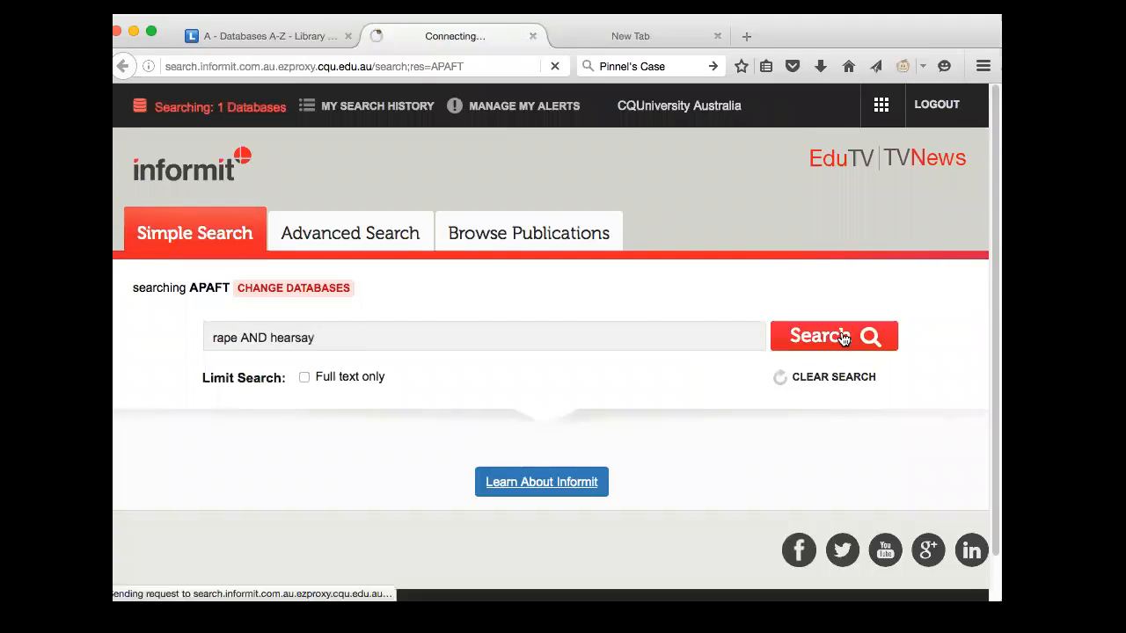
click(832, 336)
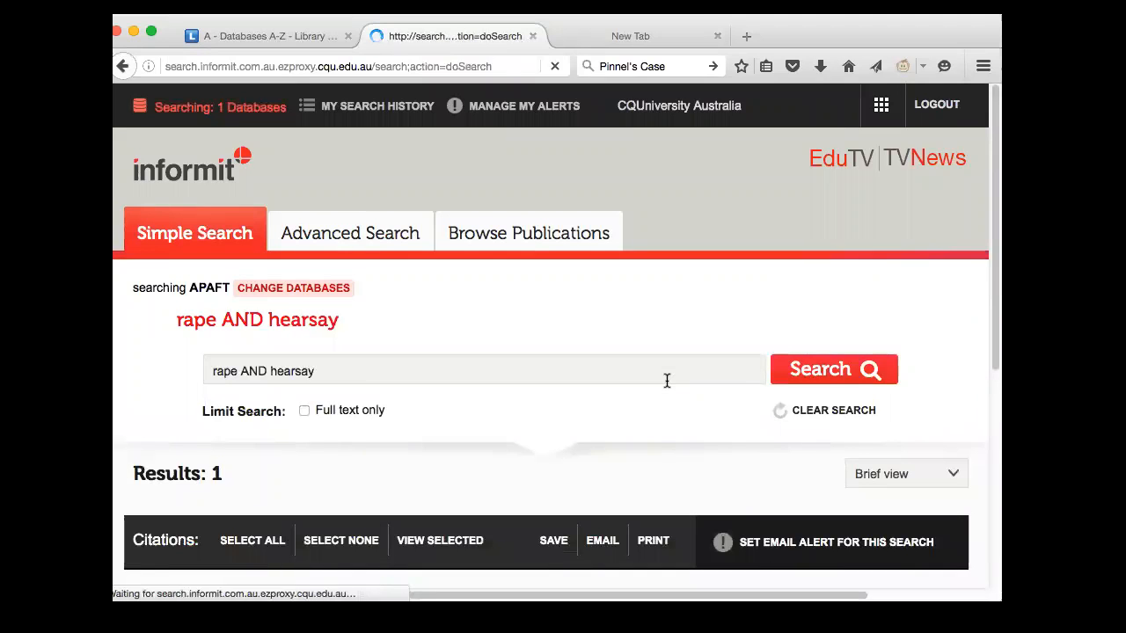
scroll(down, 3)
text(hearsay)
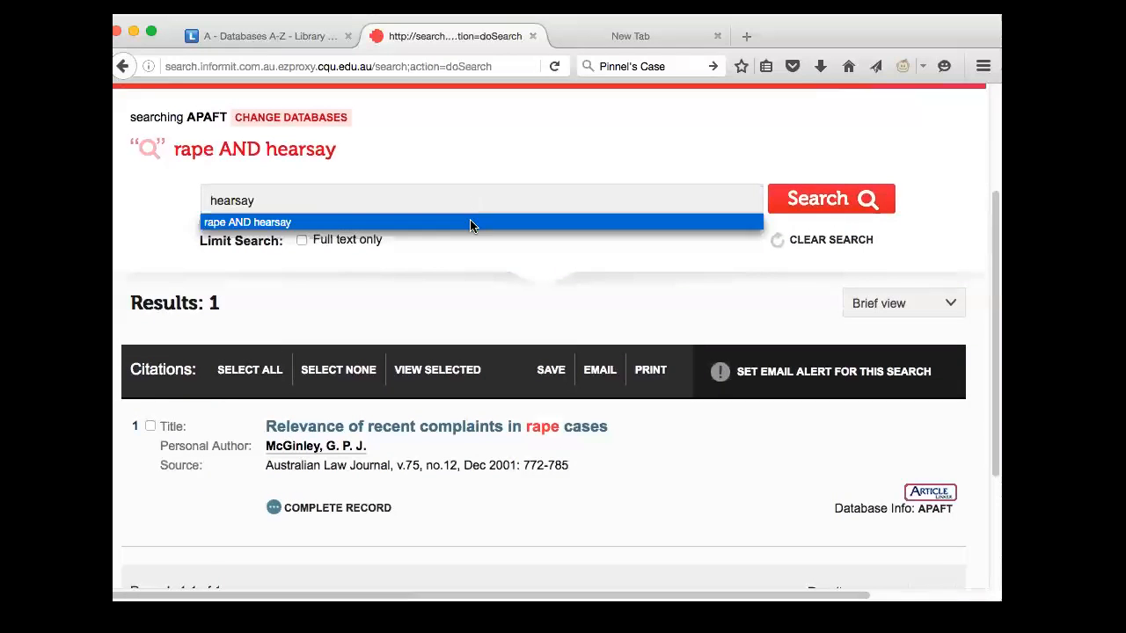
Search Informit APA-FT for hearsay alone, returning 170 results.
click(829, 197)
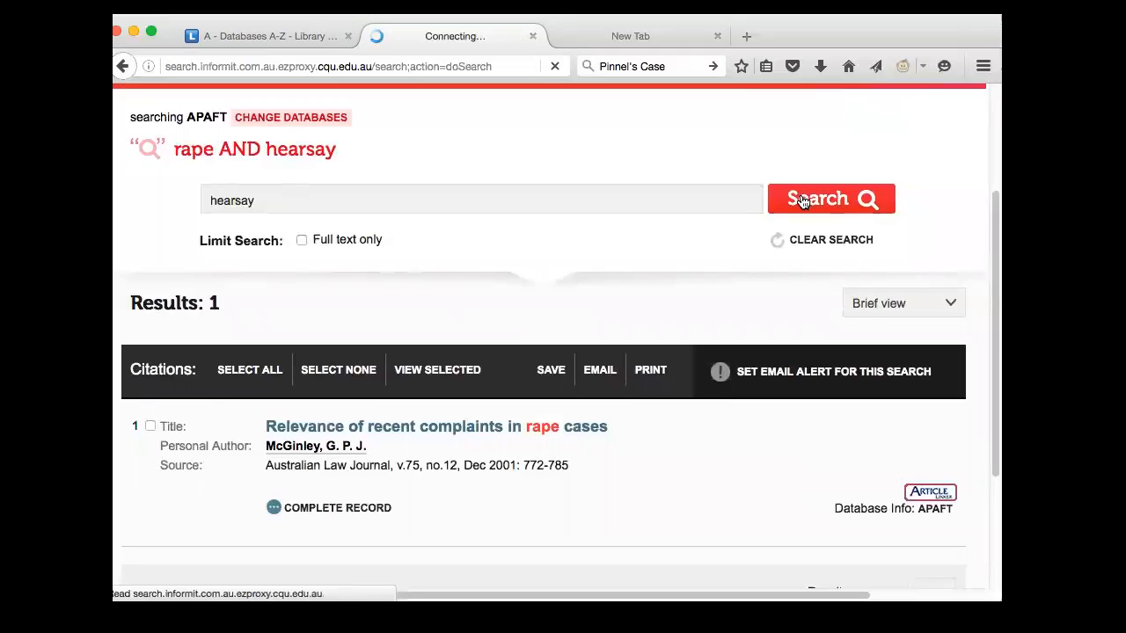
click(829, 197)
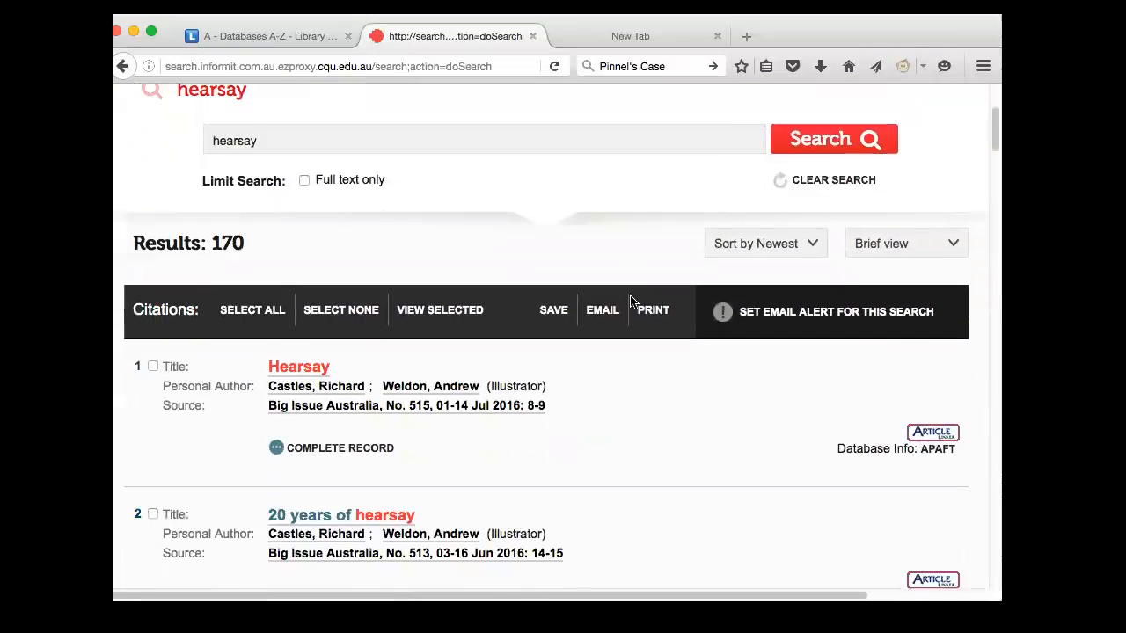
scroll(down, 3)
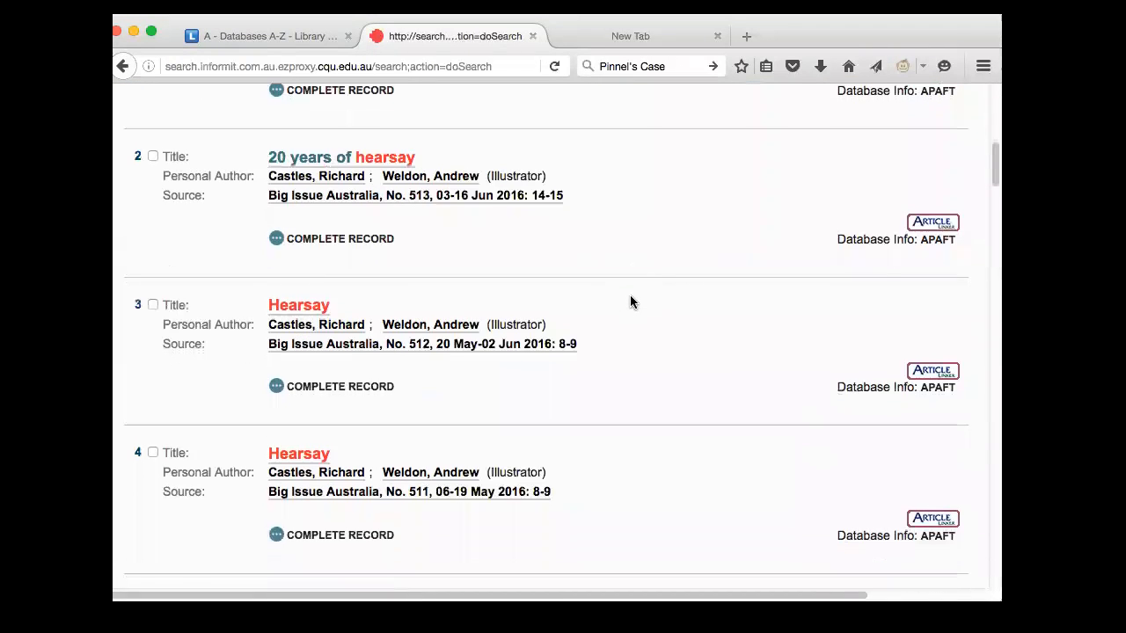
scroll(down, 3)
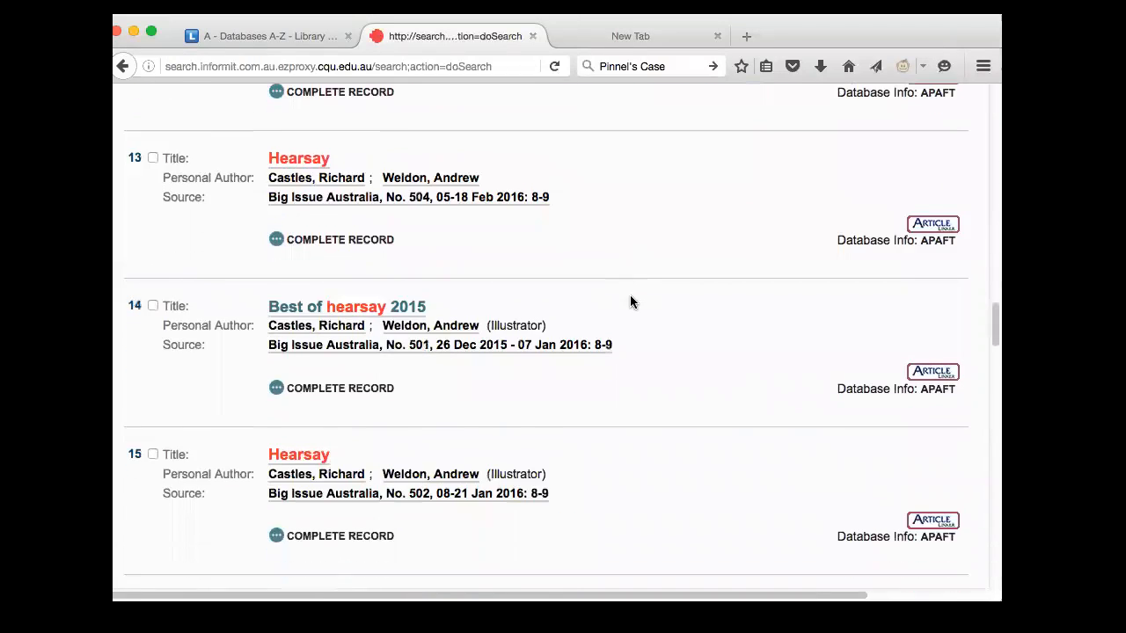
scroll(down, 3)
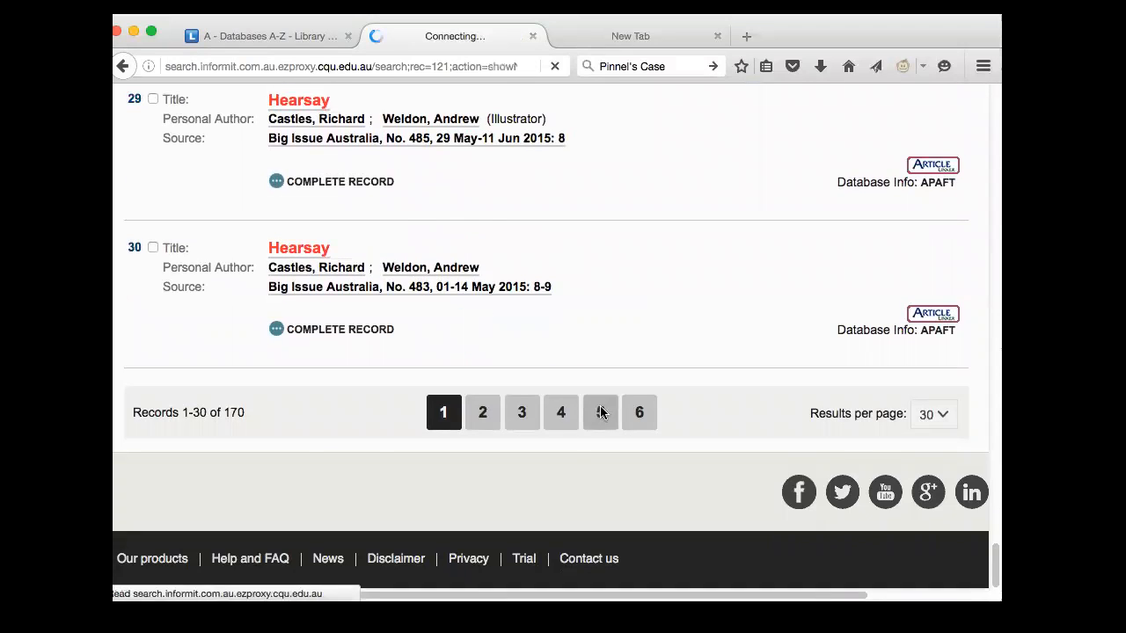
Show results from record 121 onward and scroll down to entry 133.
click(600, 412)
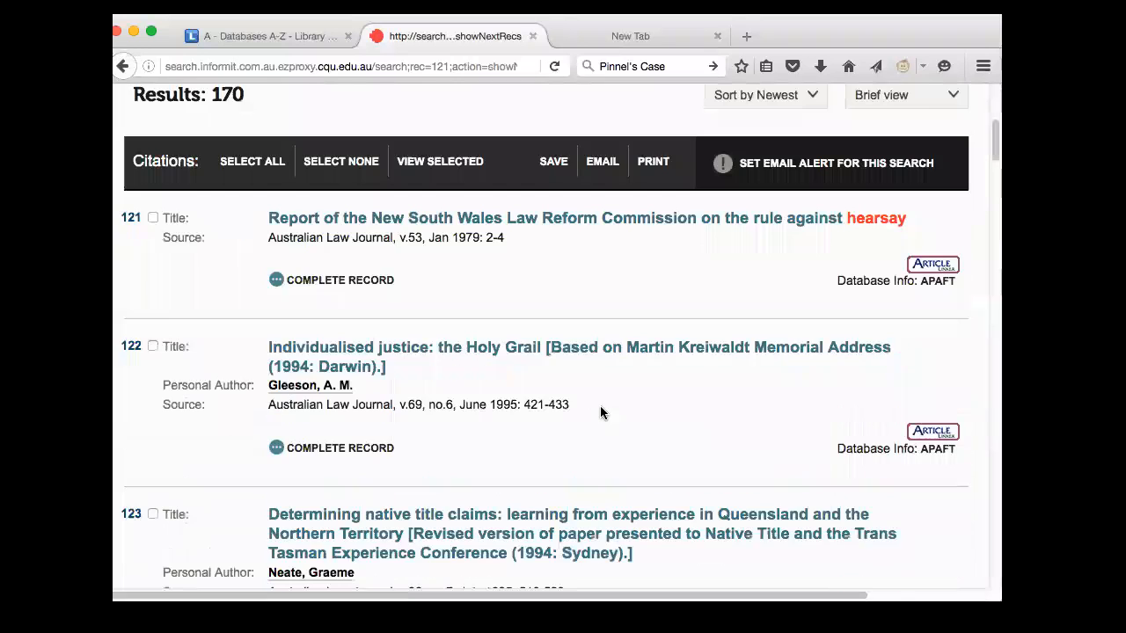
scroll(down, 3)
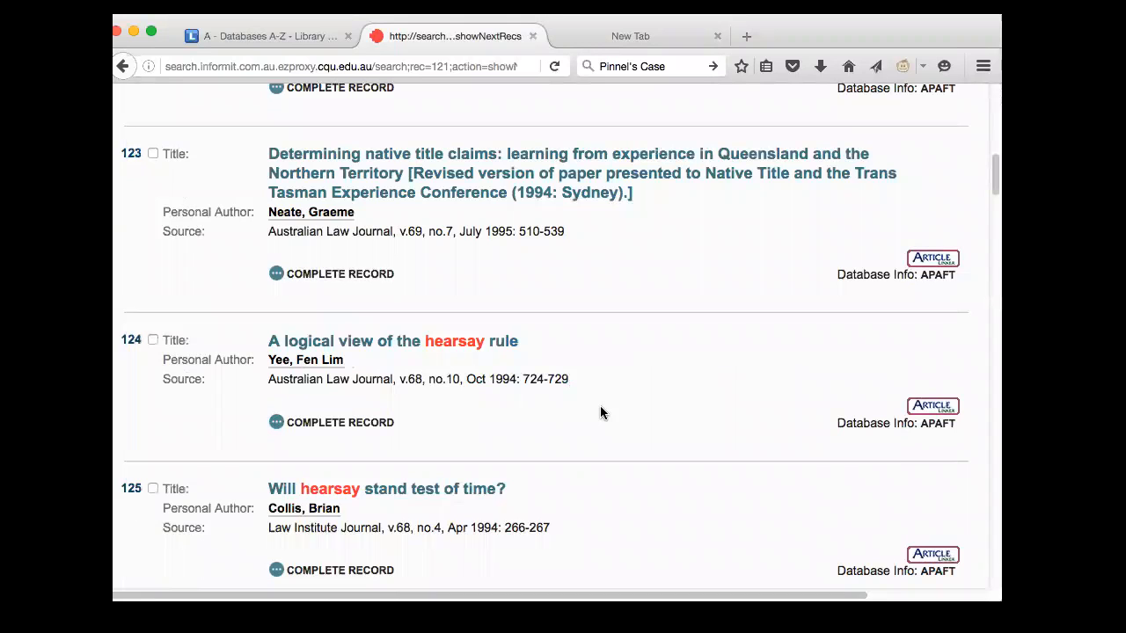
scroll(down, 3)
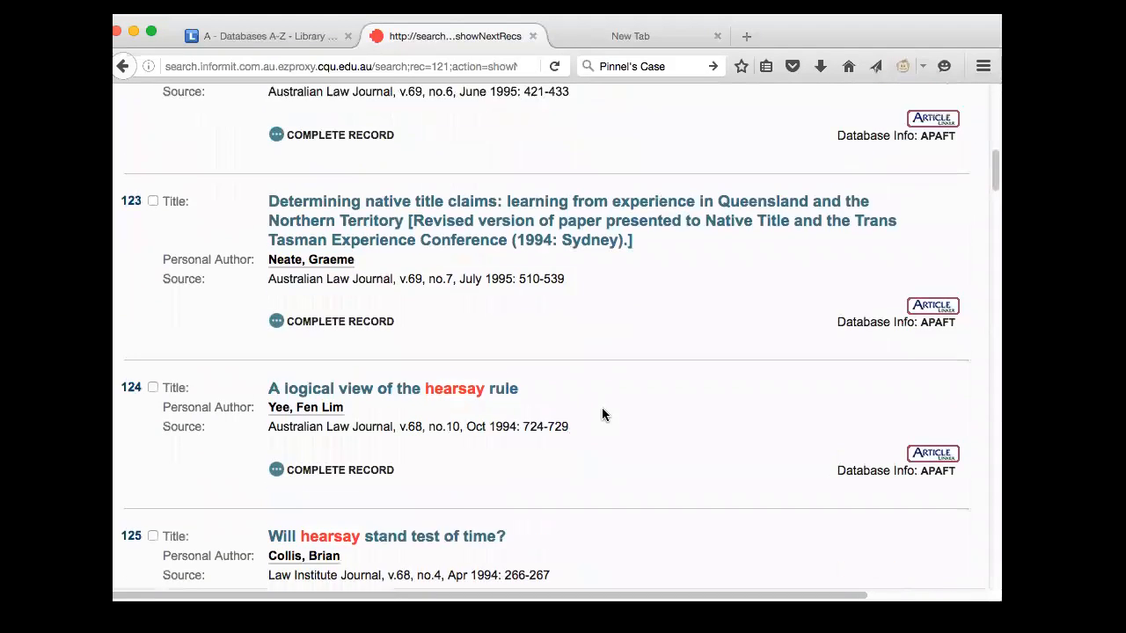
scroll(down, 3)
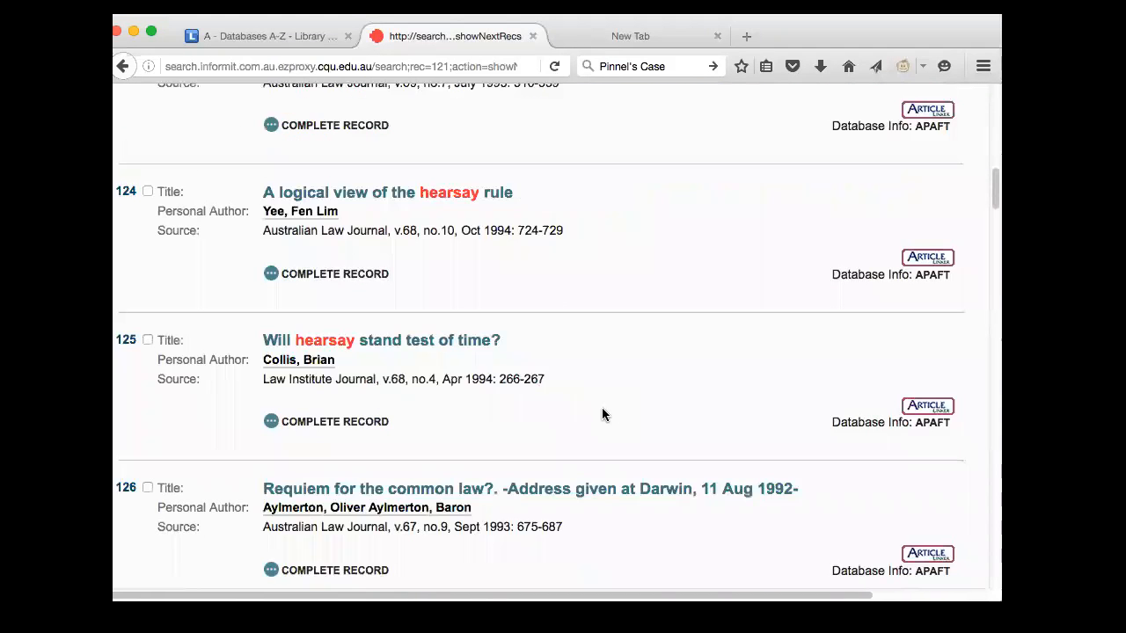
scroll(down, 3)
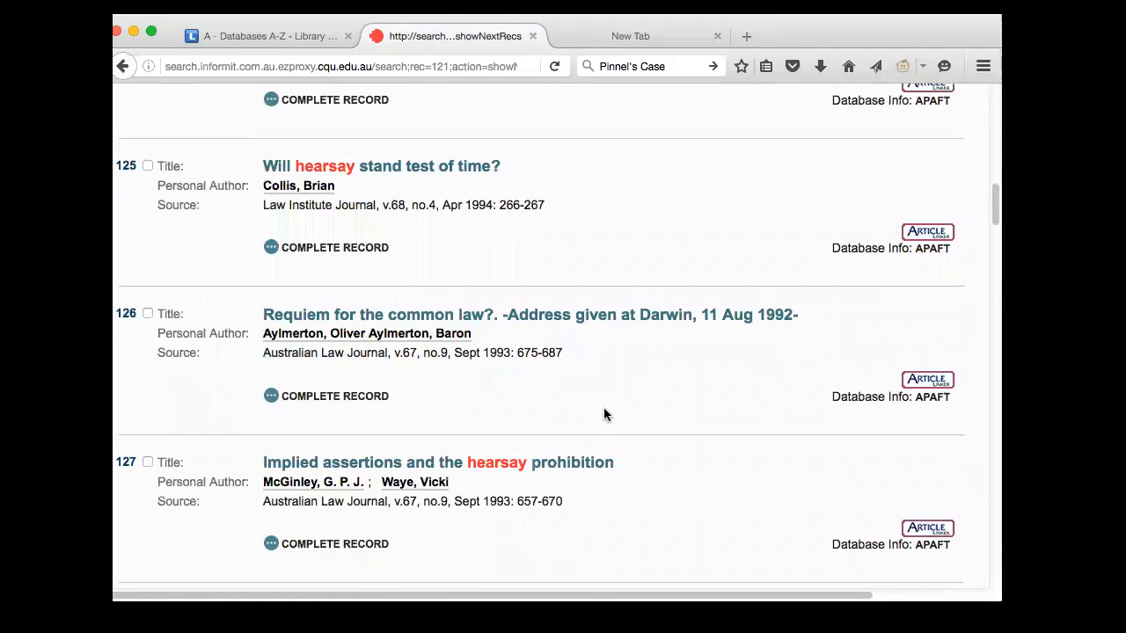
scroll(down, 3)
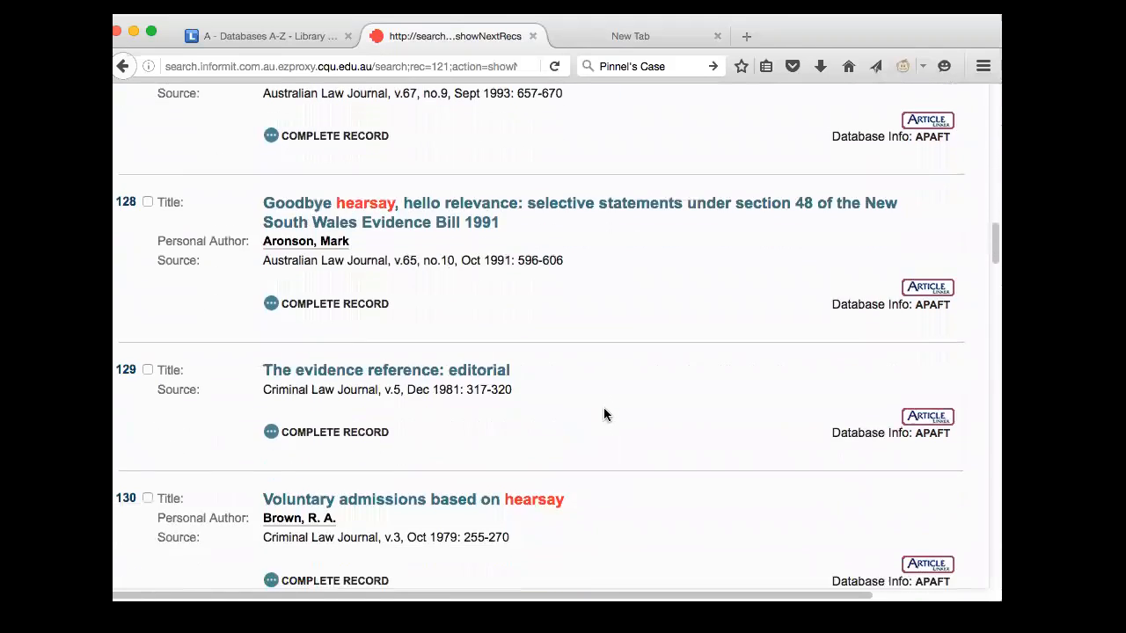
scroll(down, 3)
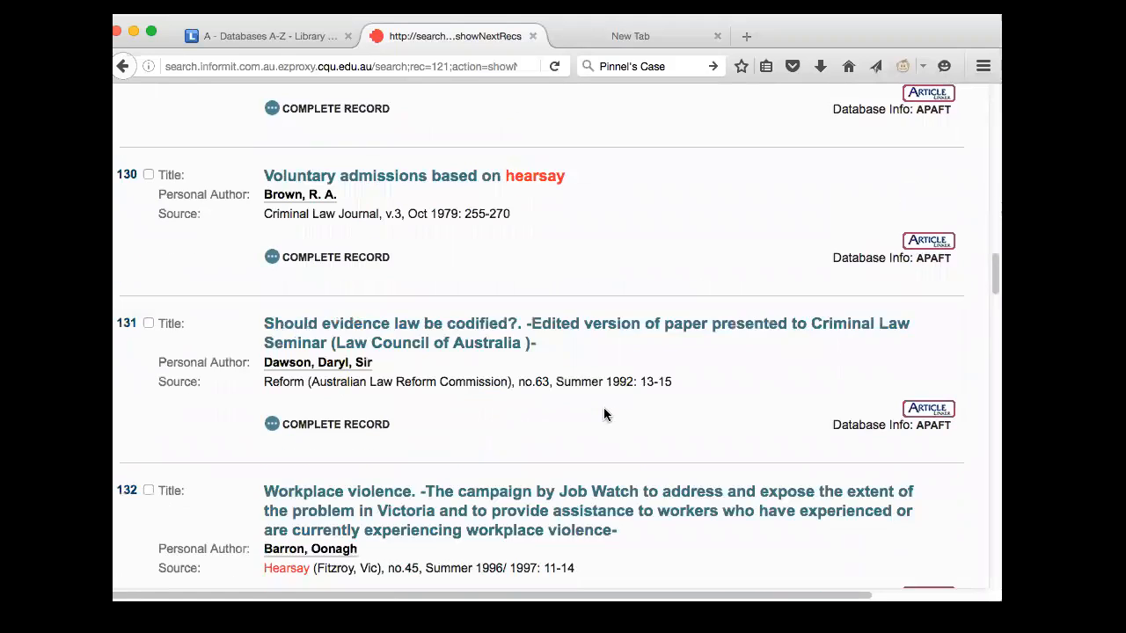
scroll(down, 3)
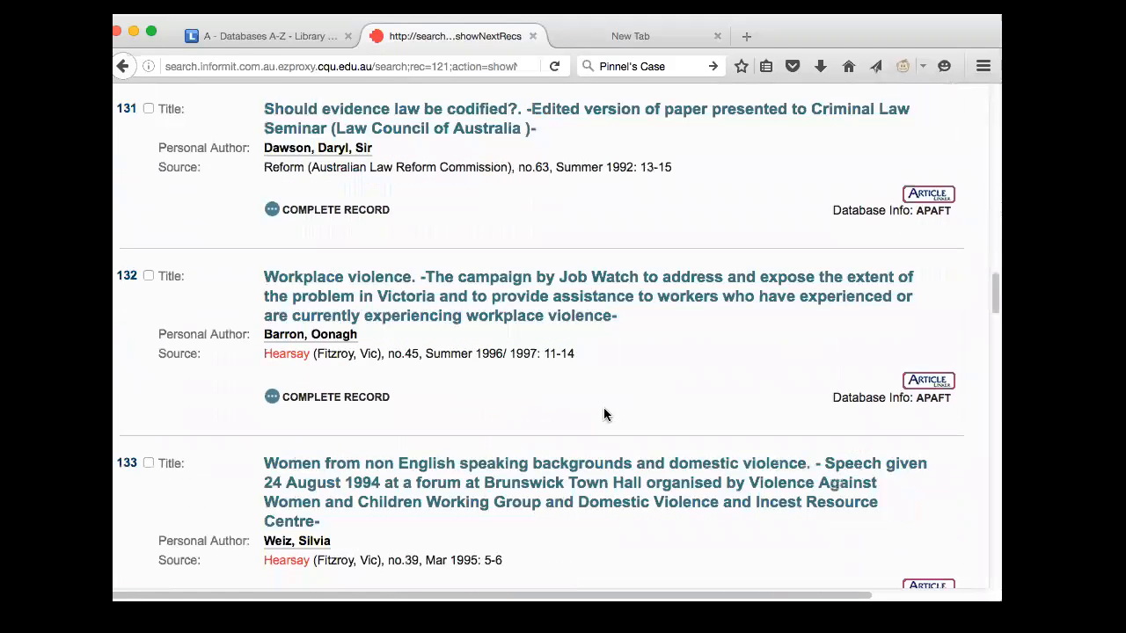
mouse_move(576, 55)
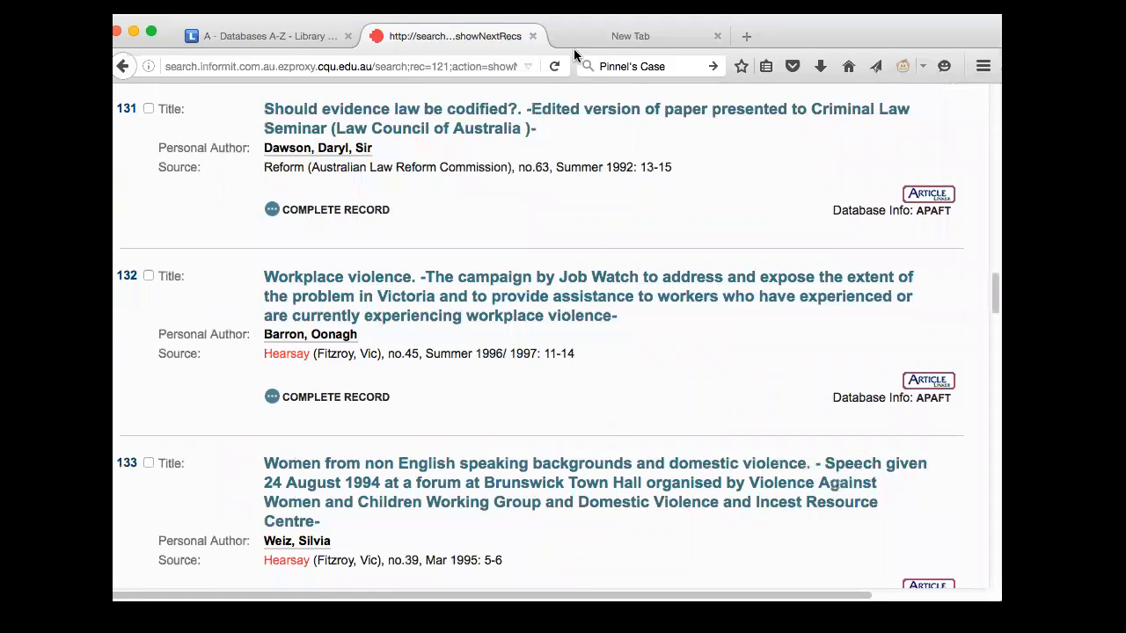
mouse_move(532, 36)
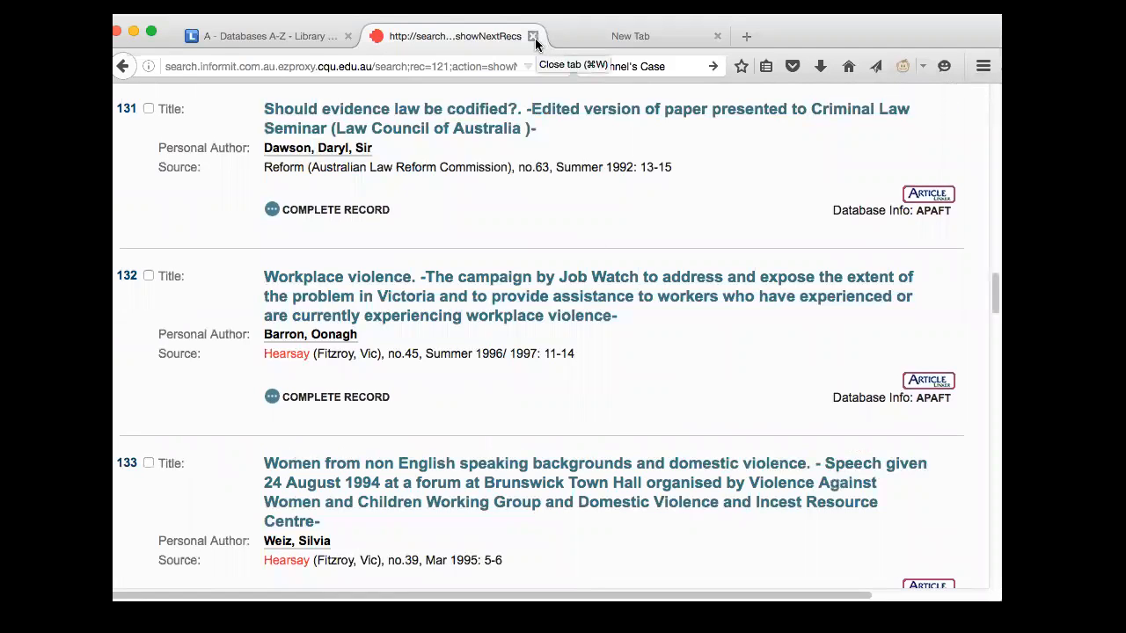
Close the Informit tab and open JSTOR from the J–K database list.
click(531, 36)
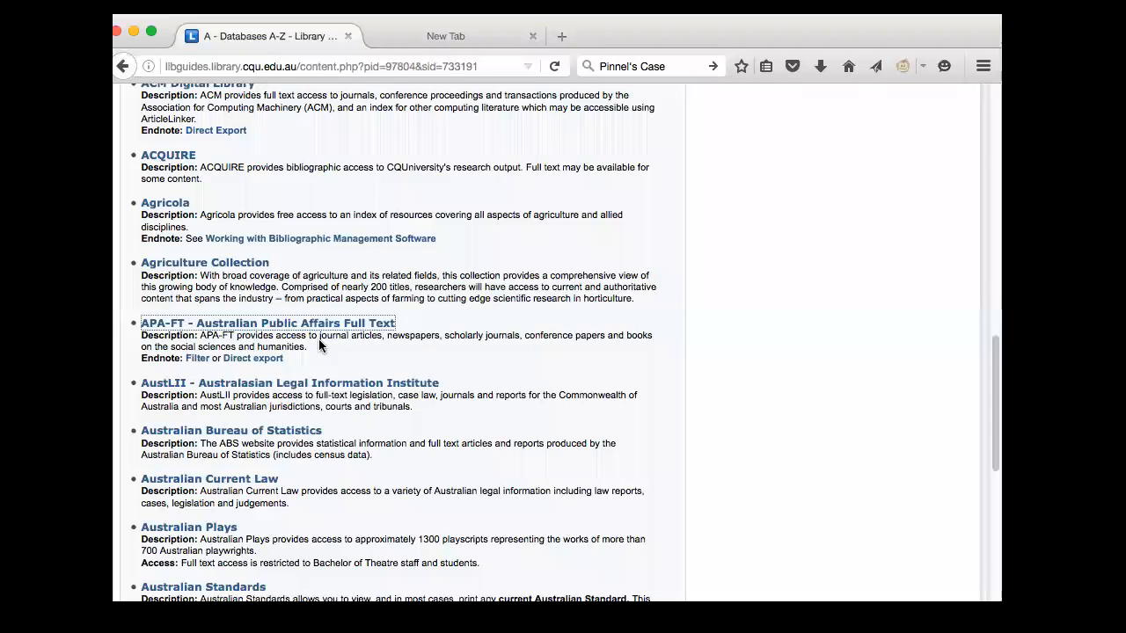
scroll(down, 3)
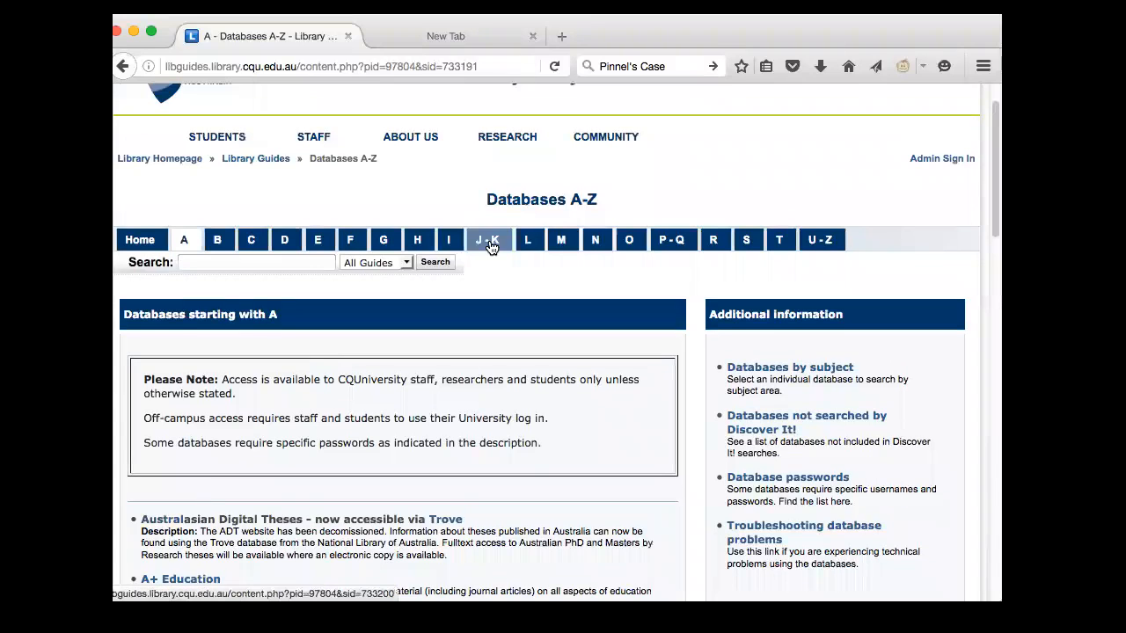
click(488, 240)
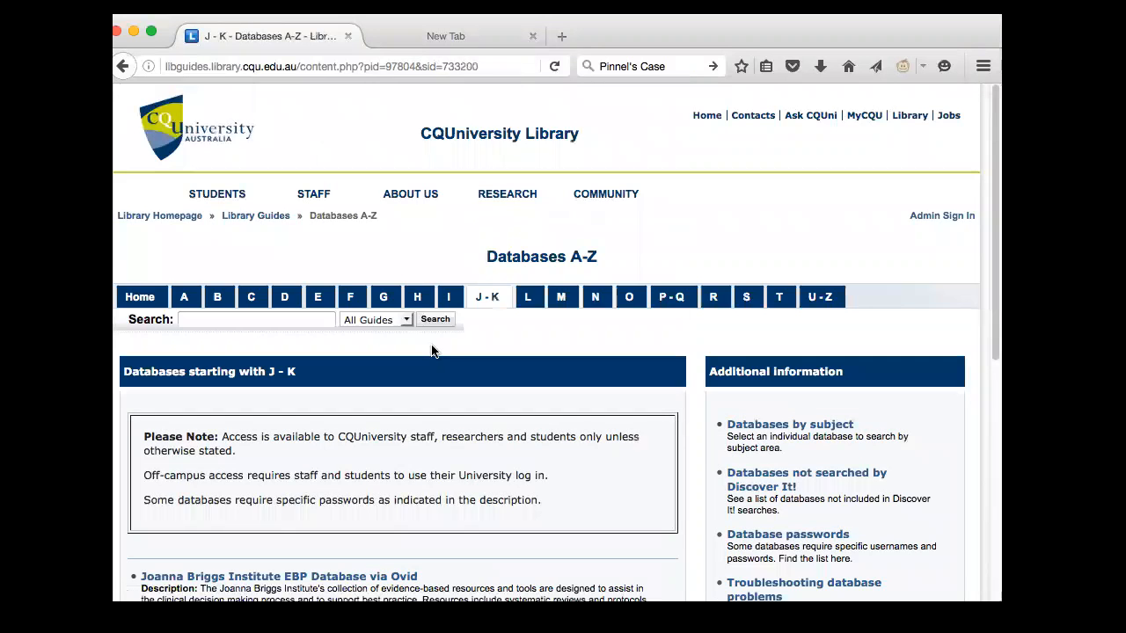
scroll(down, 3)
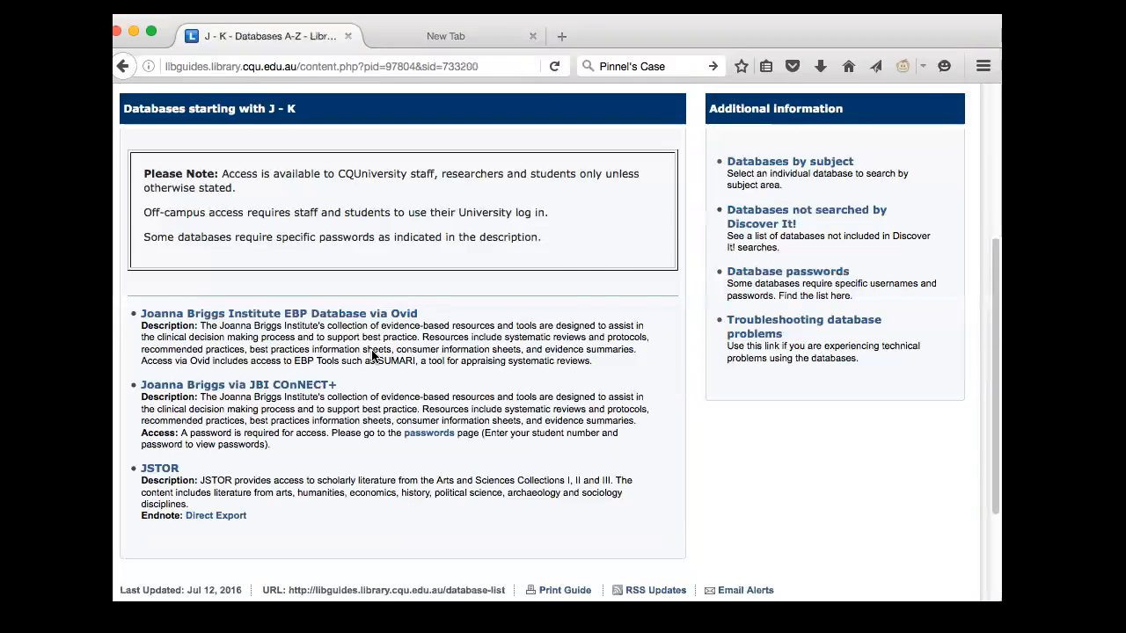
scroll(down, 3)
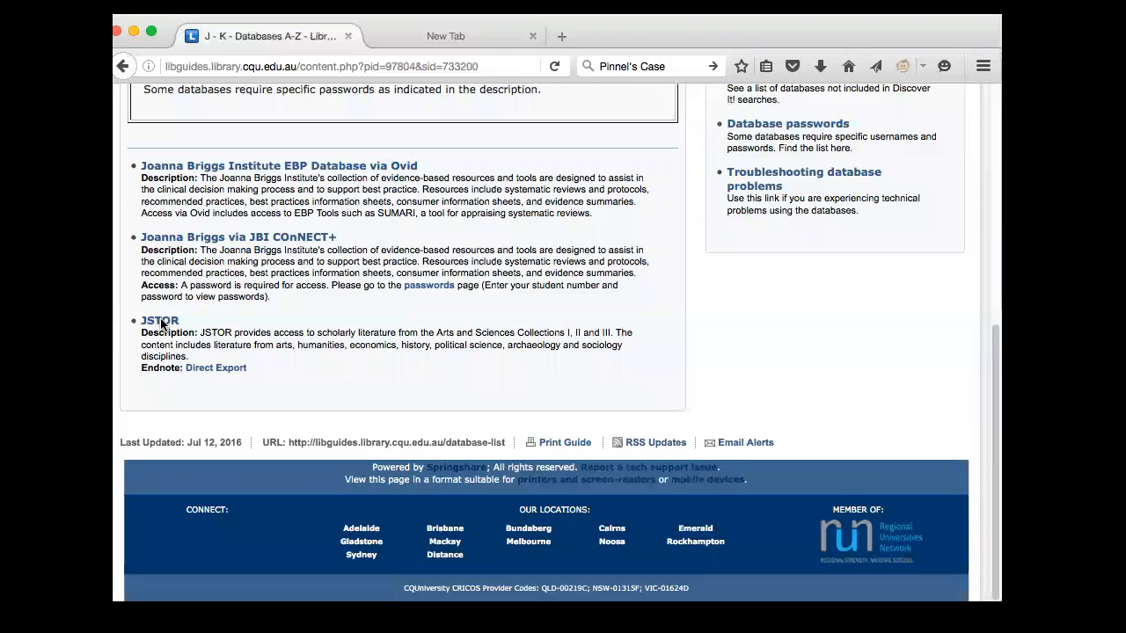
click(159, 320)
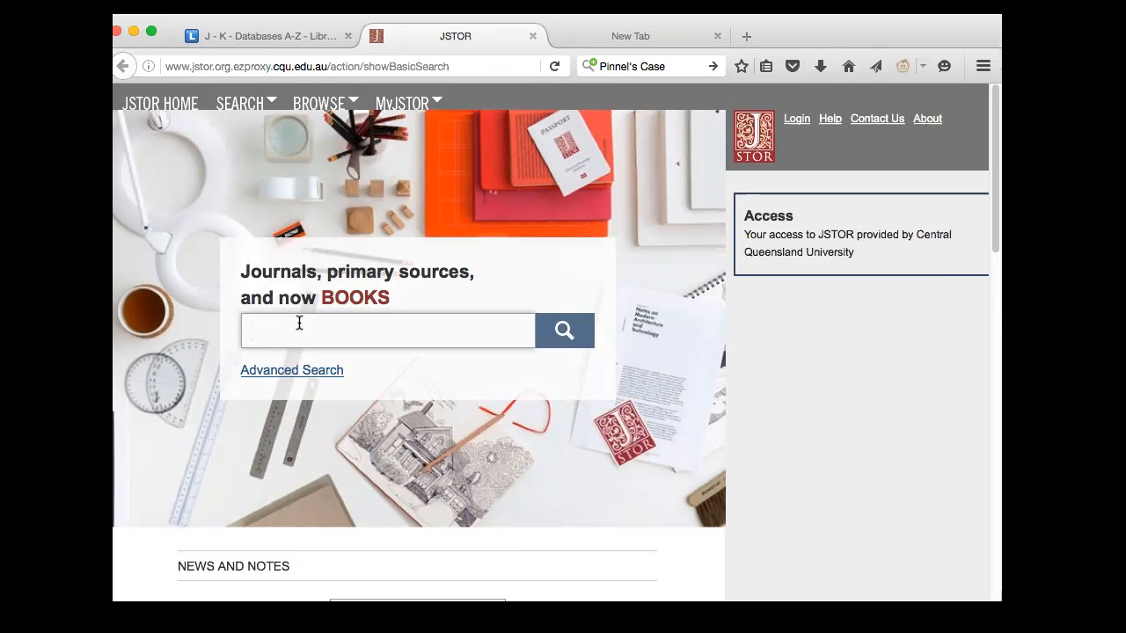
Search JSTOR for 'rape AND hearsay', returning 364 results led by Lindemann's article.
text(RAPE an)
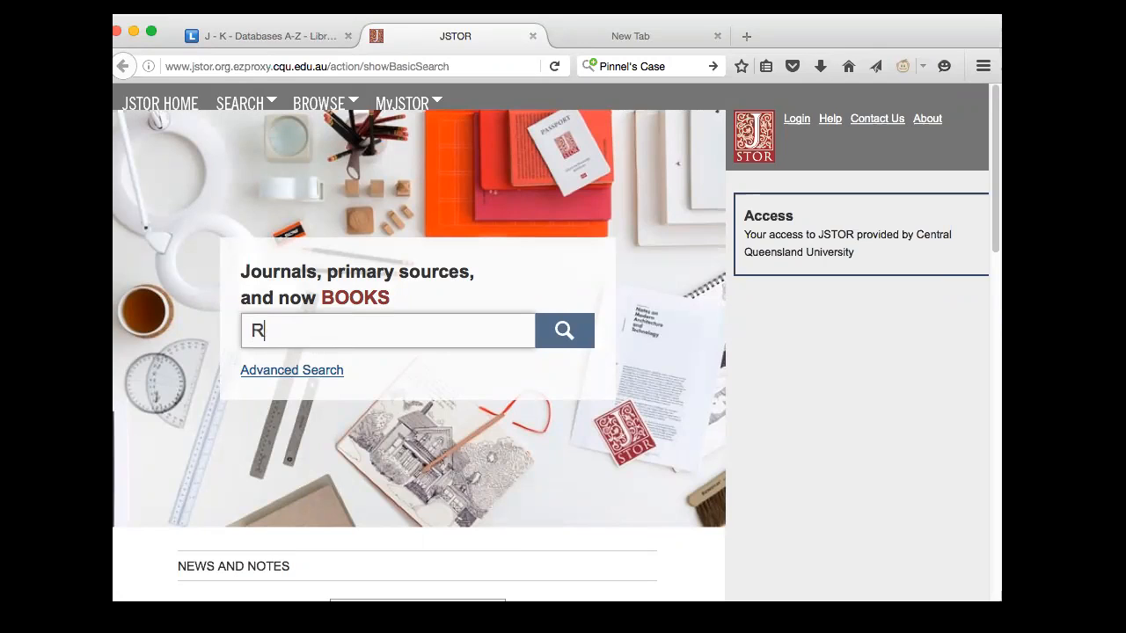
text(rape AND)
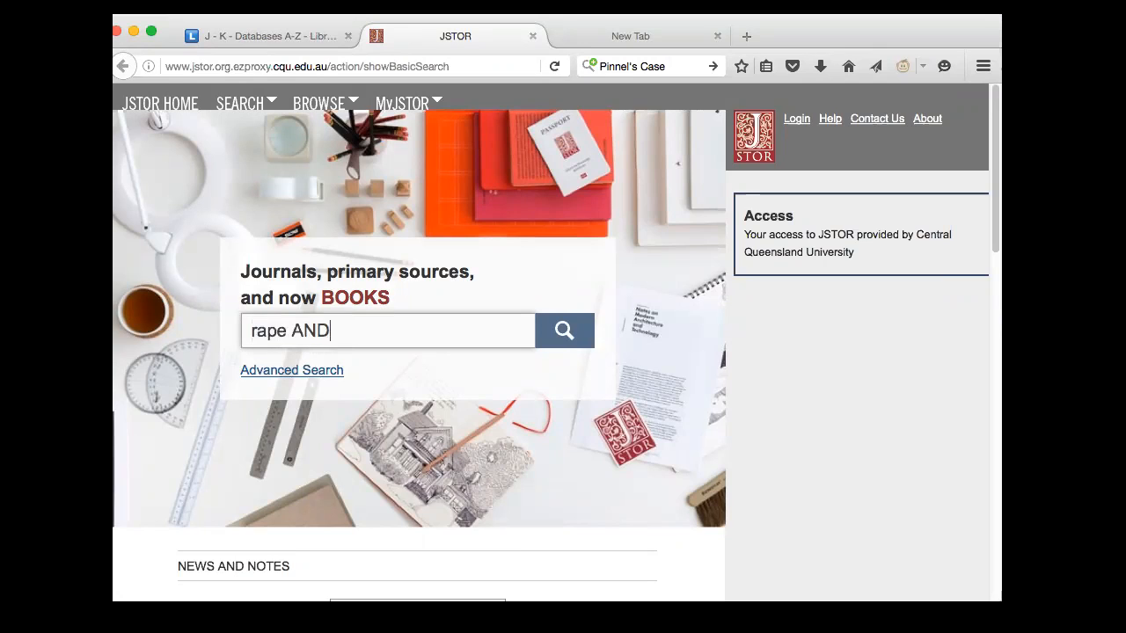
text(hearsay)
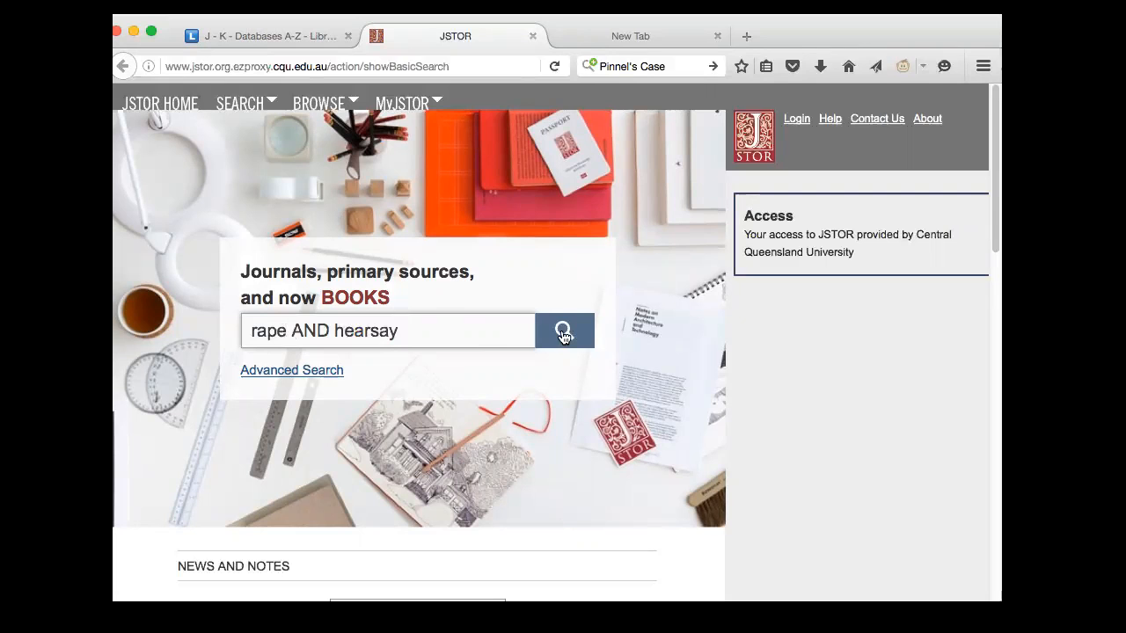
click(563, 330)
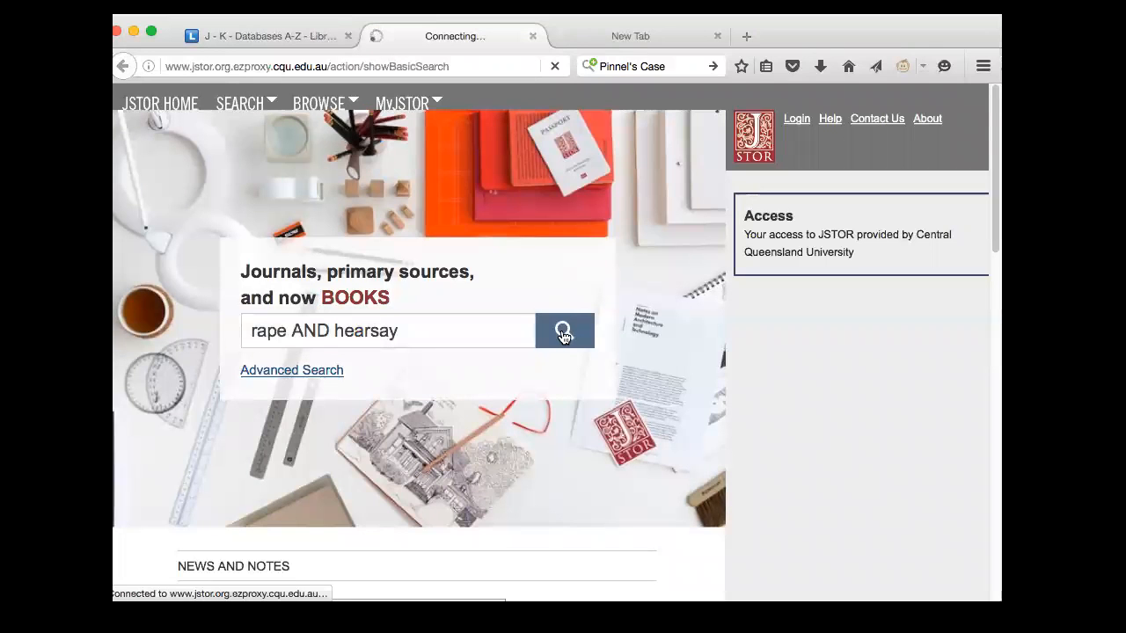
click(564, 330)
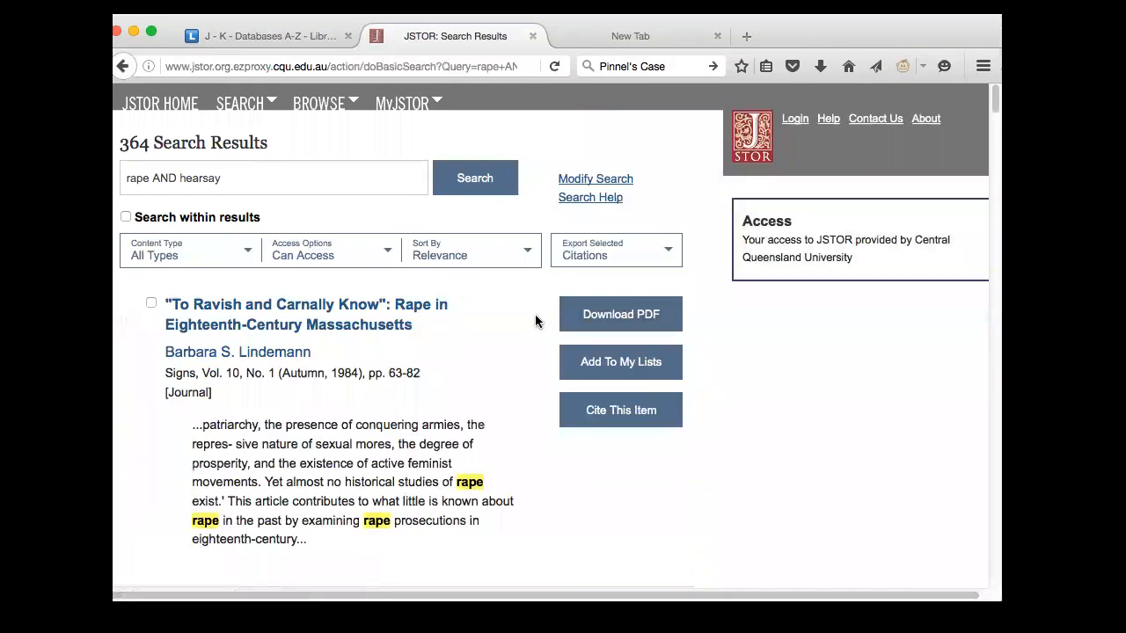
mouse_move(528, 318)
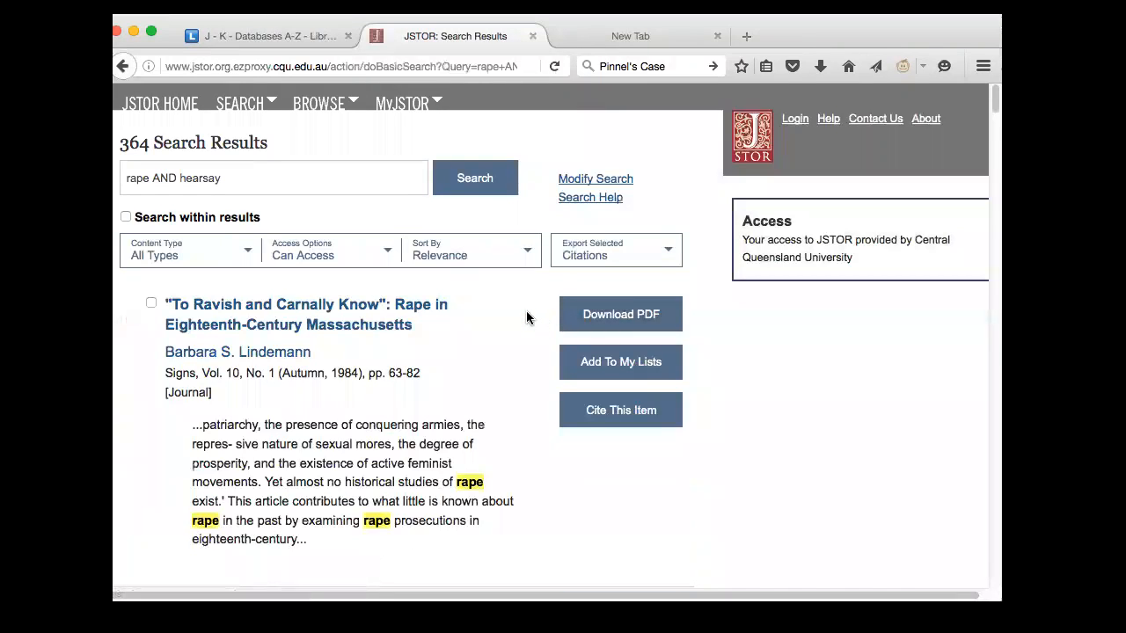
scroll(down, 3)
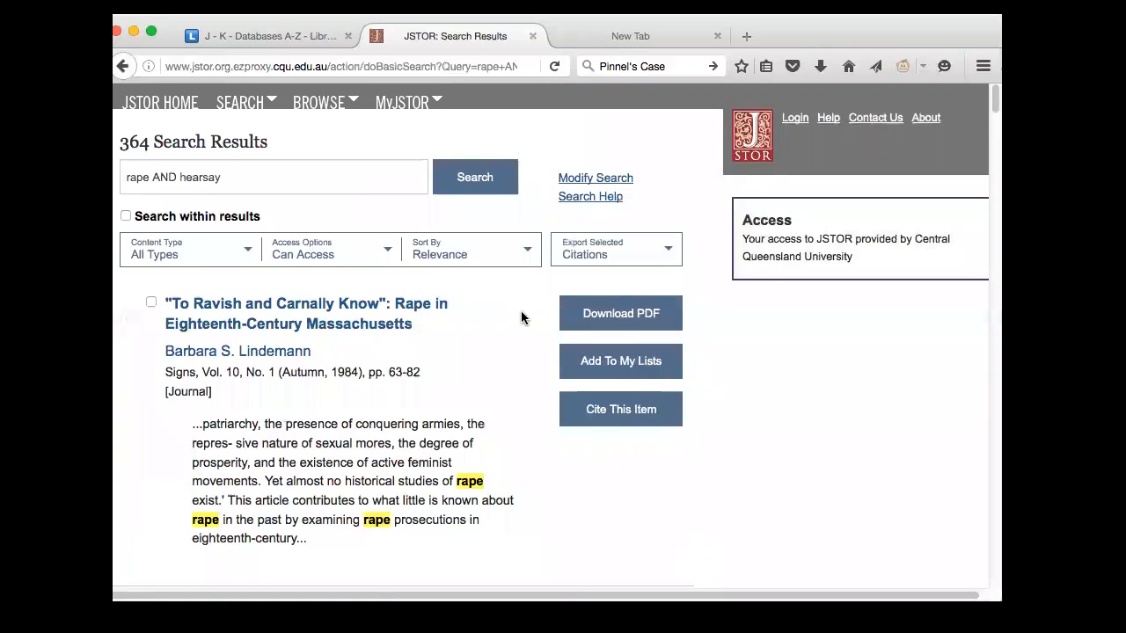
scroll(down, 3)
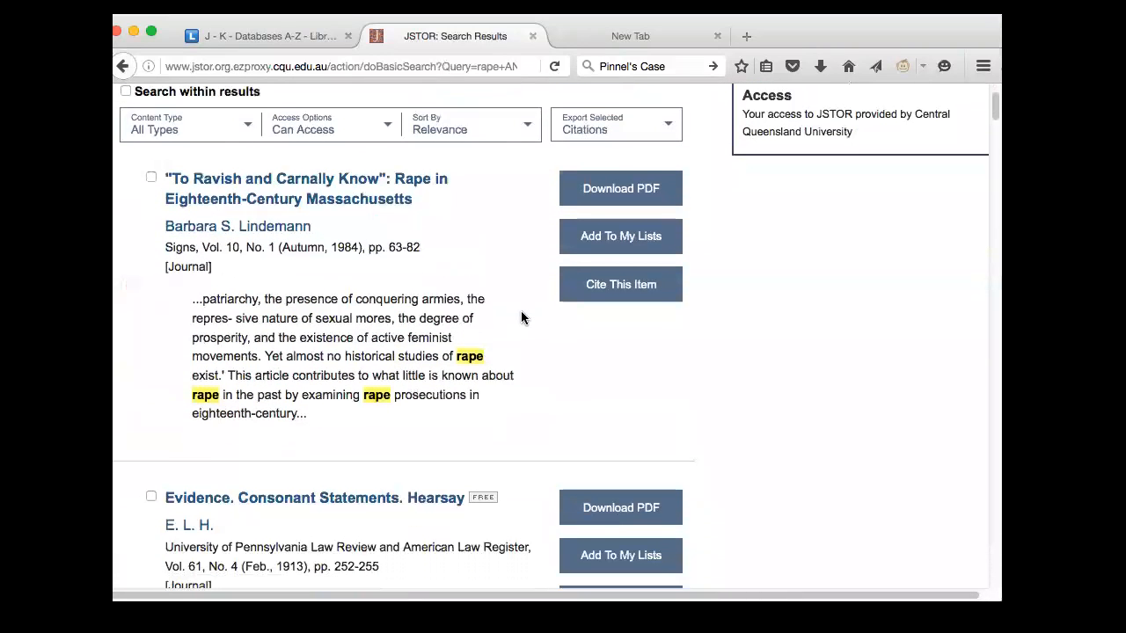
mouse_move(392, 217)
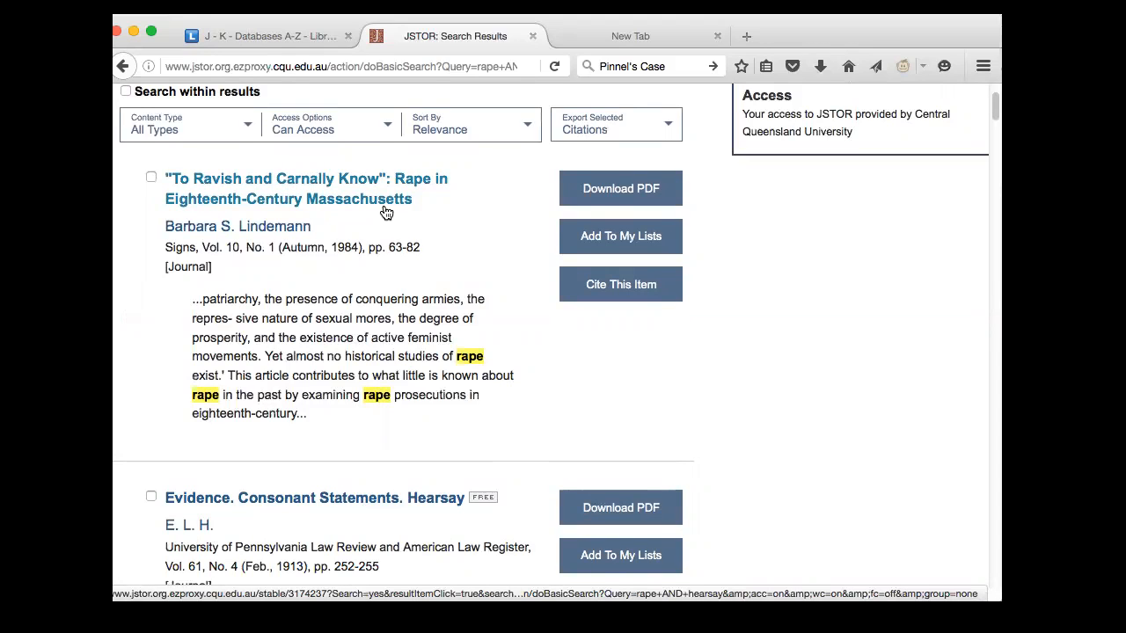
scroll(up, 3)
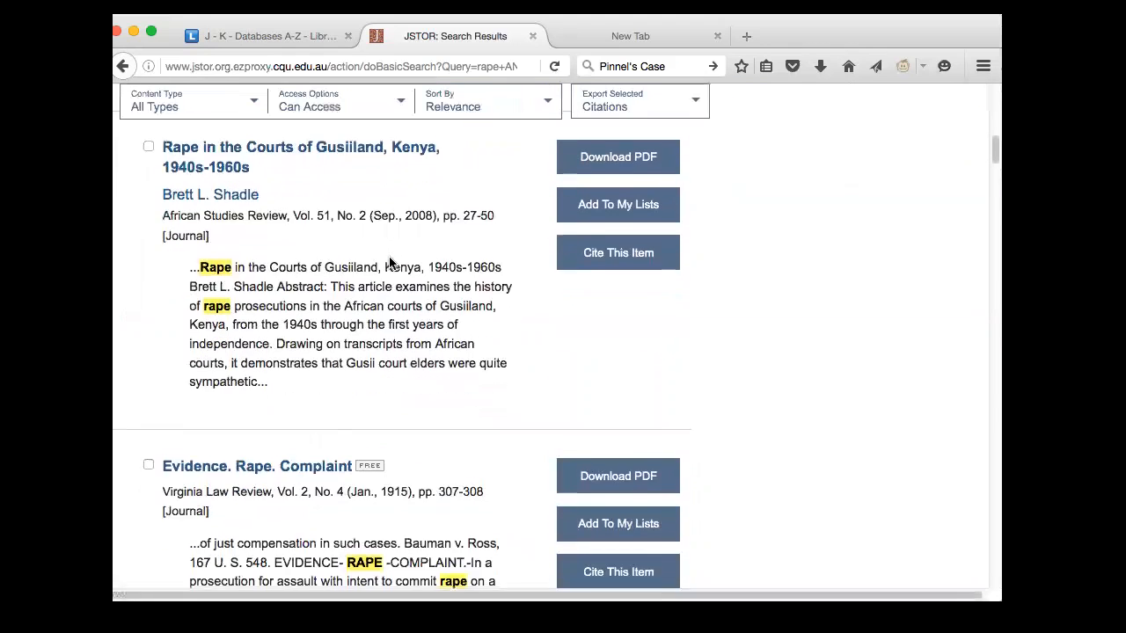
scroll(down, 3)
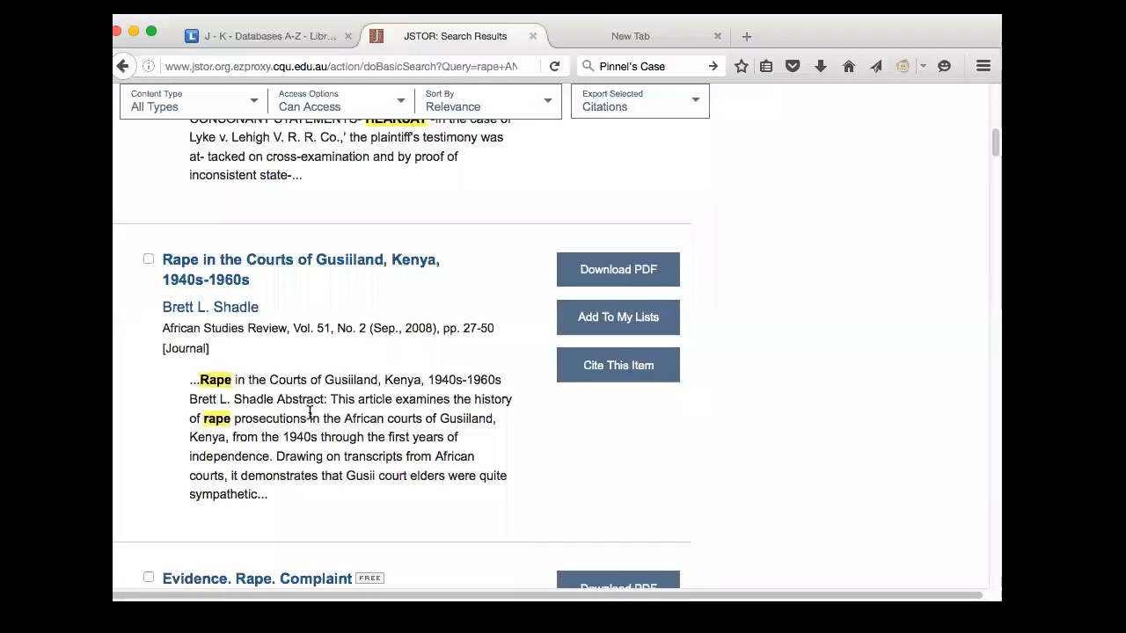
scroll(down, 3)
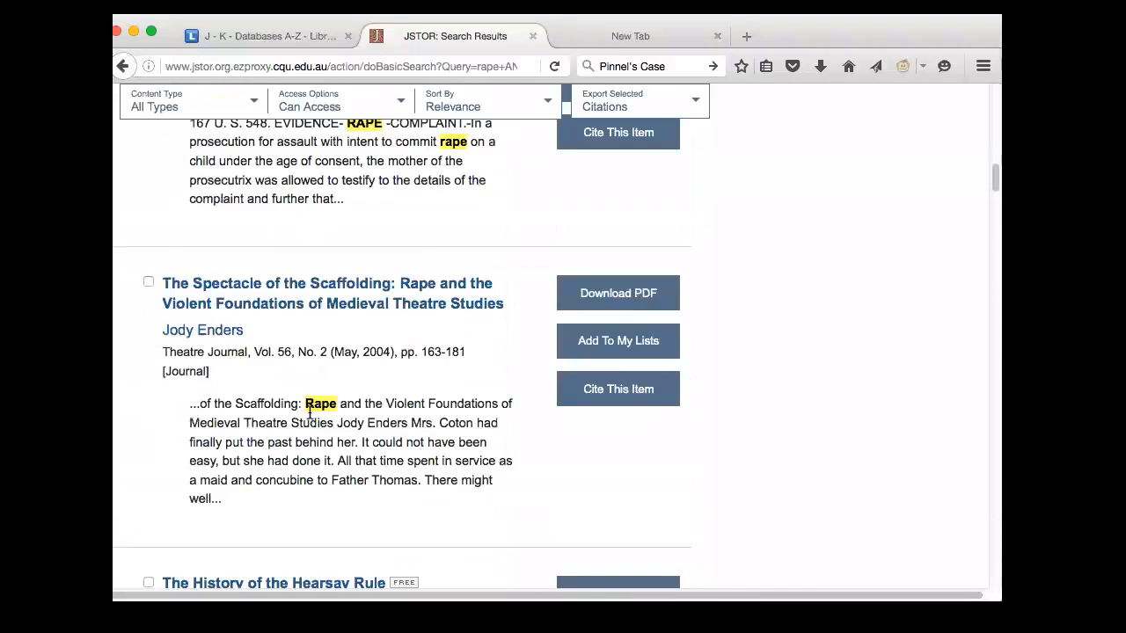
scroll(down, 3)
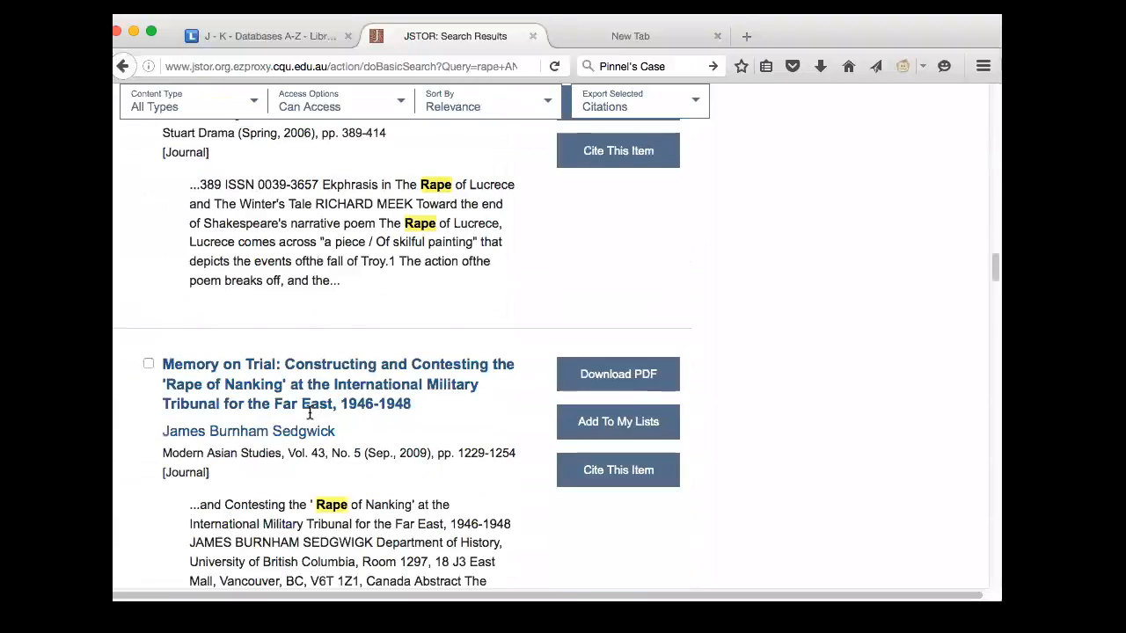
scroll(down, 3)
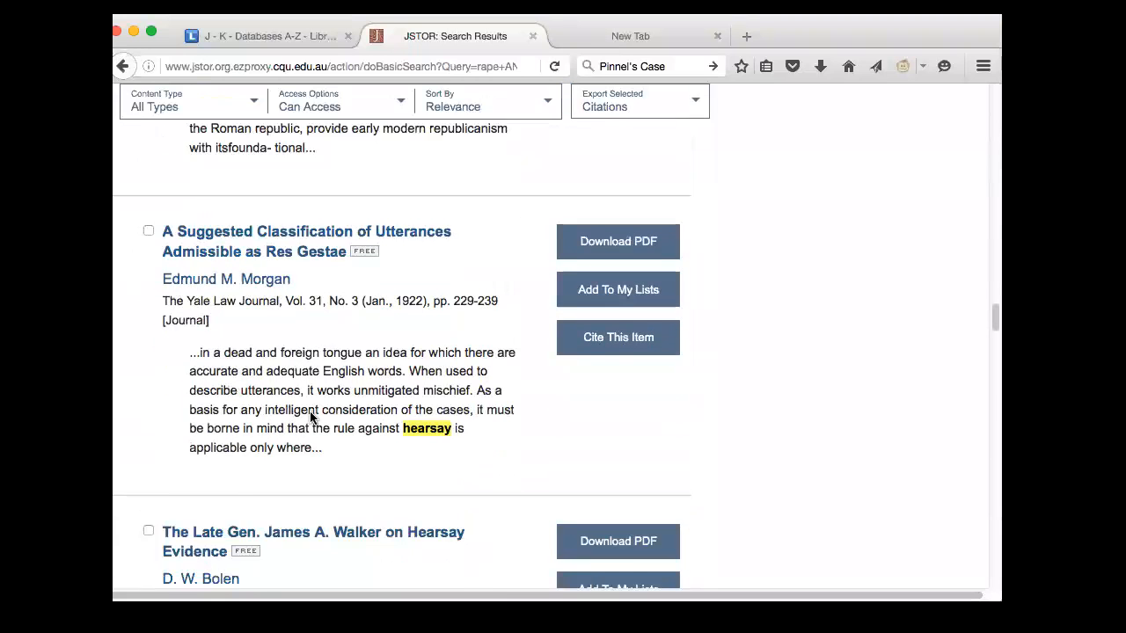
scroll(down, 3)
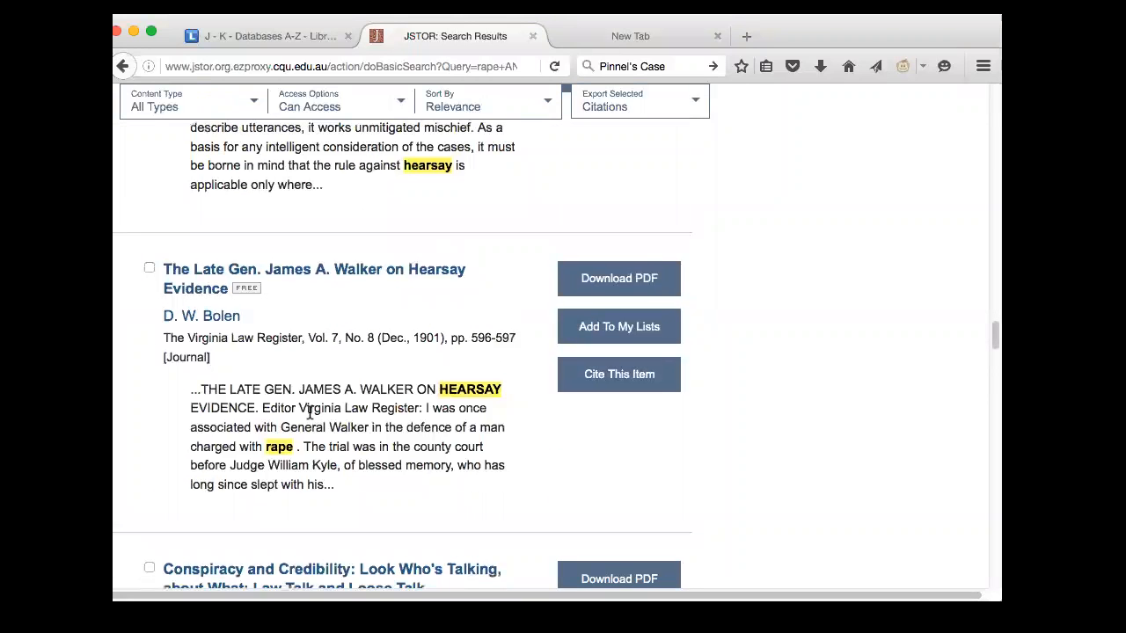
scroll(up, 3)
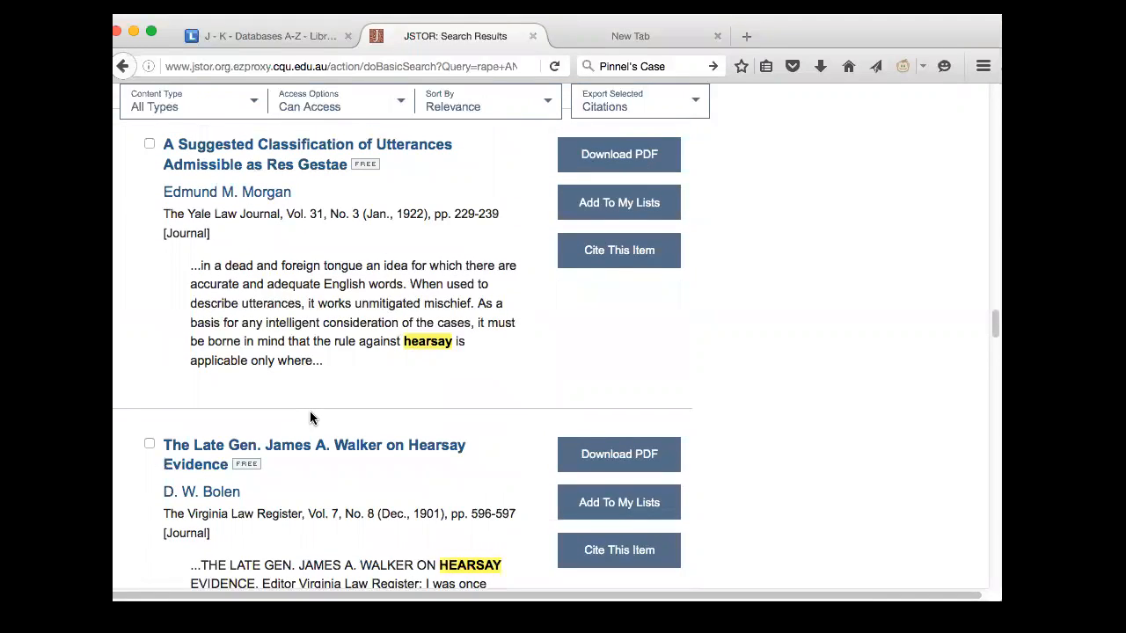
mouse_move(301, 412)
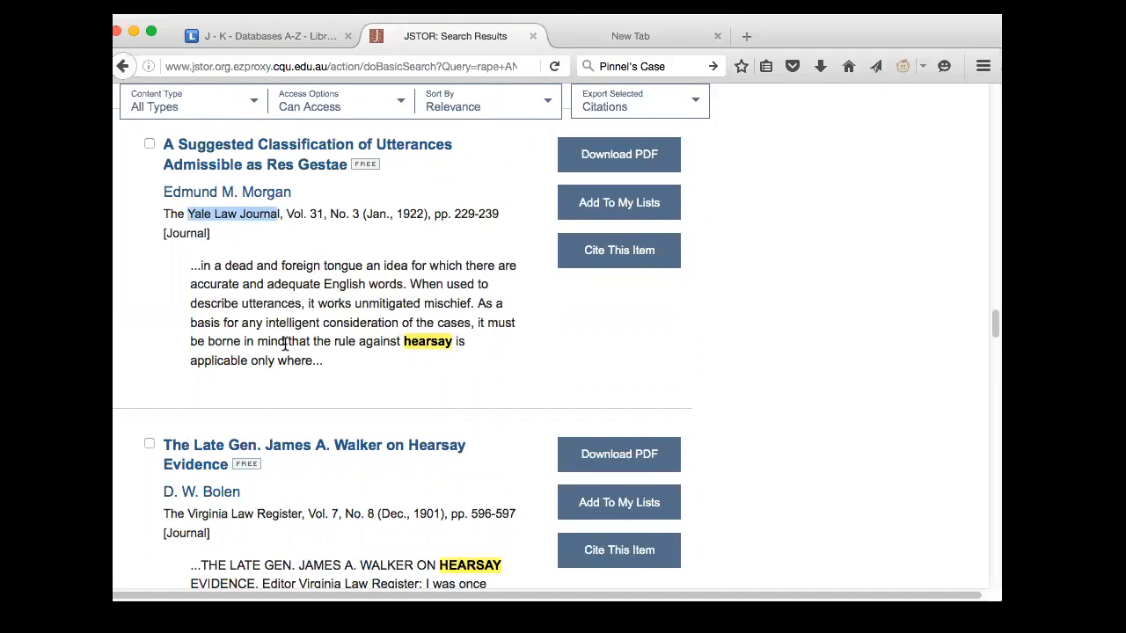
scroll(down, 3)
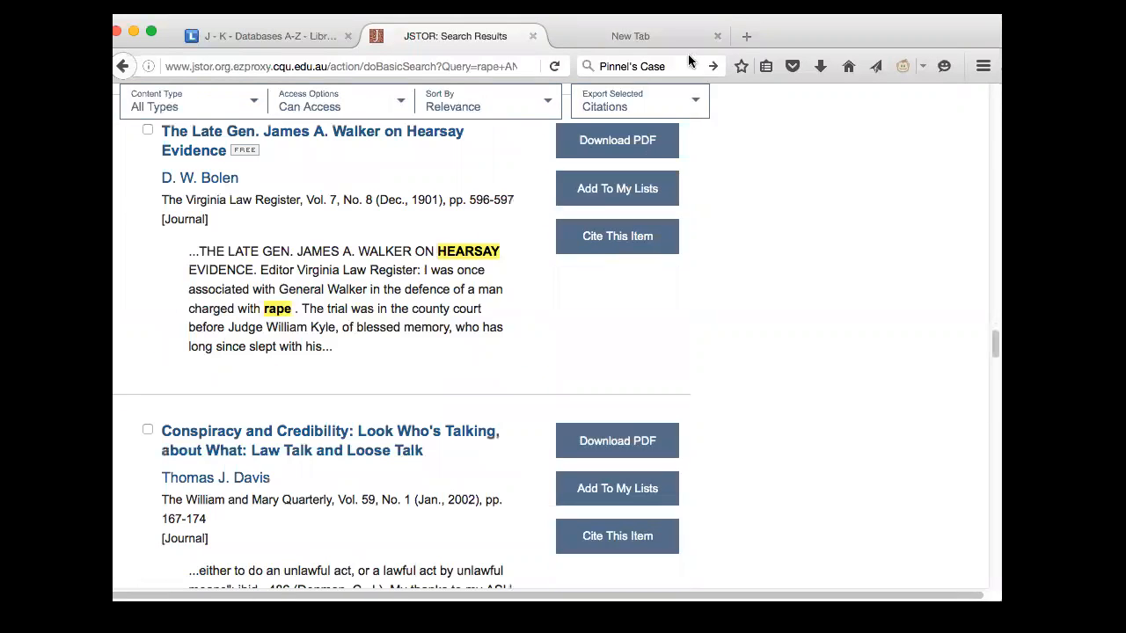